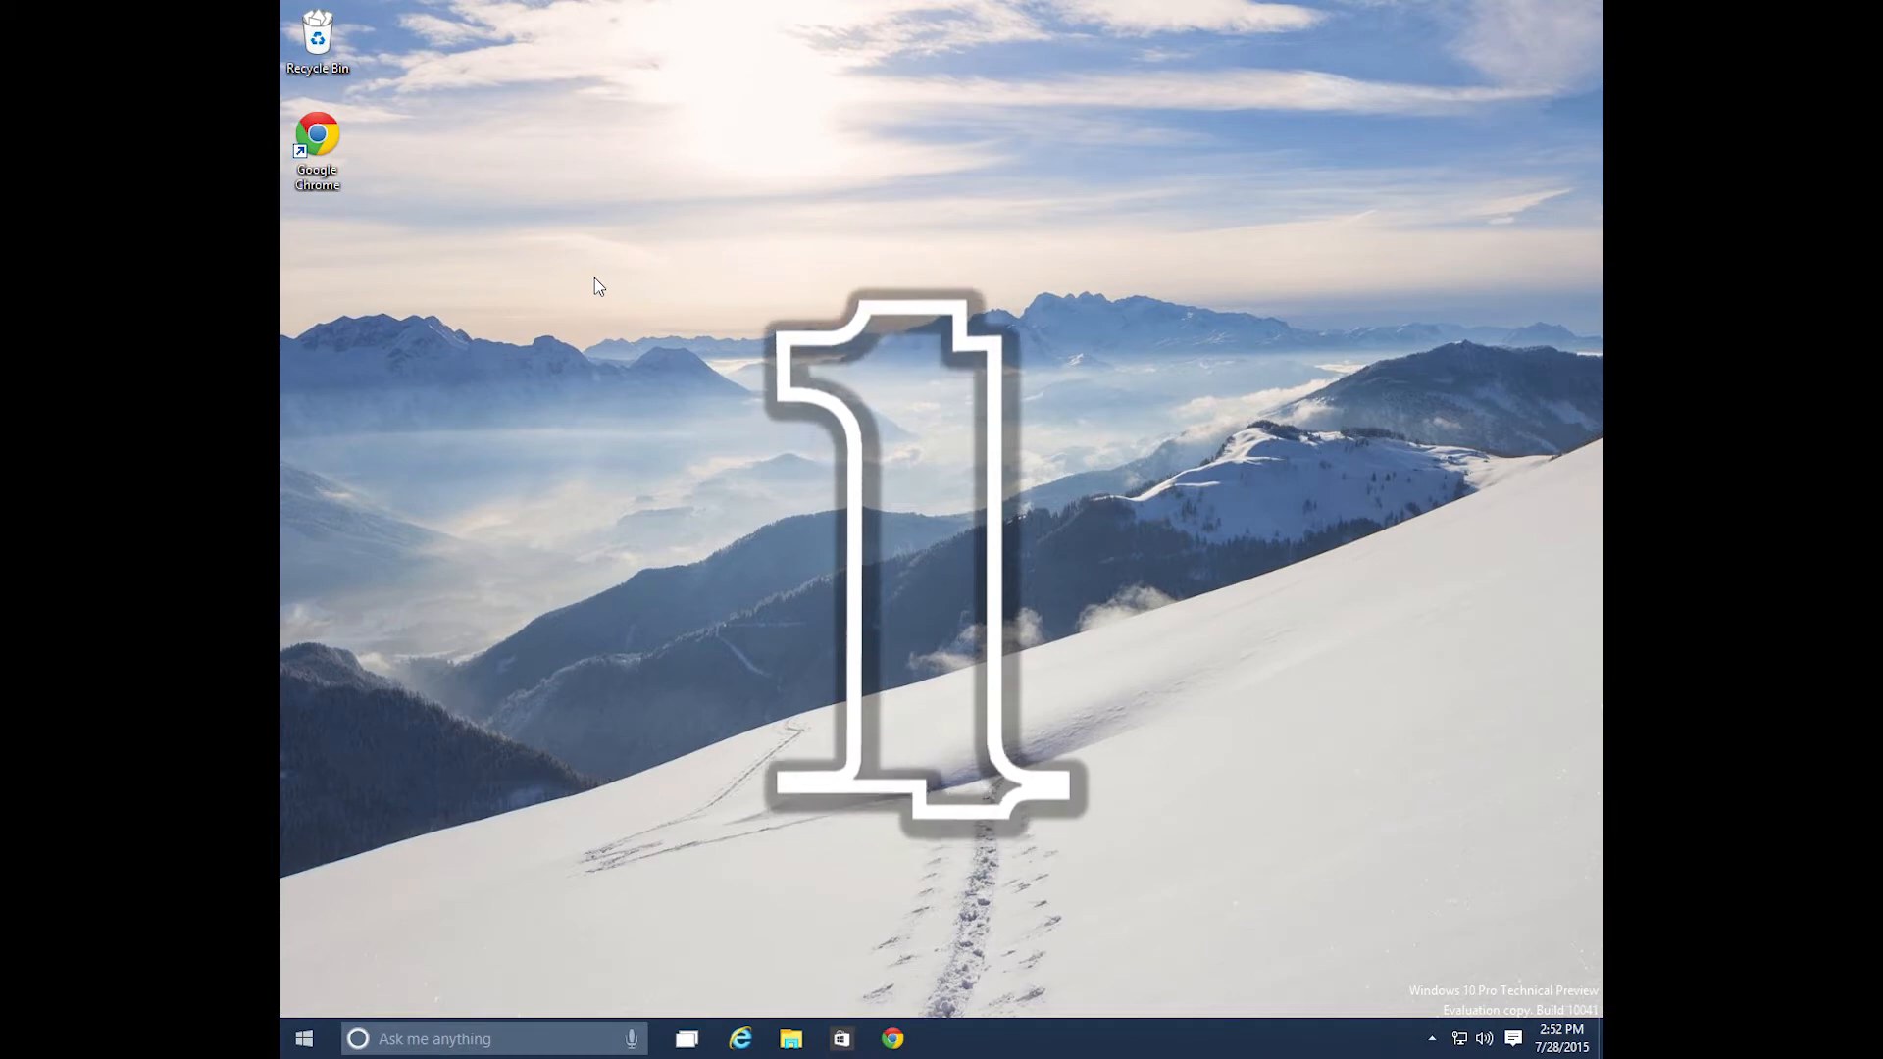
- Open the Start menu from the taskbar
click(302, 1039)
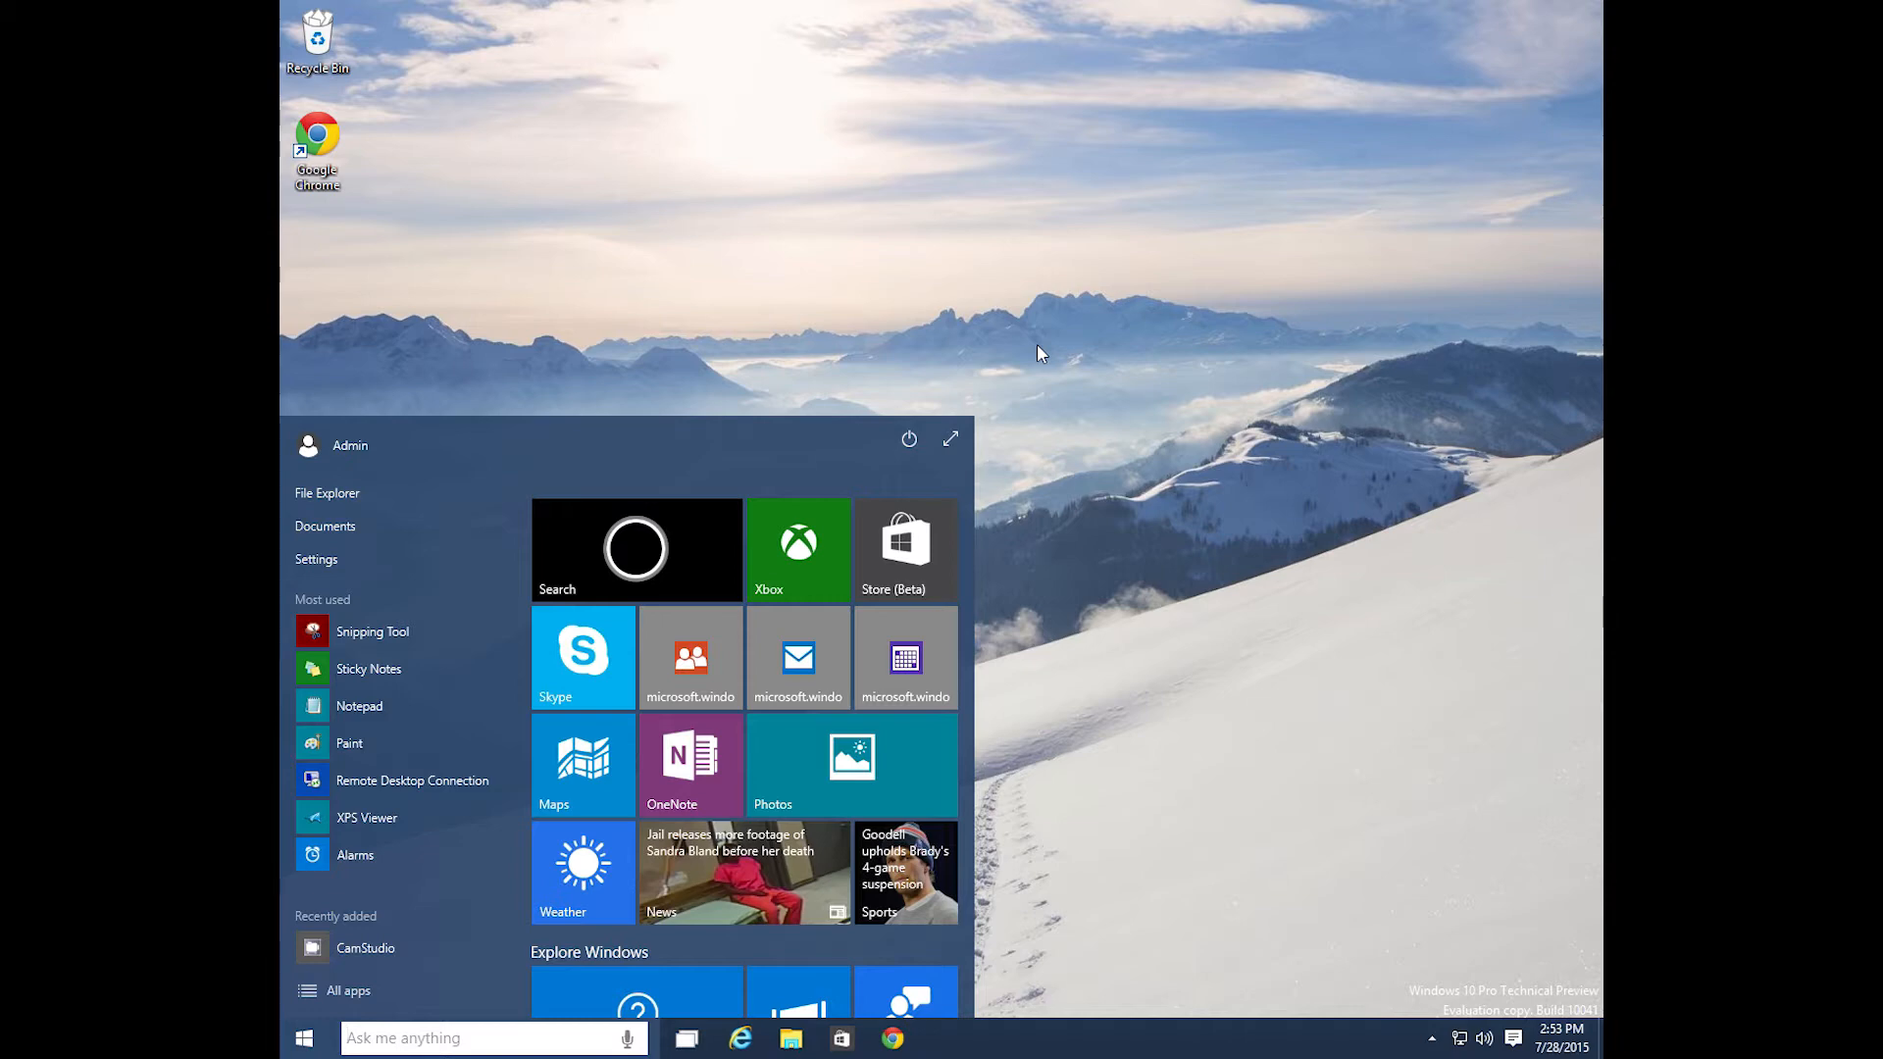
scroll(down, 3)
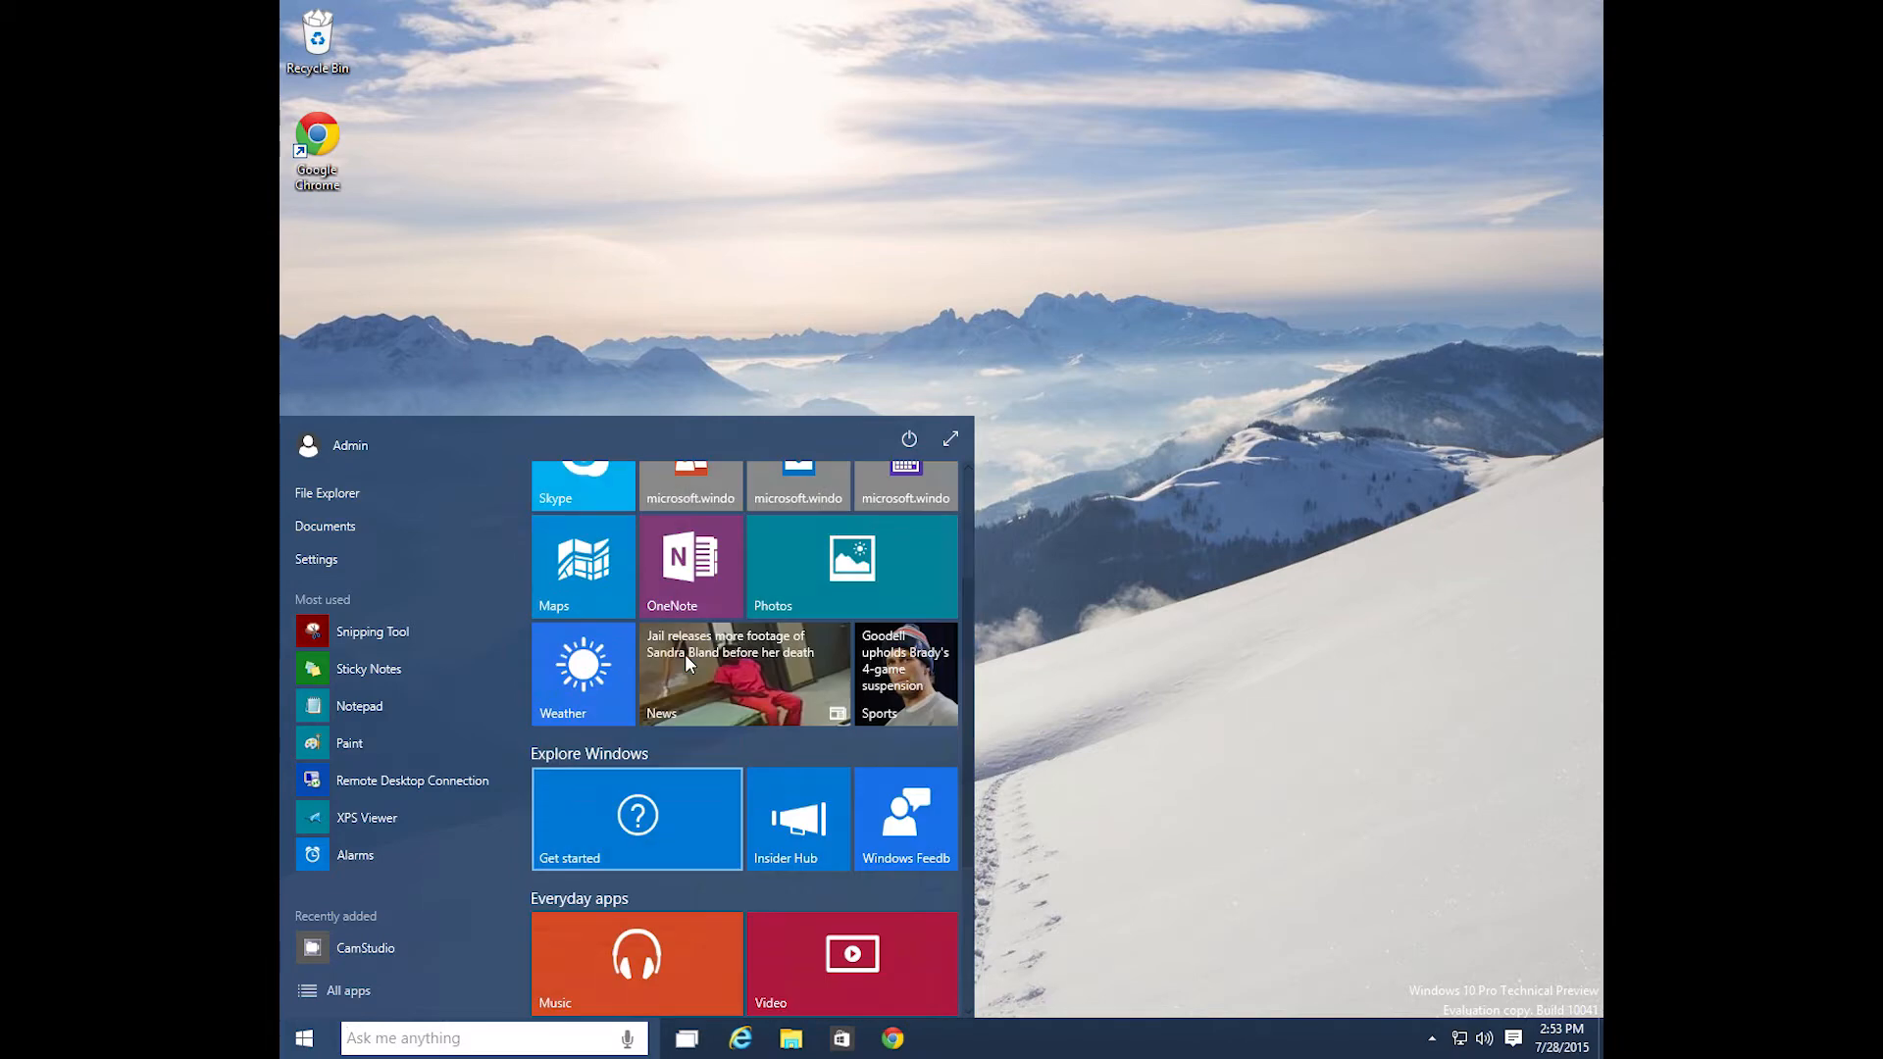
scroll(up, 3)
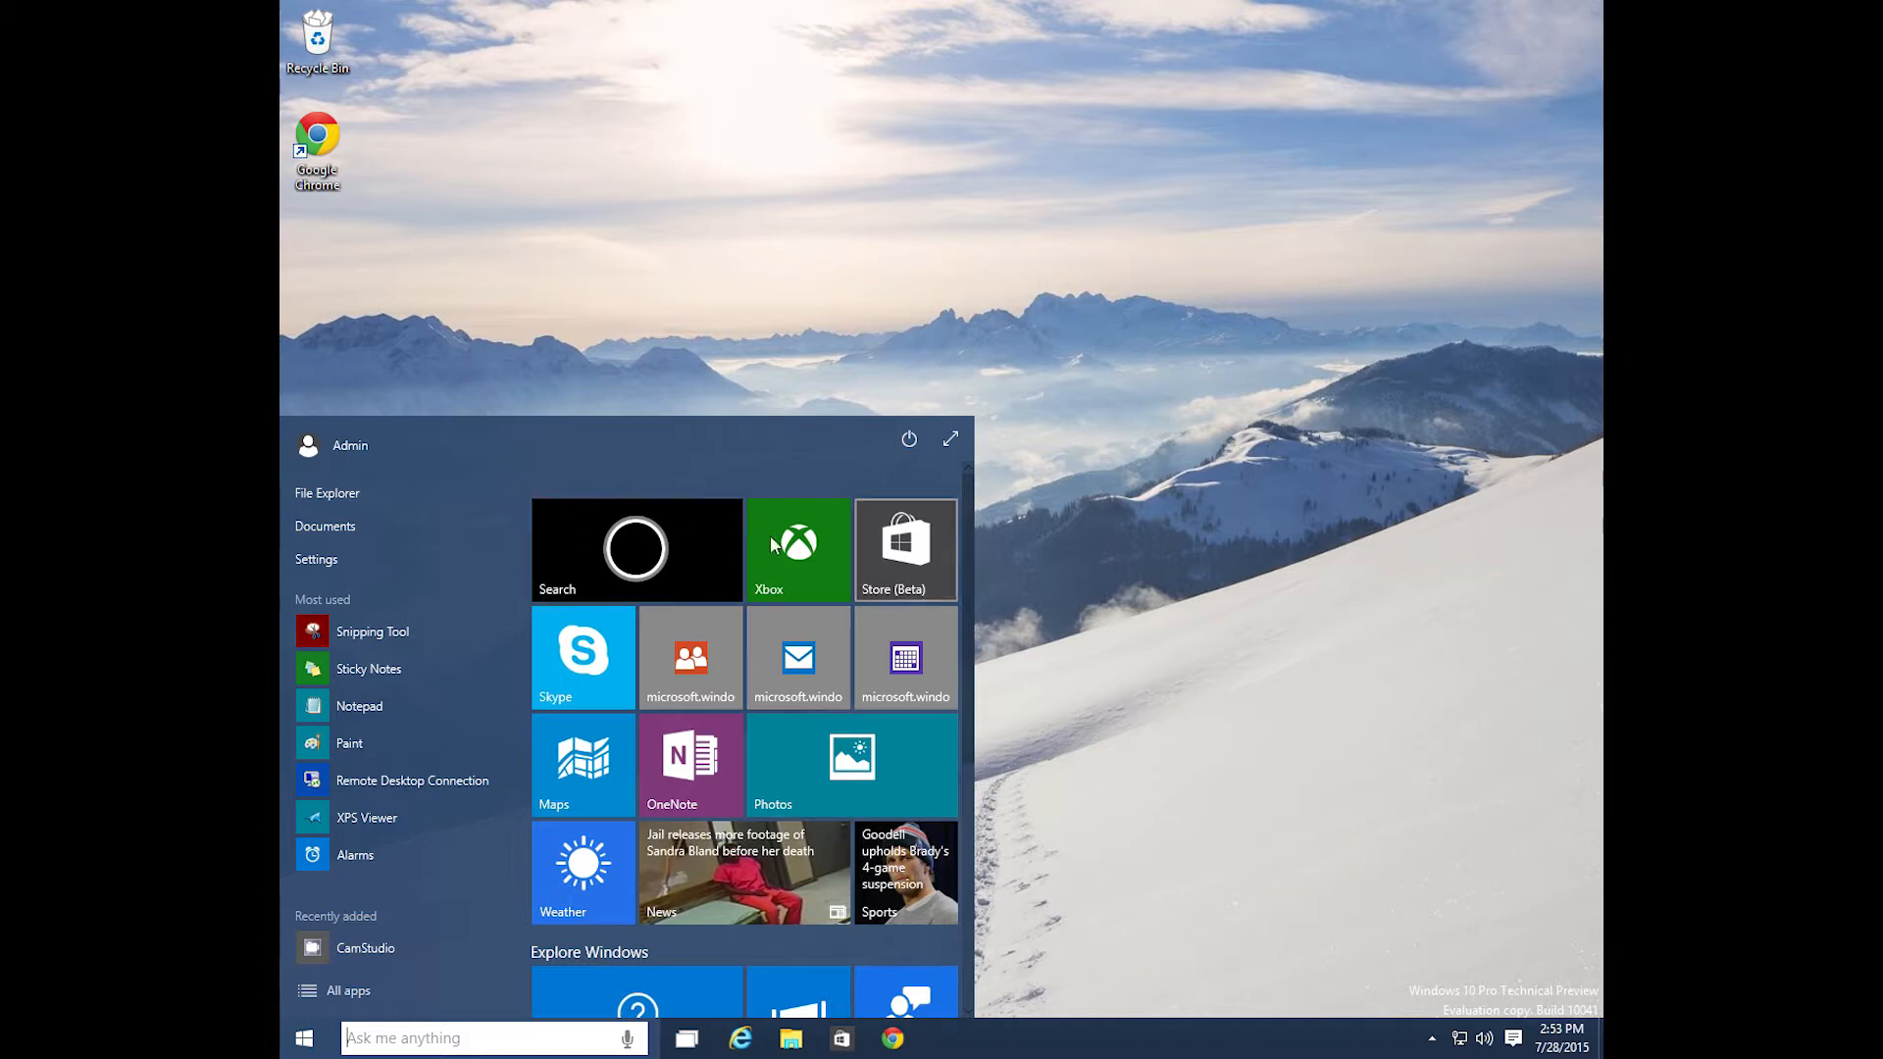
scroll(down, 3)
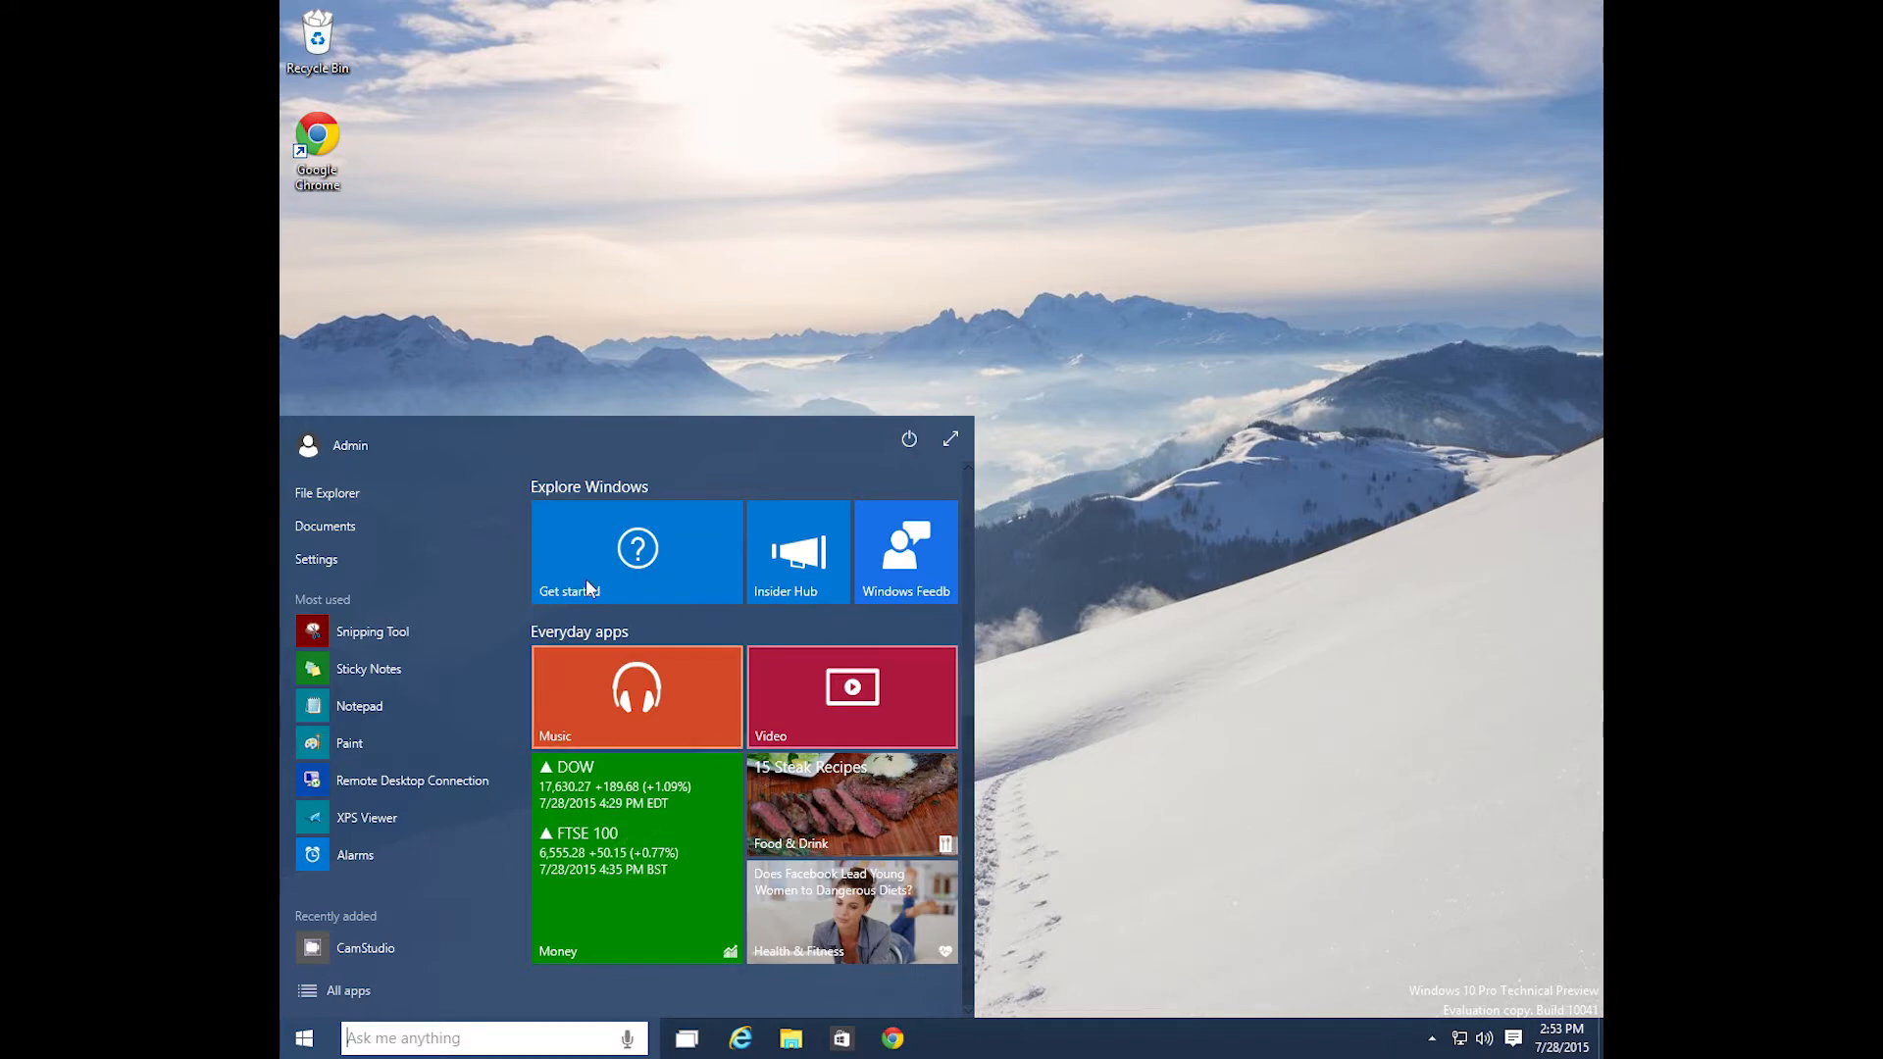
scroll(up, 3)
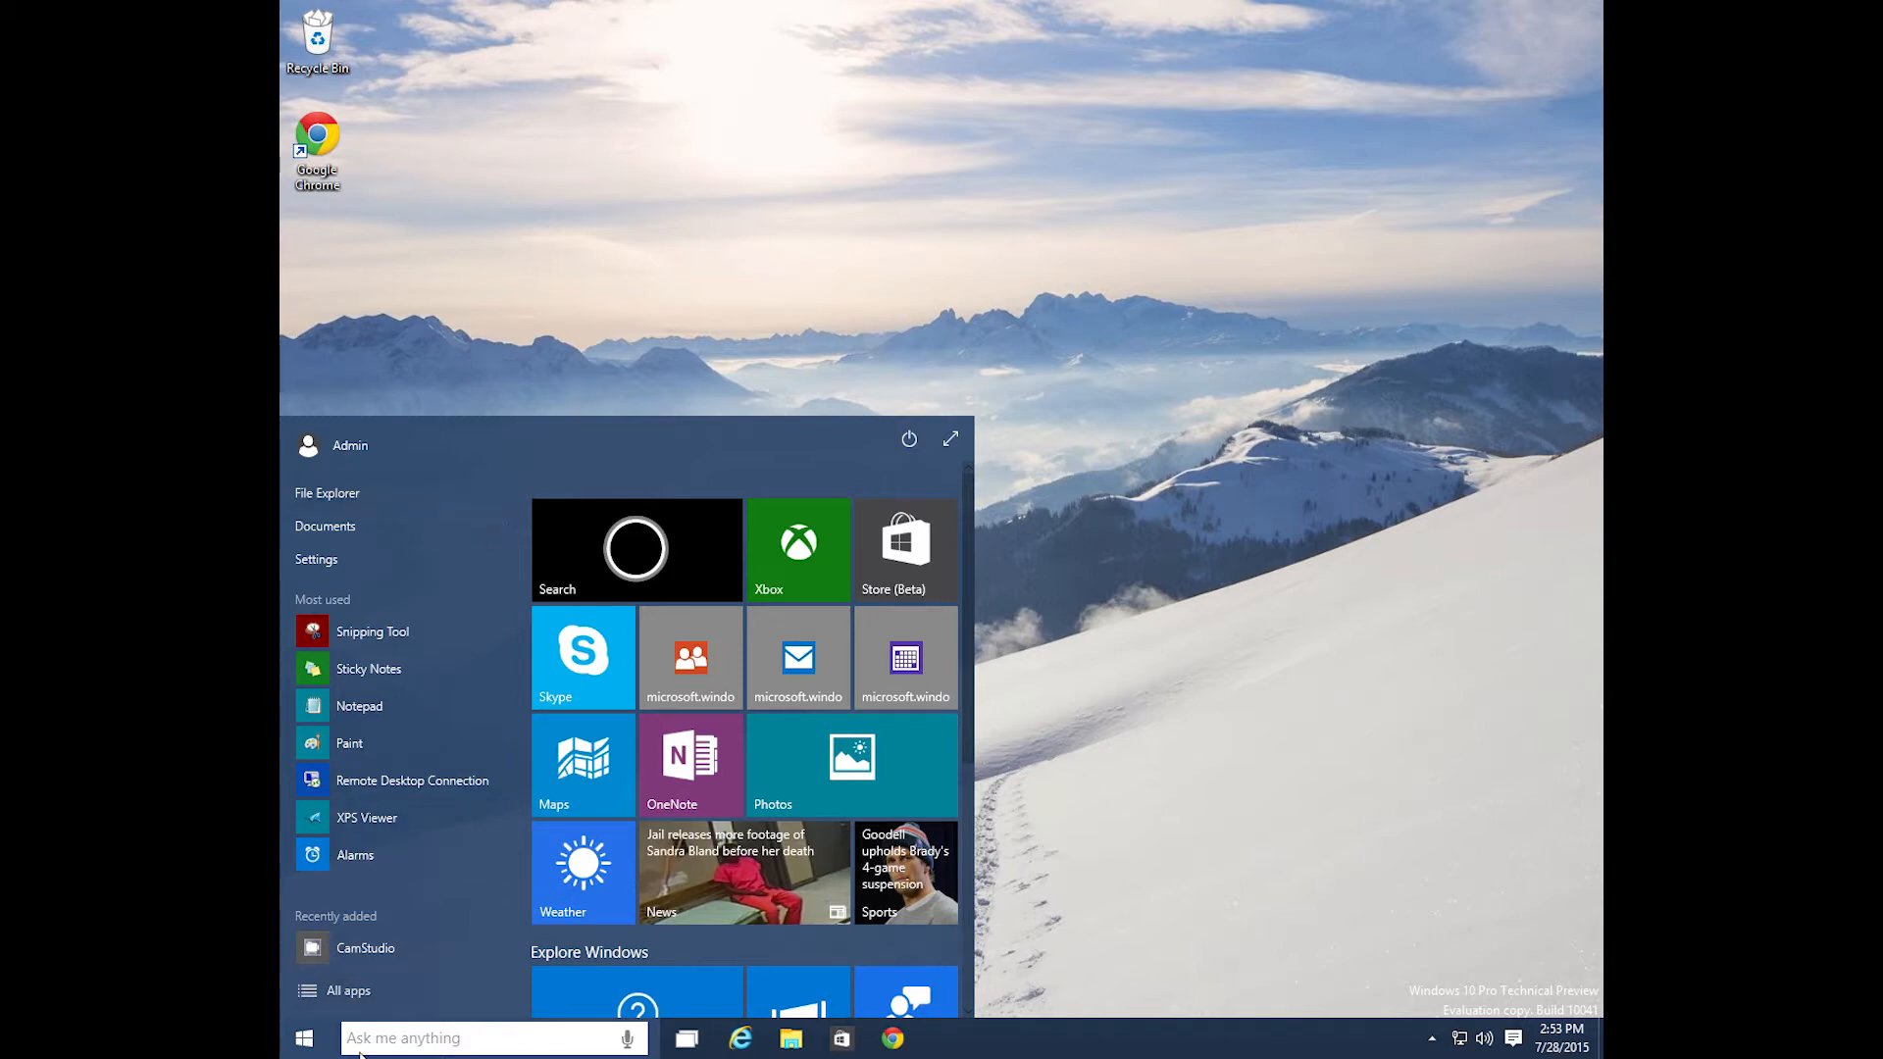
- Show the All apps list, browse it and expand the CamStudio 2.7 folder
click(349, 988)
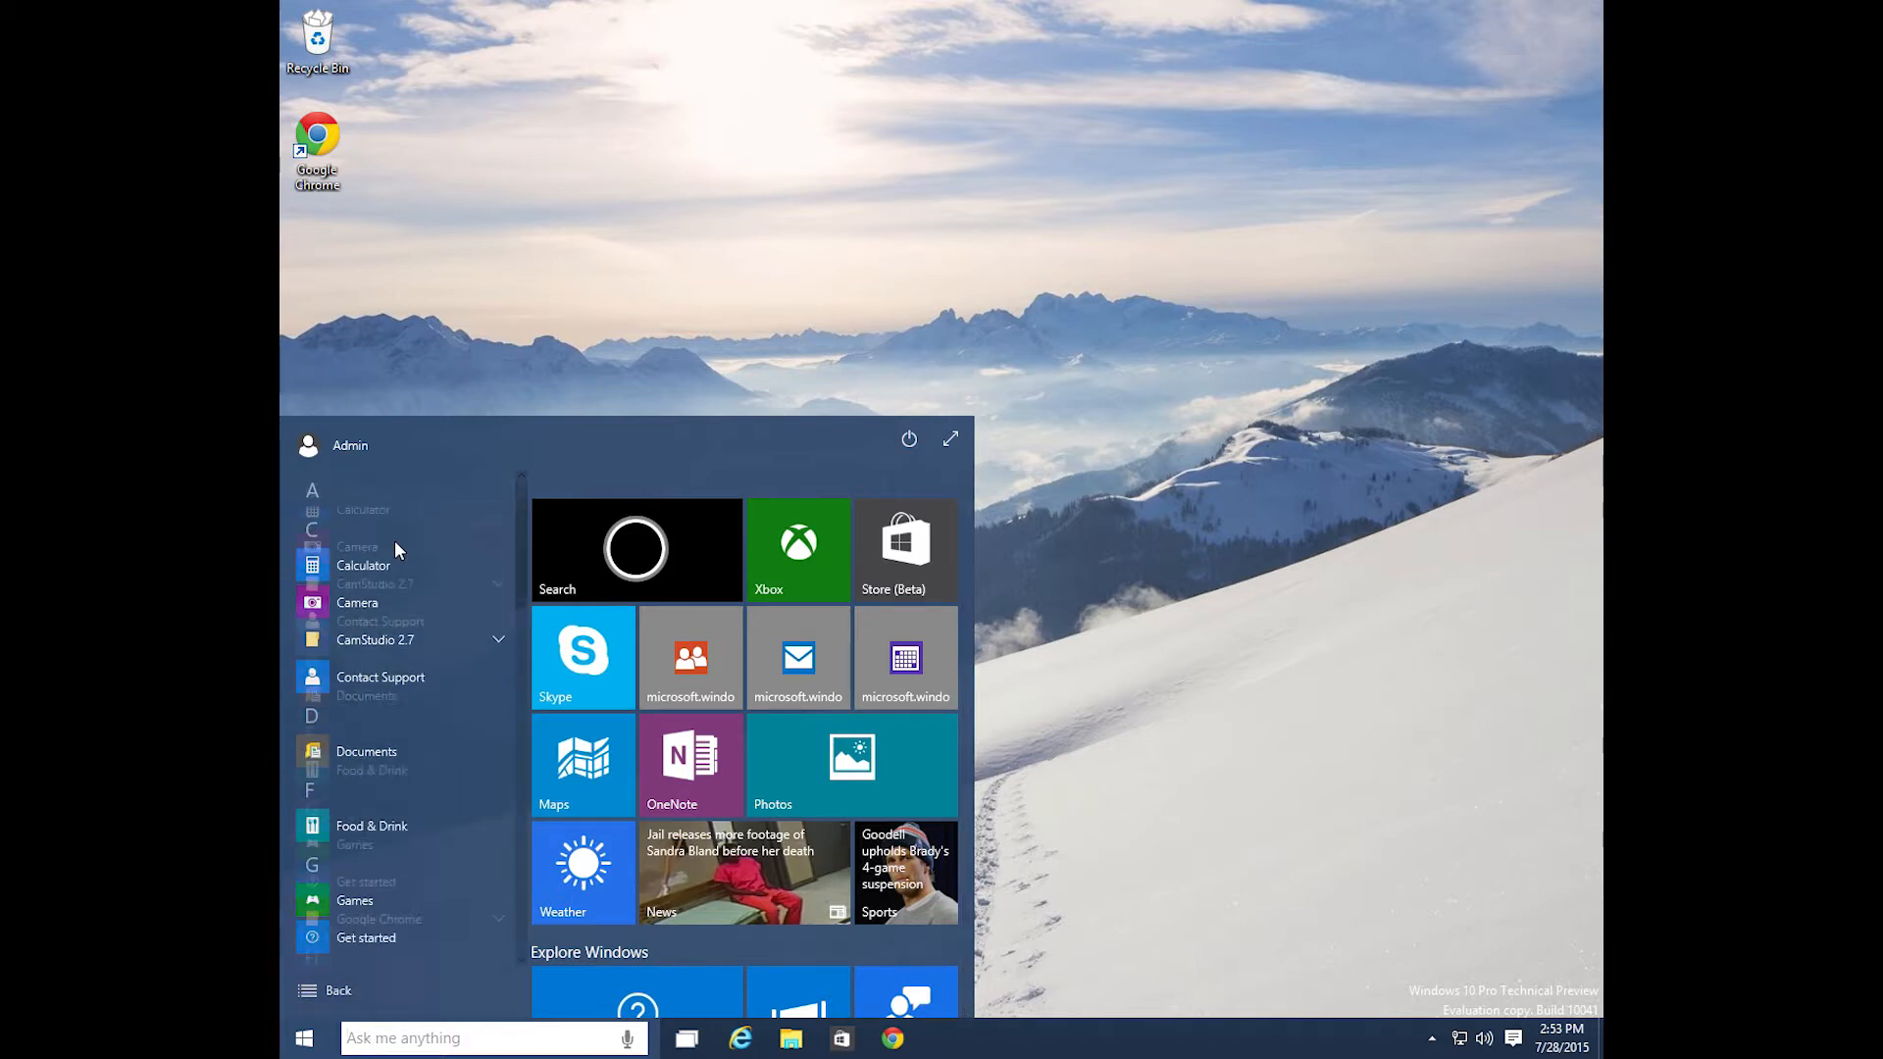
scroll(down, 3)
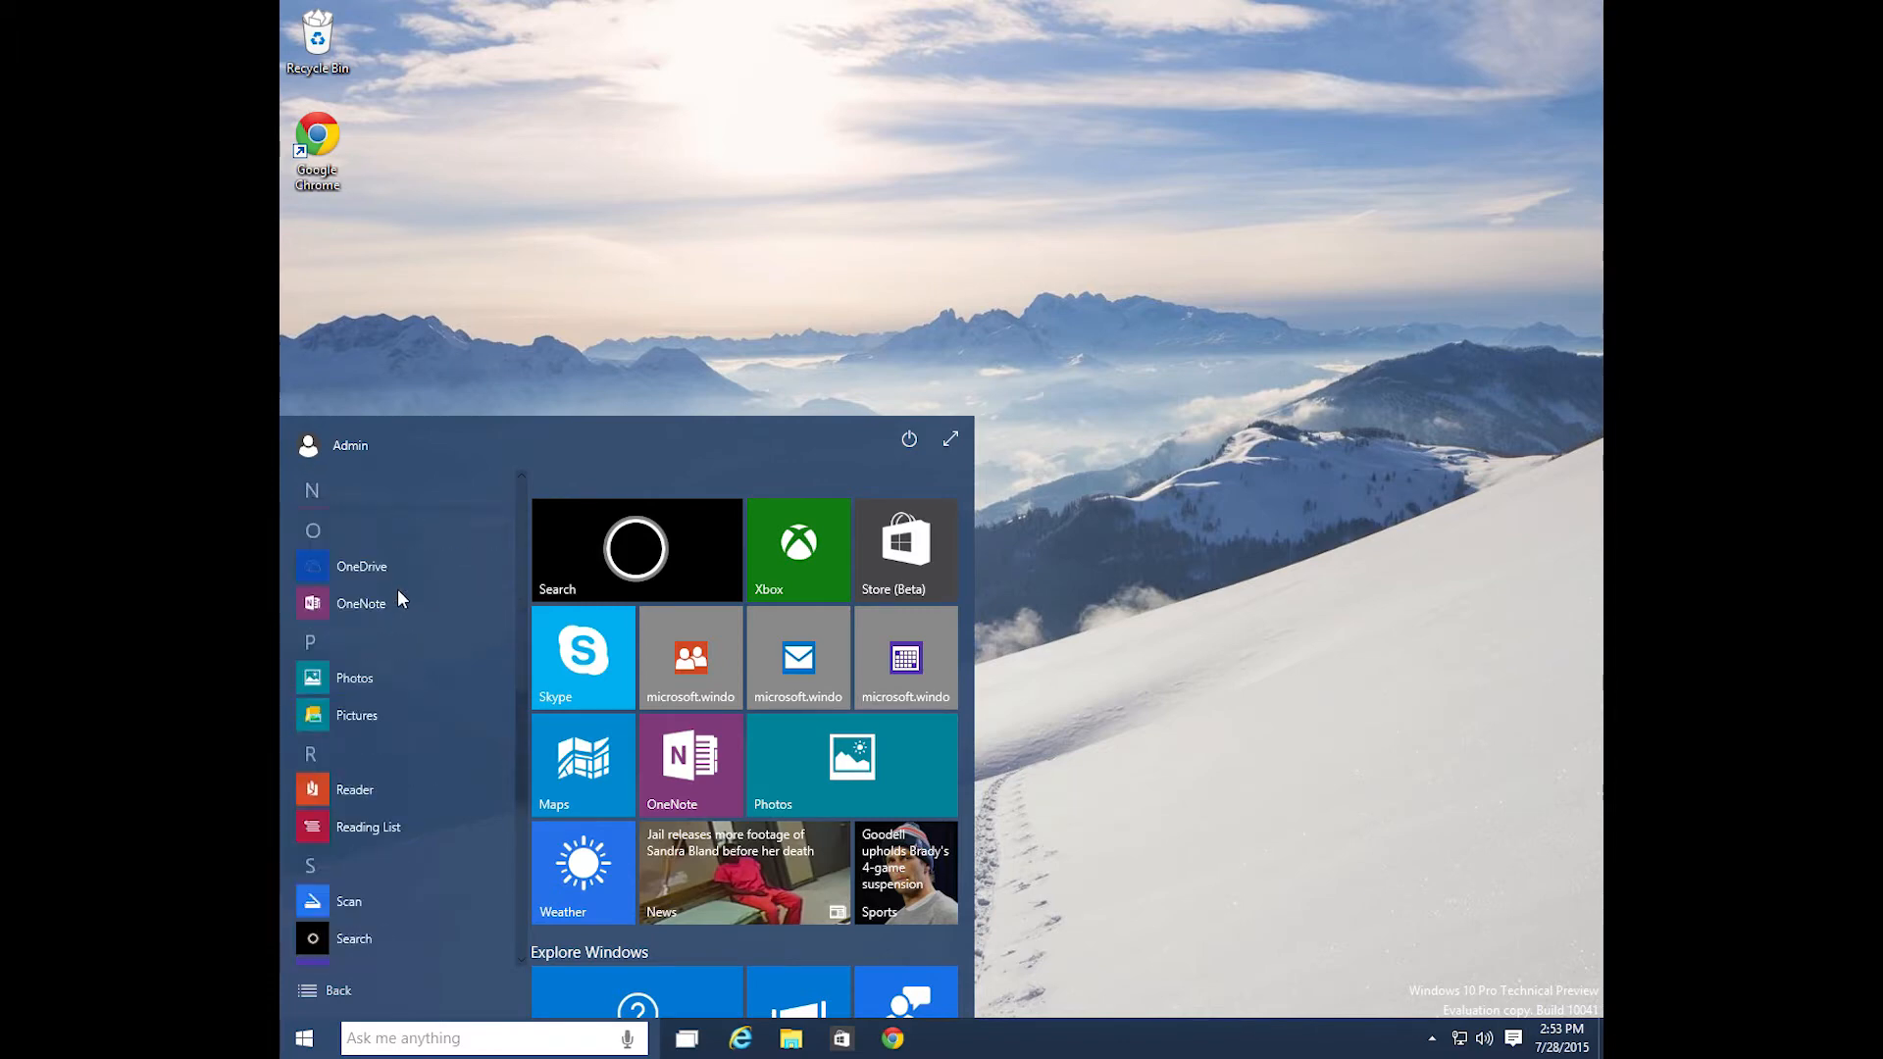
scroll(down, 3)
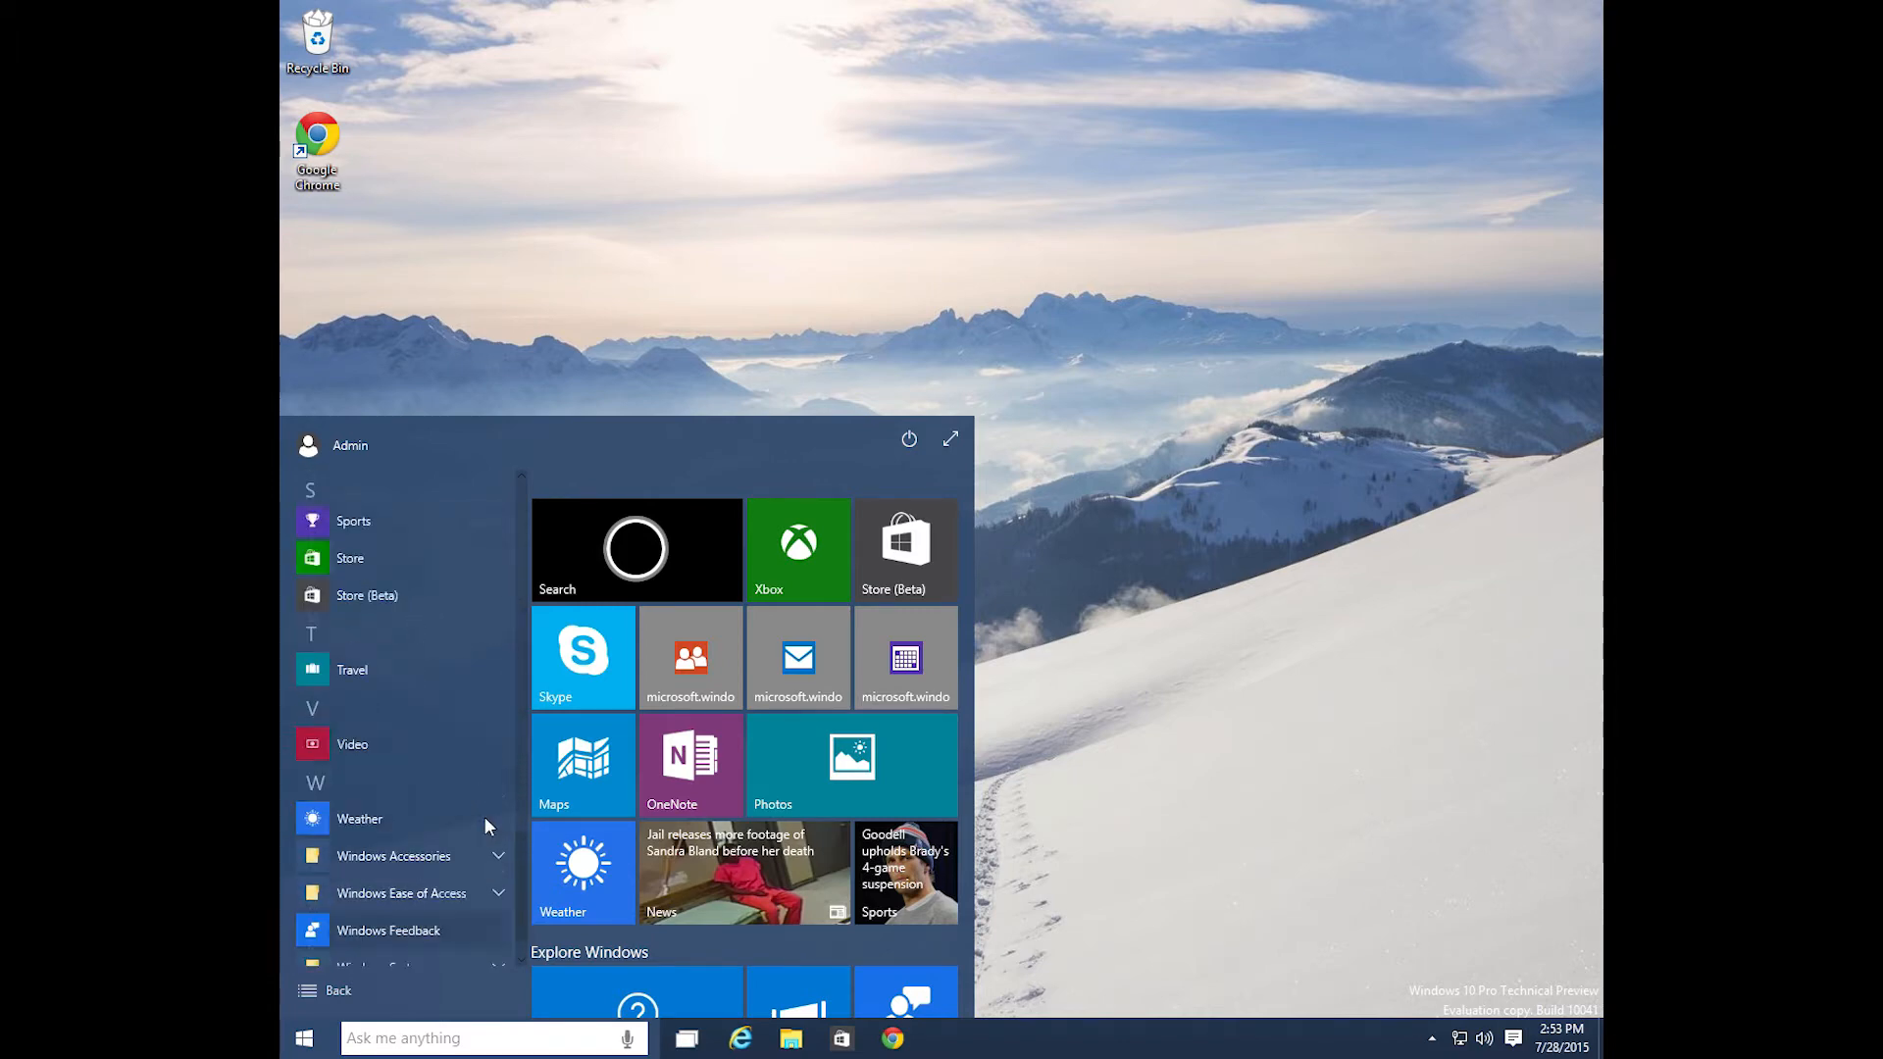
scroll(up, 3)
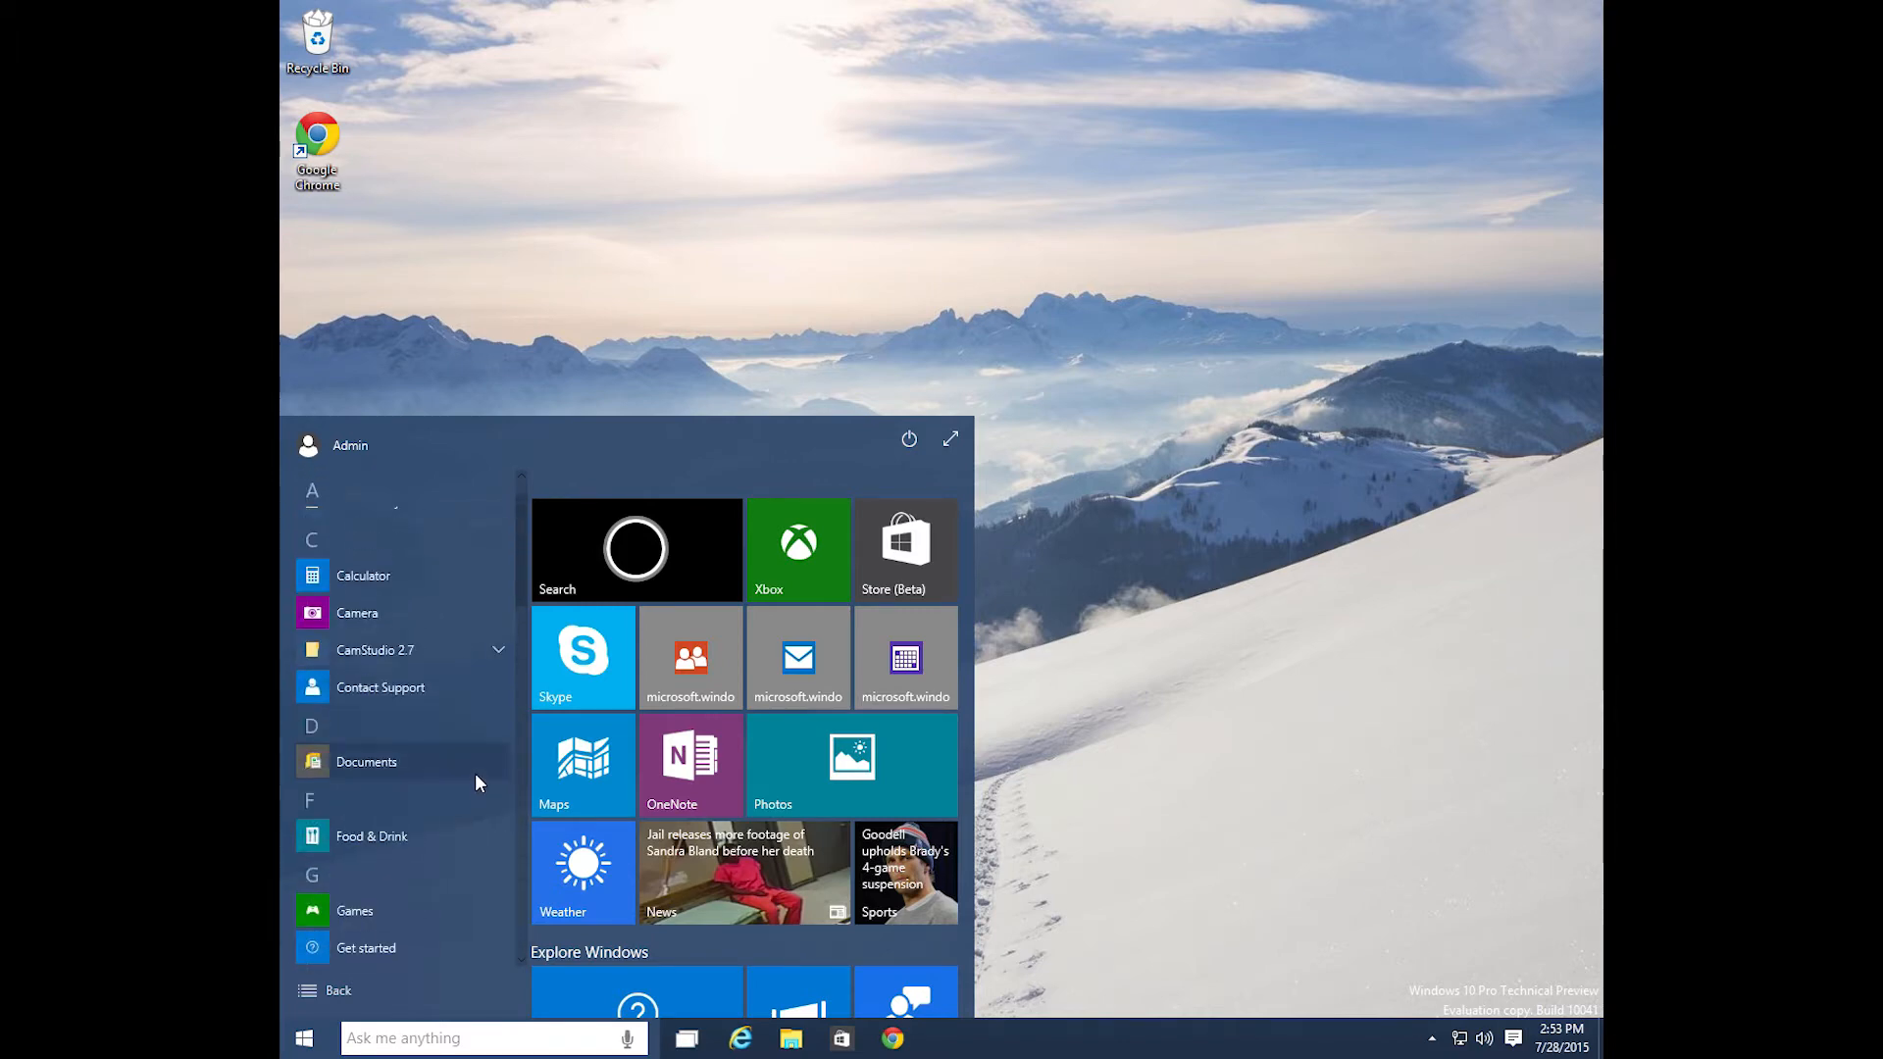
scroll(down, 3)
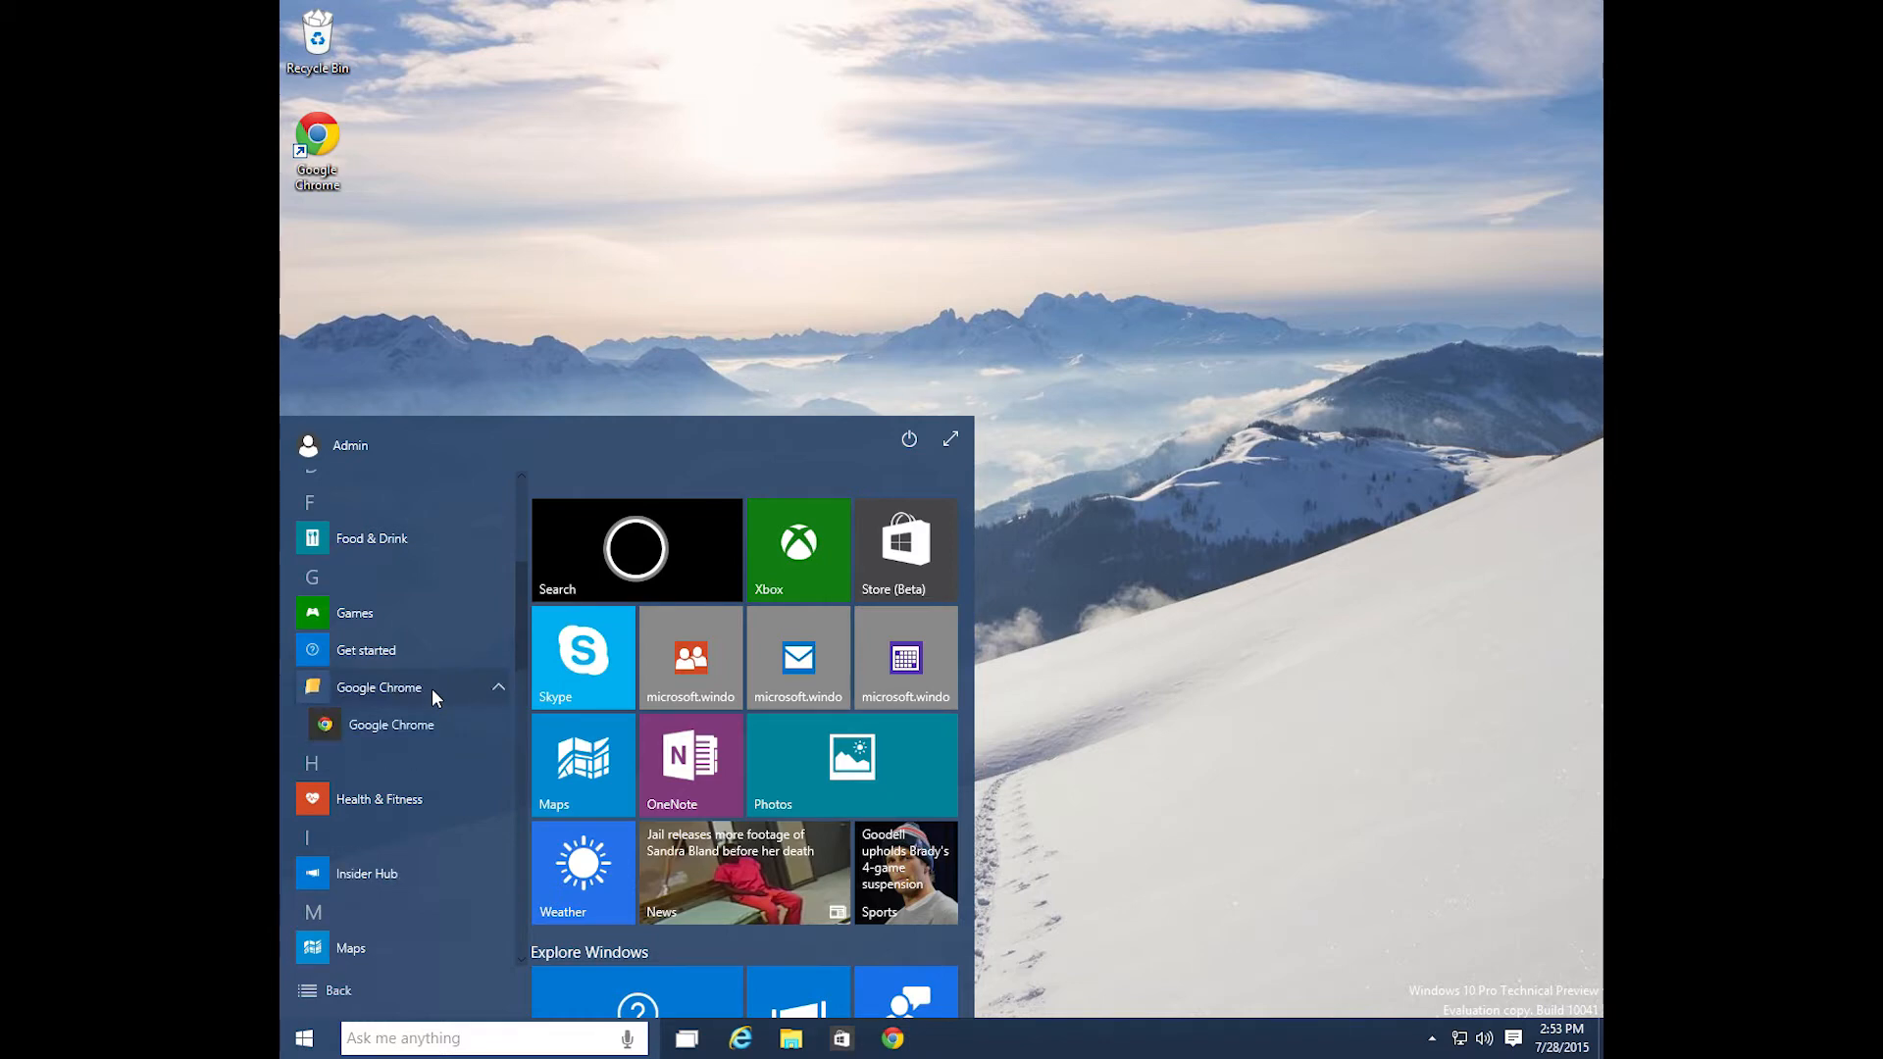
scroll(down, 3)
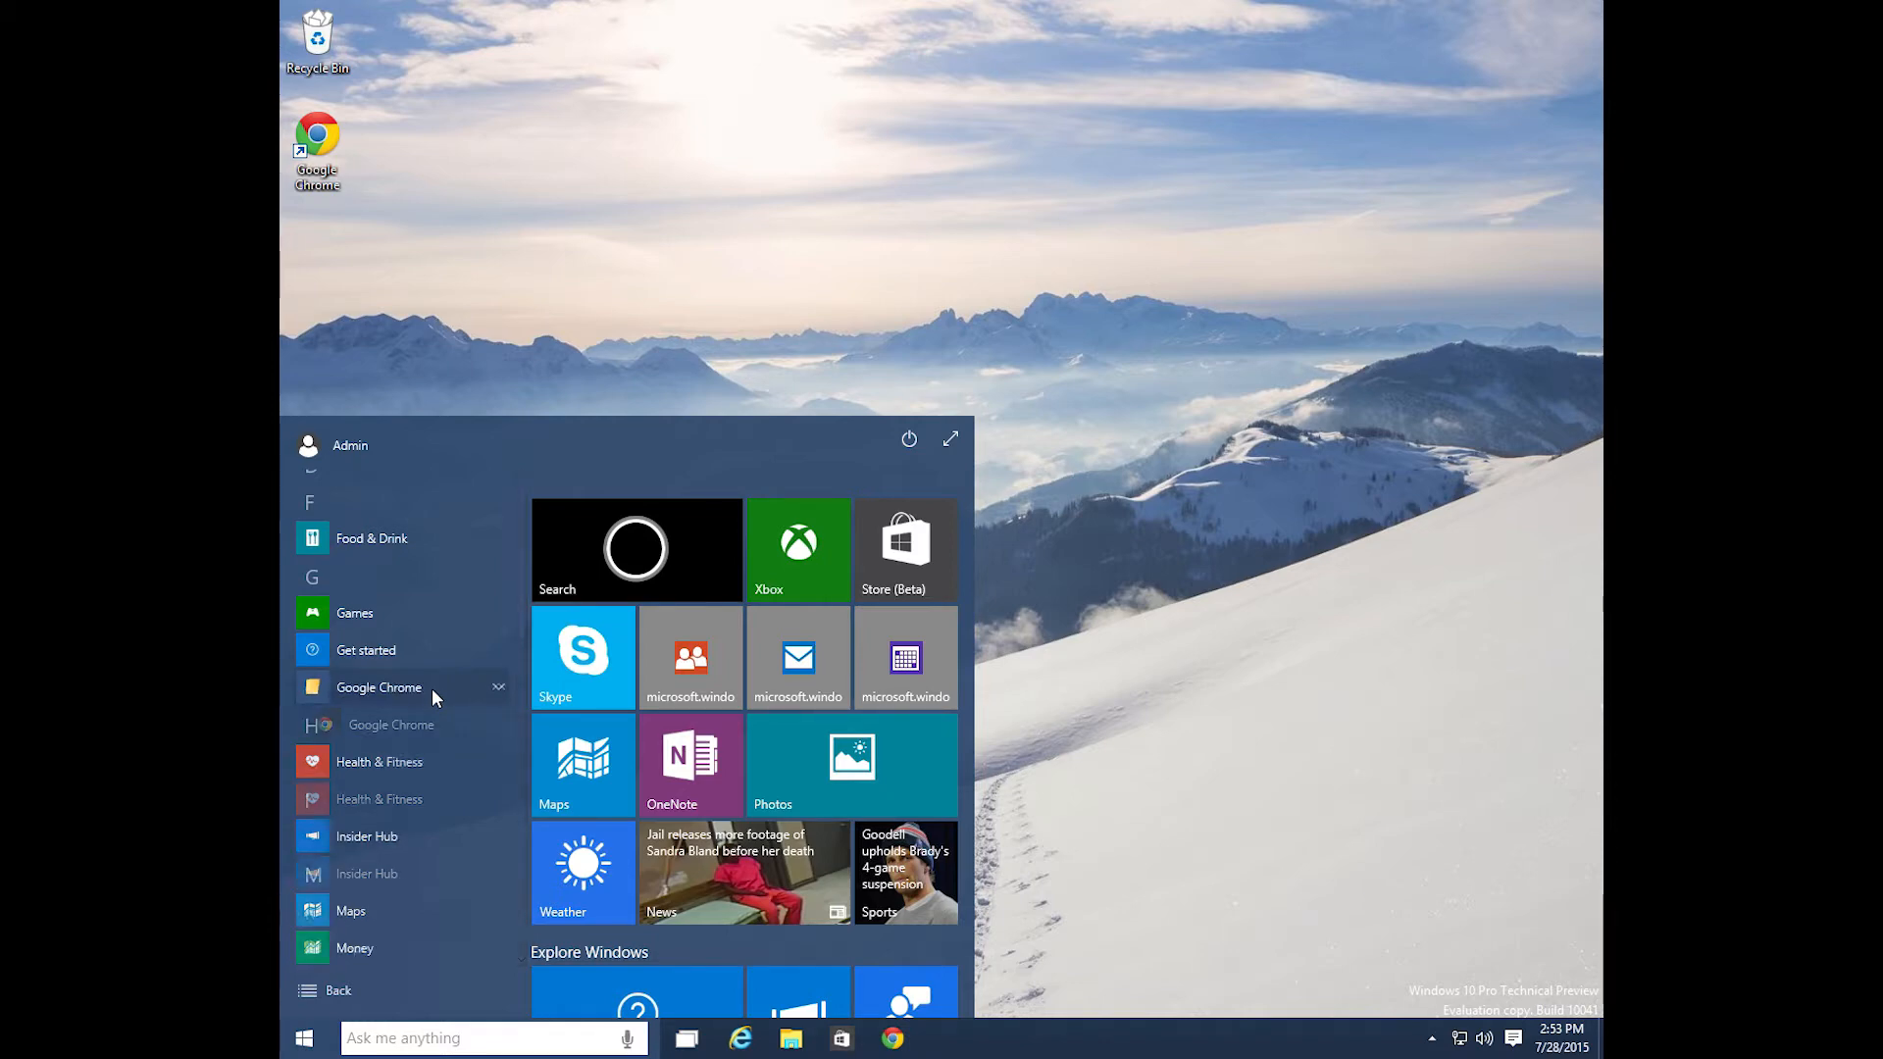
scroll(up, 3)
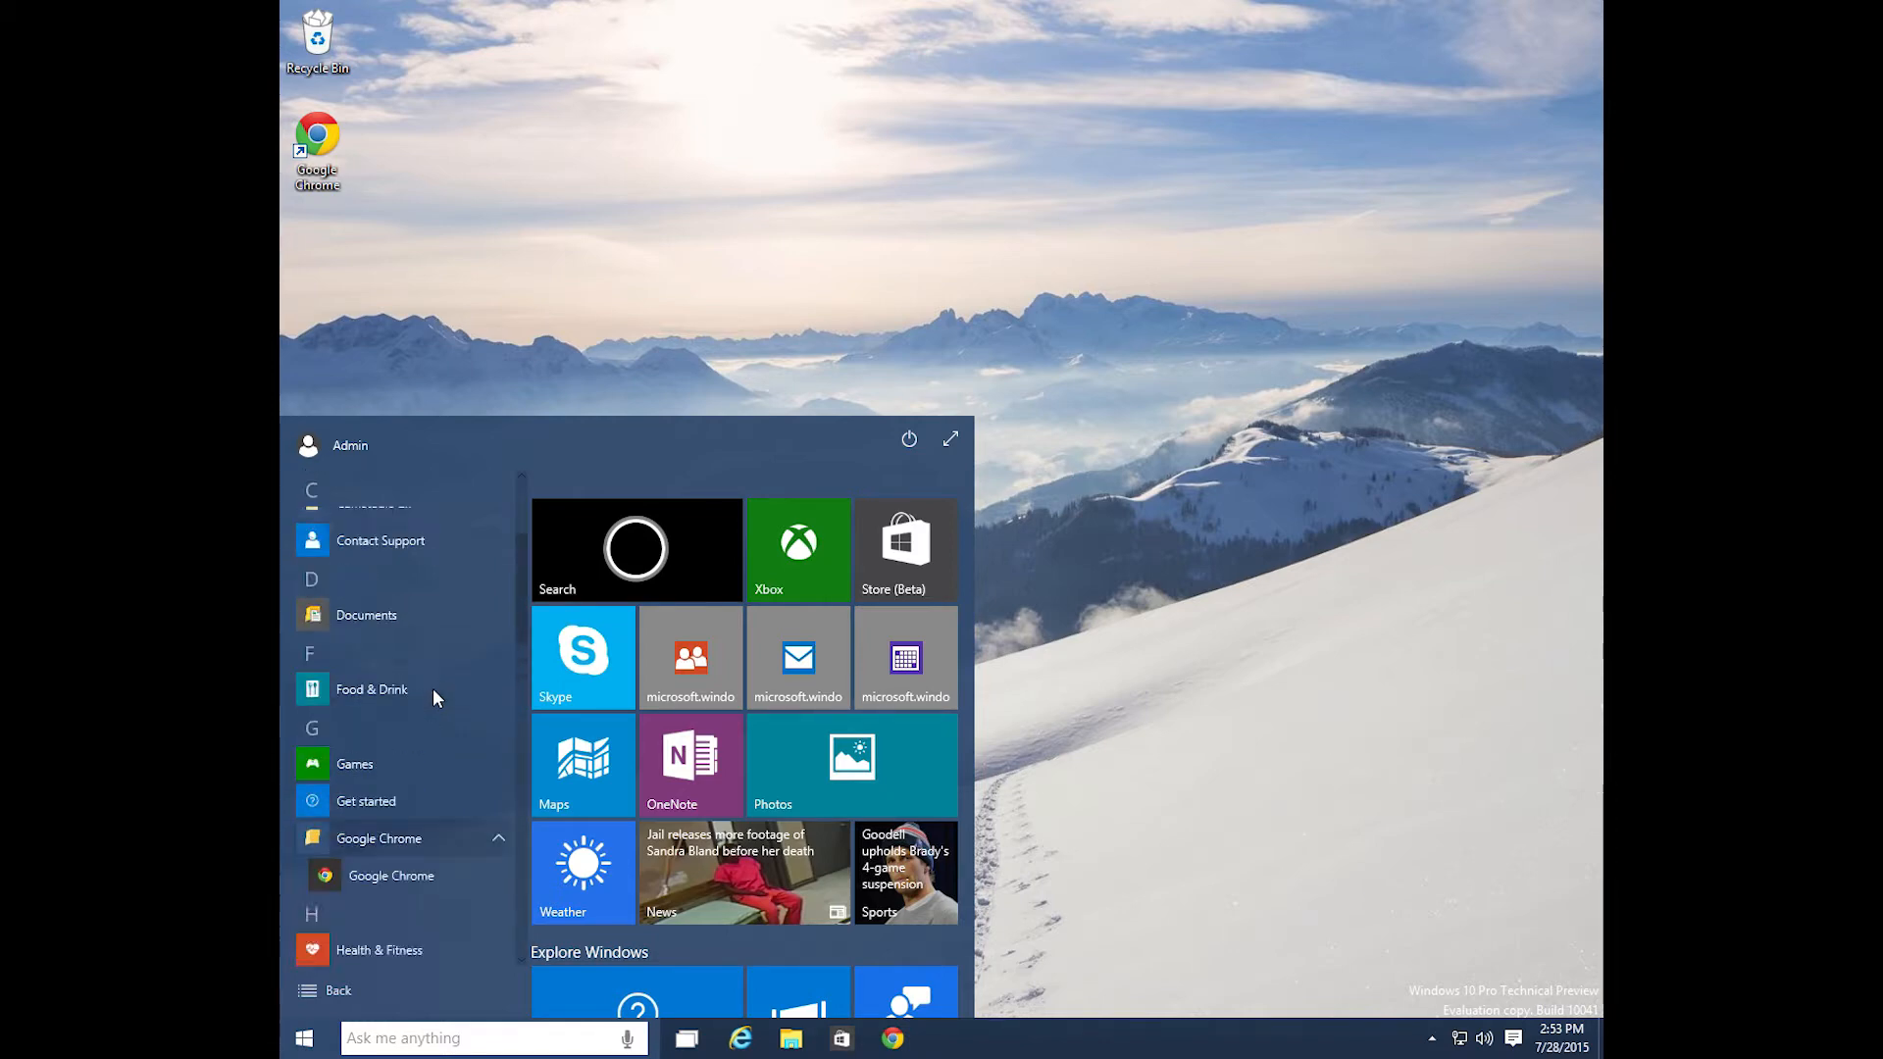
scroll(up, 3)
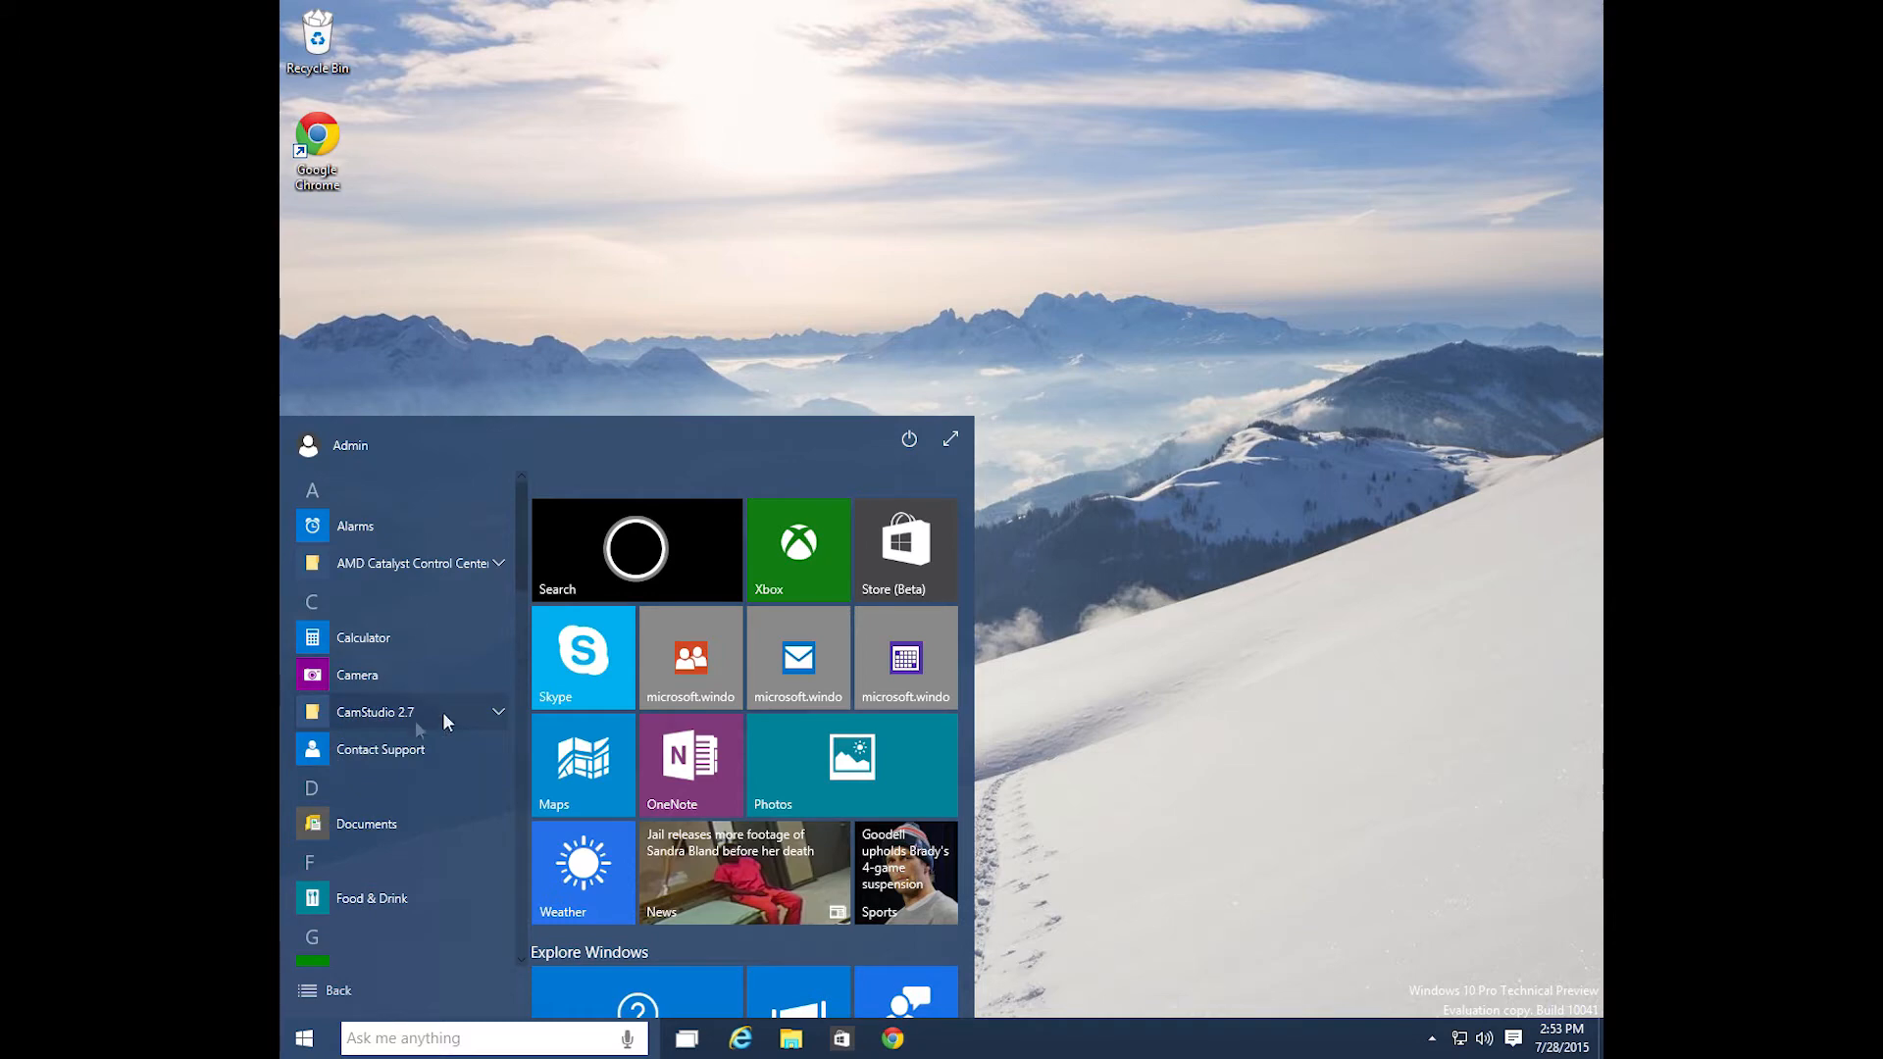
click(376, 710)
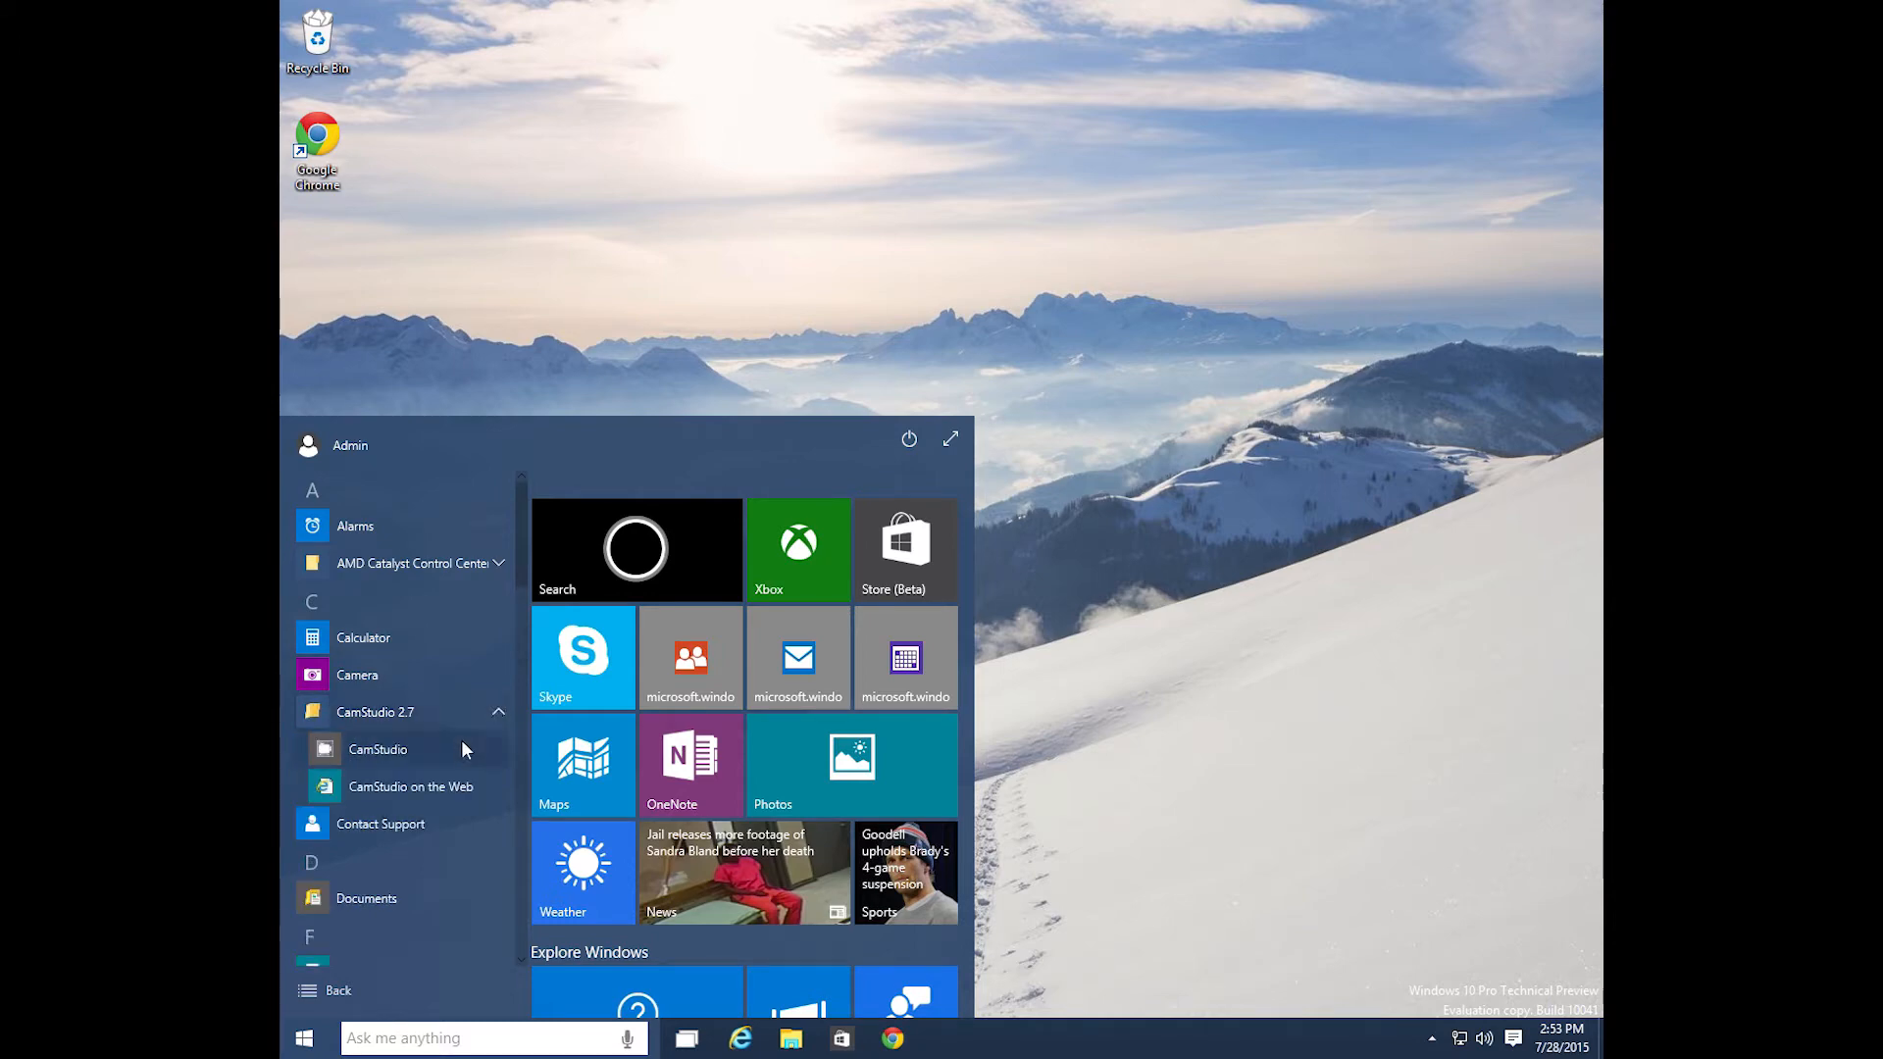
mouse_move(478, 821)
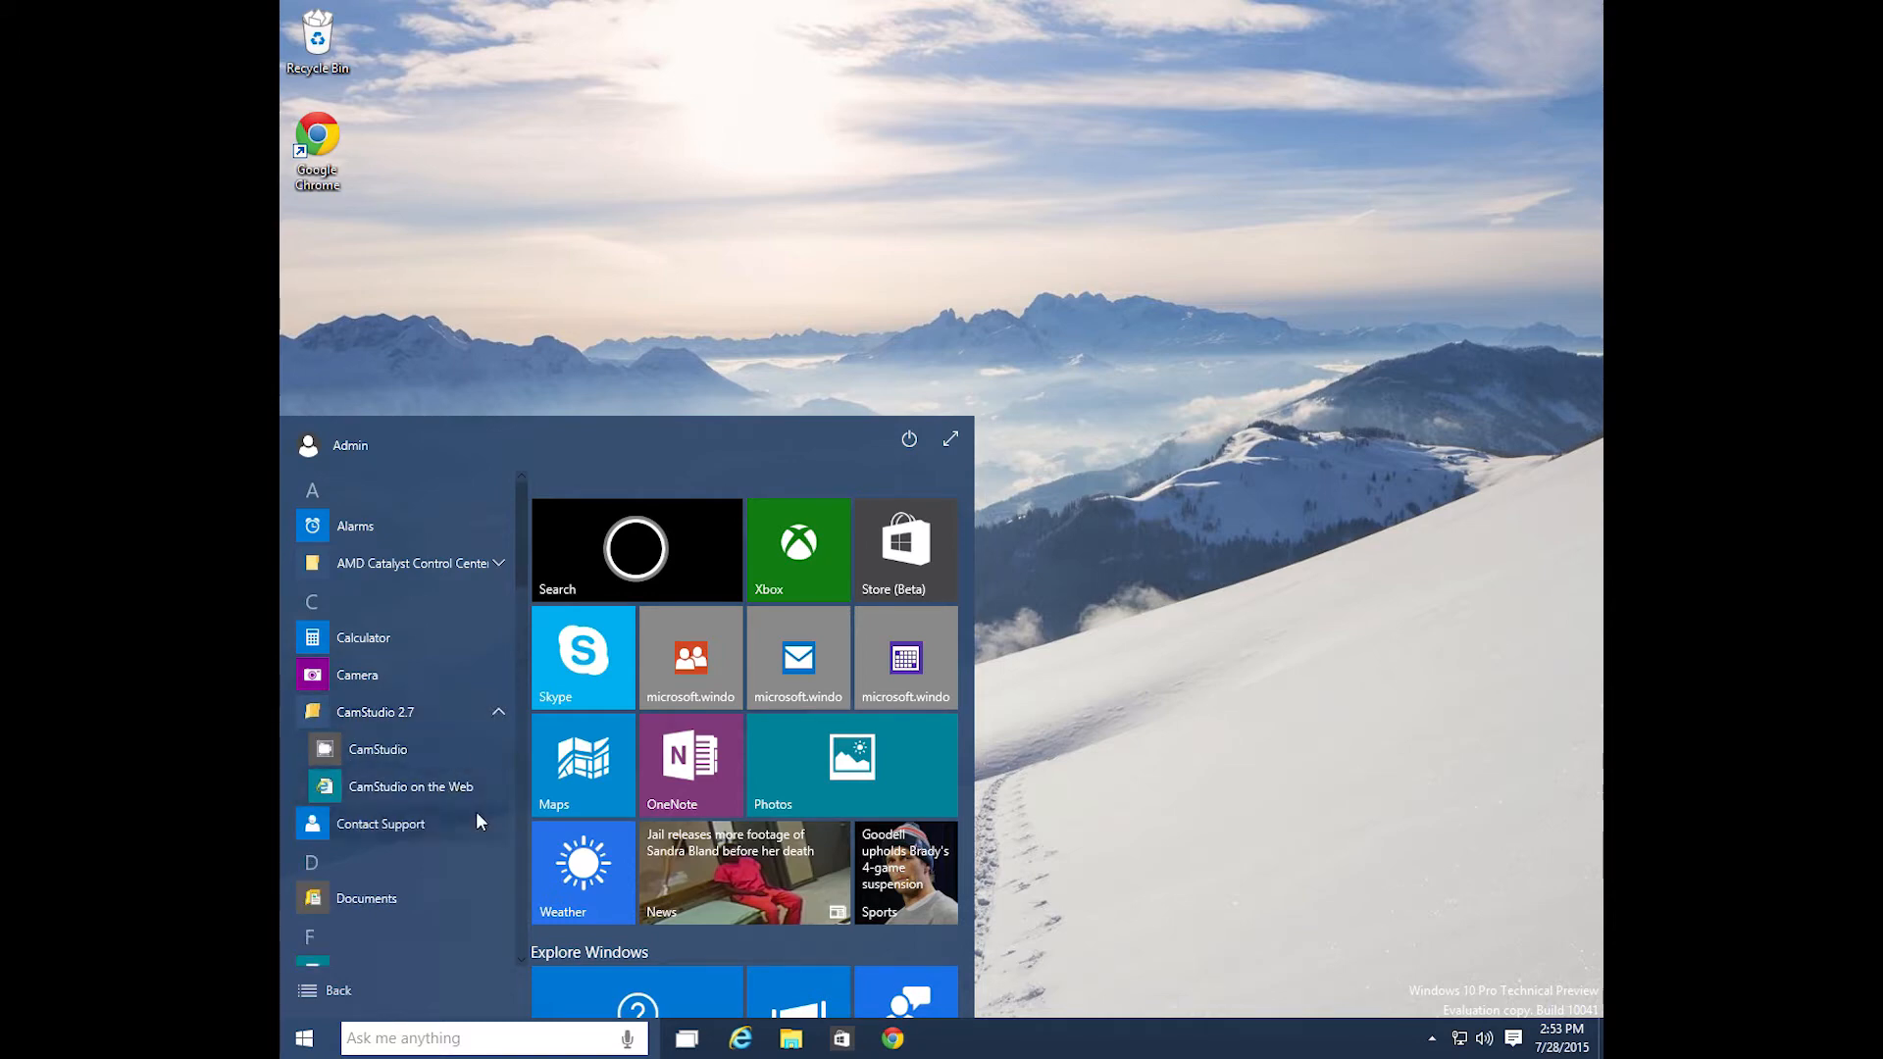
- Scroll further through the alphabetical app list to browse the remaining entries
scroll(down, 3)
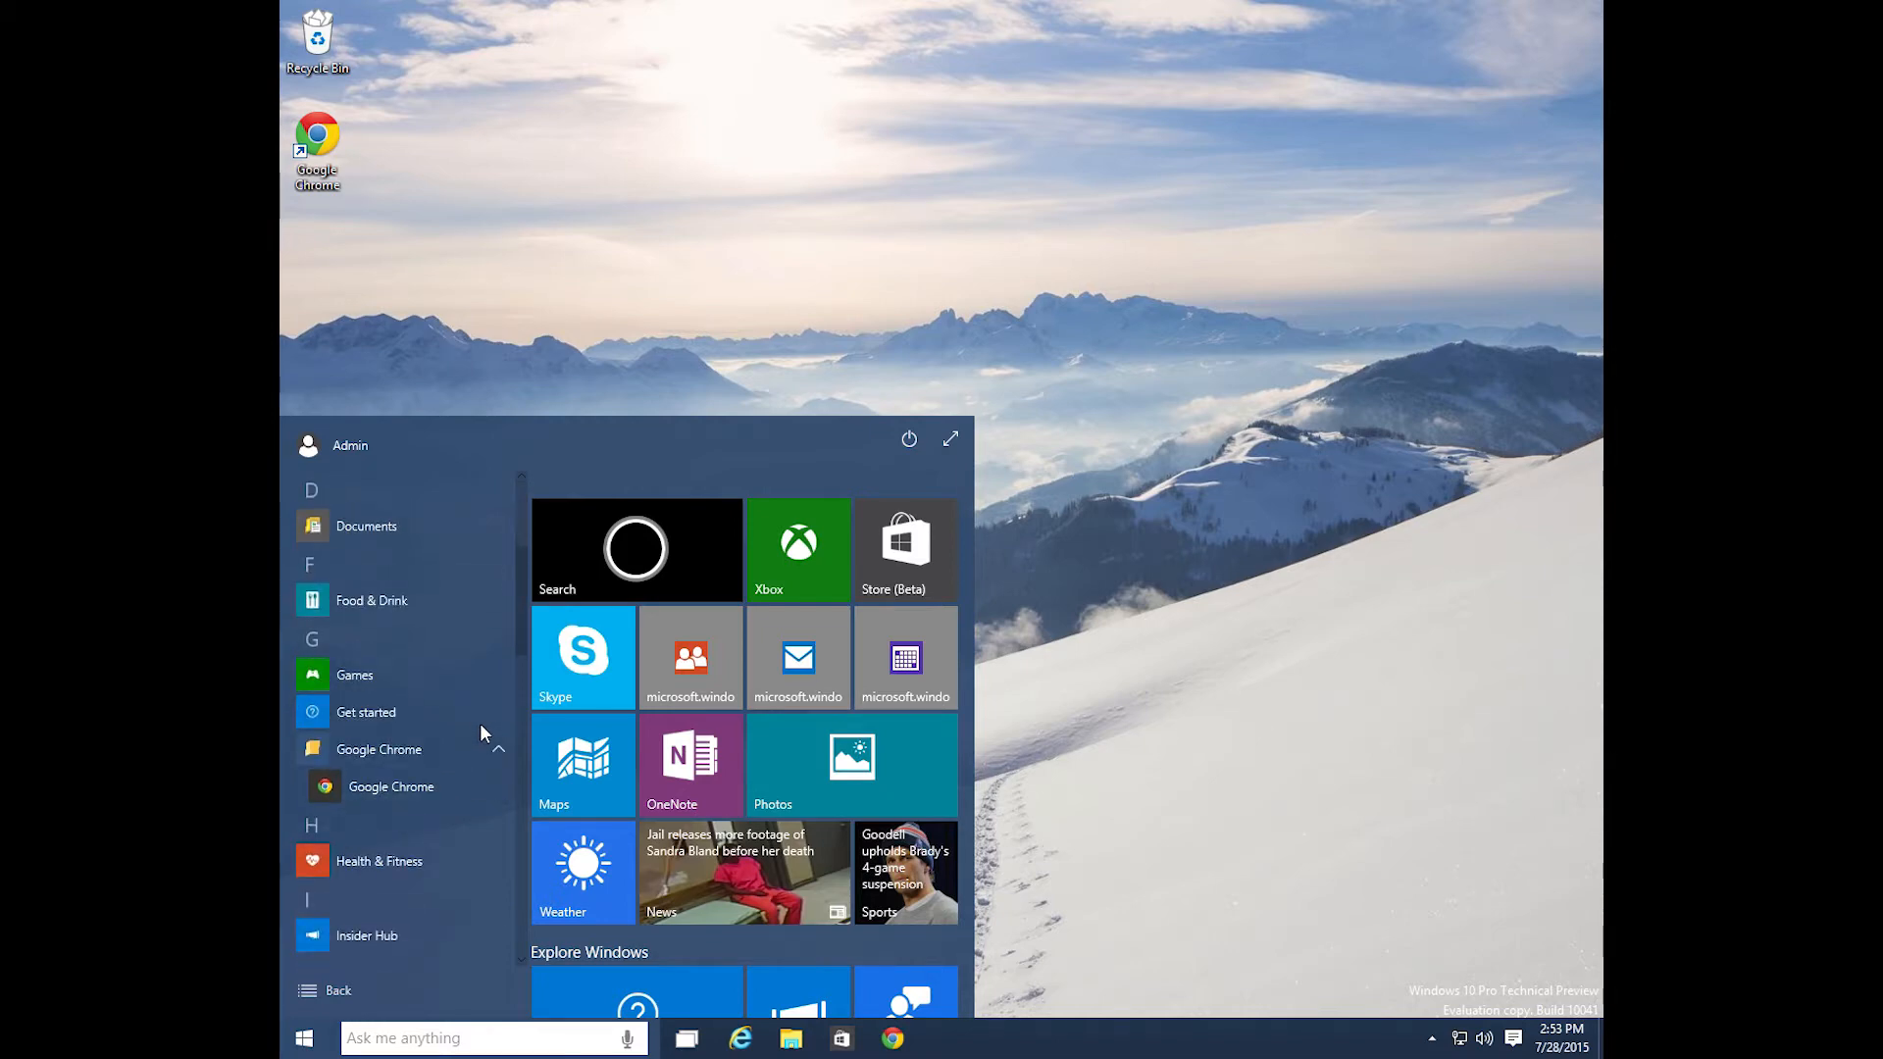
scroll(down, 3)
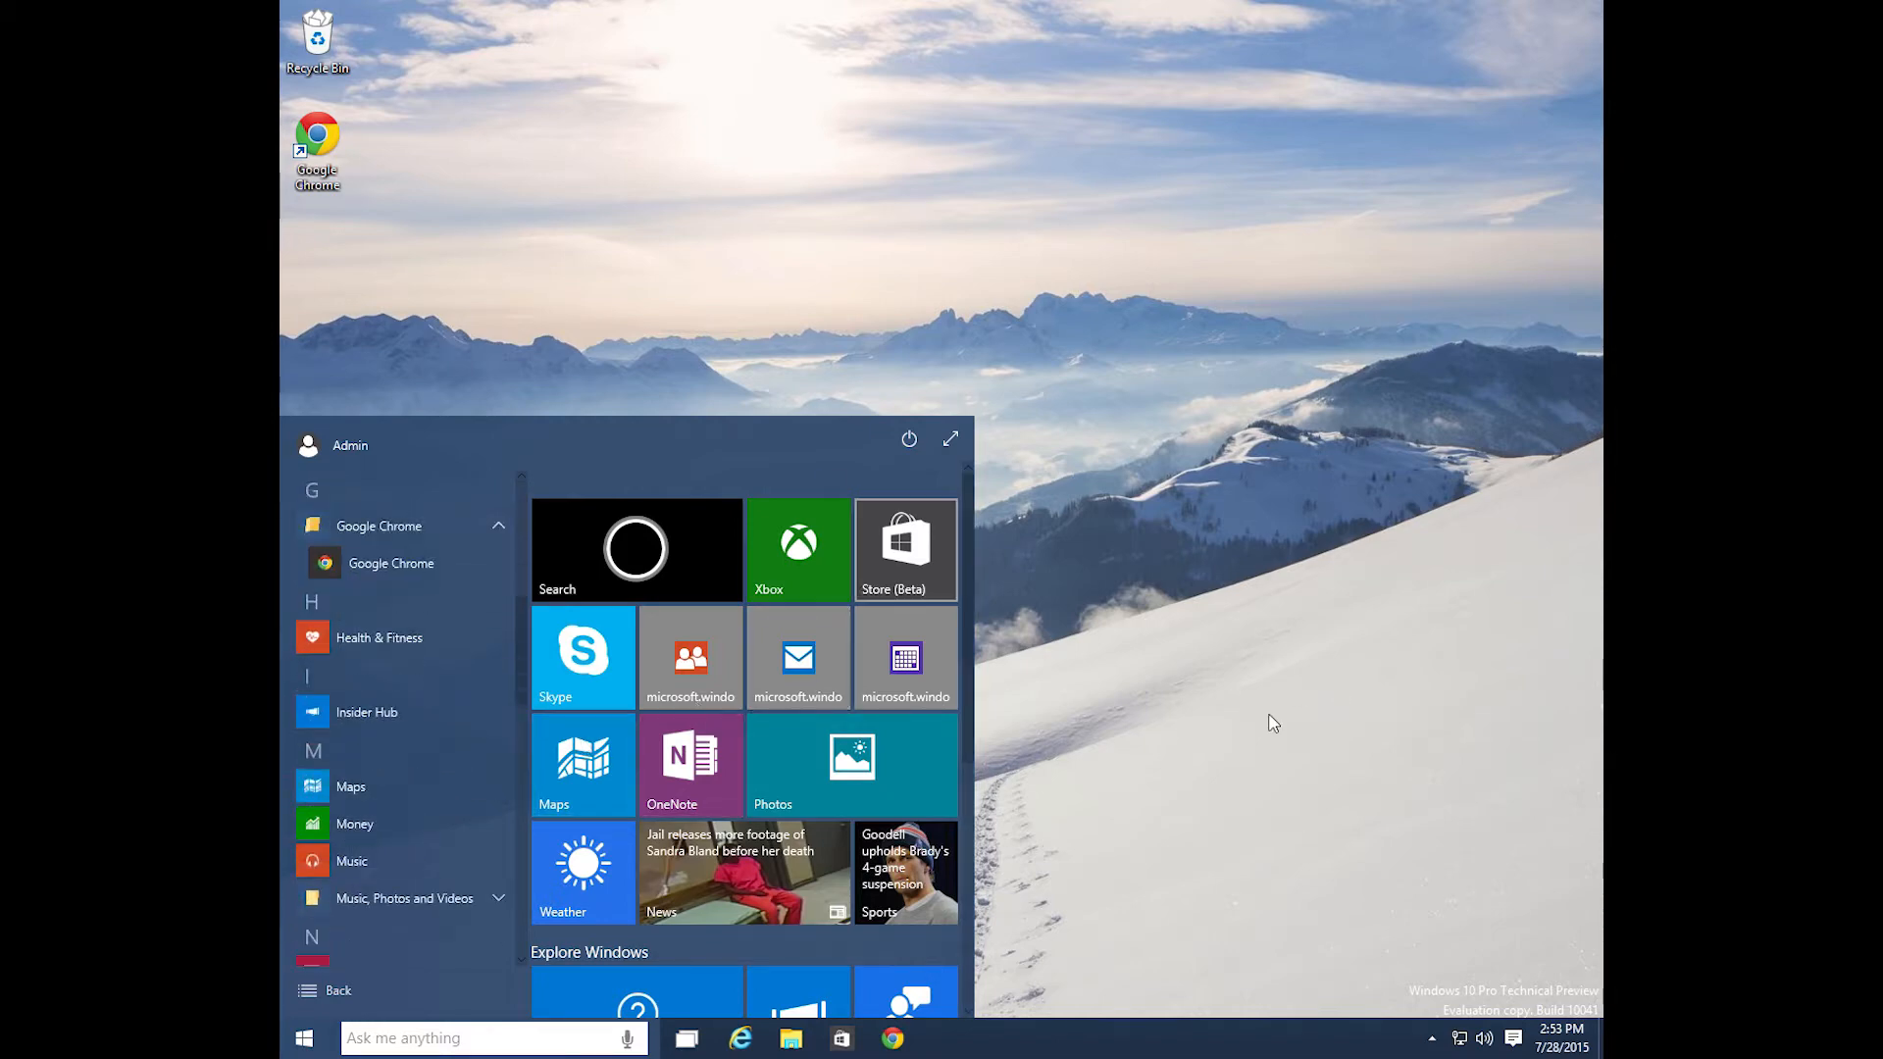
scroll(down, 3)
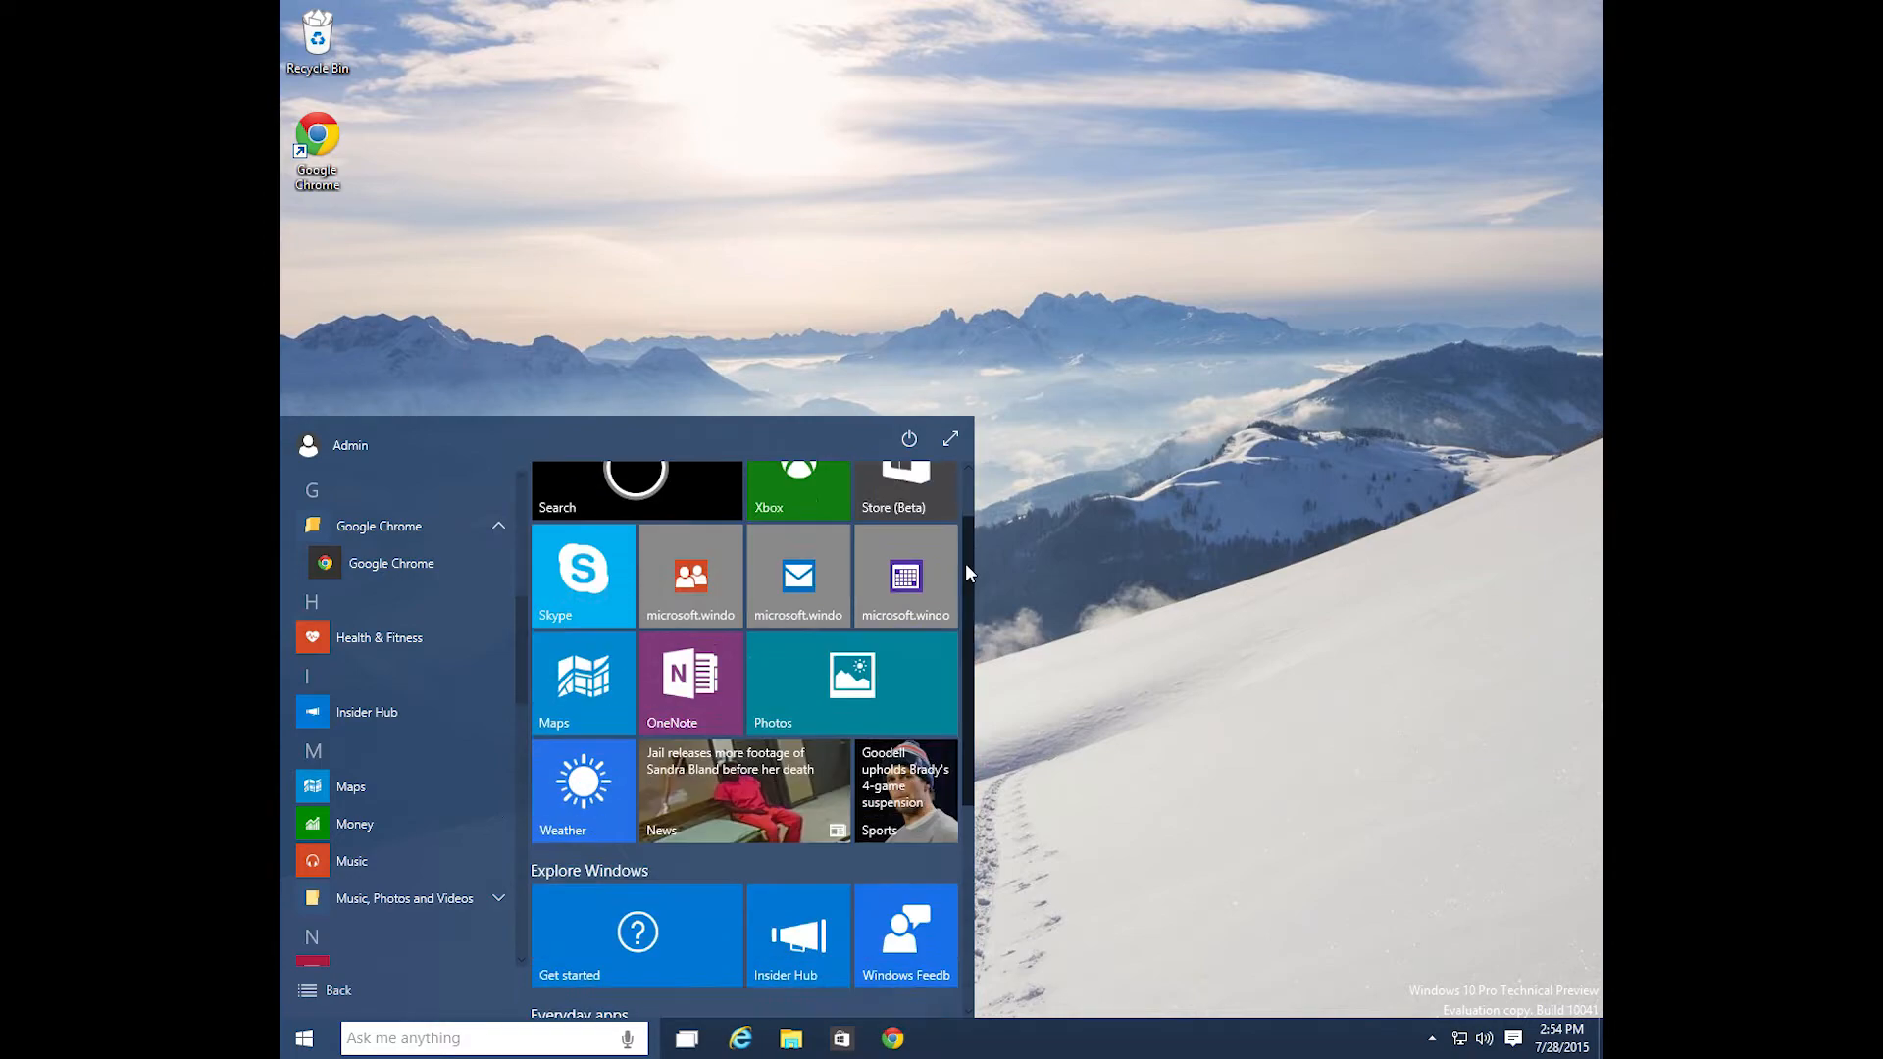
scroll(down, 3)
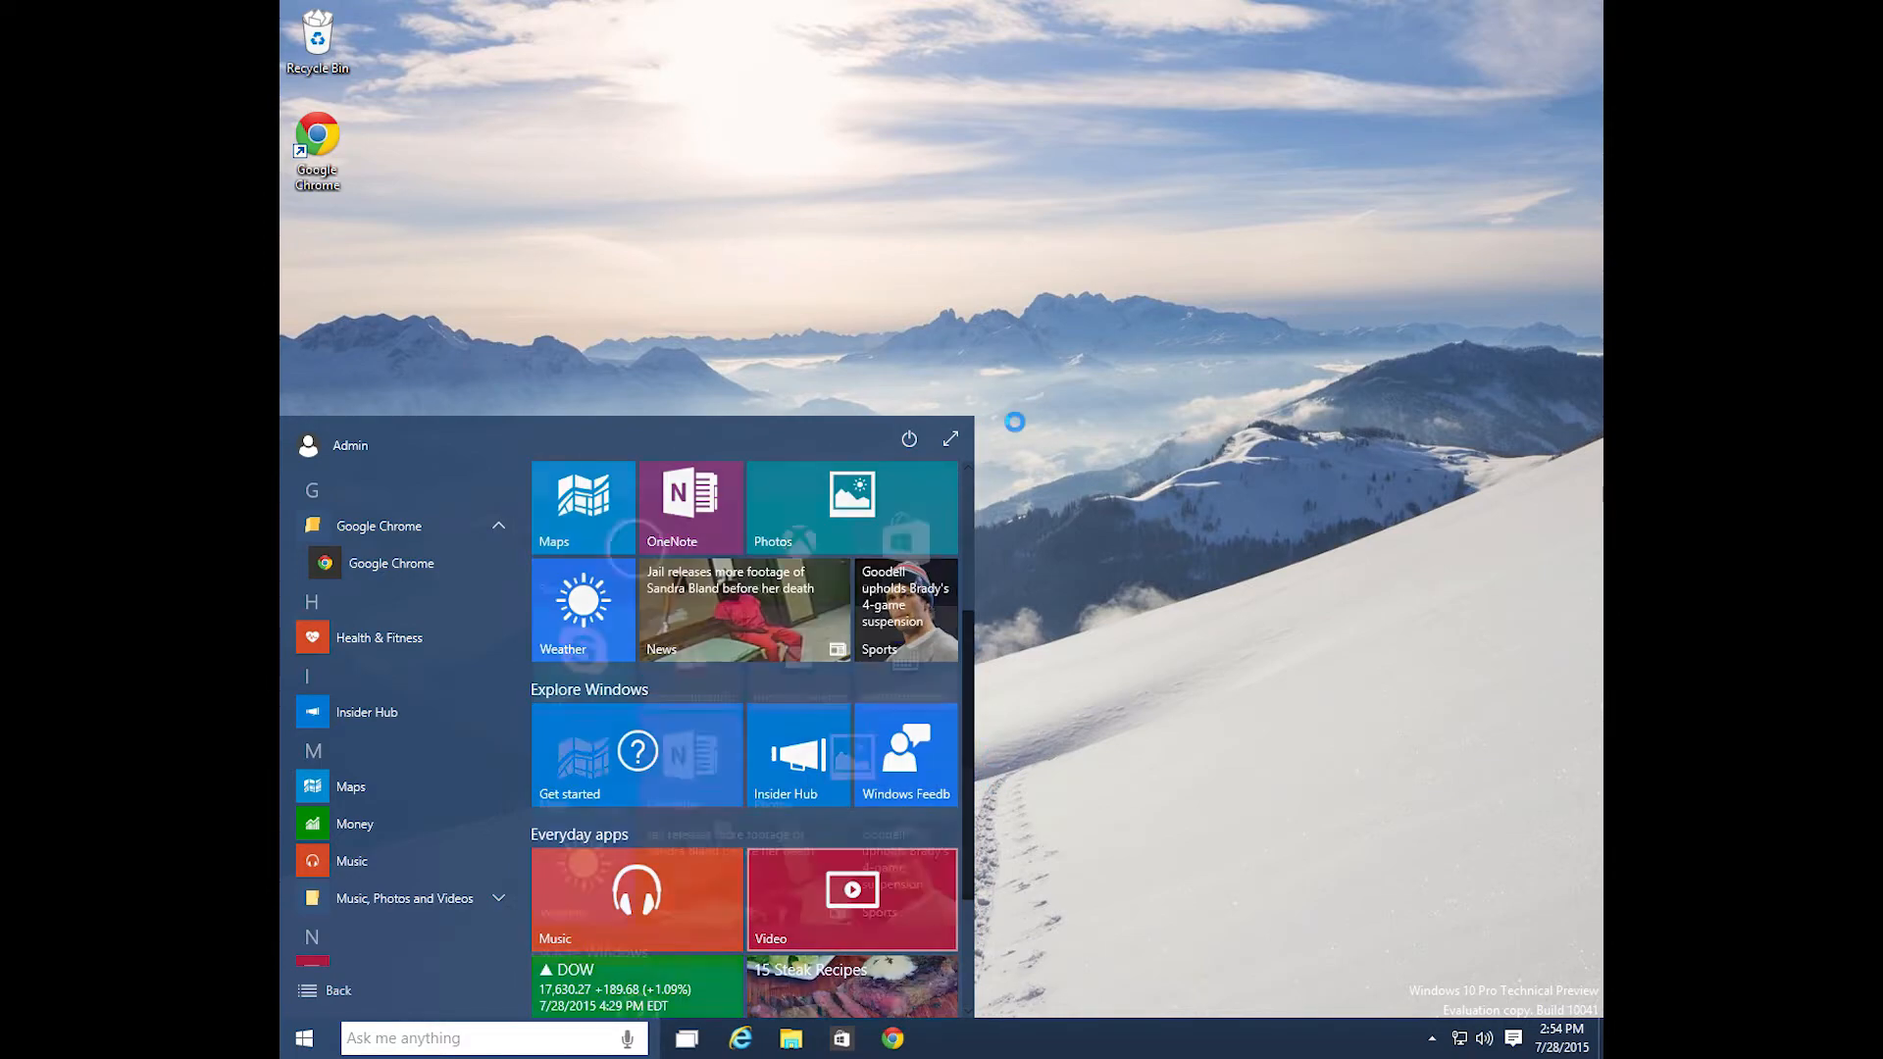
scroll(up, 3)
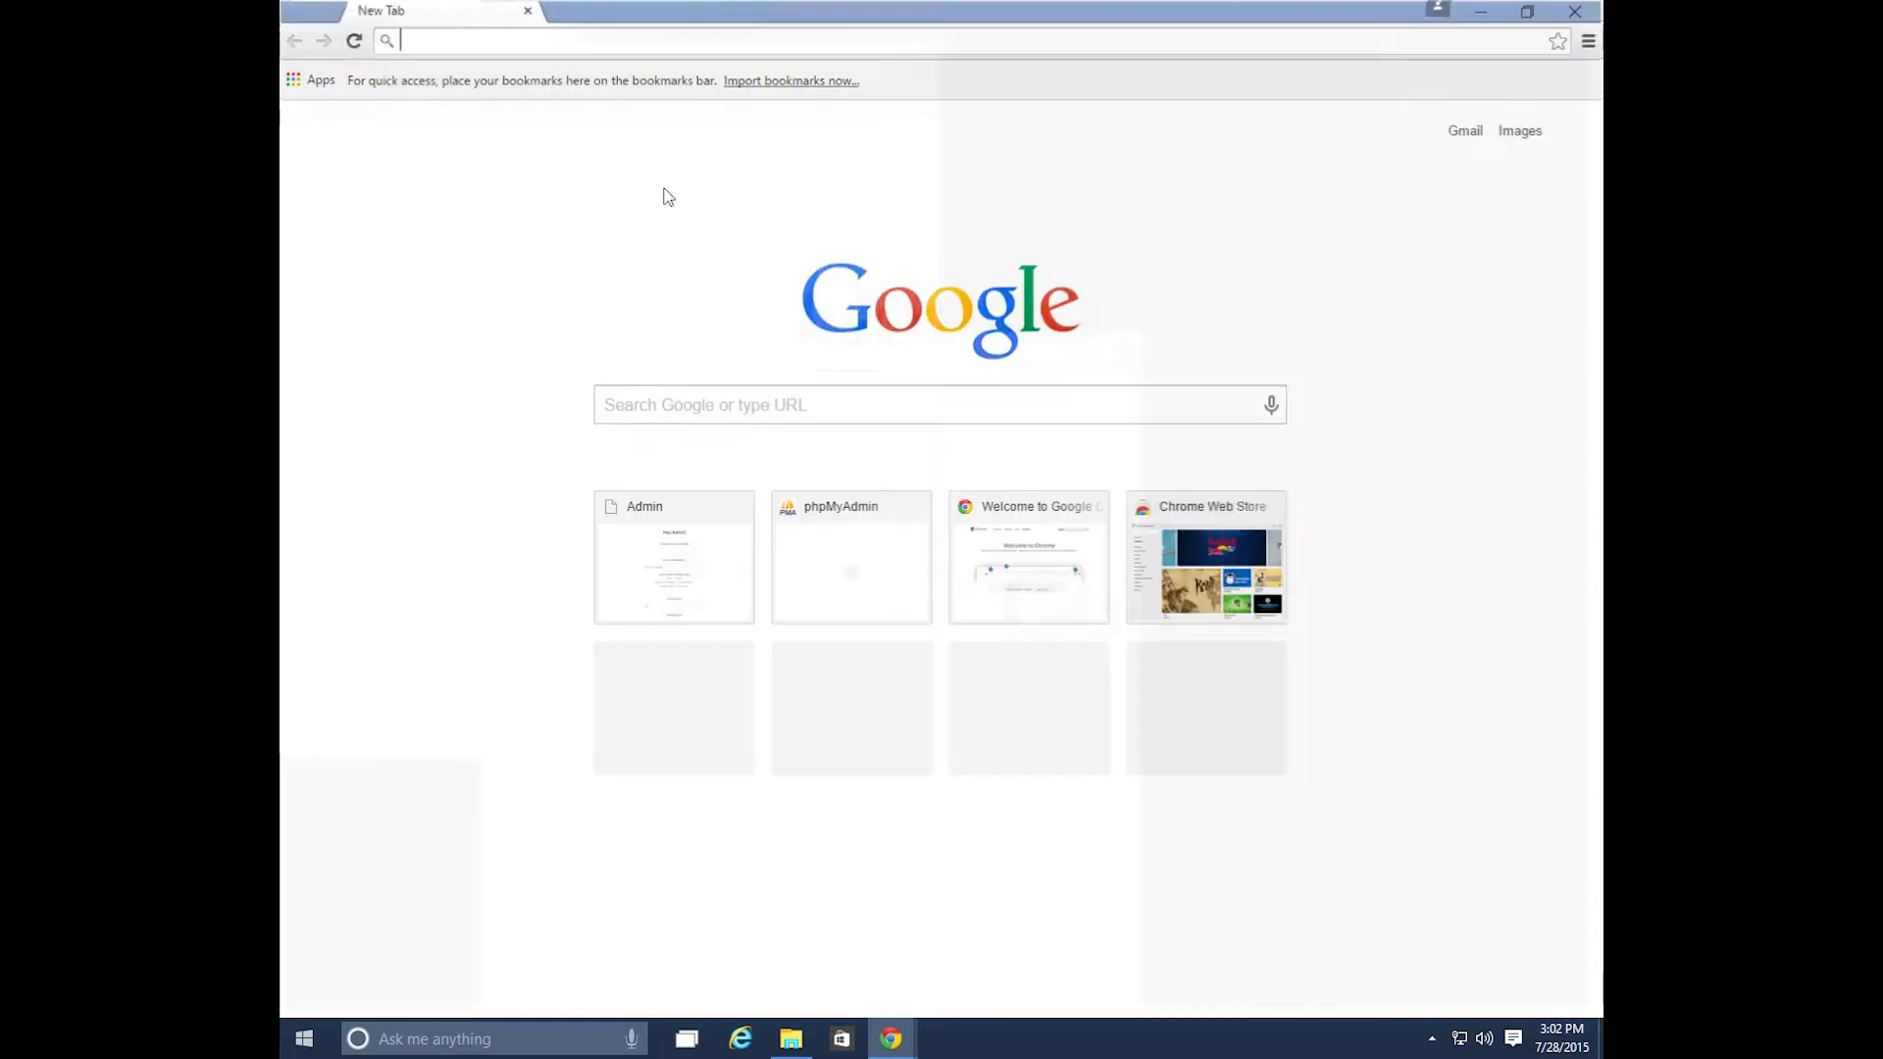
mouse_move(891, 1039)
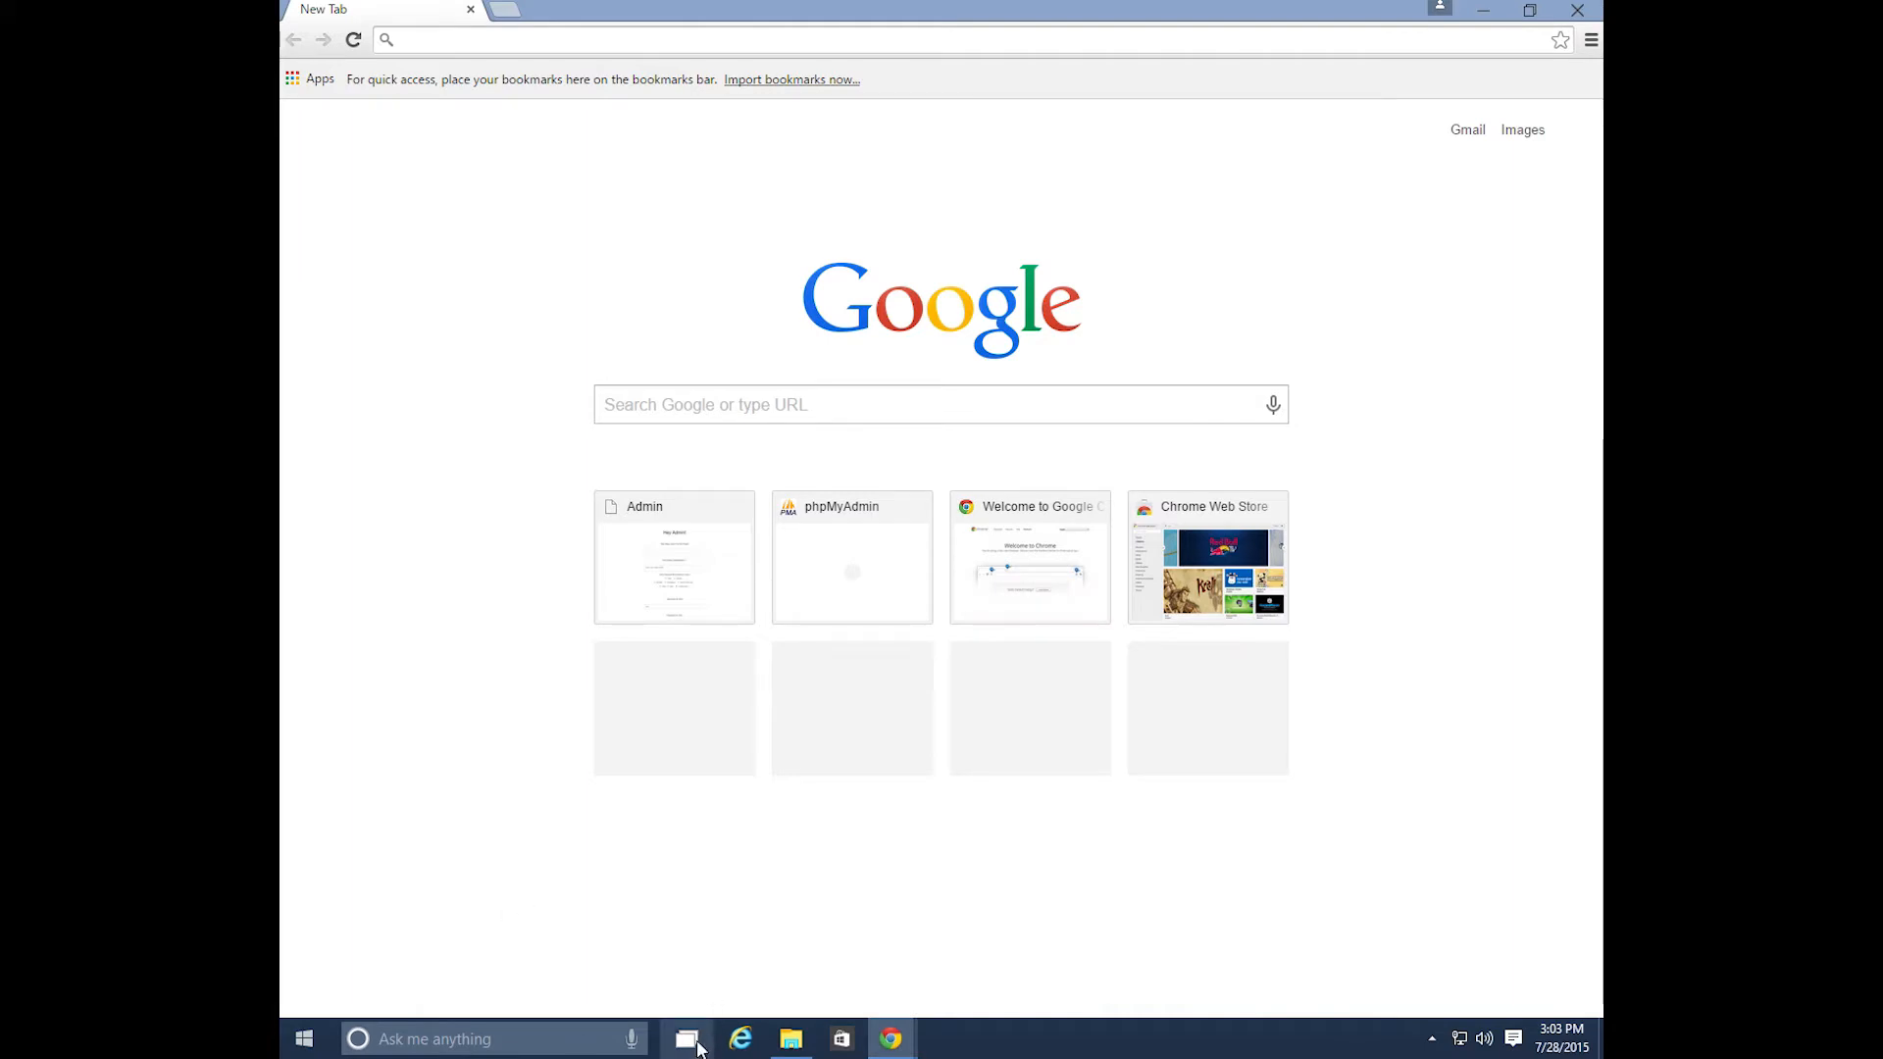
mouse_move(687, 1037)
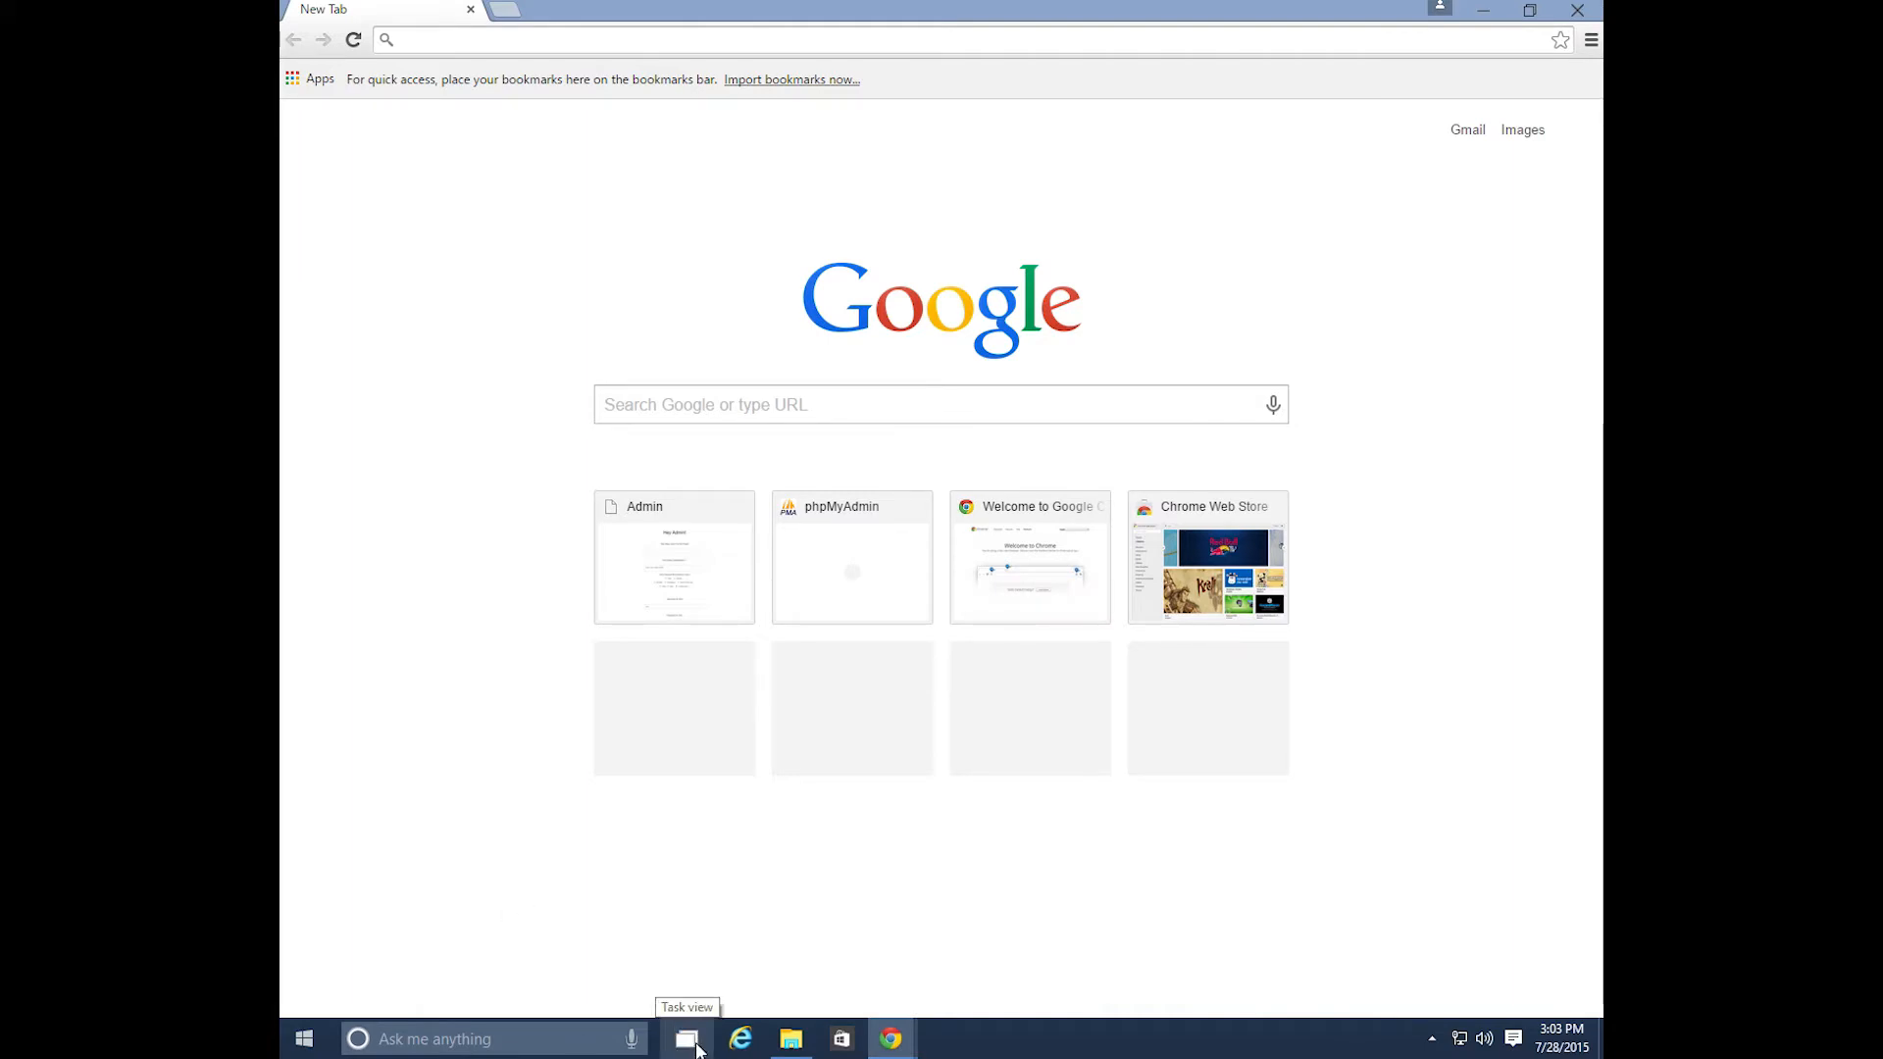
- Use Task View to switch from Chrome to the File Explorer window
click(686, 1039)
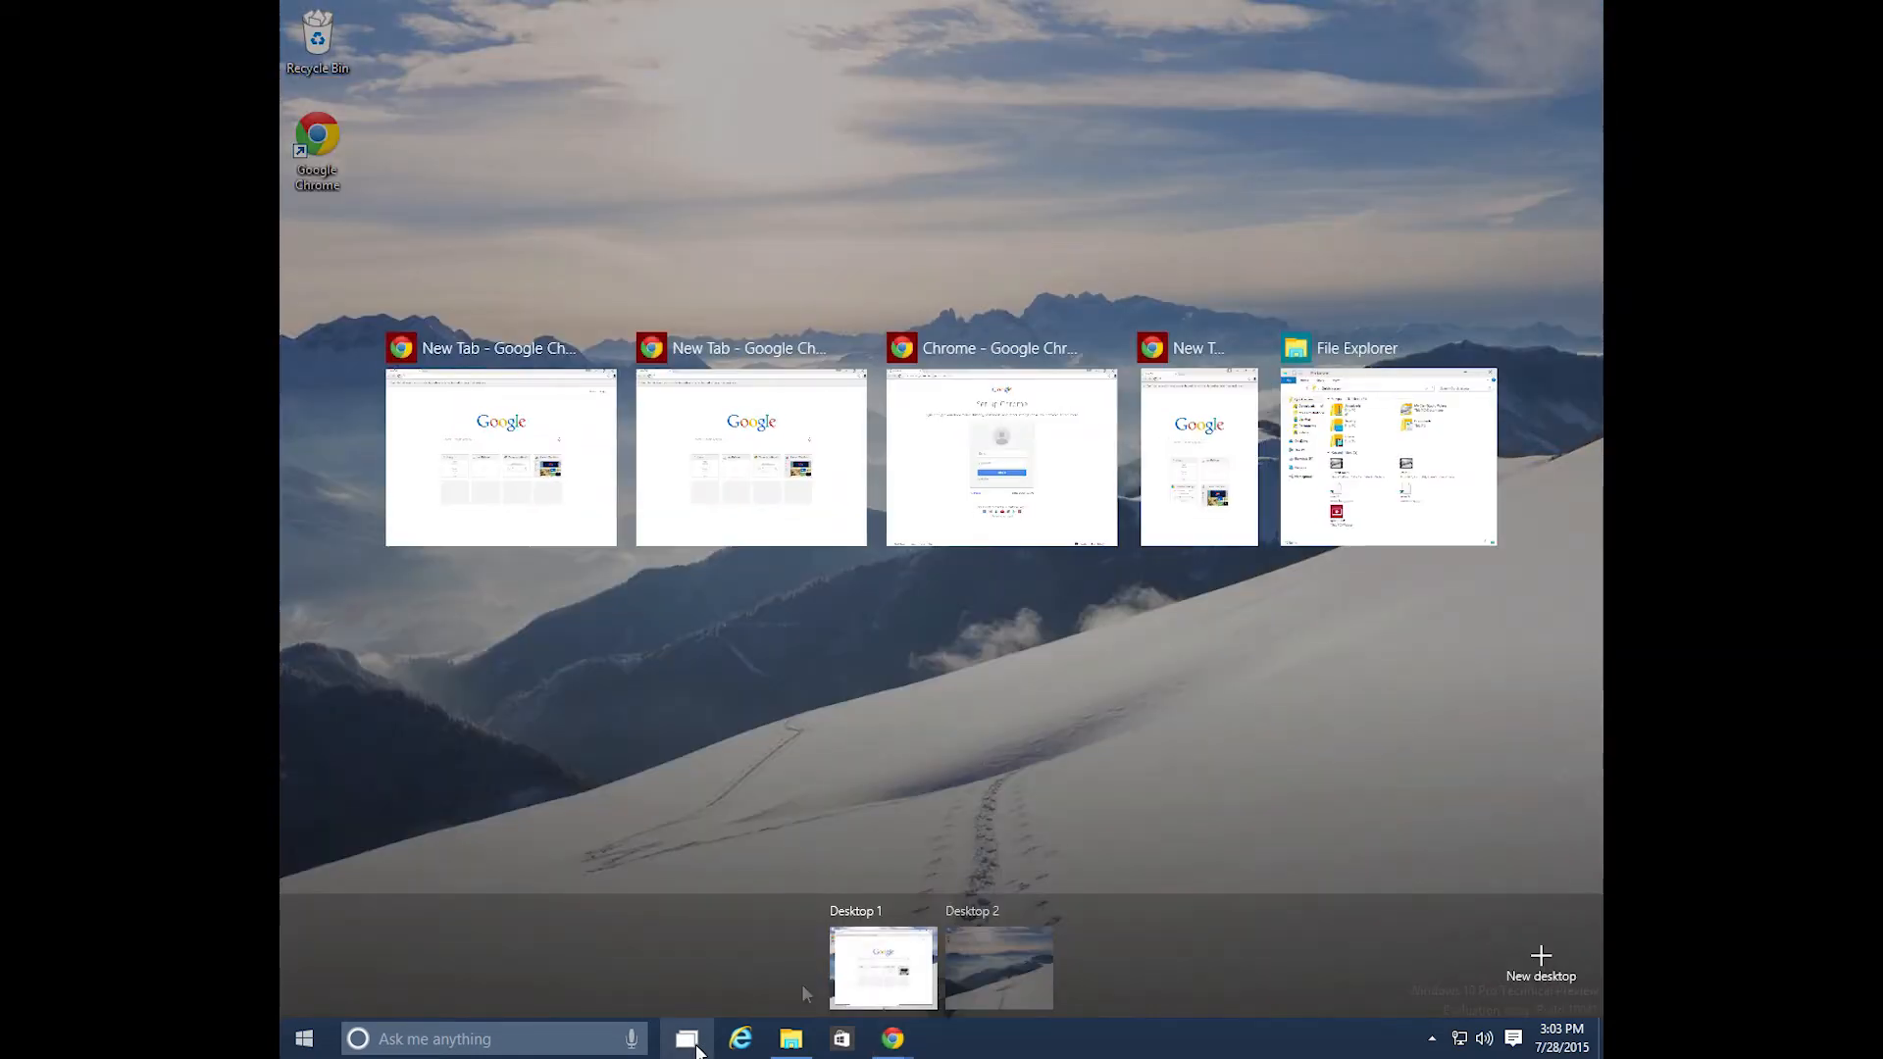
mouse_move(500, 457)
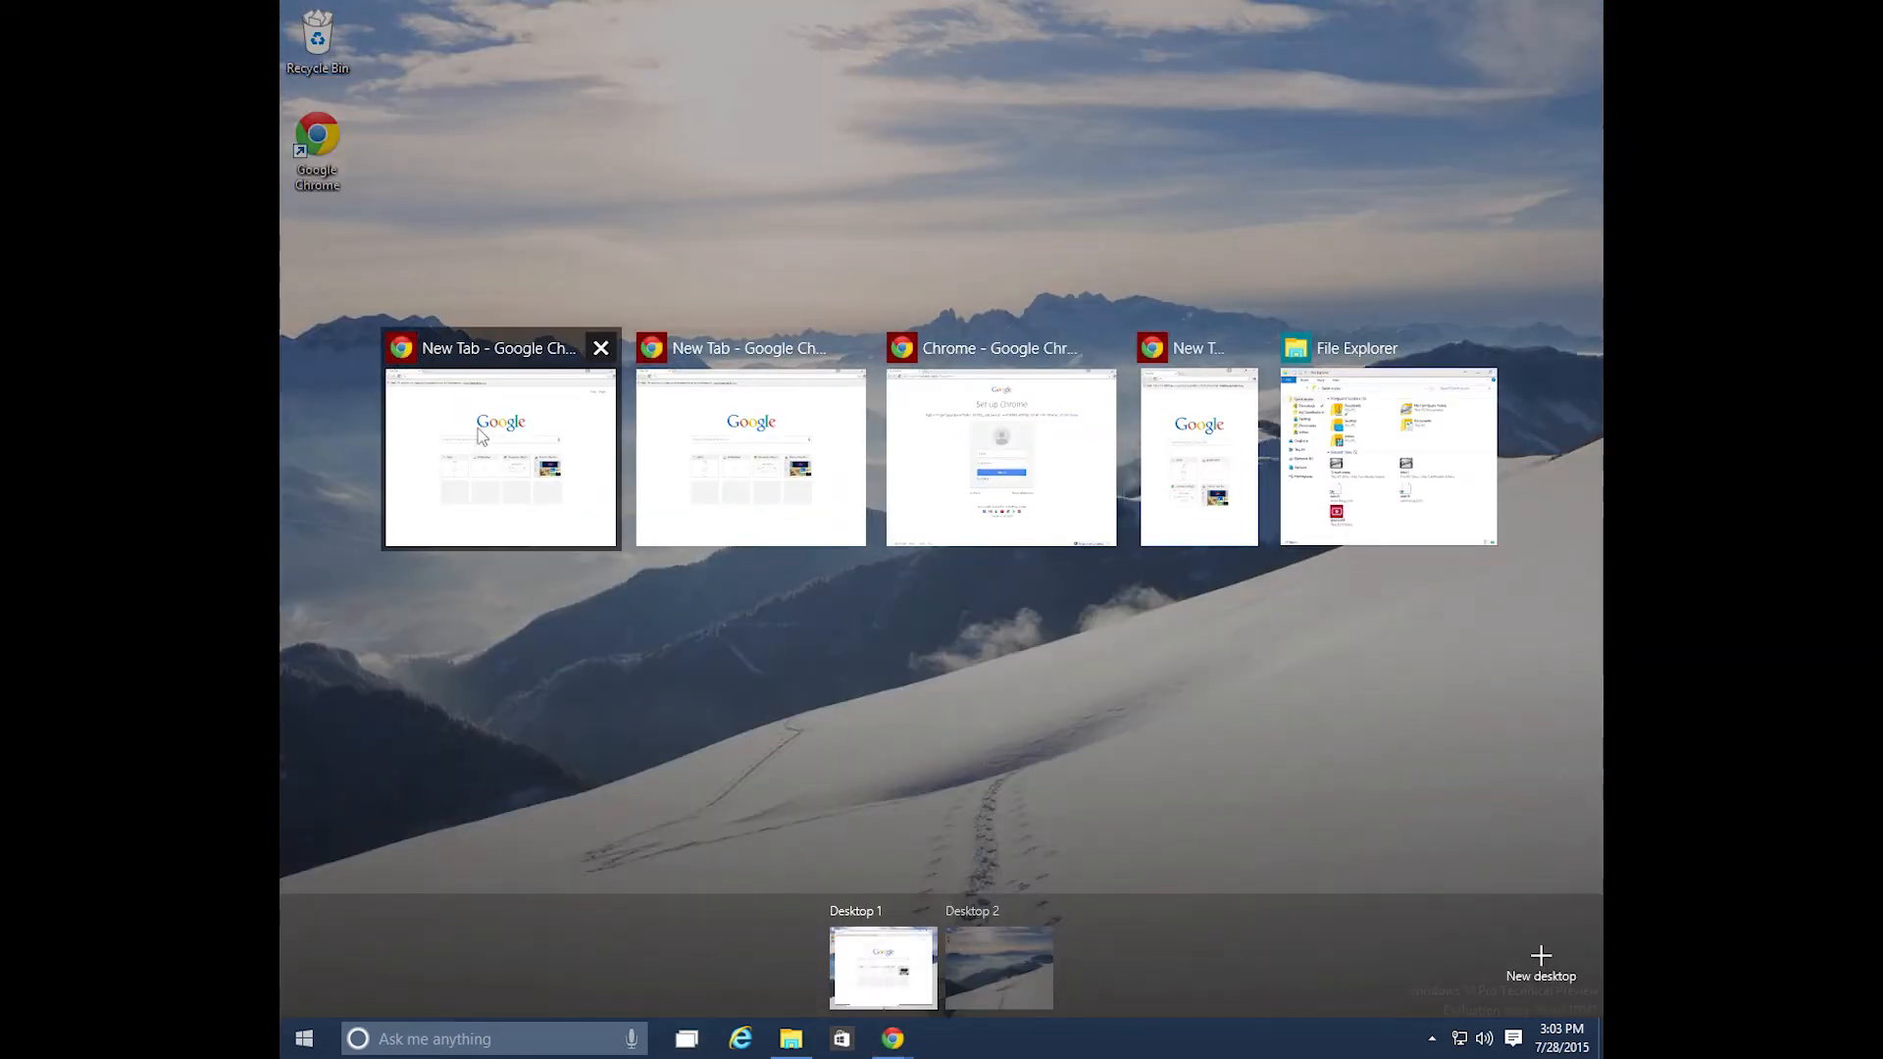
click(500, 459)
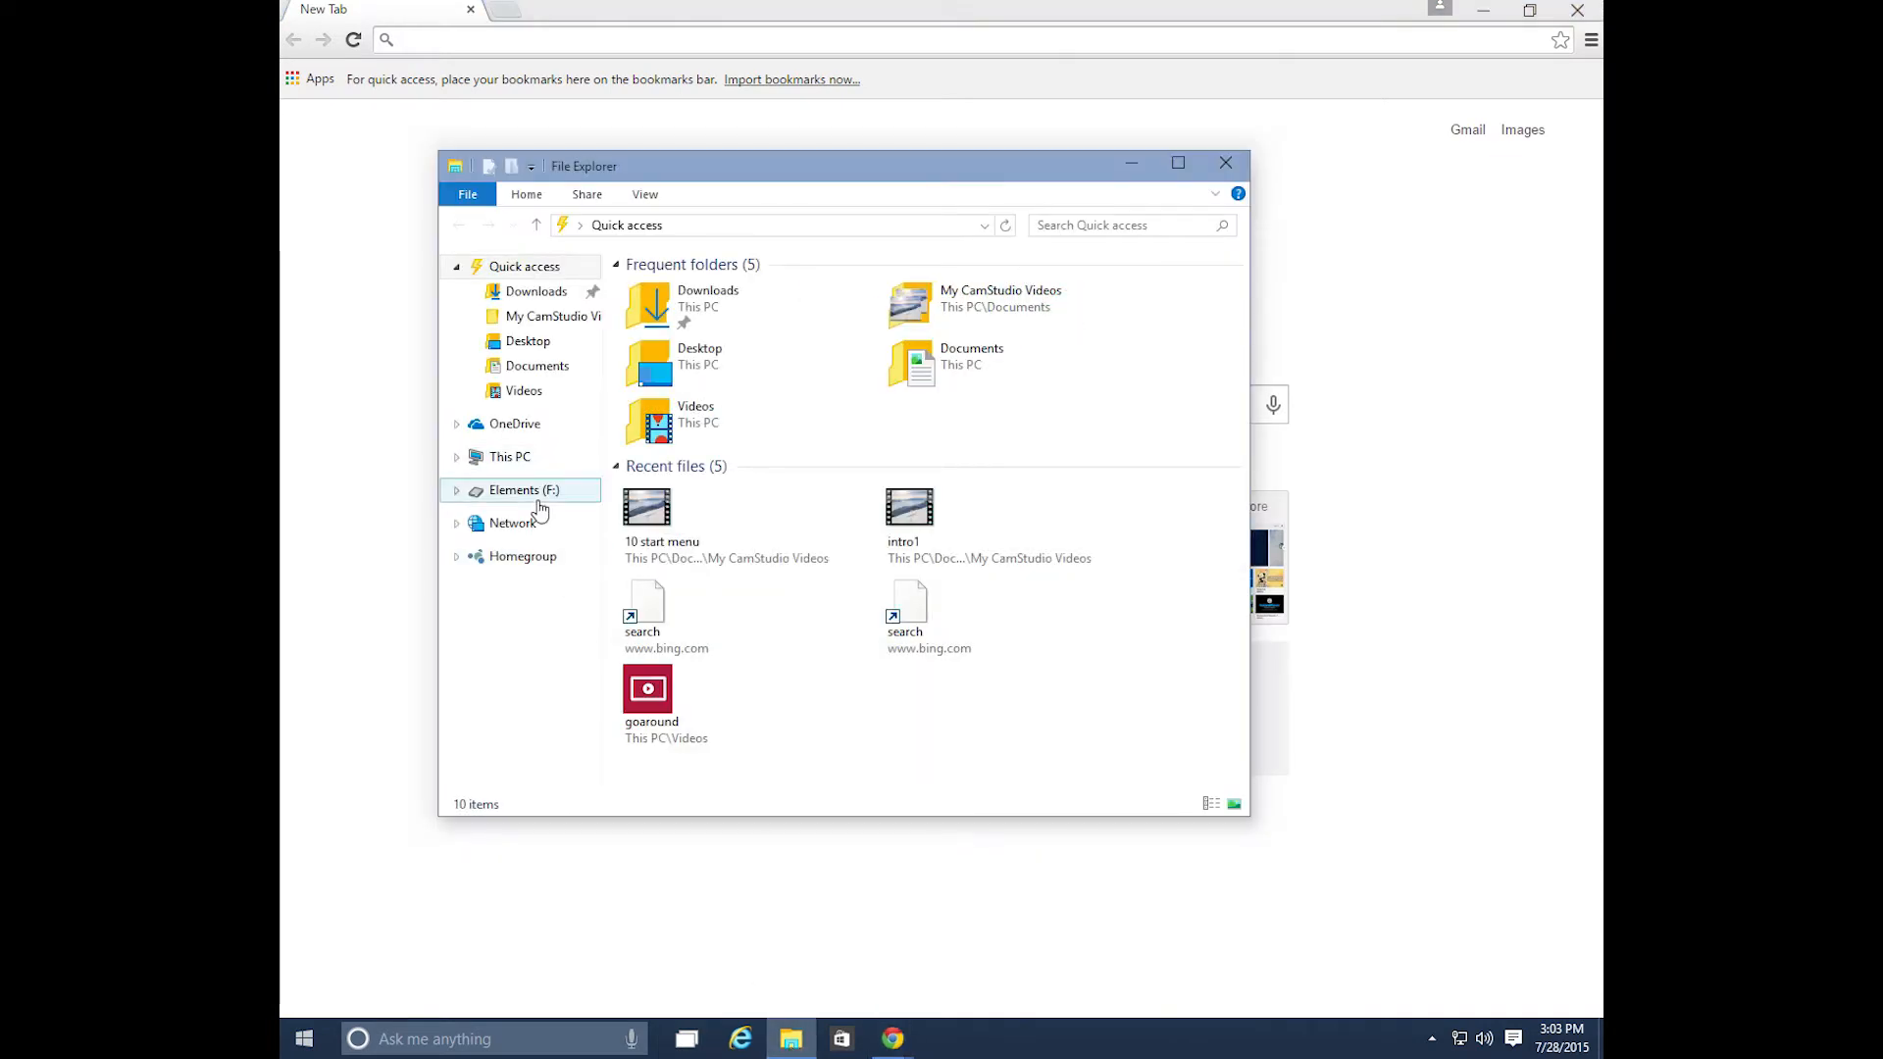
- Open the Documents folder in a separate window and open the Desktop folder
right_click(536, 364)
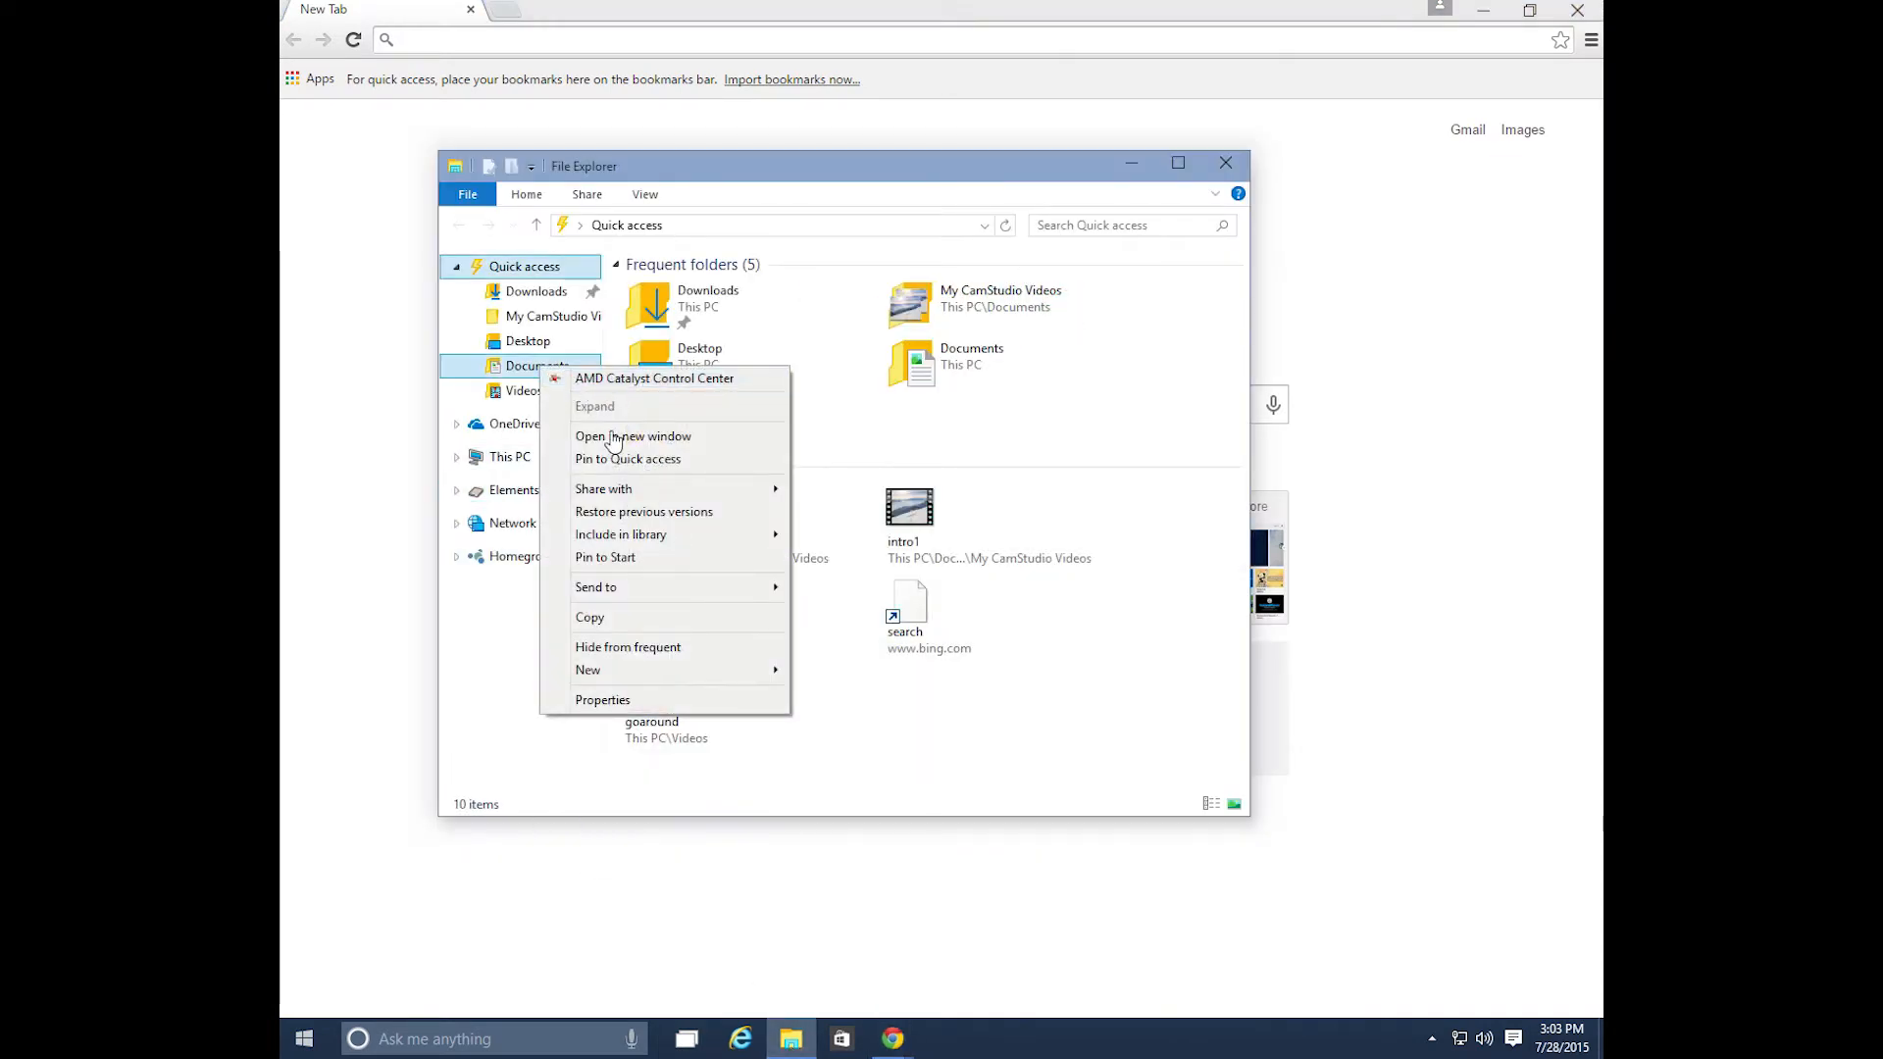
mouse_move(621, 451)
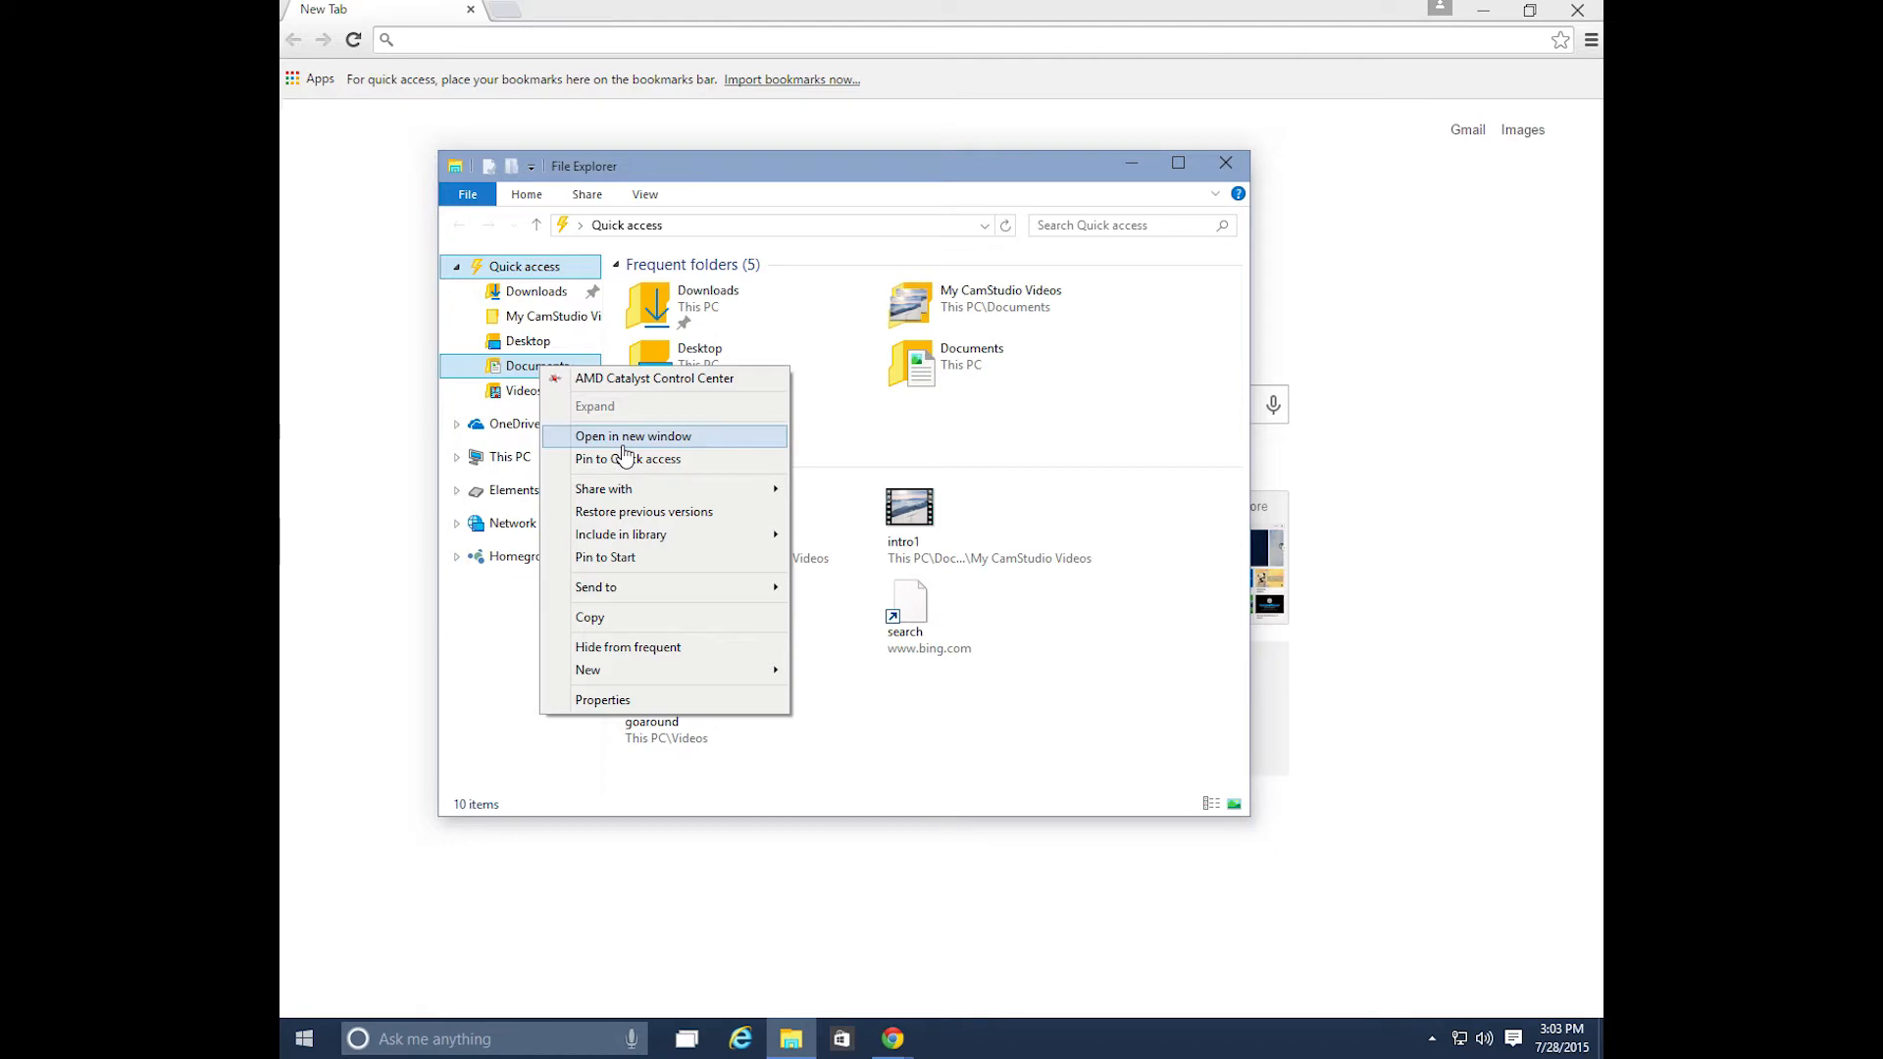
click(633, 435)
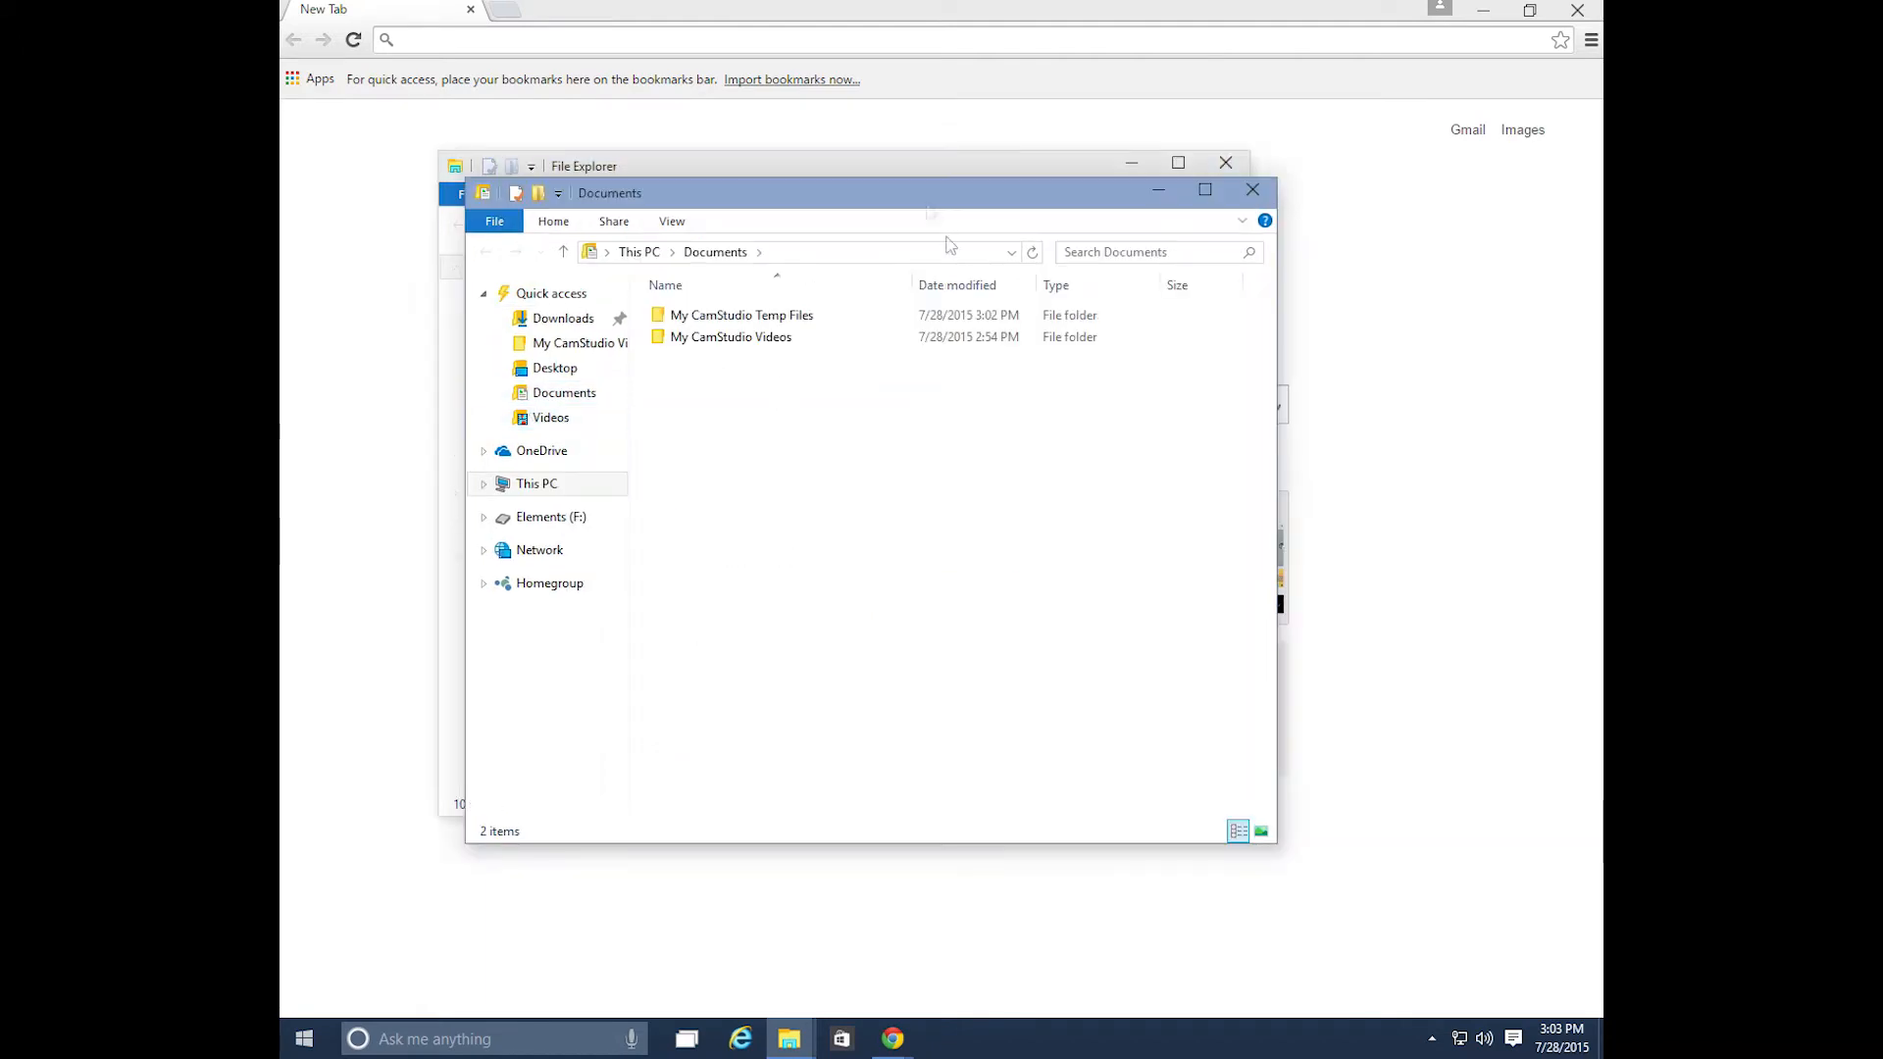
right_click(537, 365)
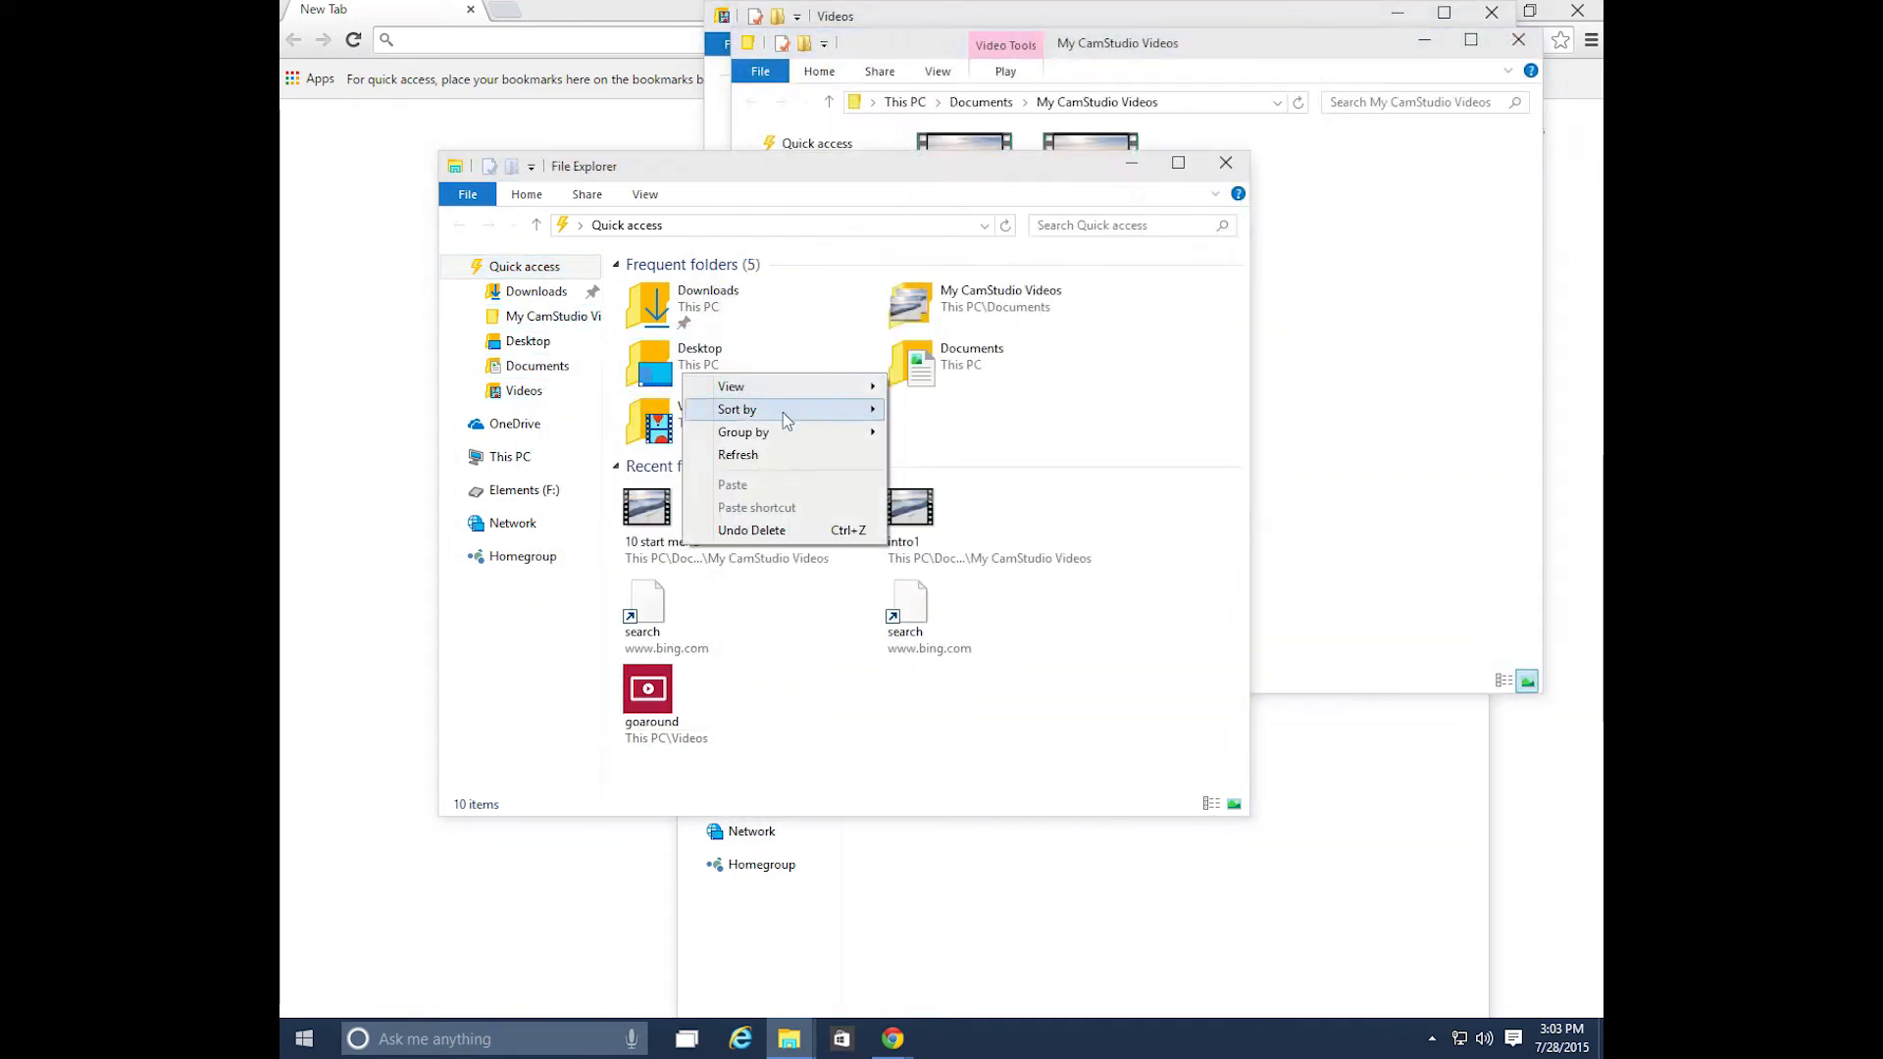
right_click(650, 365)
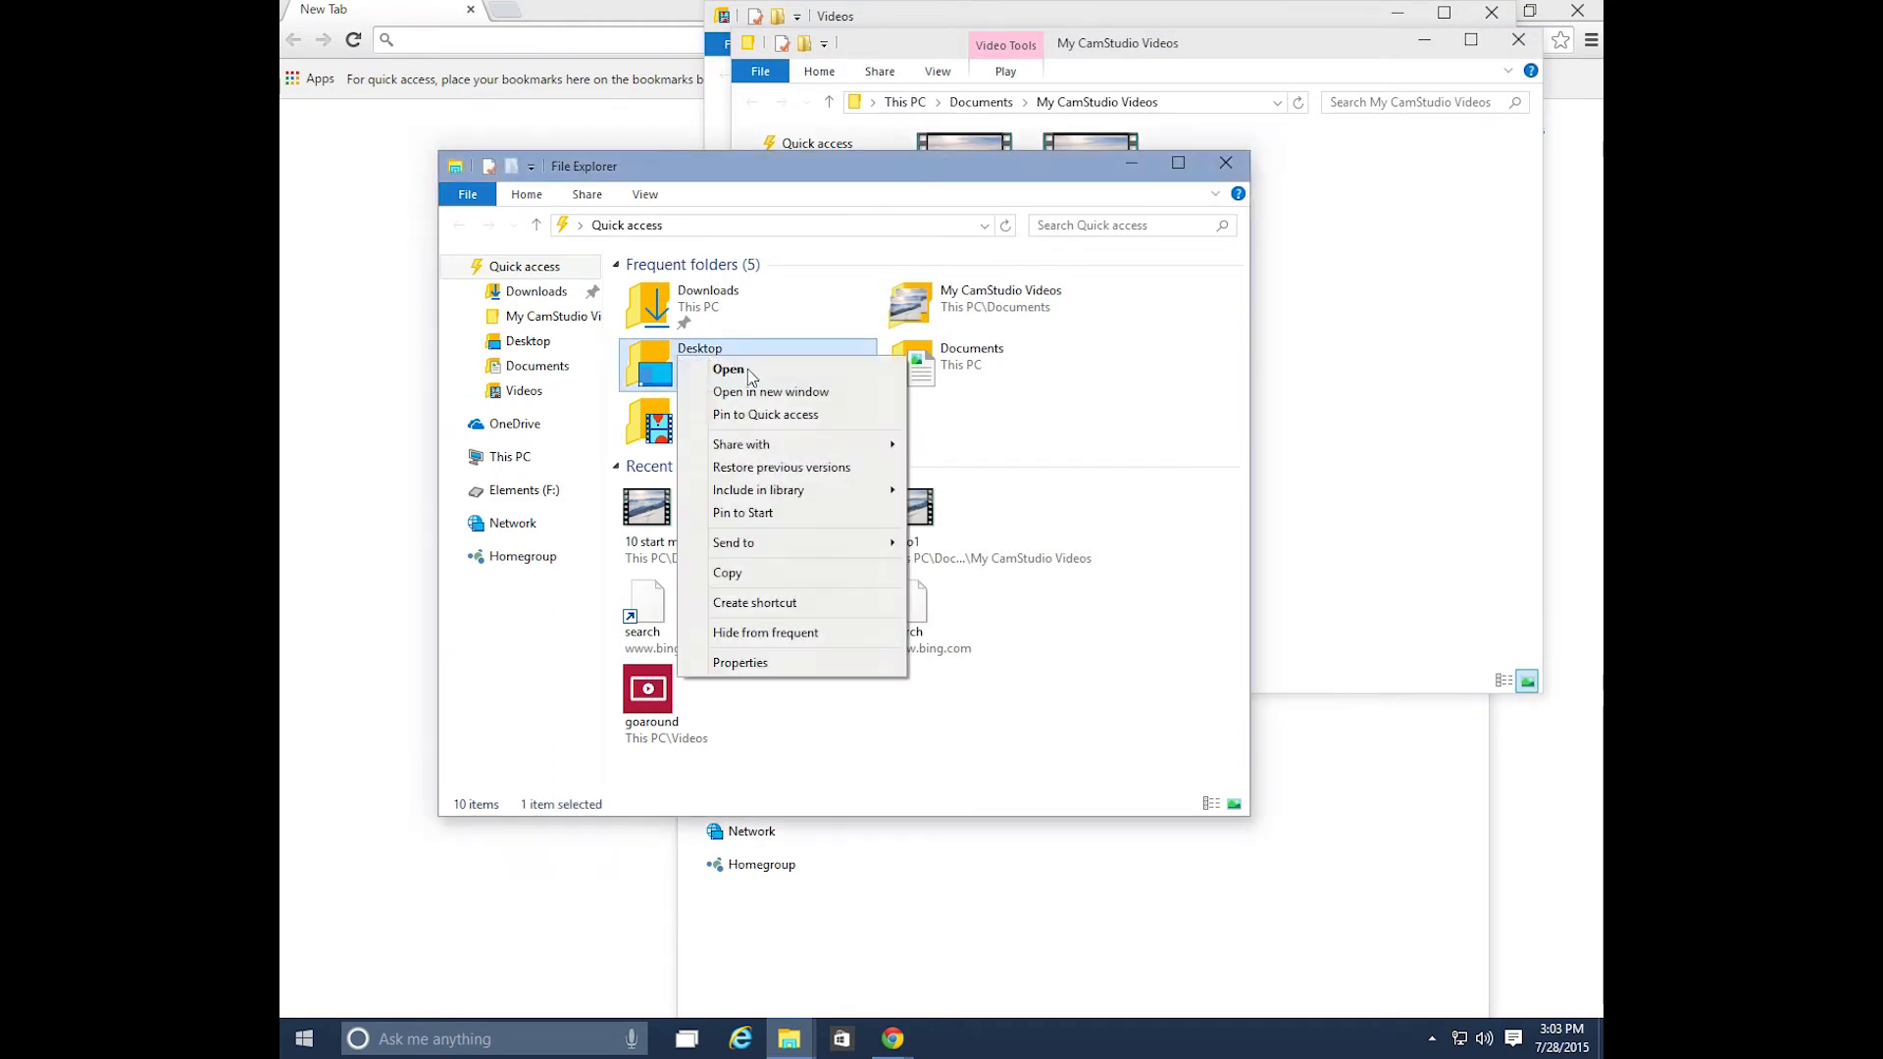
click(770, 393)
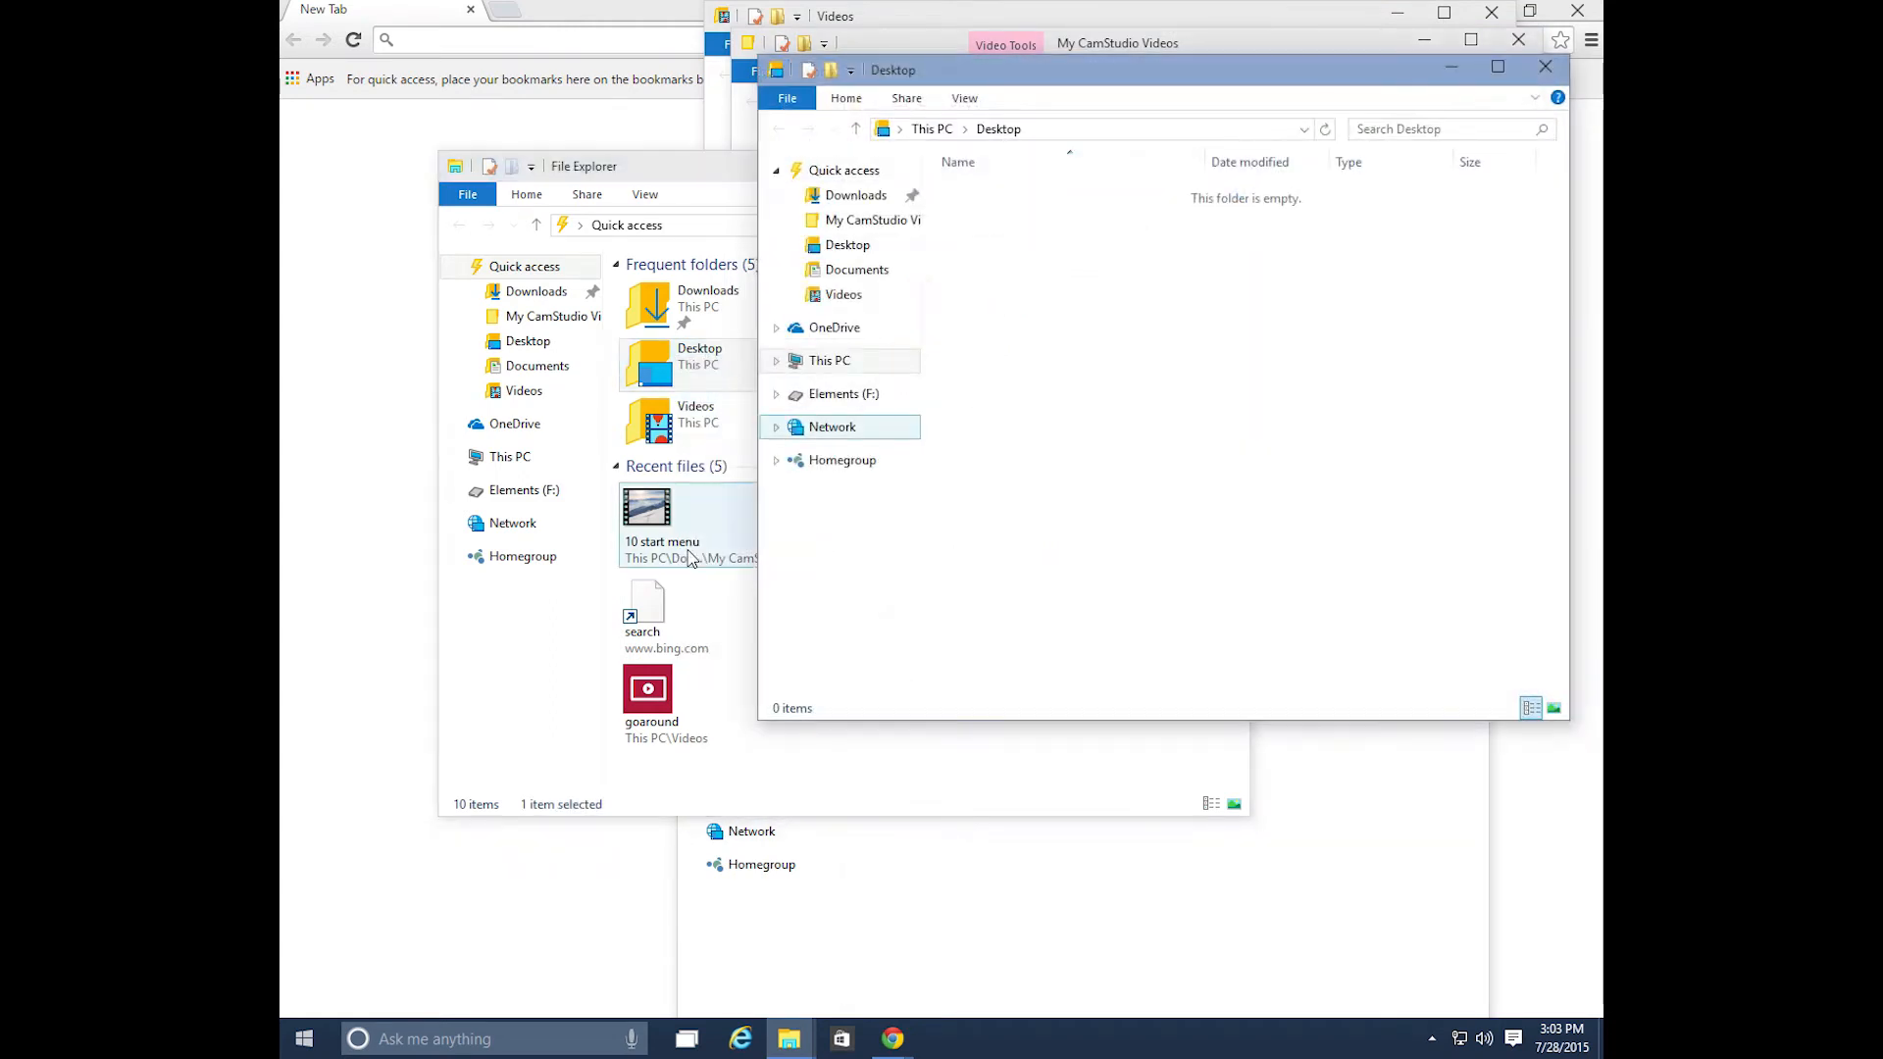
- Open Videos and Documents each in a new window, then show all windows in Task View
right_click(694, 414)
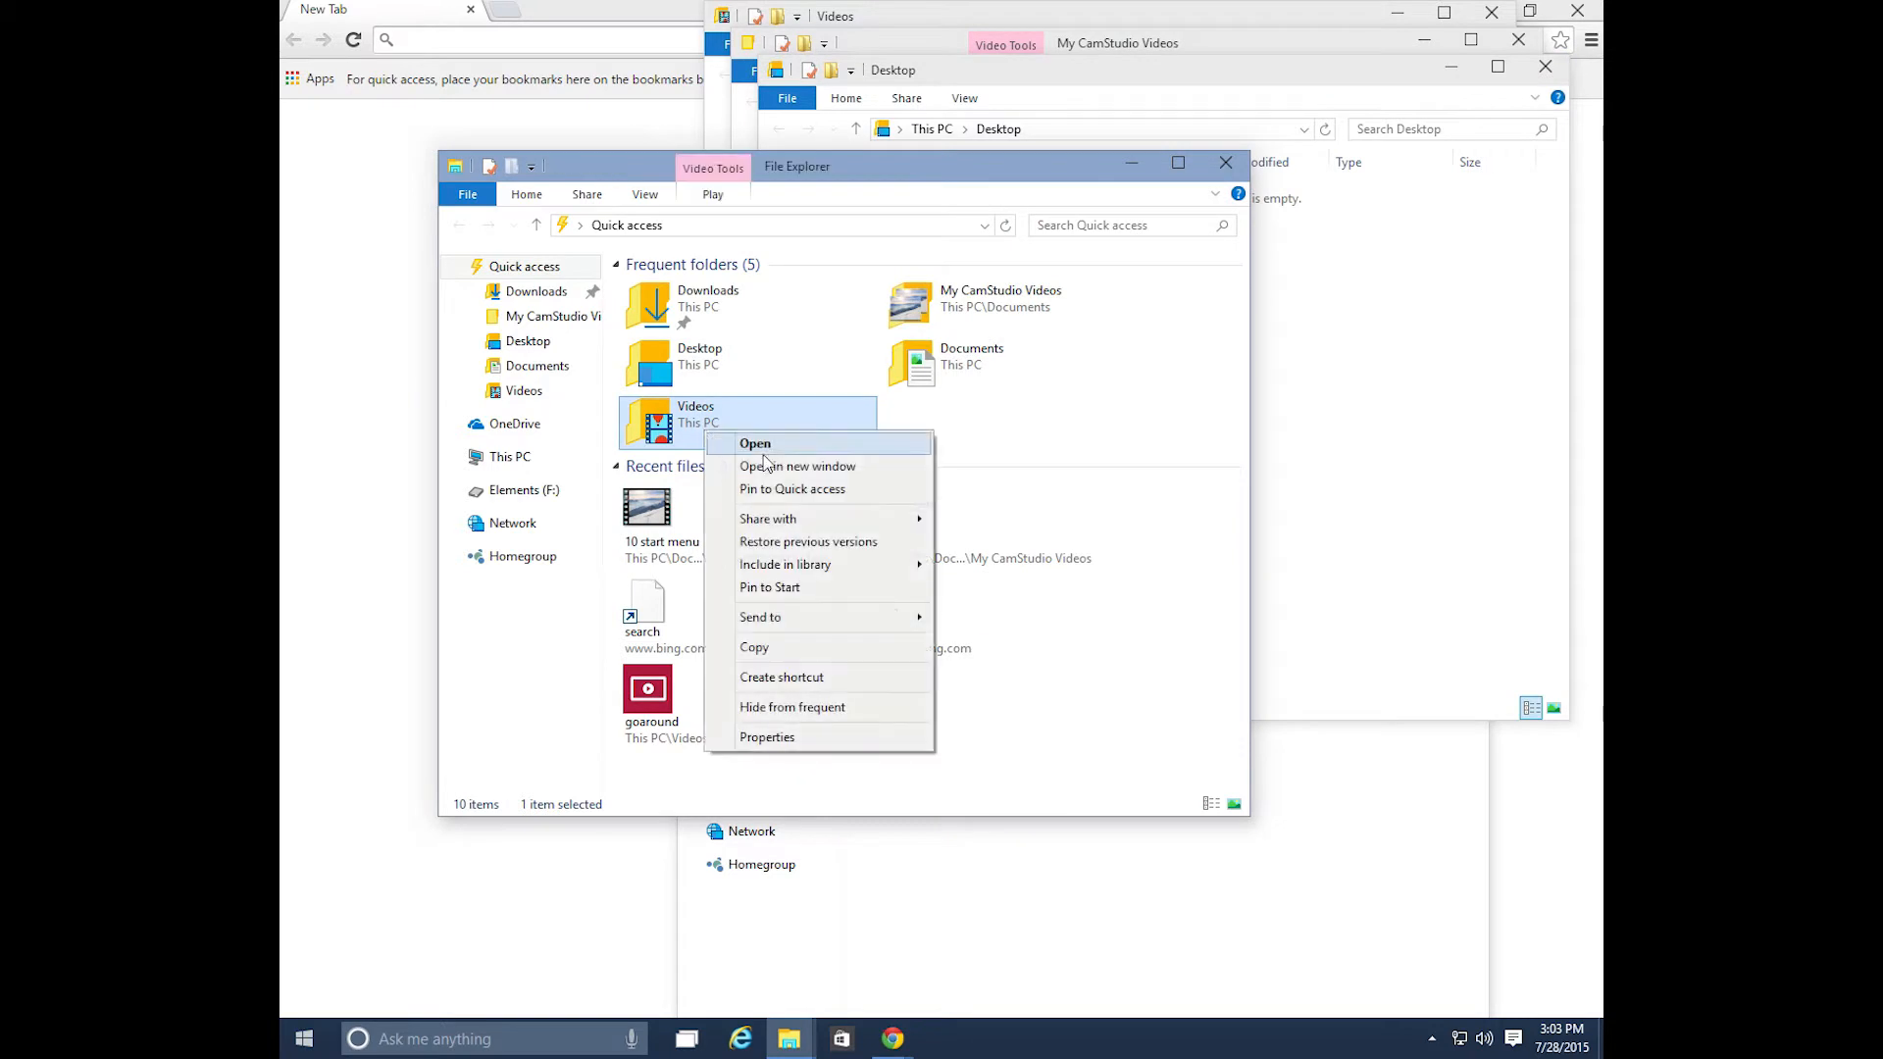
click(755, 443)
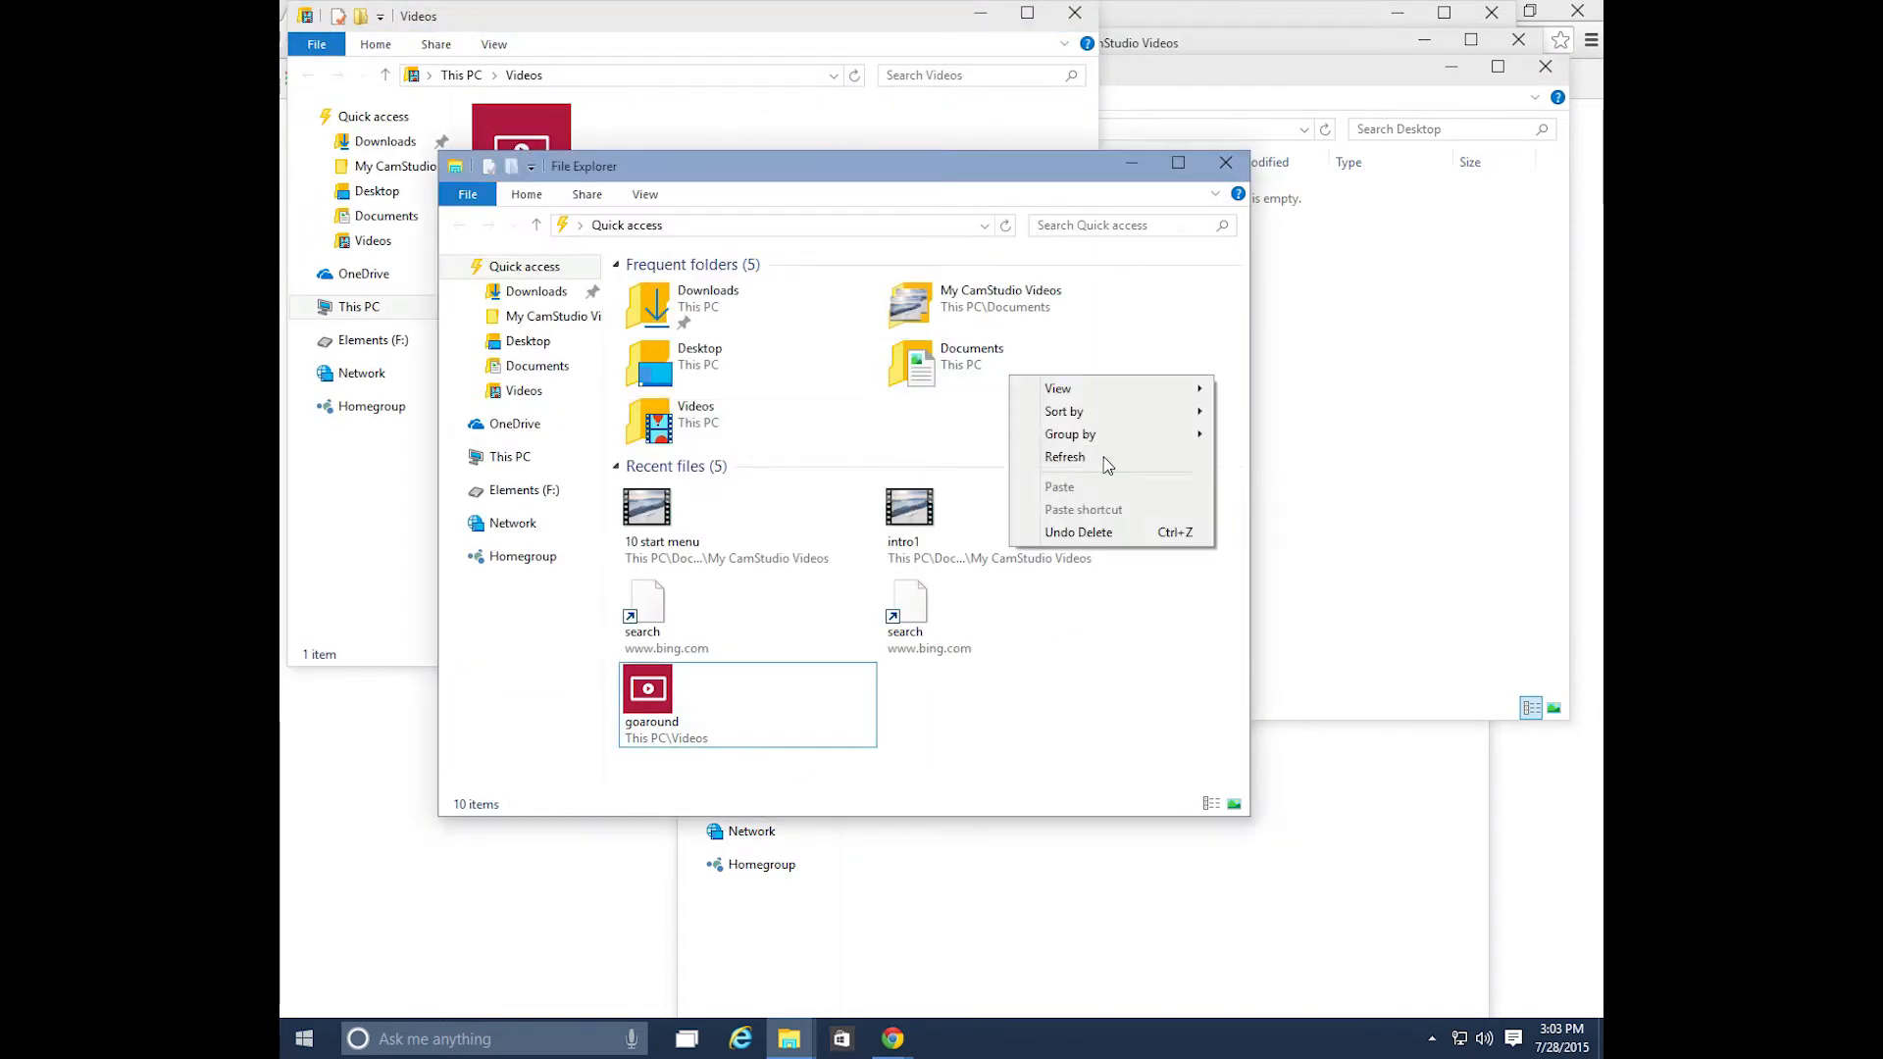
click(970, 357)
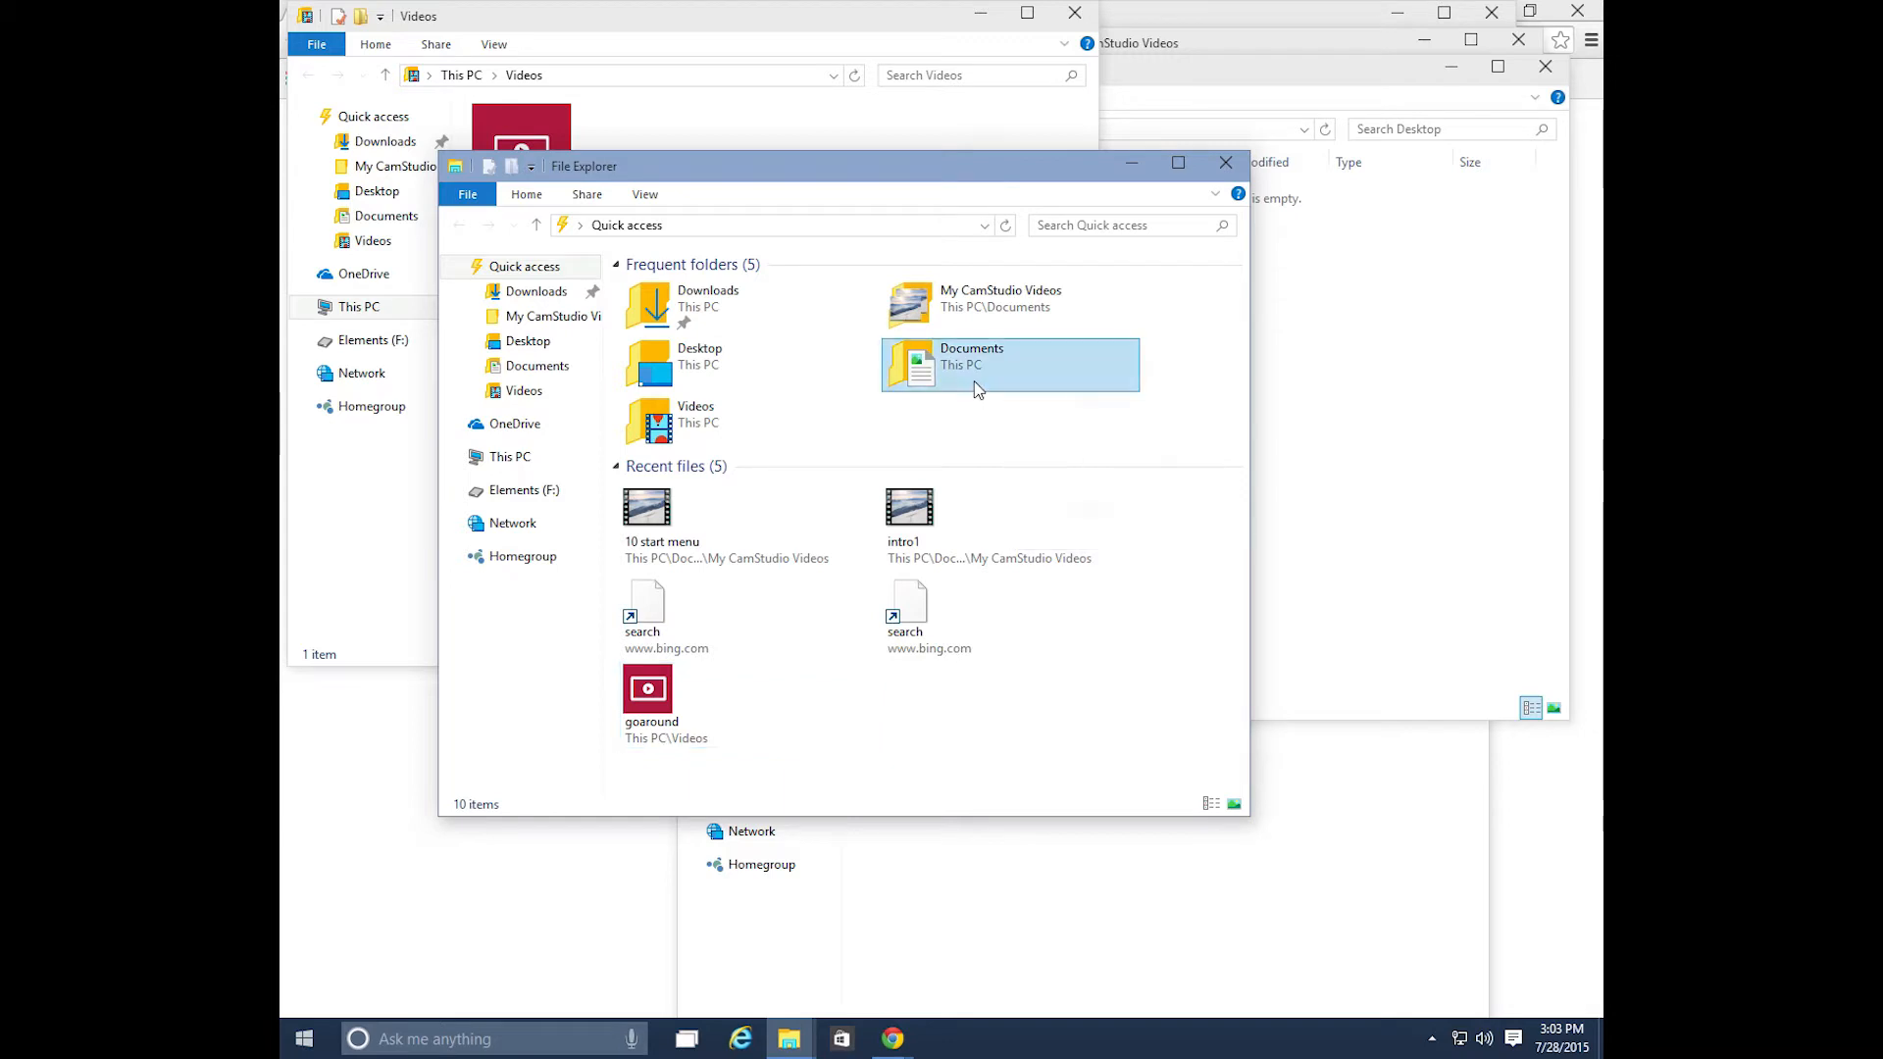
right_click(975, 365)
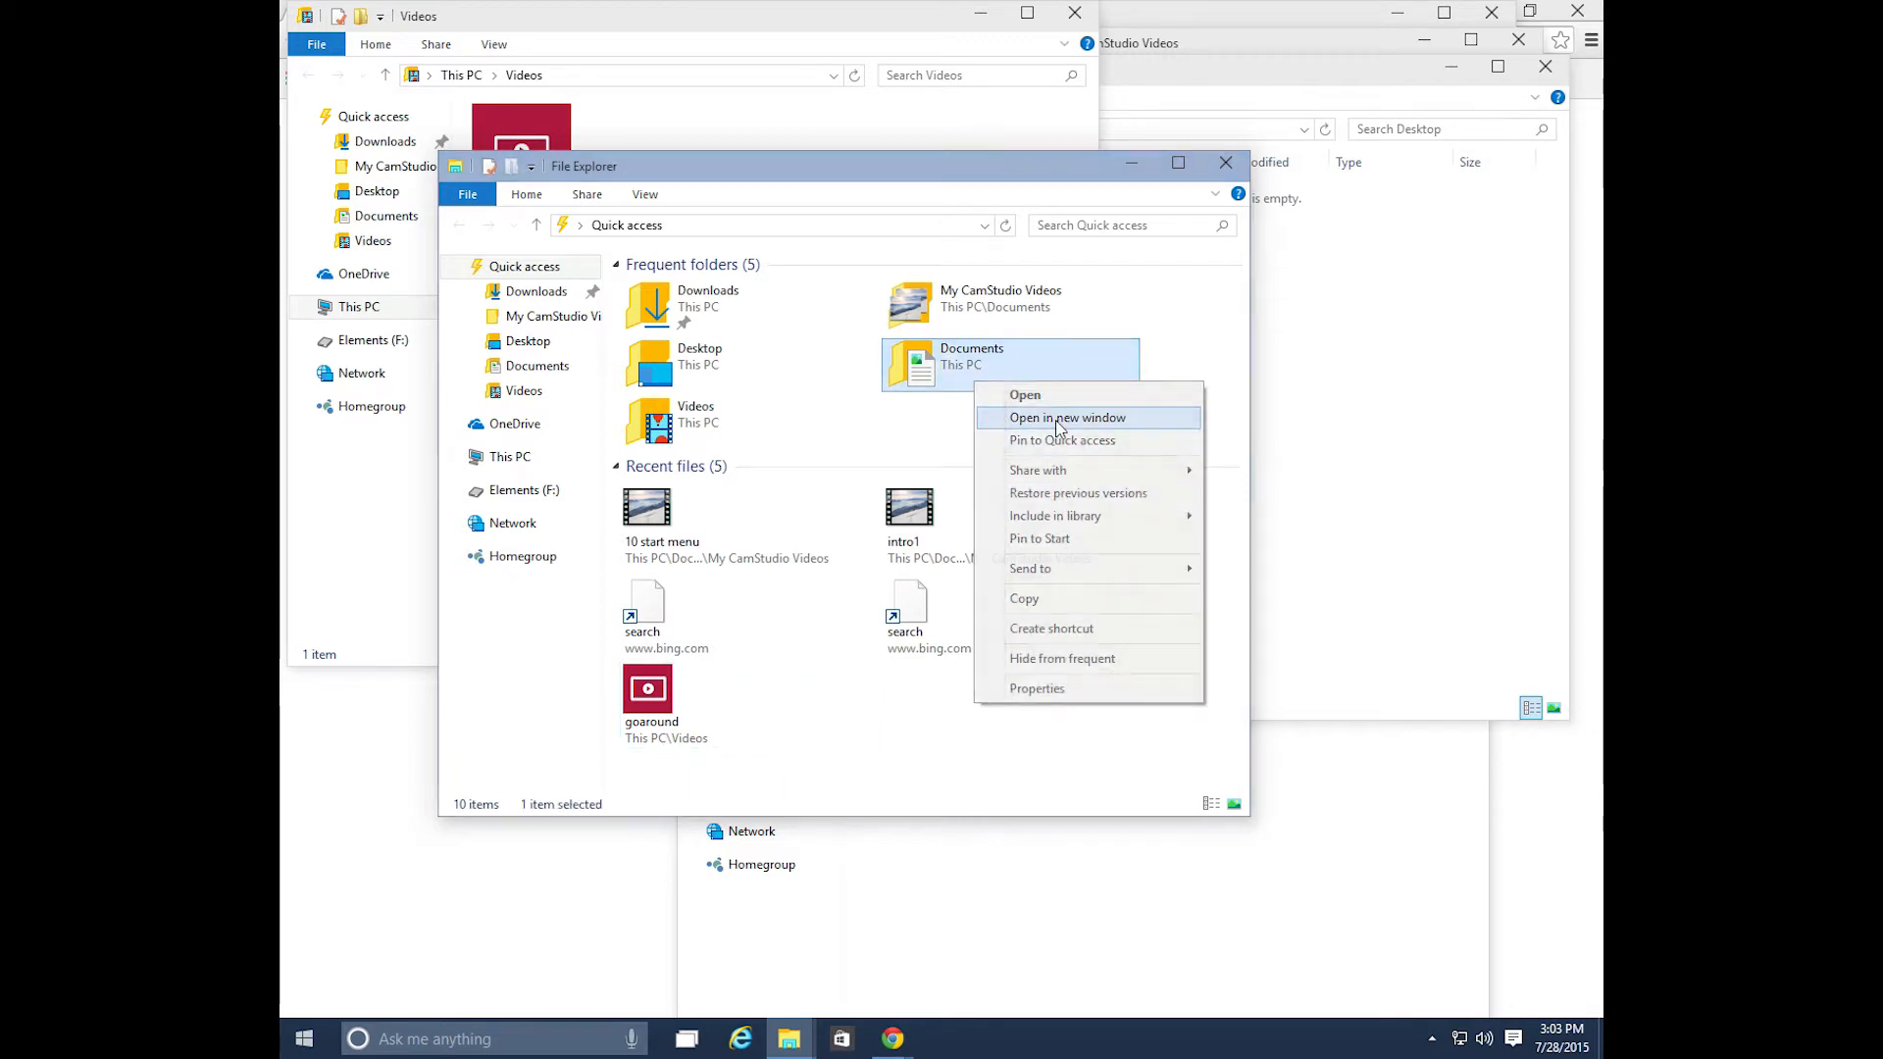
click(1067, 416)
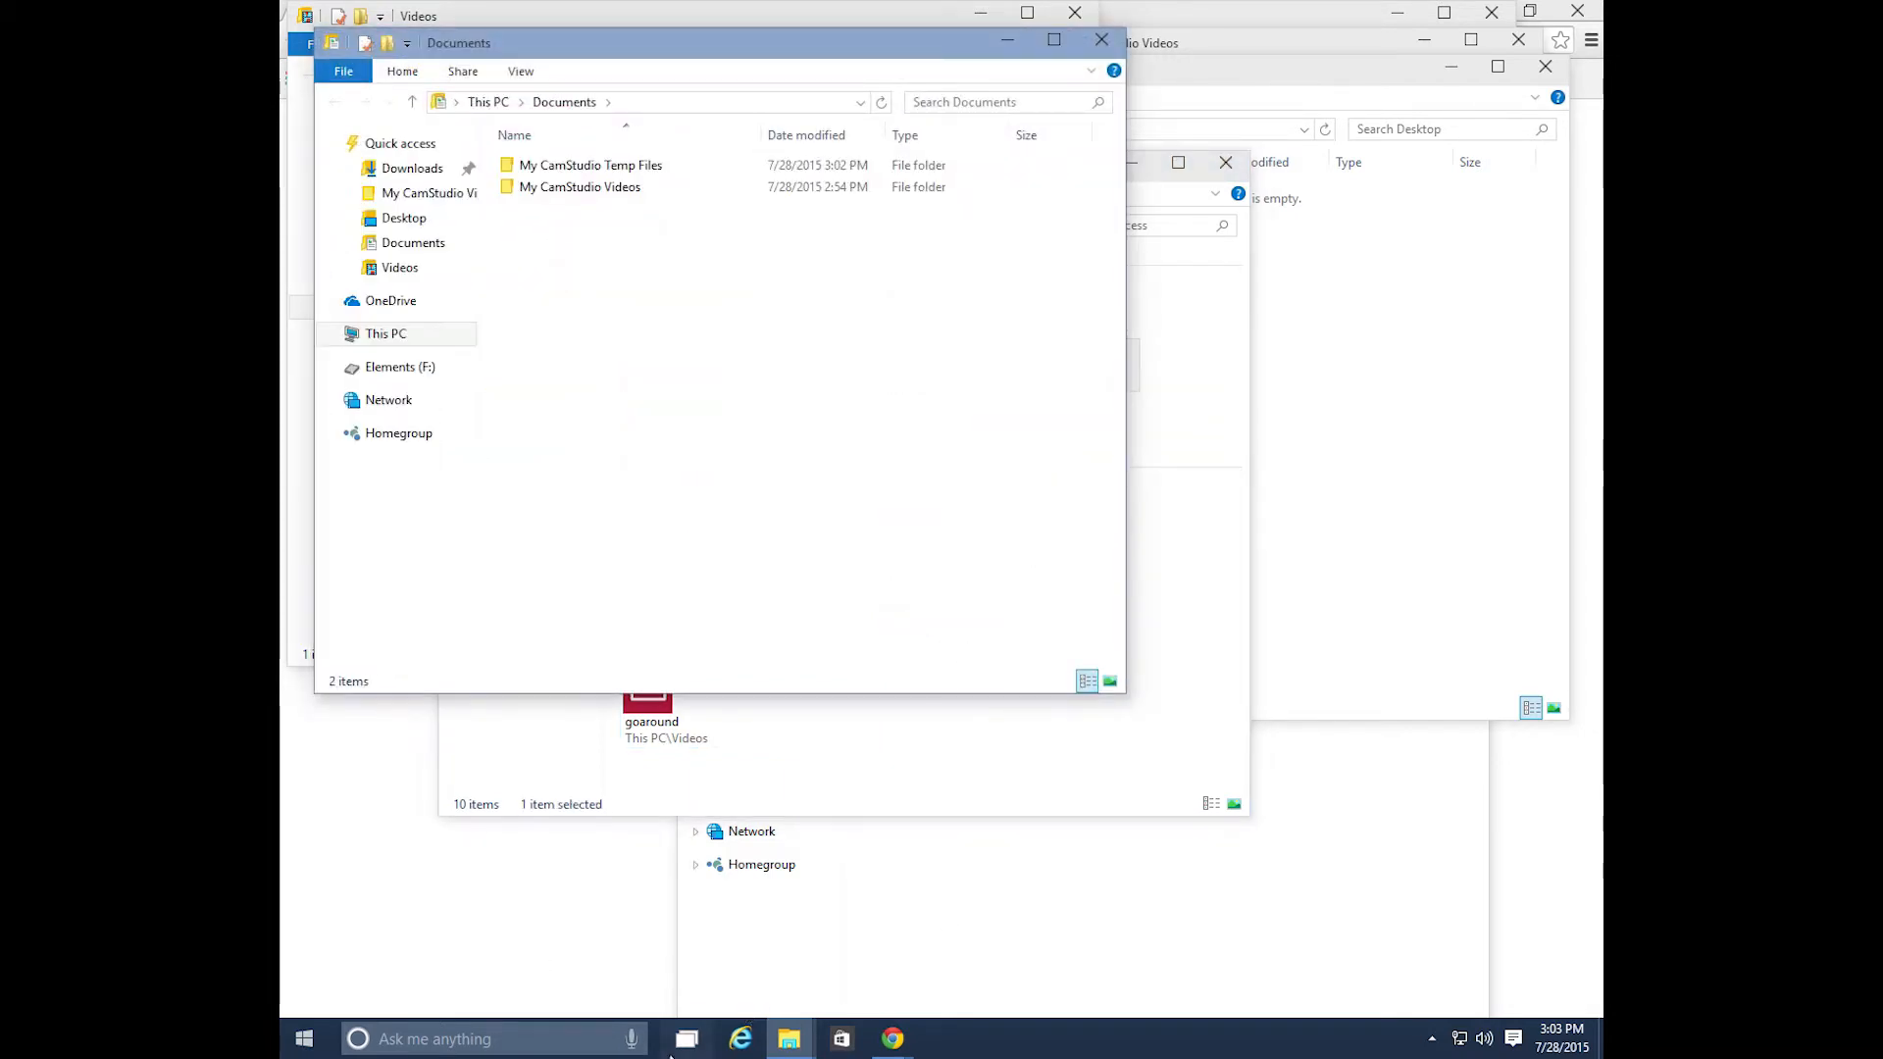
click(686, 1039)
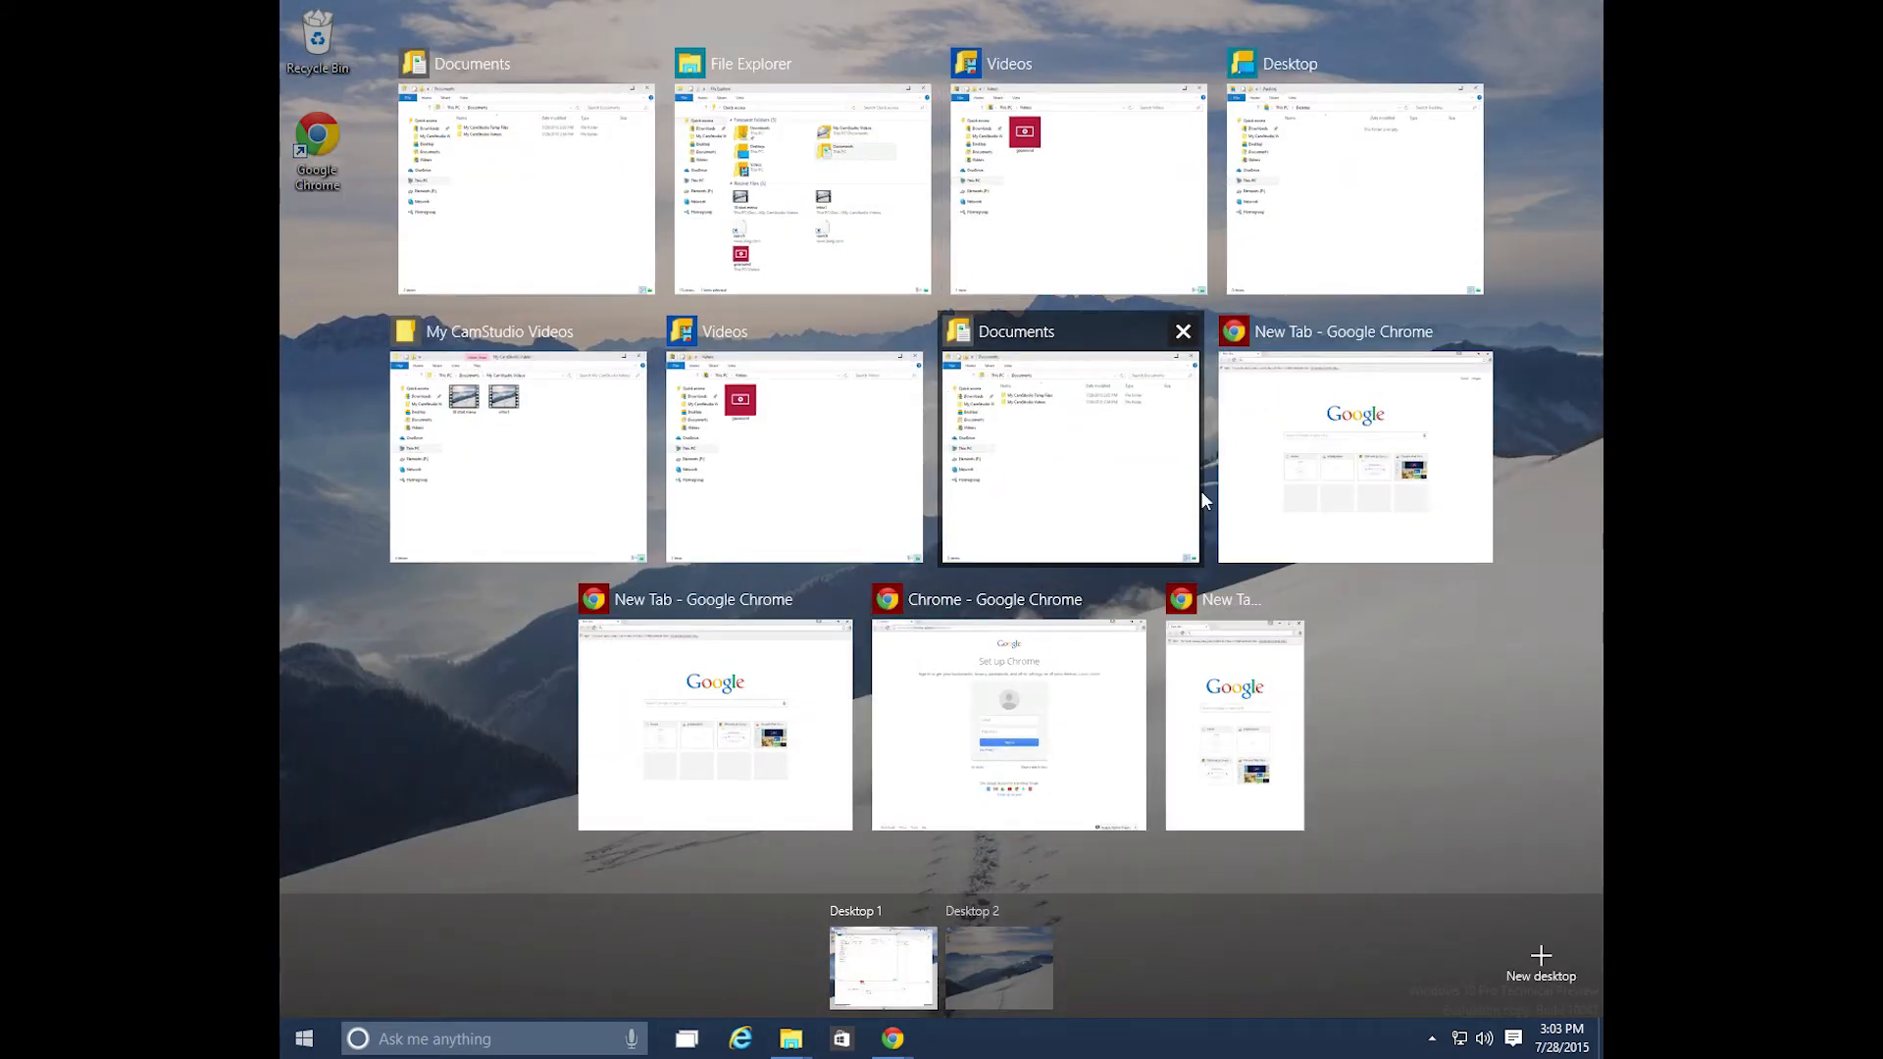
mouse_move(1134, 634)
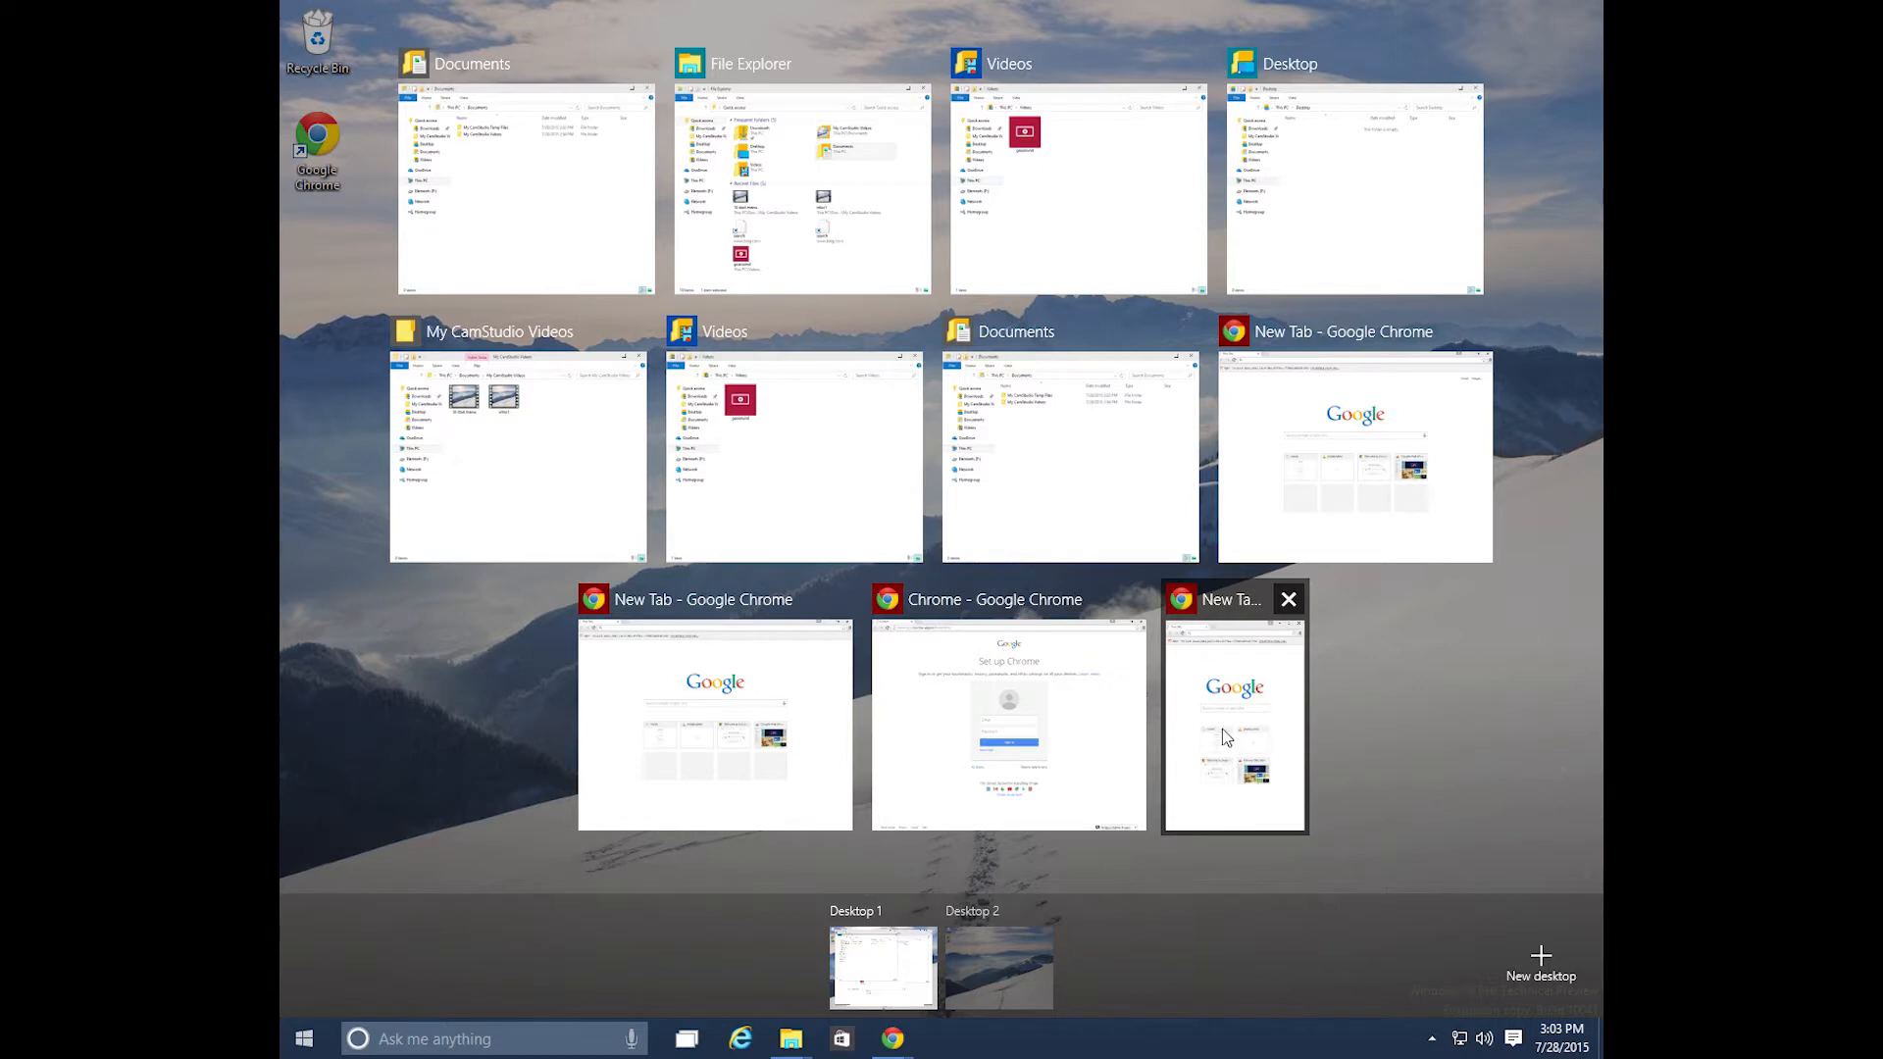
mouse_move(1078, 123)
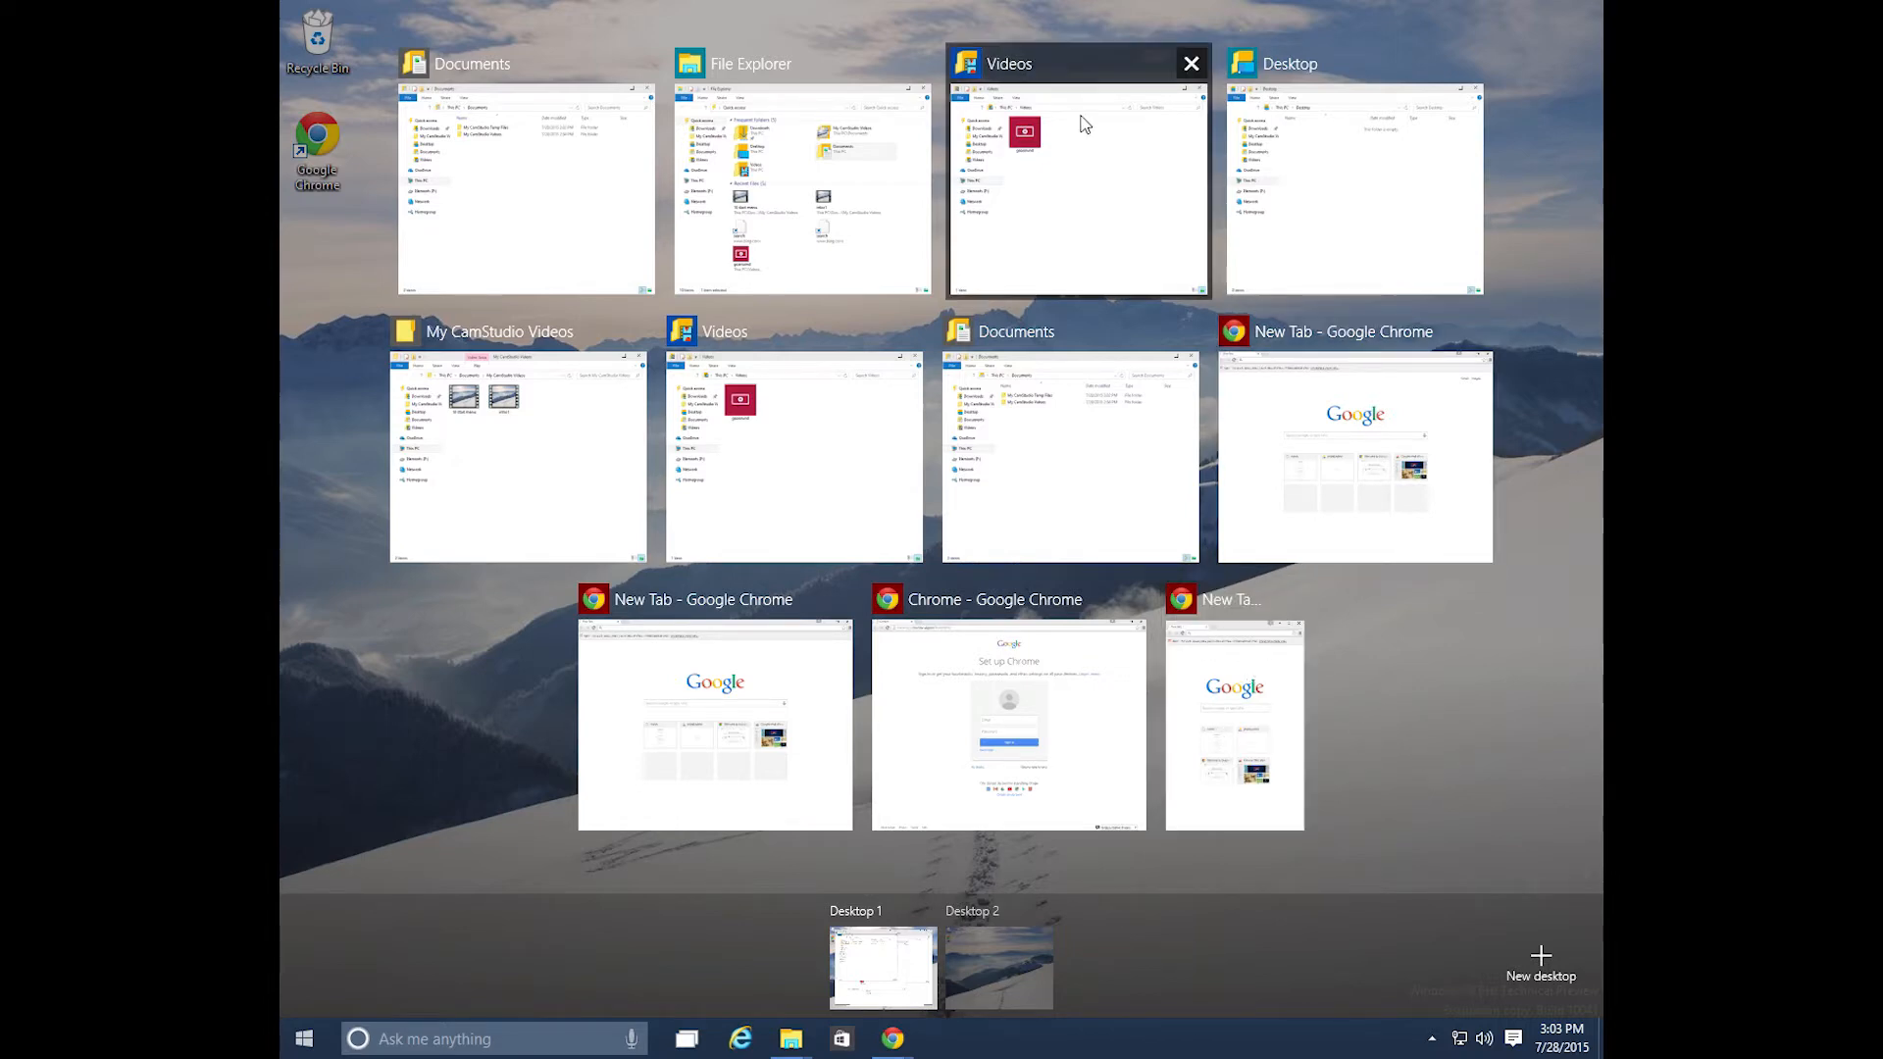
mouse_move(1541, 606)
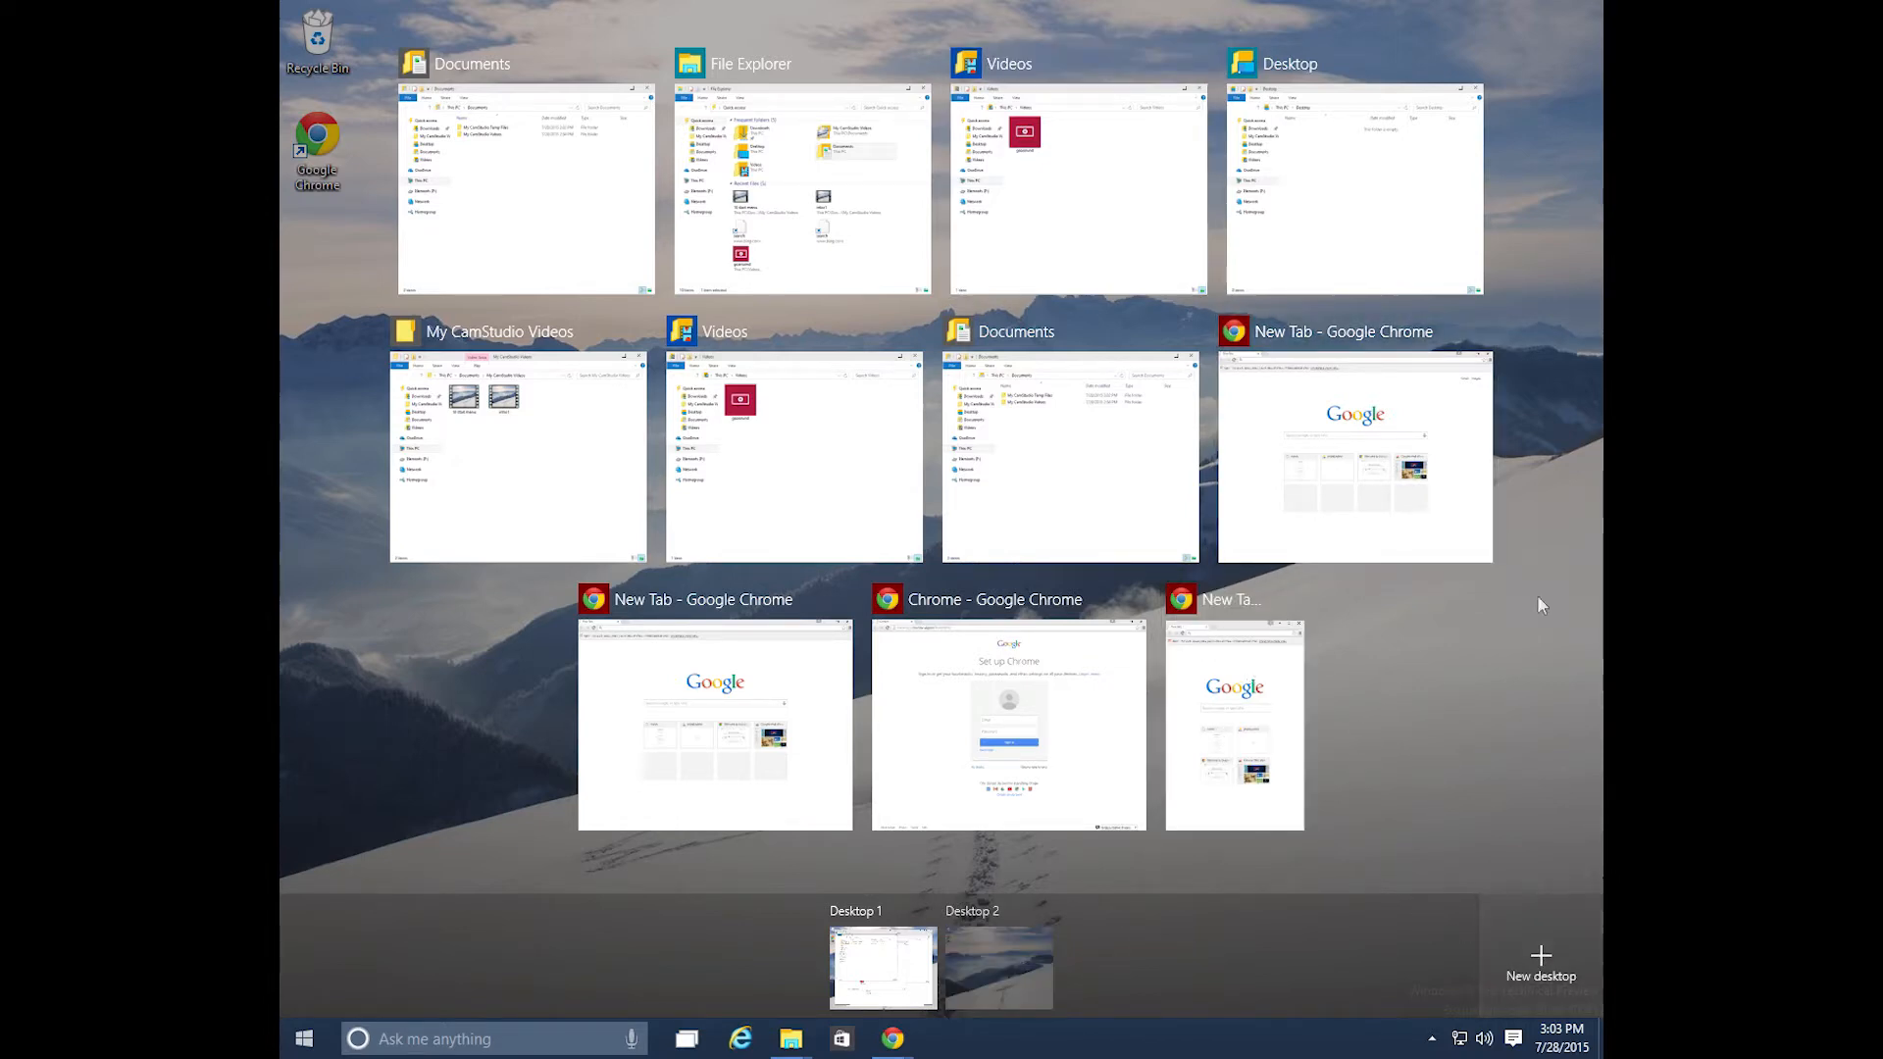
mouse_move(1006, 708)
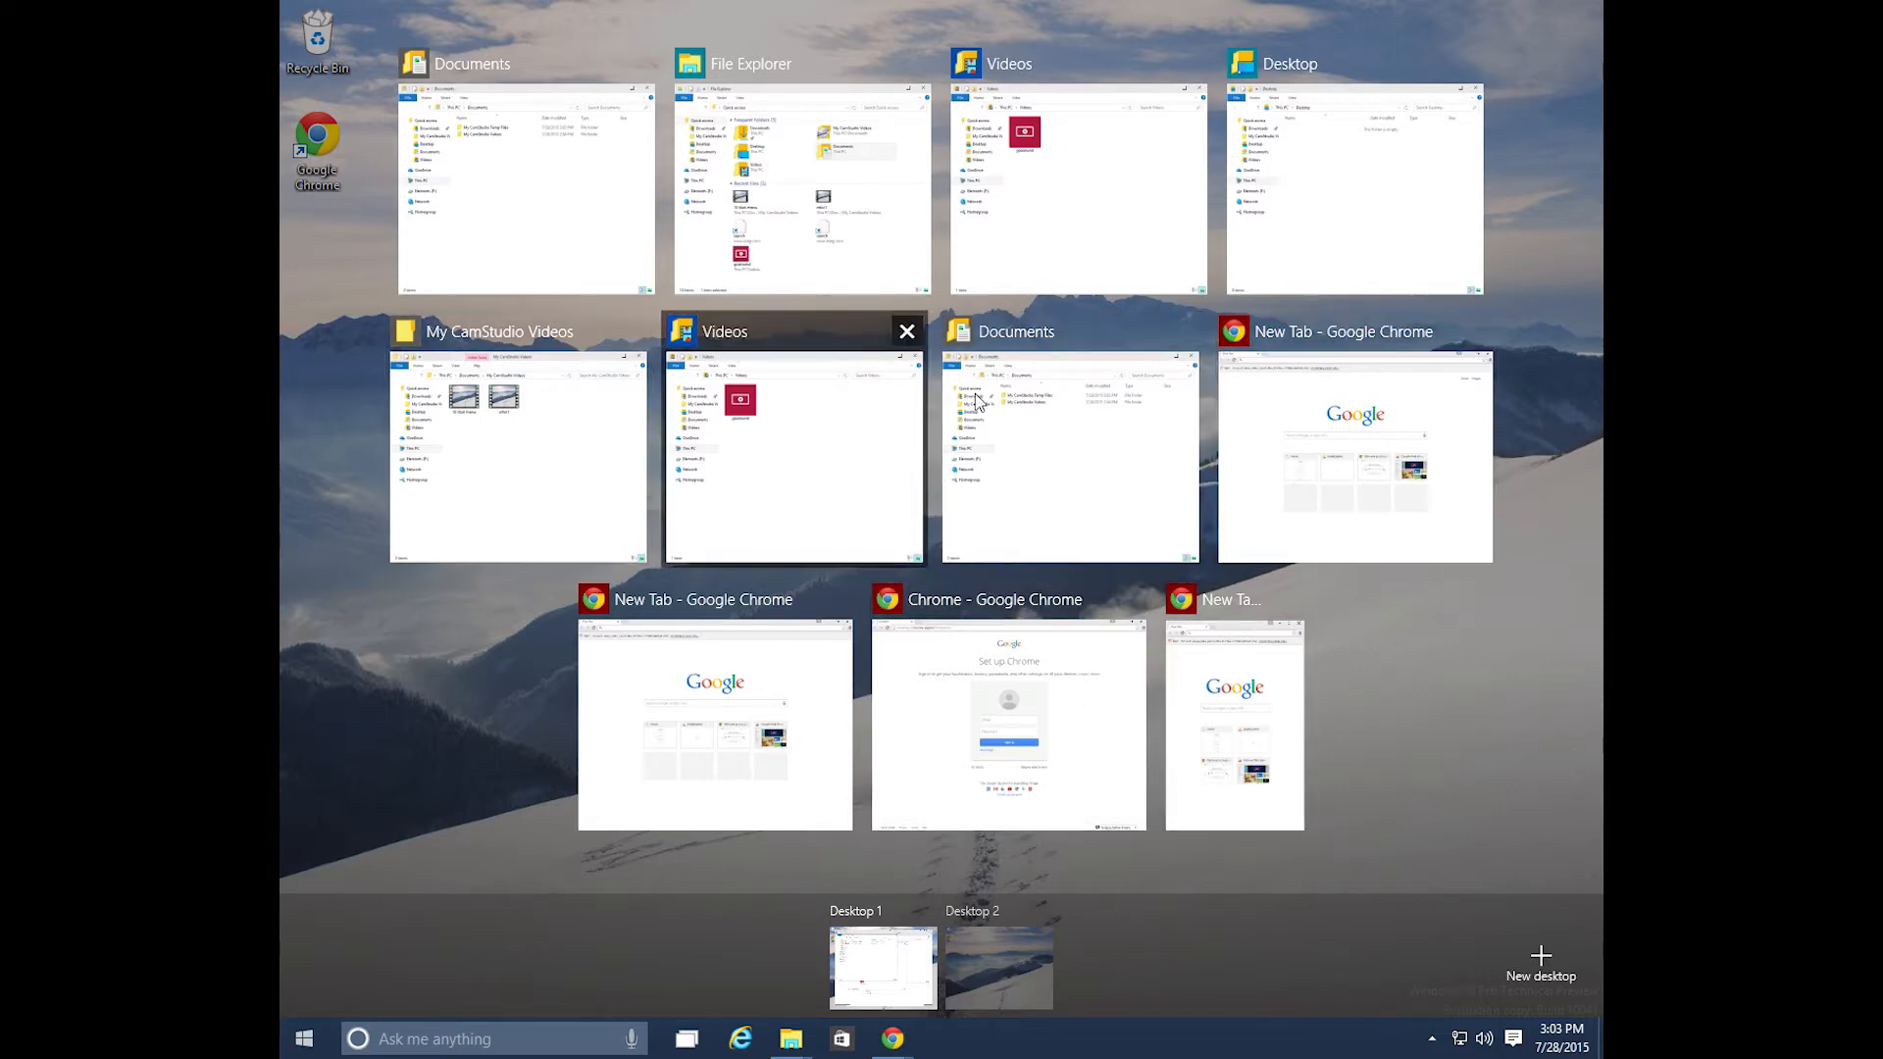
- Switch to the Documents folder window from Task View
click(1068, 457)
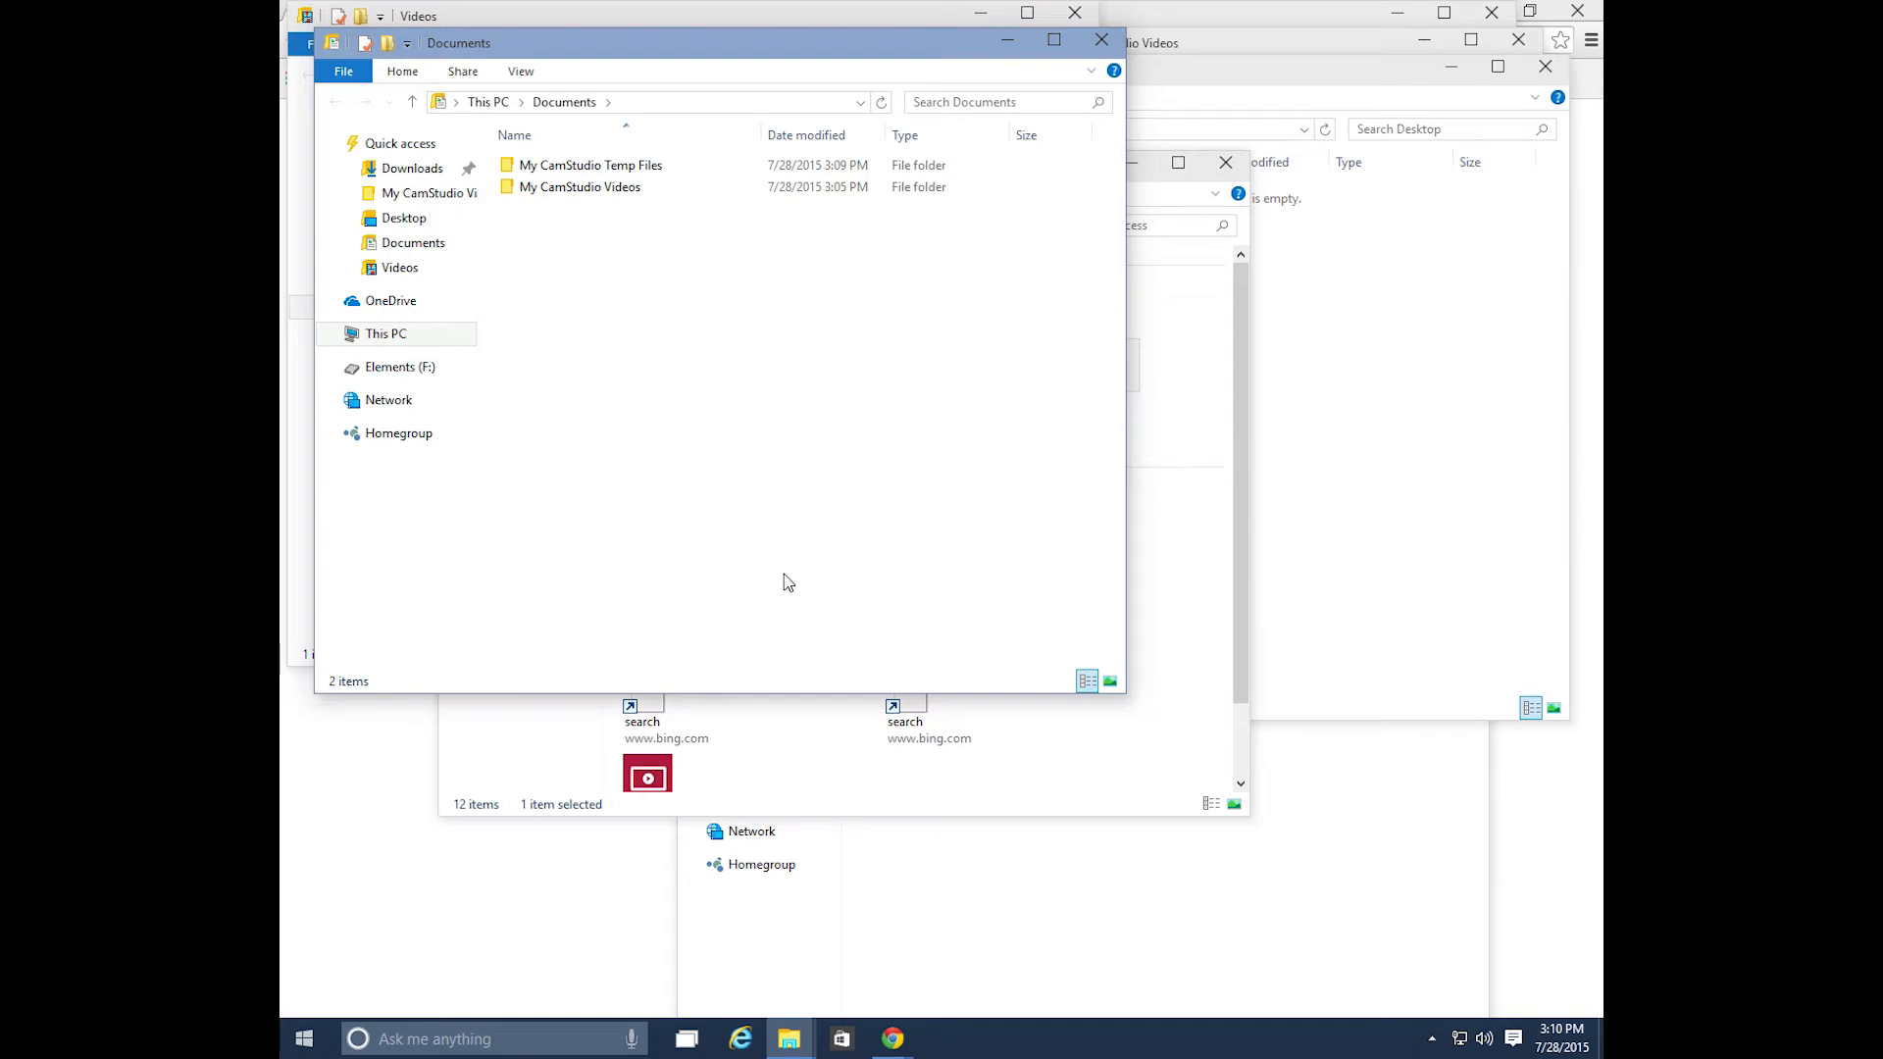
mouse_move(773, 620)
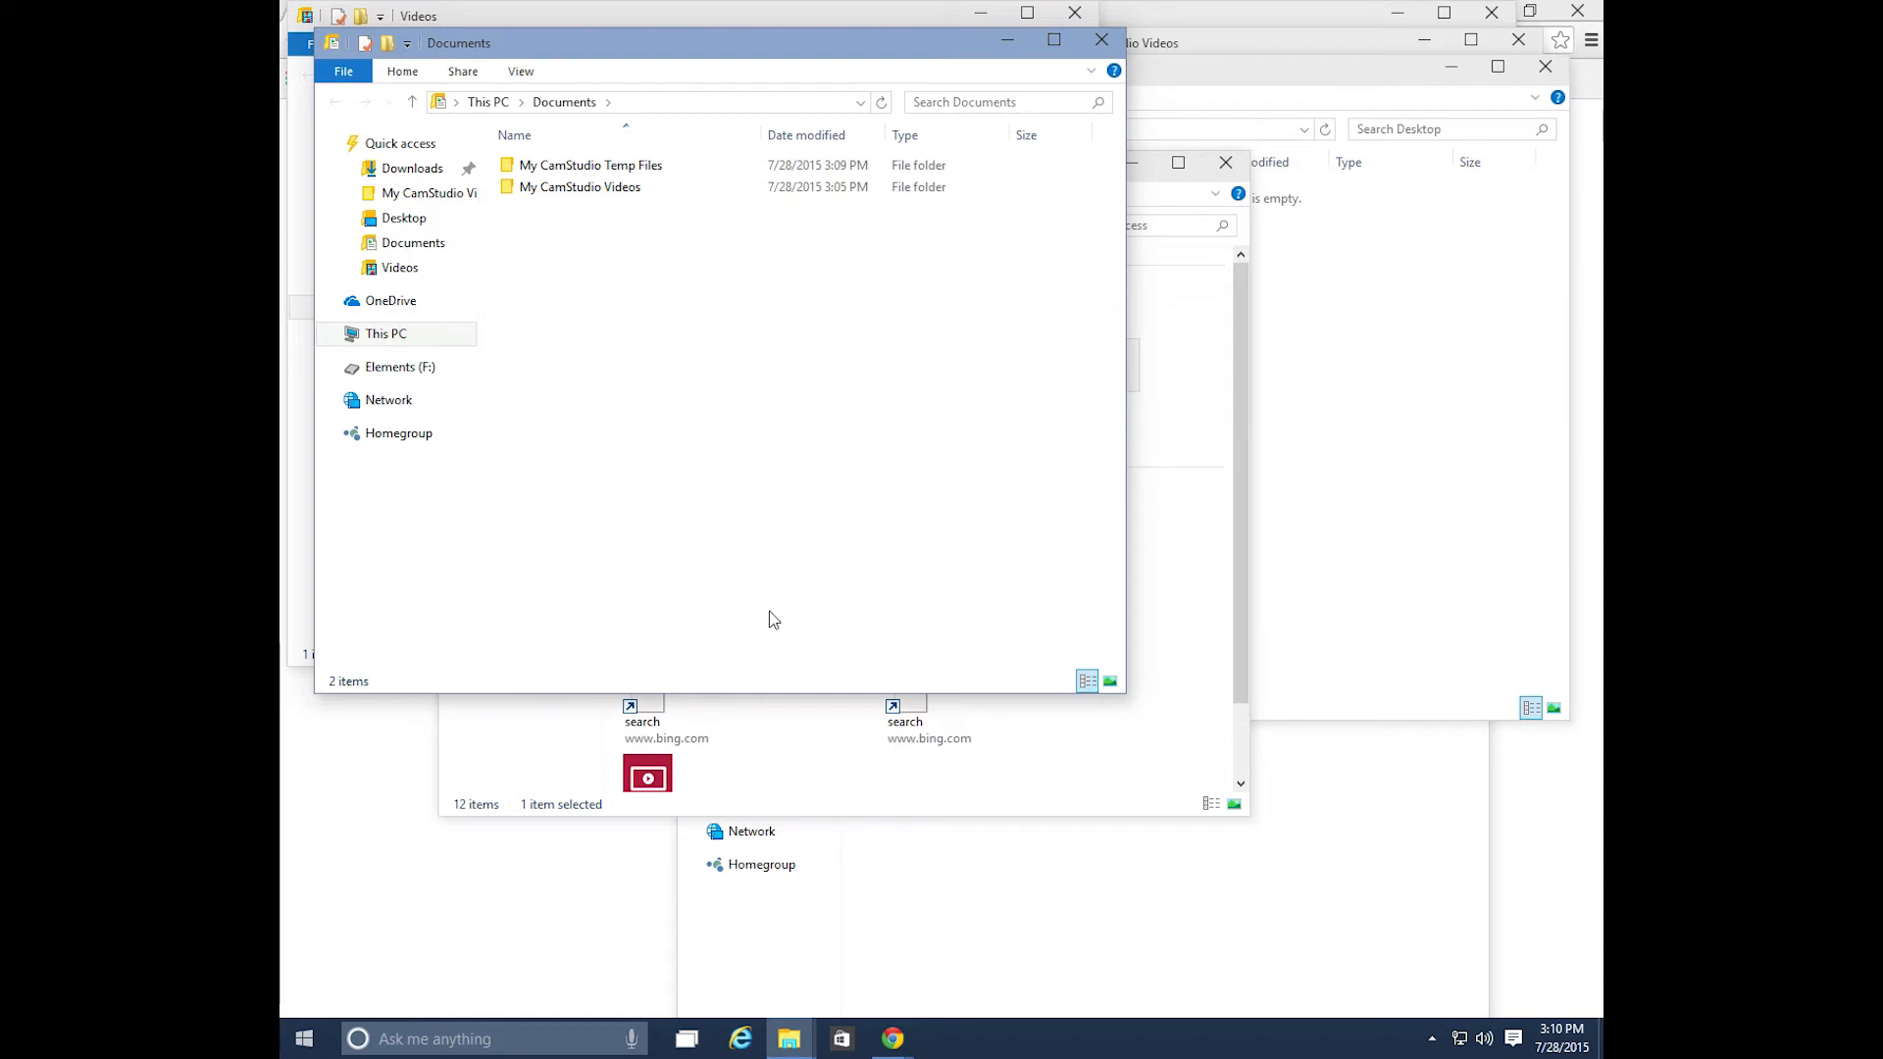
- Bring up Task View showing every open window
click(686, 1039)
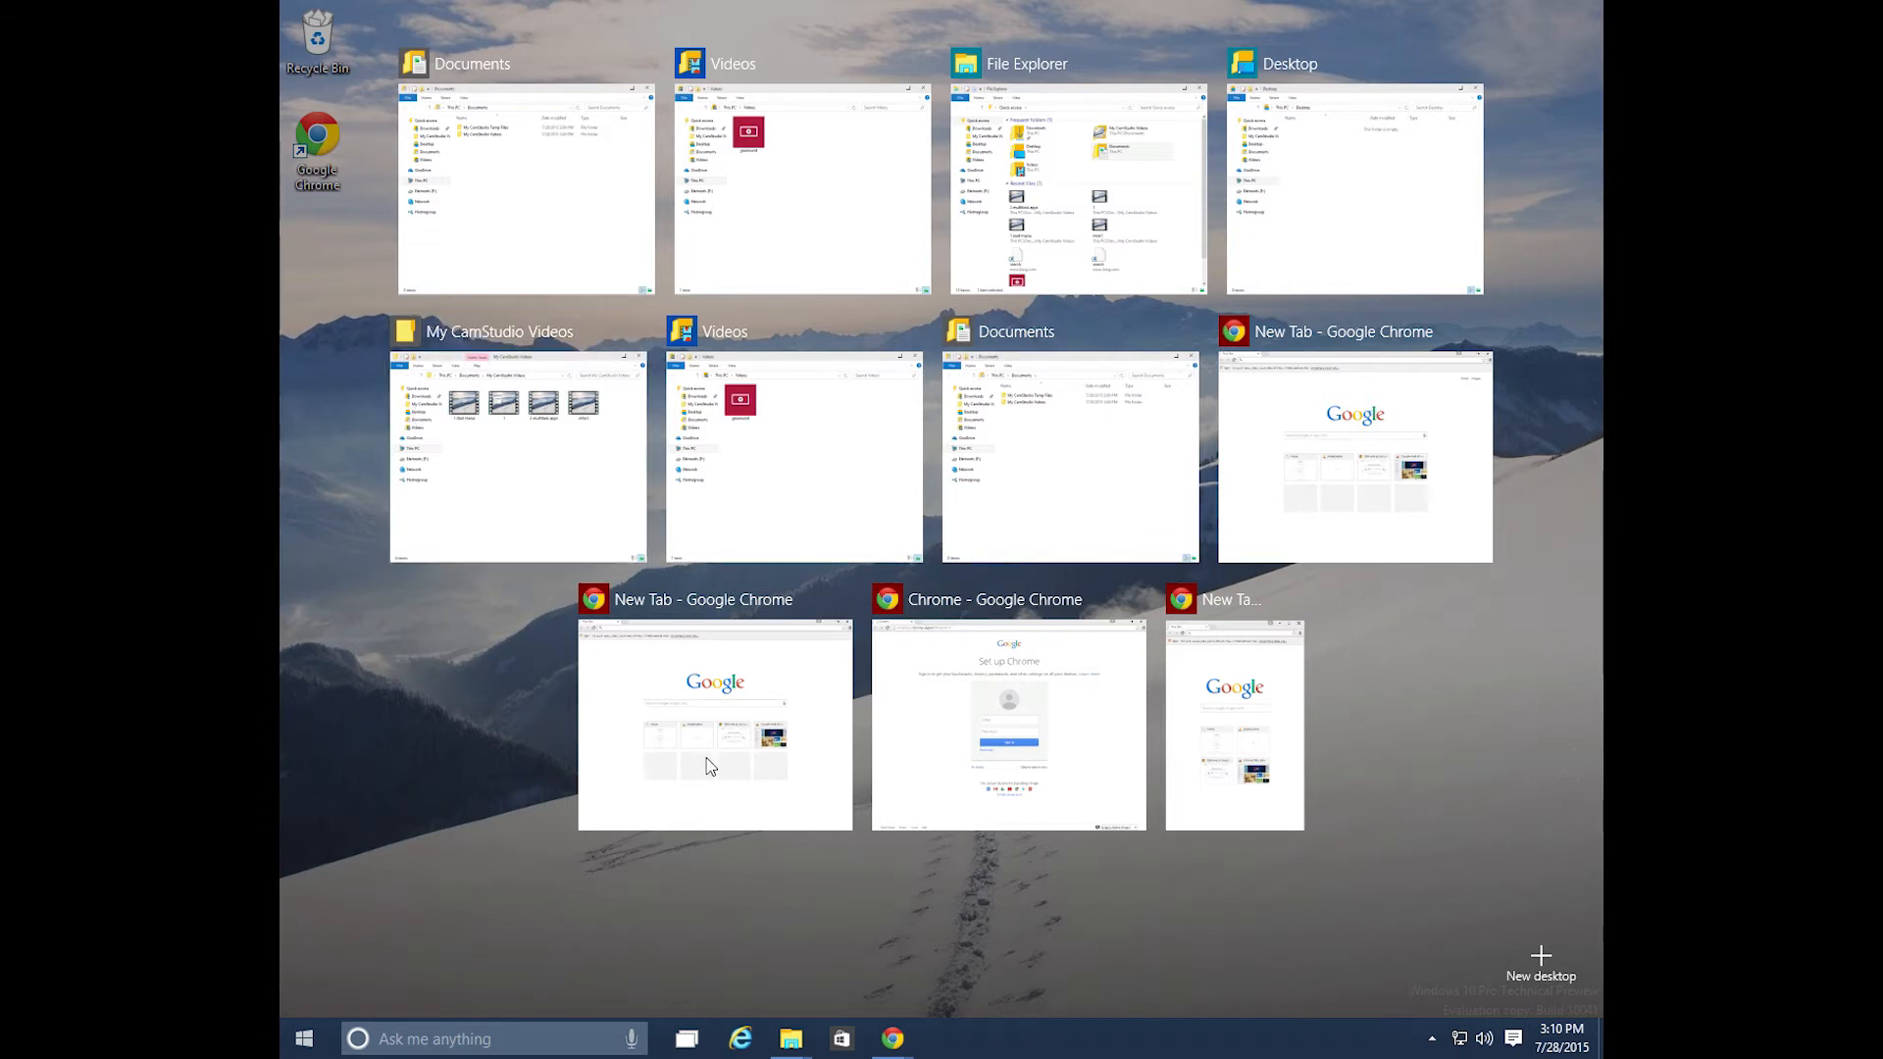
mouse_move(1541, 955)
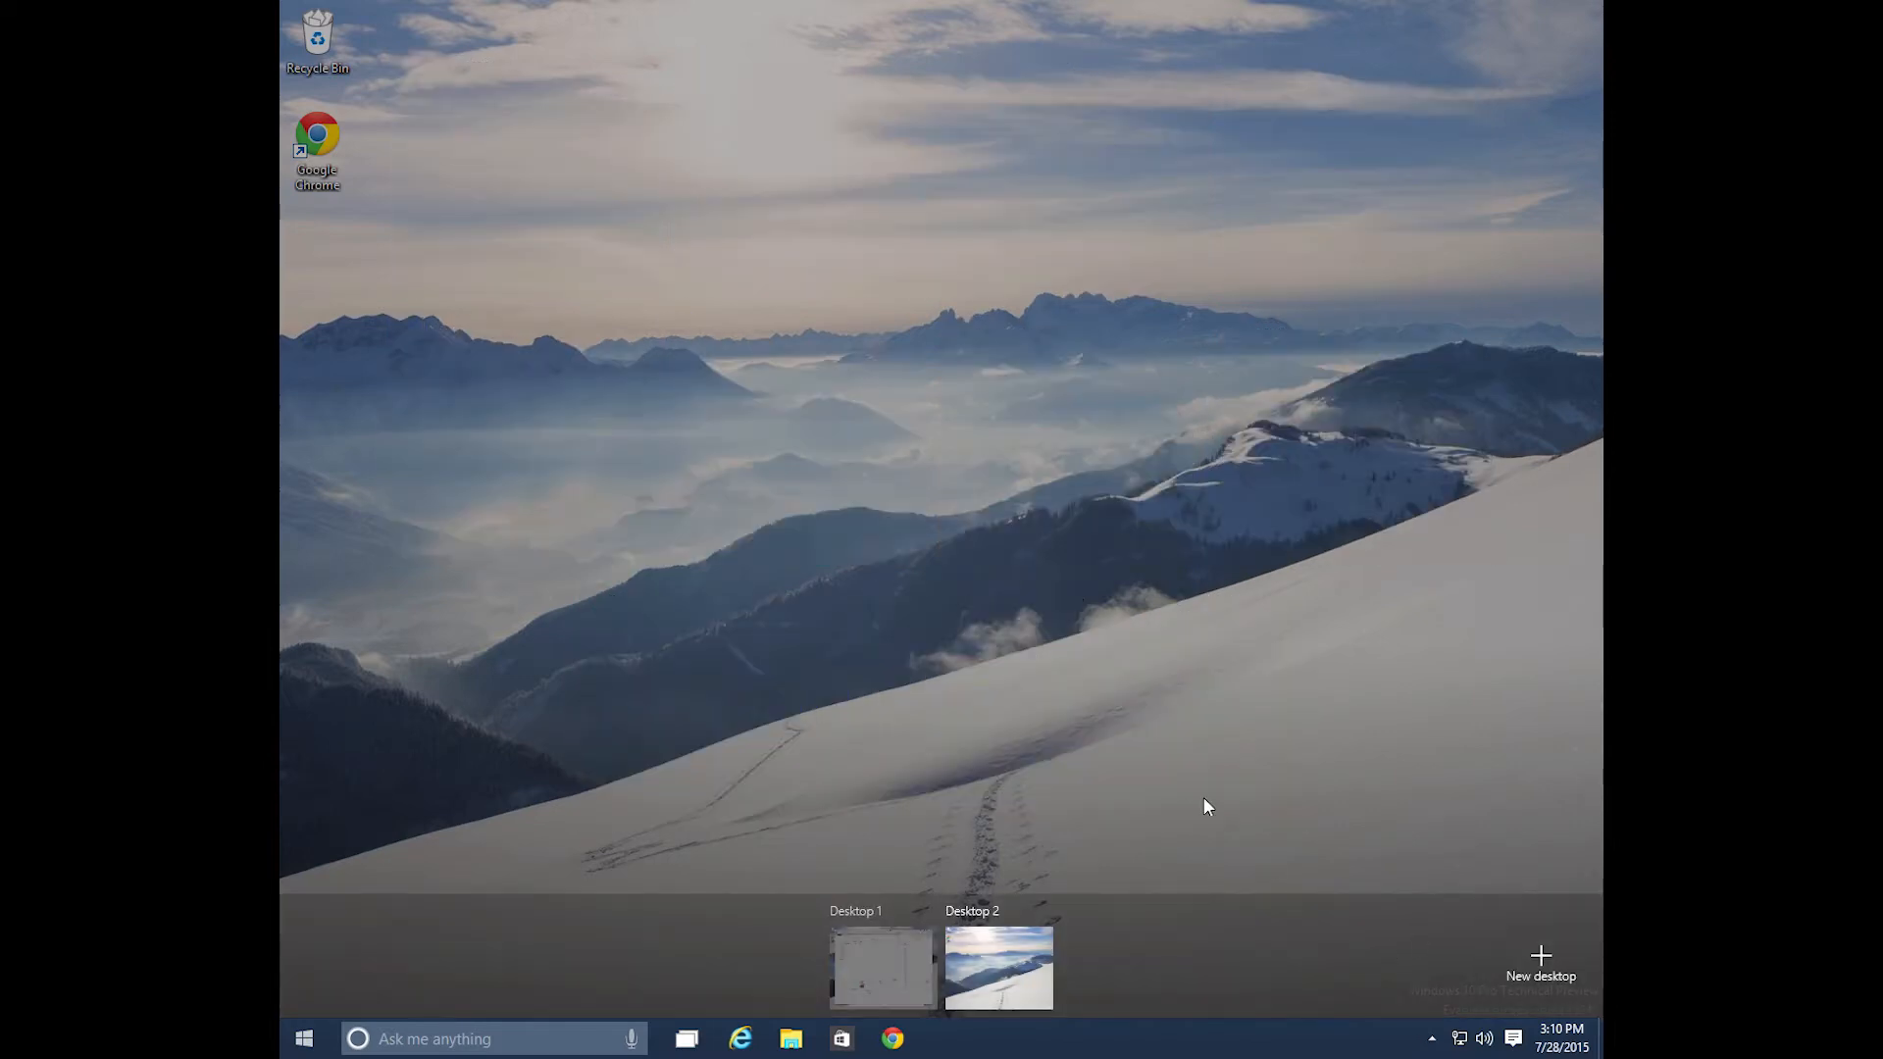
- Switch to the empty Desktop 2 and show its Task View overview
click(998, 967)
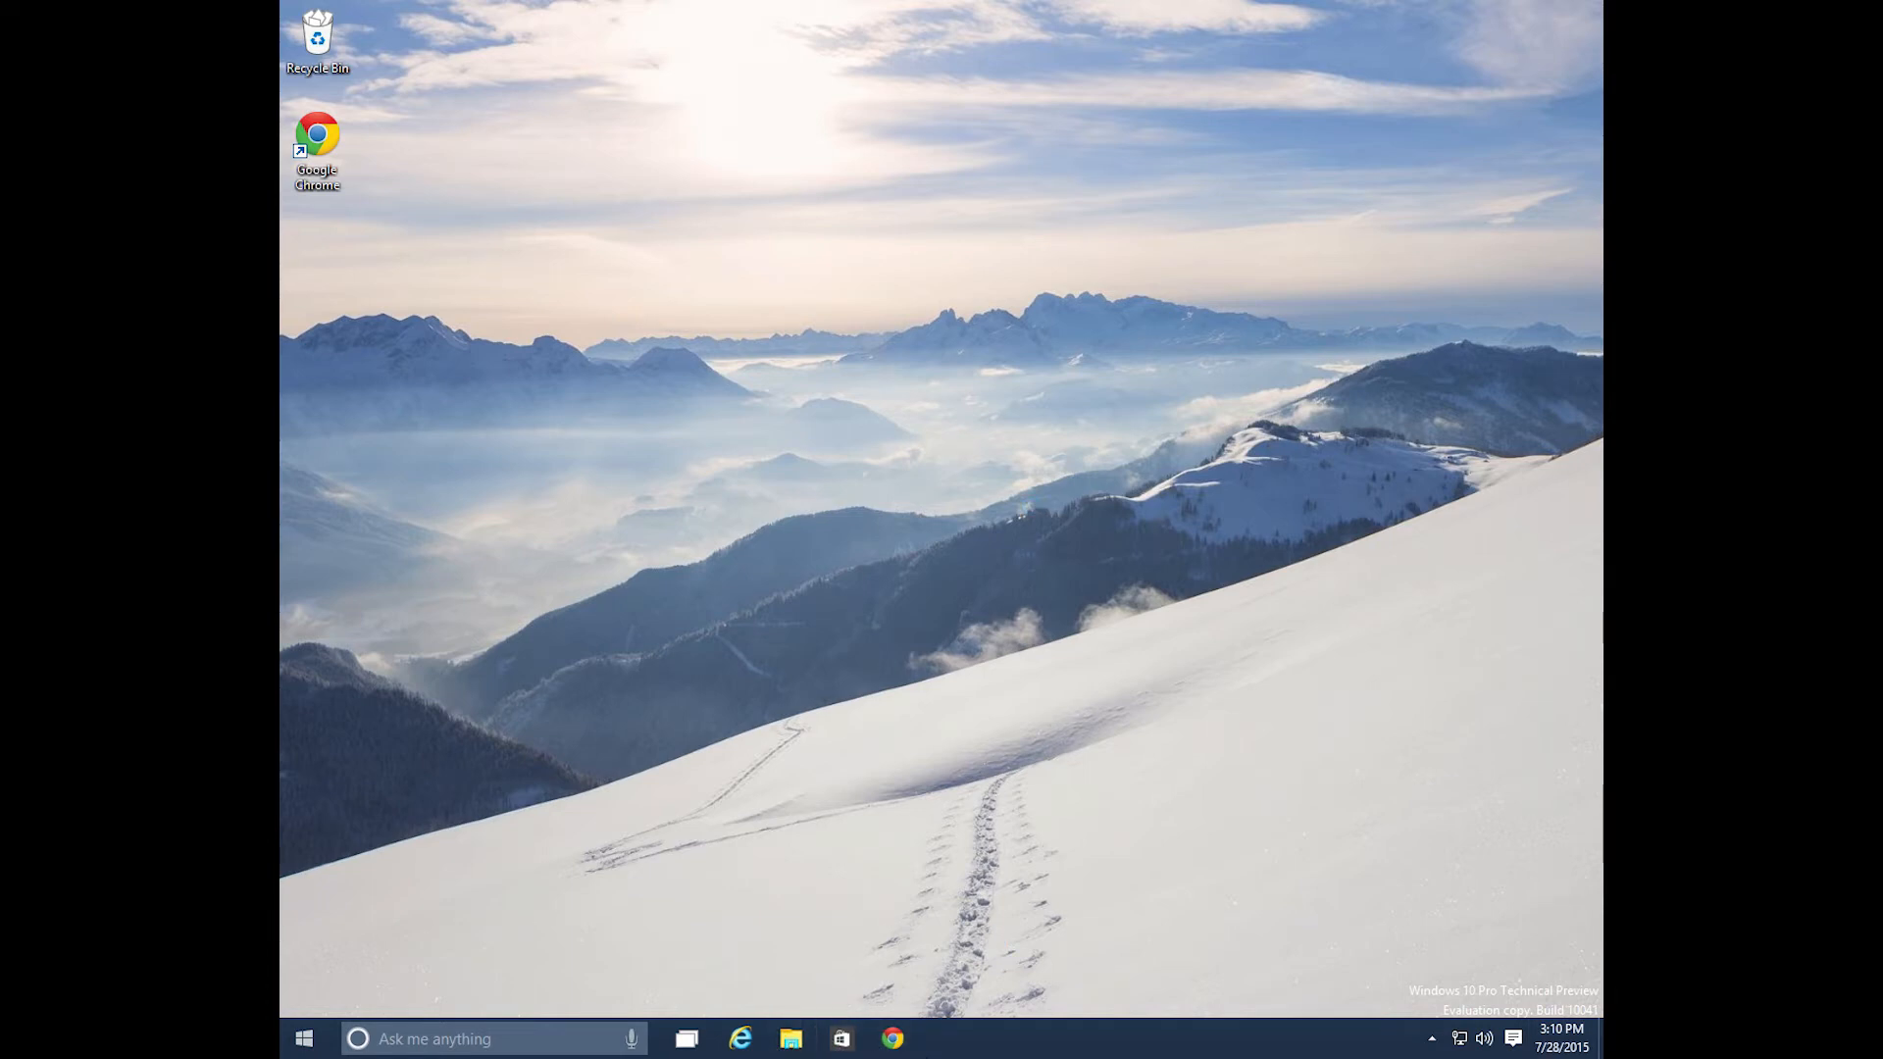
mouse_move(810, 751)
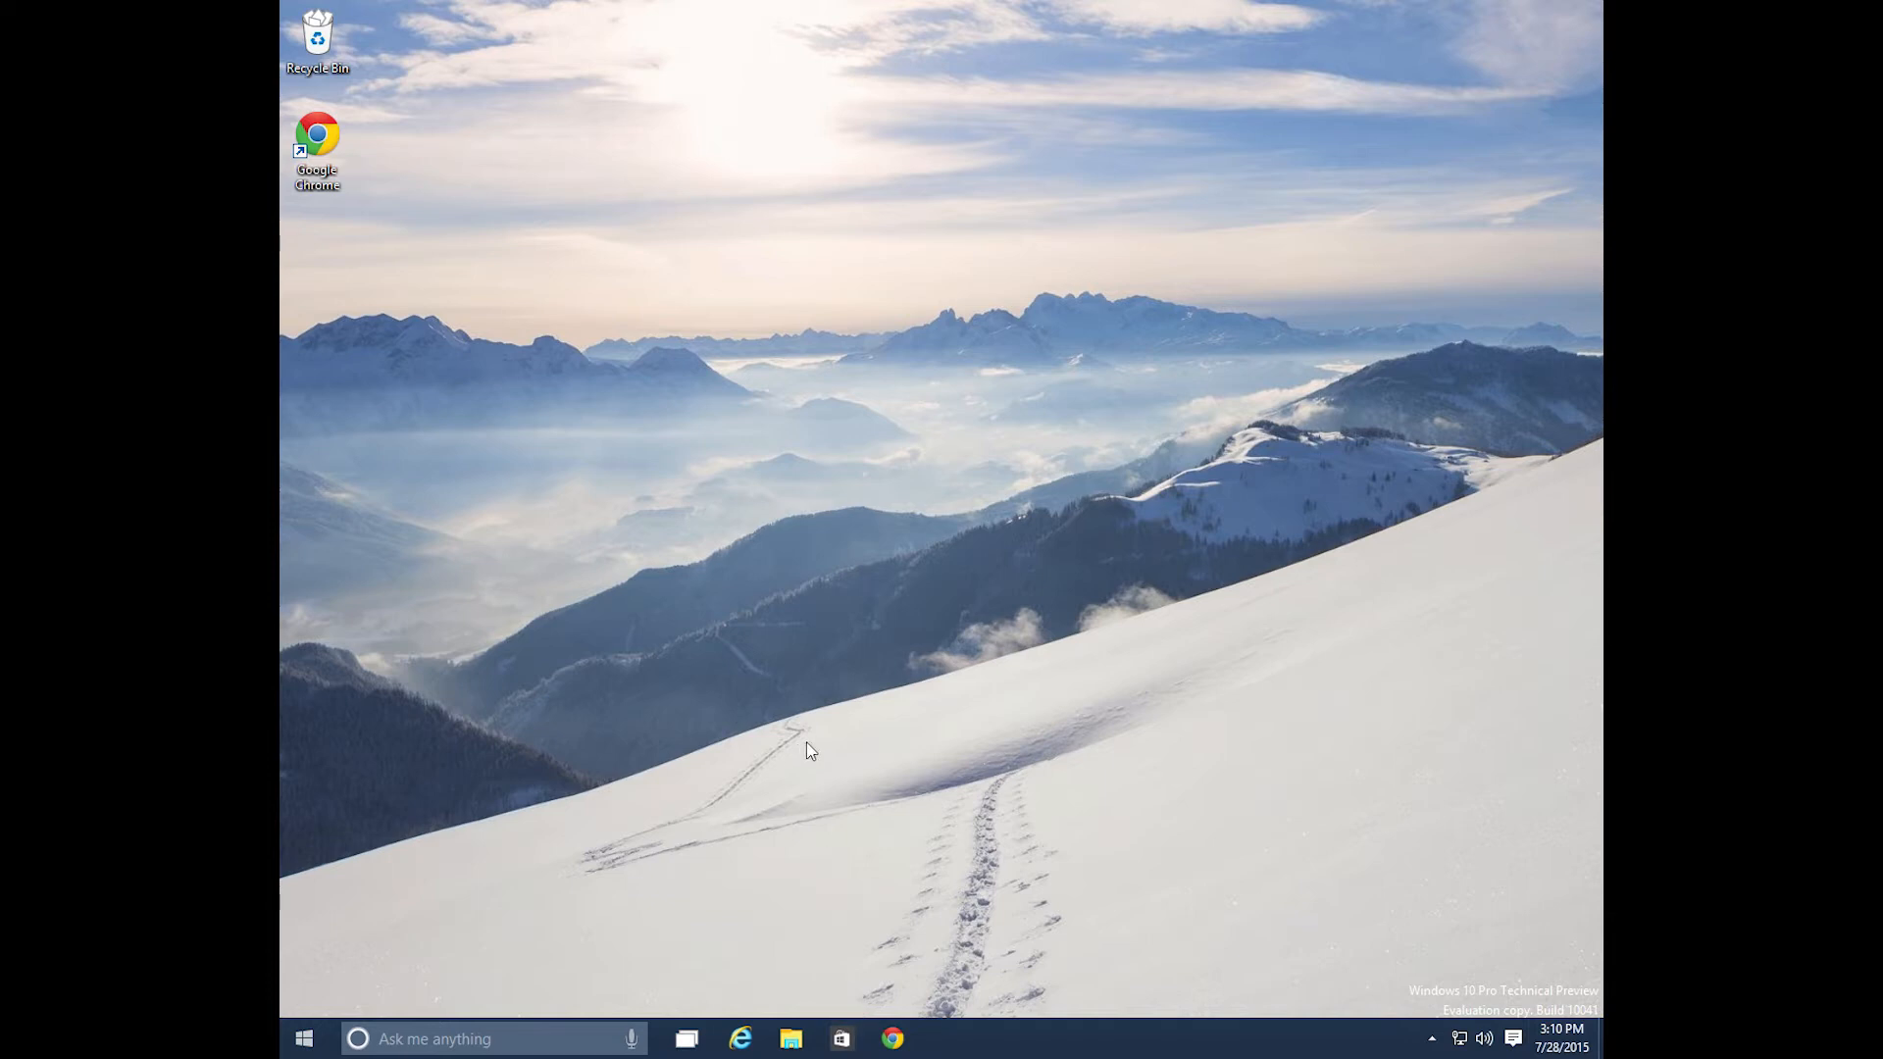
mouse_move(838, 183)
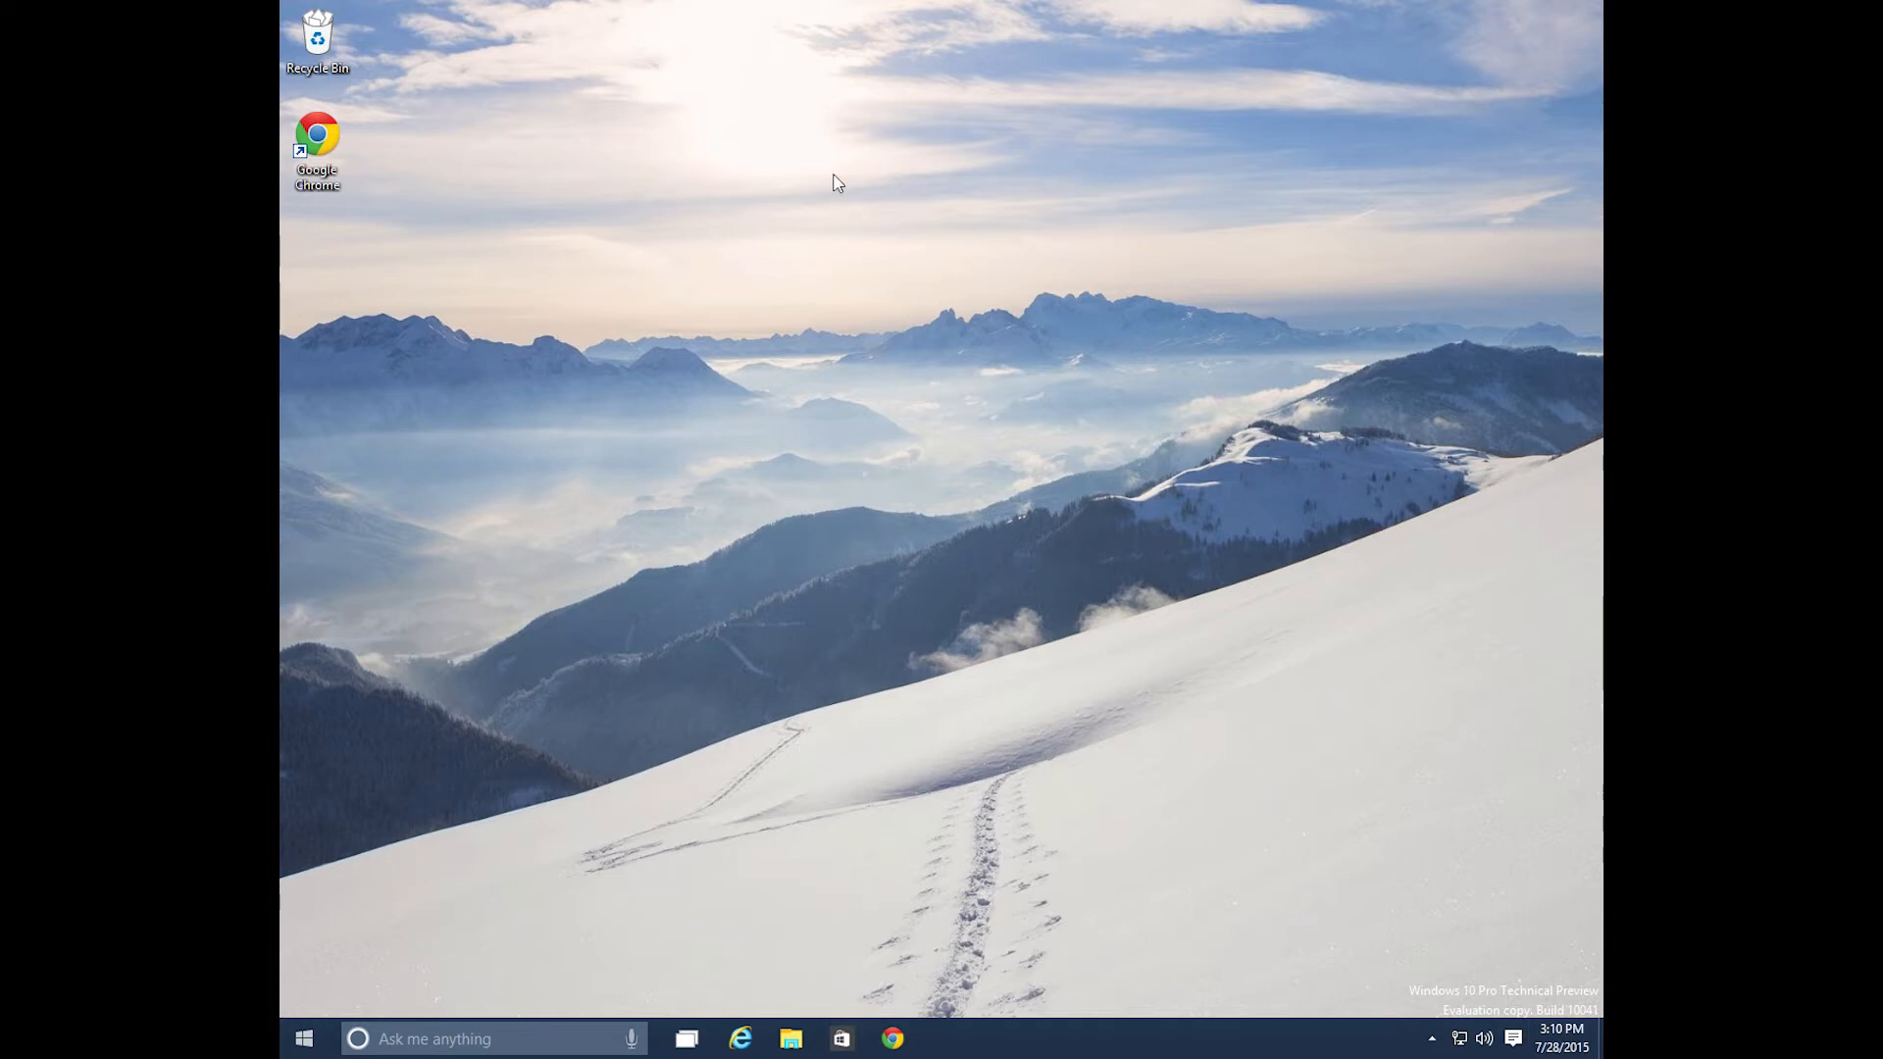
mouse_move(698, 298)
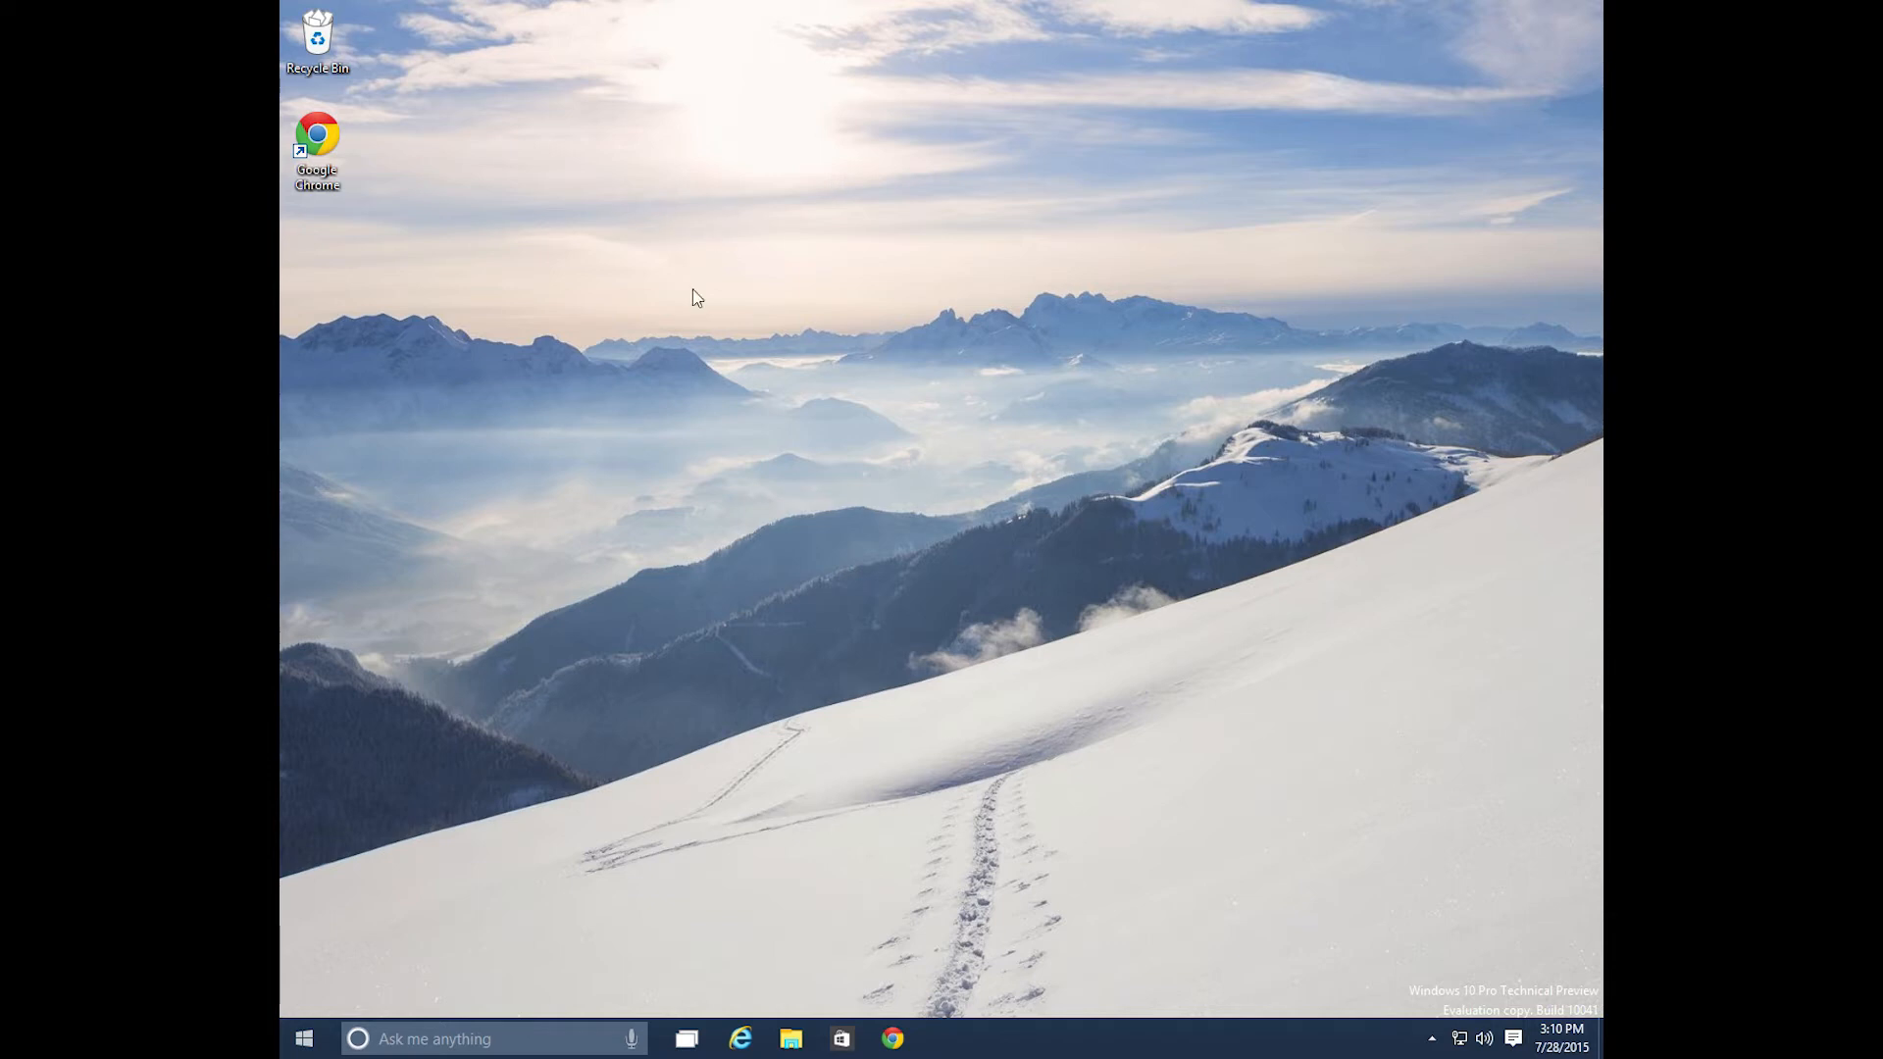
mouse_move(837, 935)
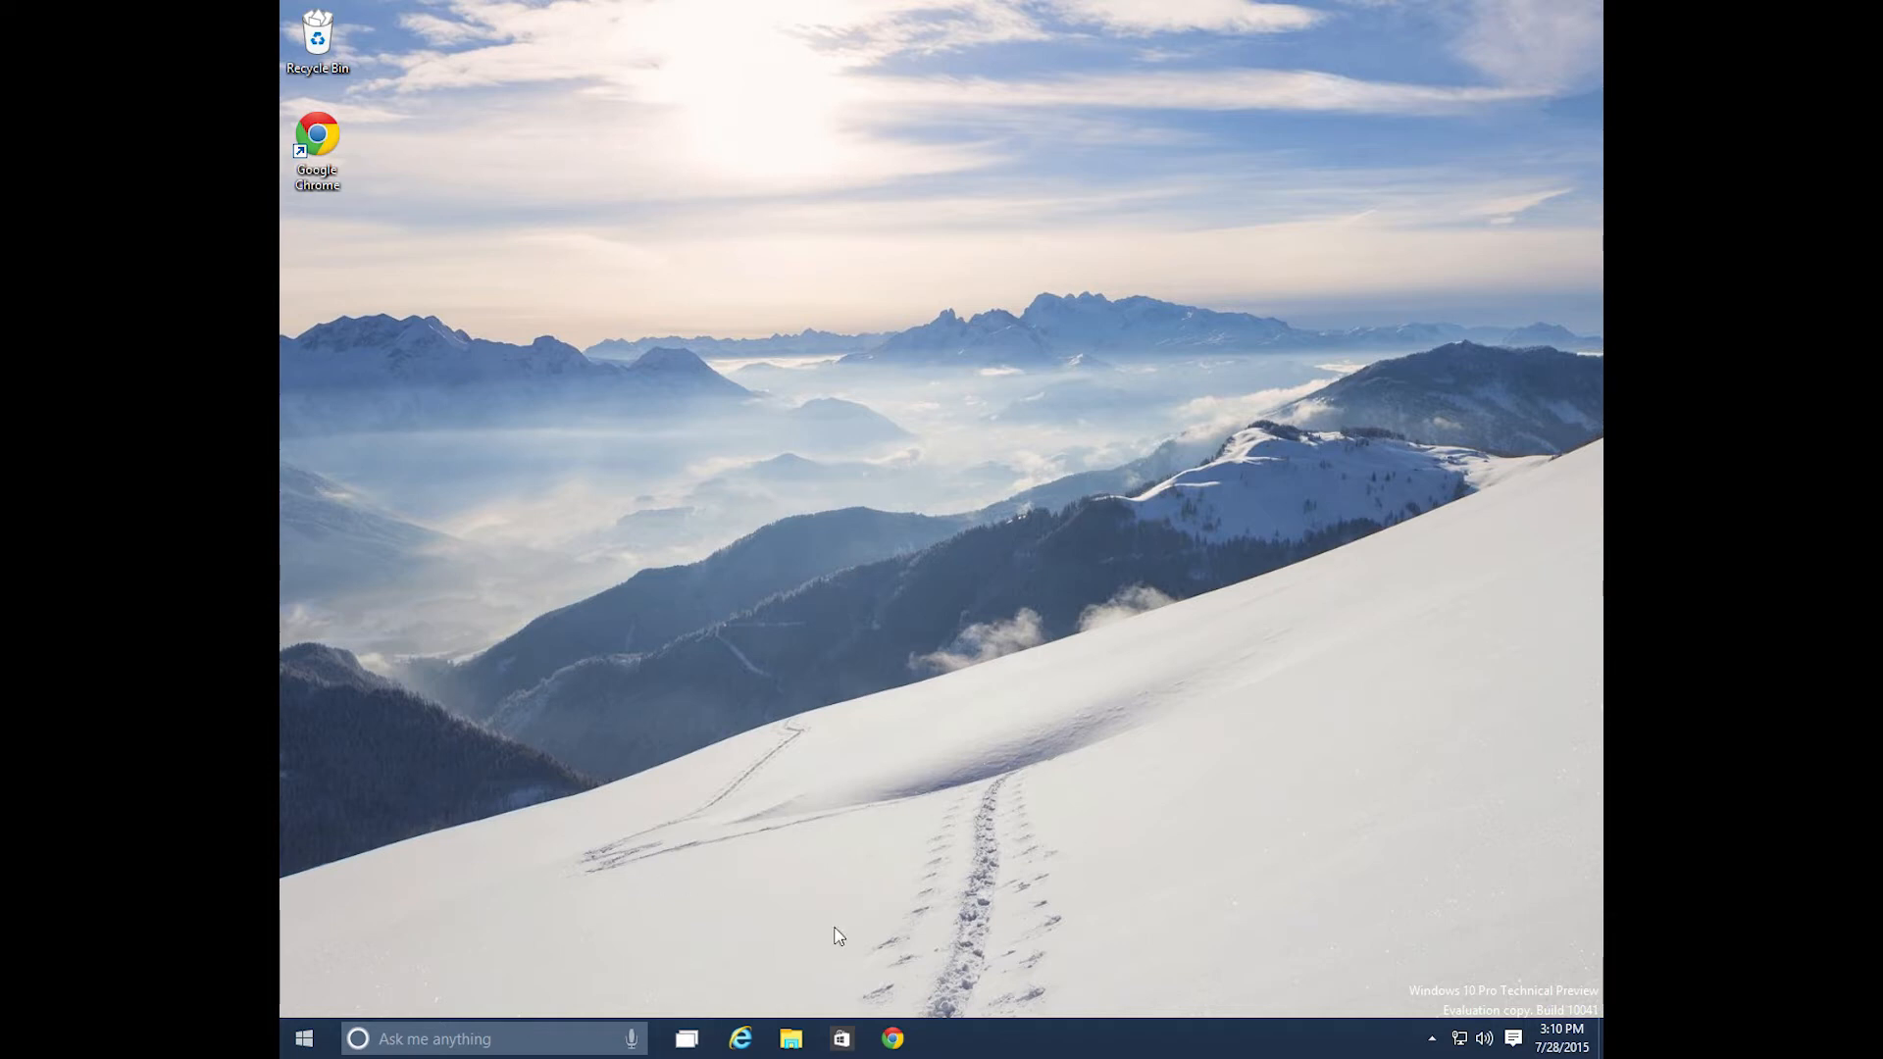
mouse_move(687, 1039)
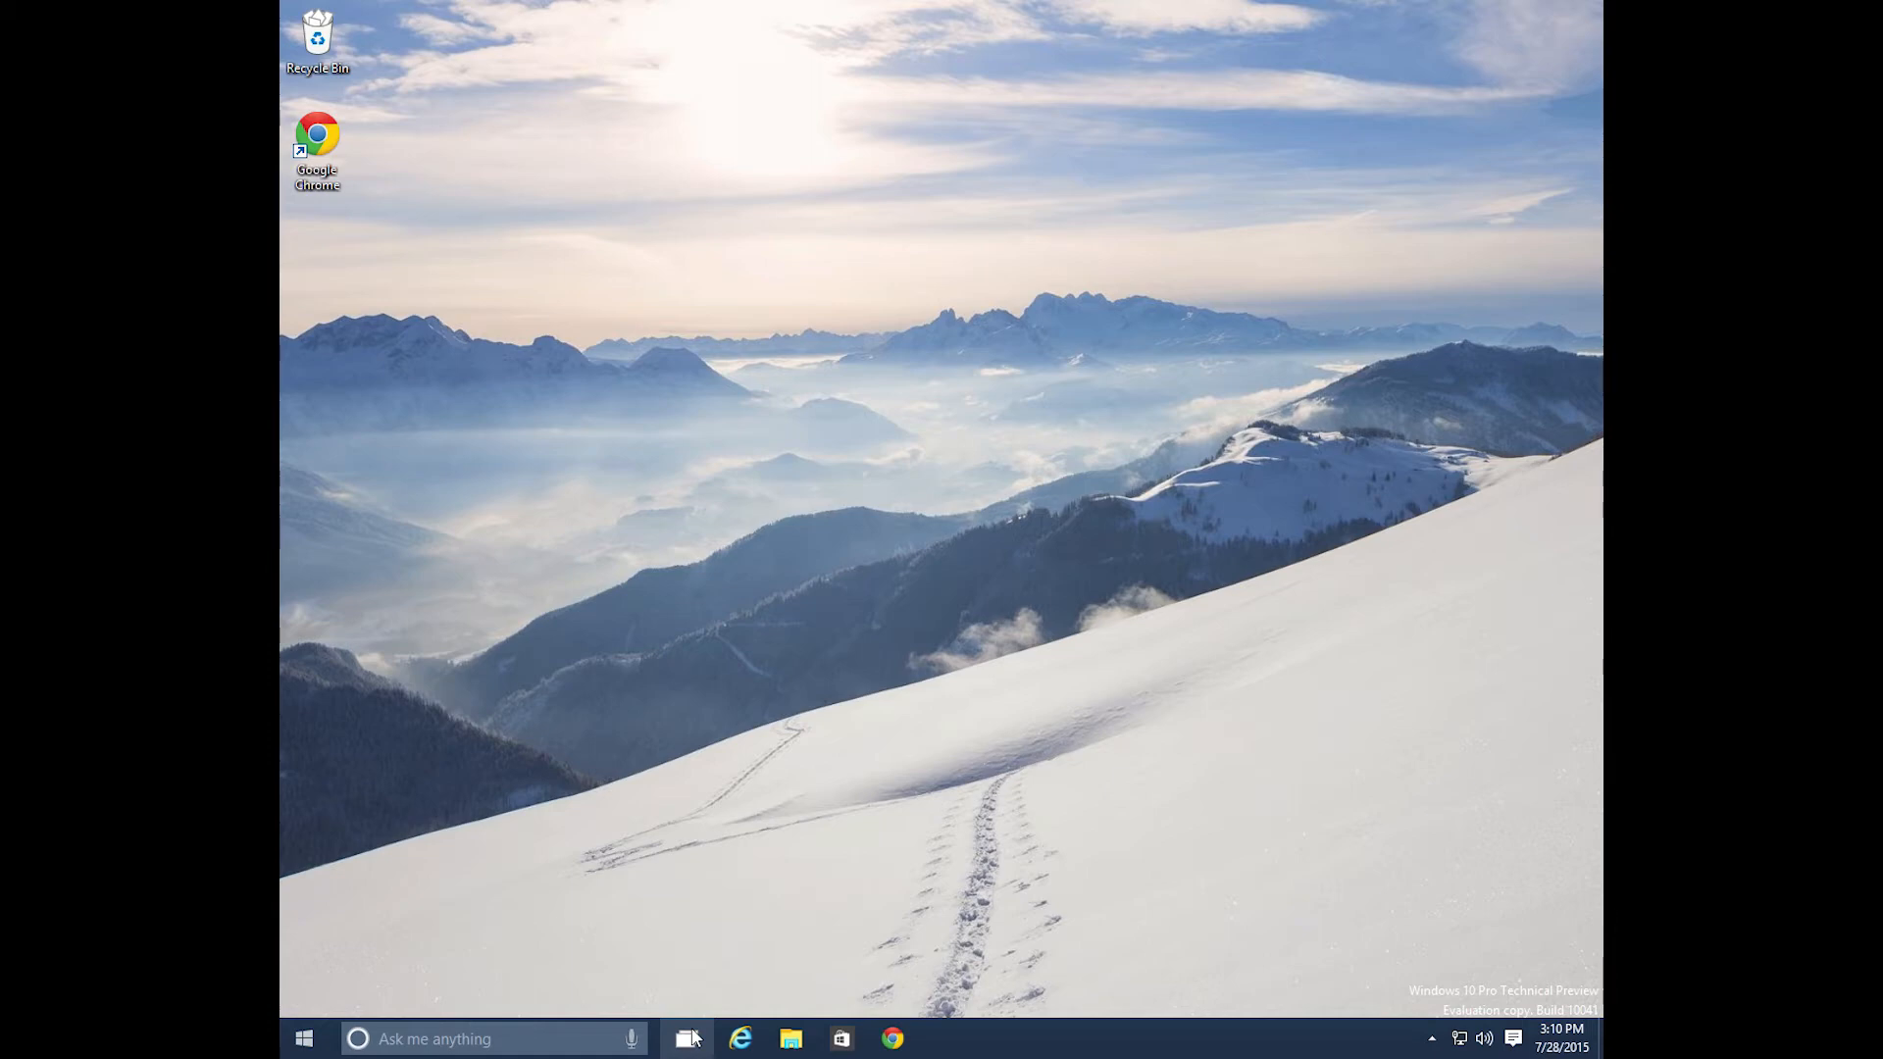
click(688, 1040)
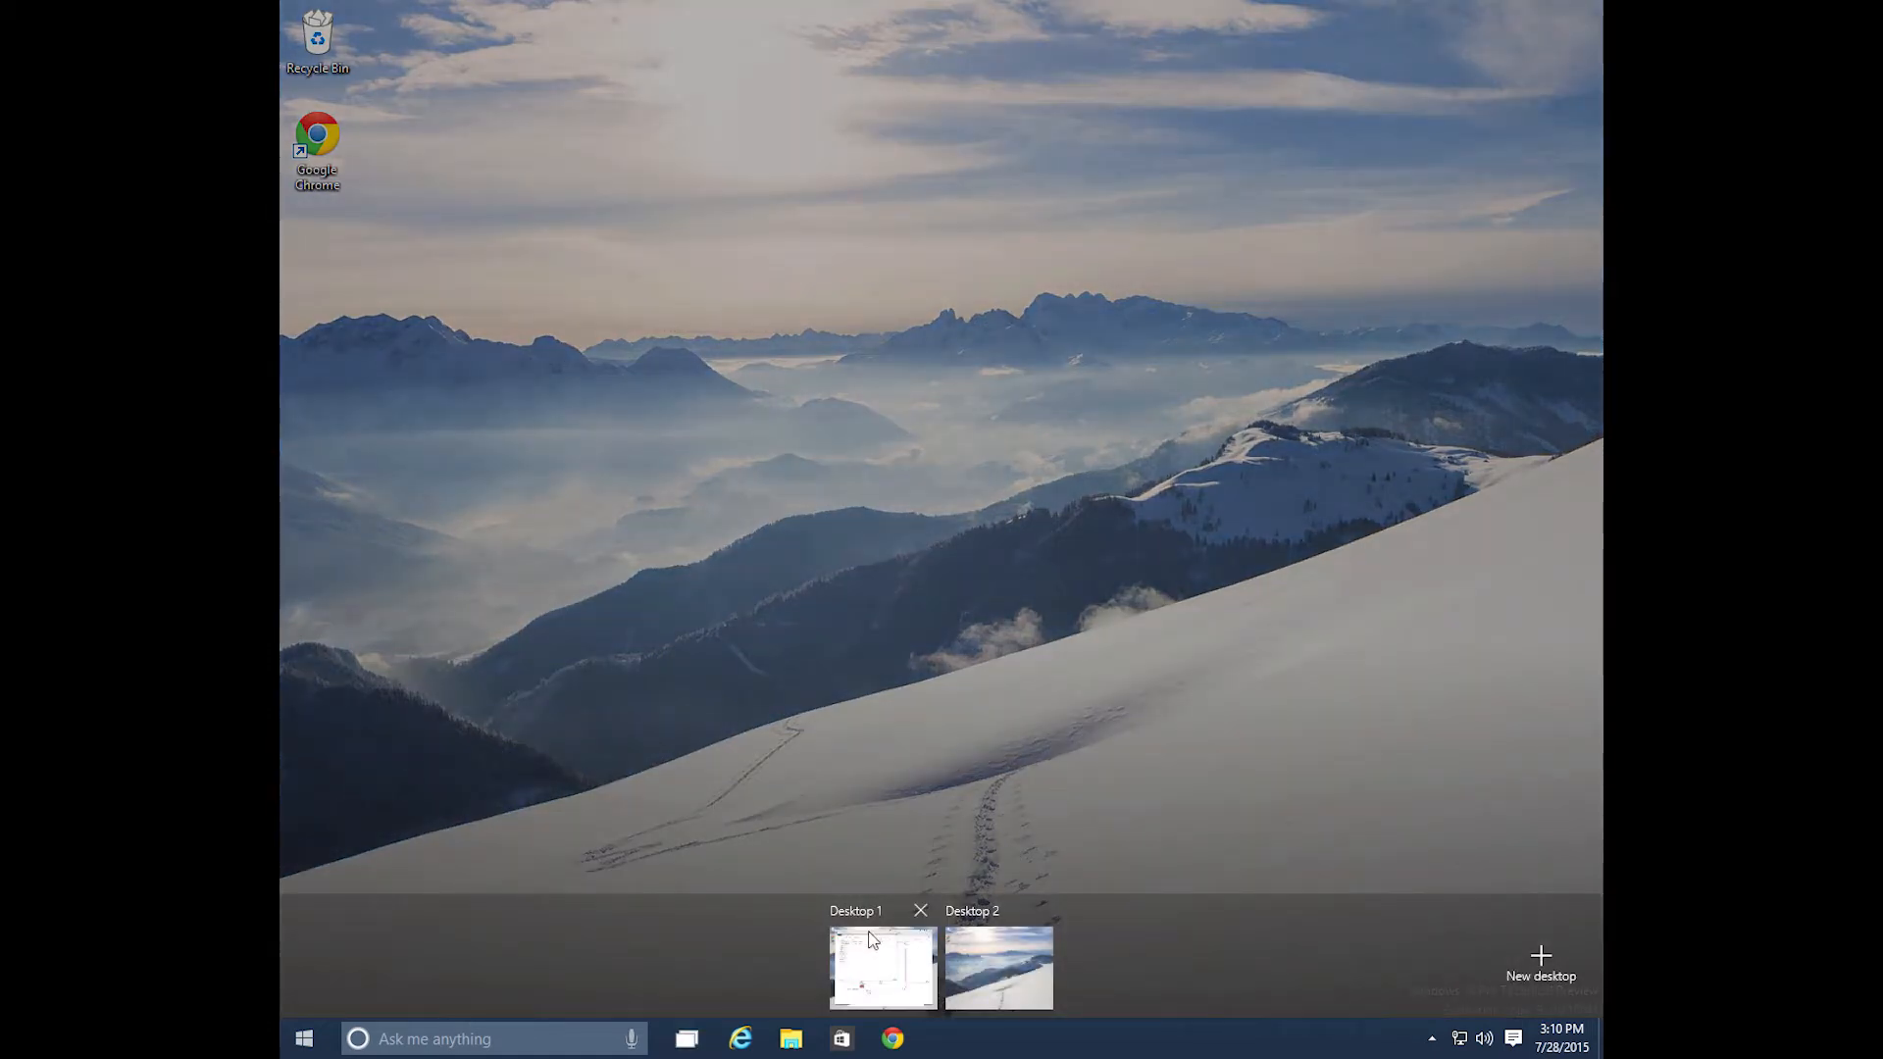
- Return to Desktop 1 and show all its open windows in Task View
click(881, 967)
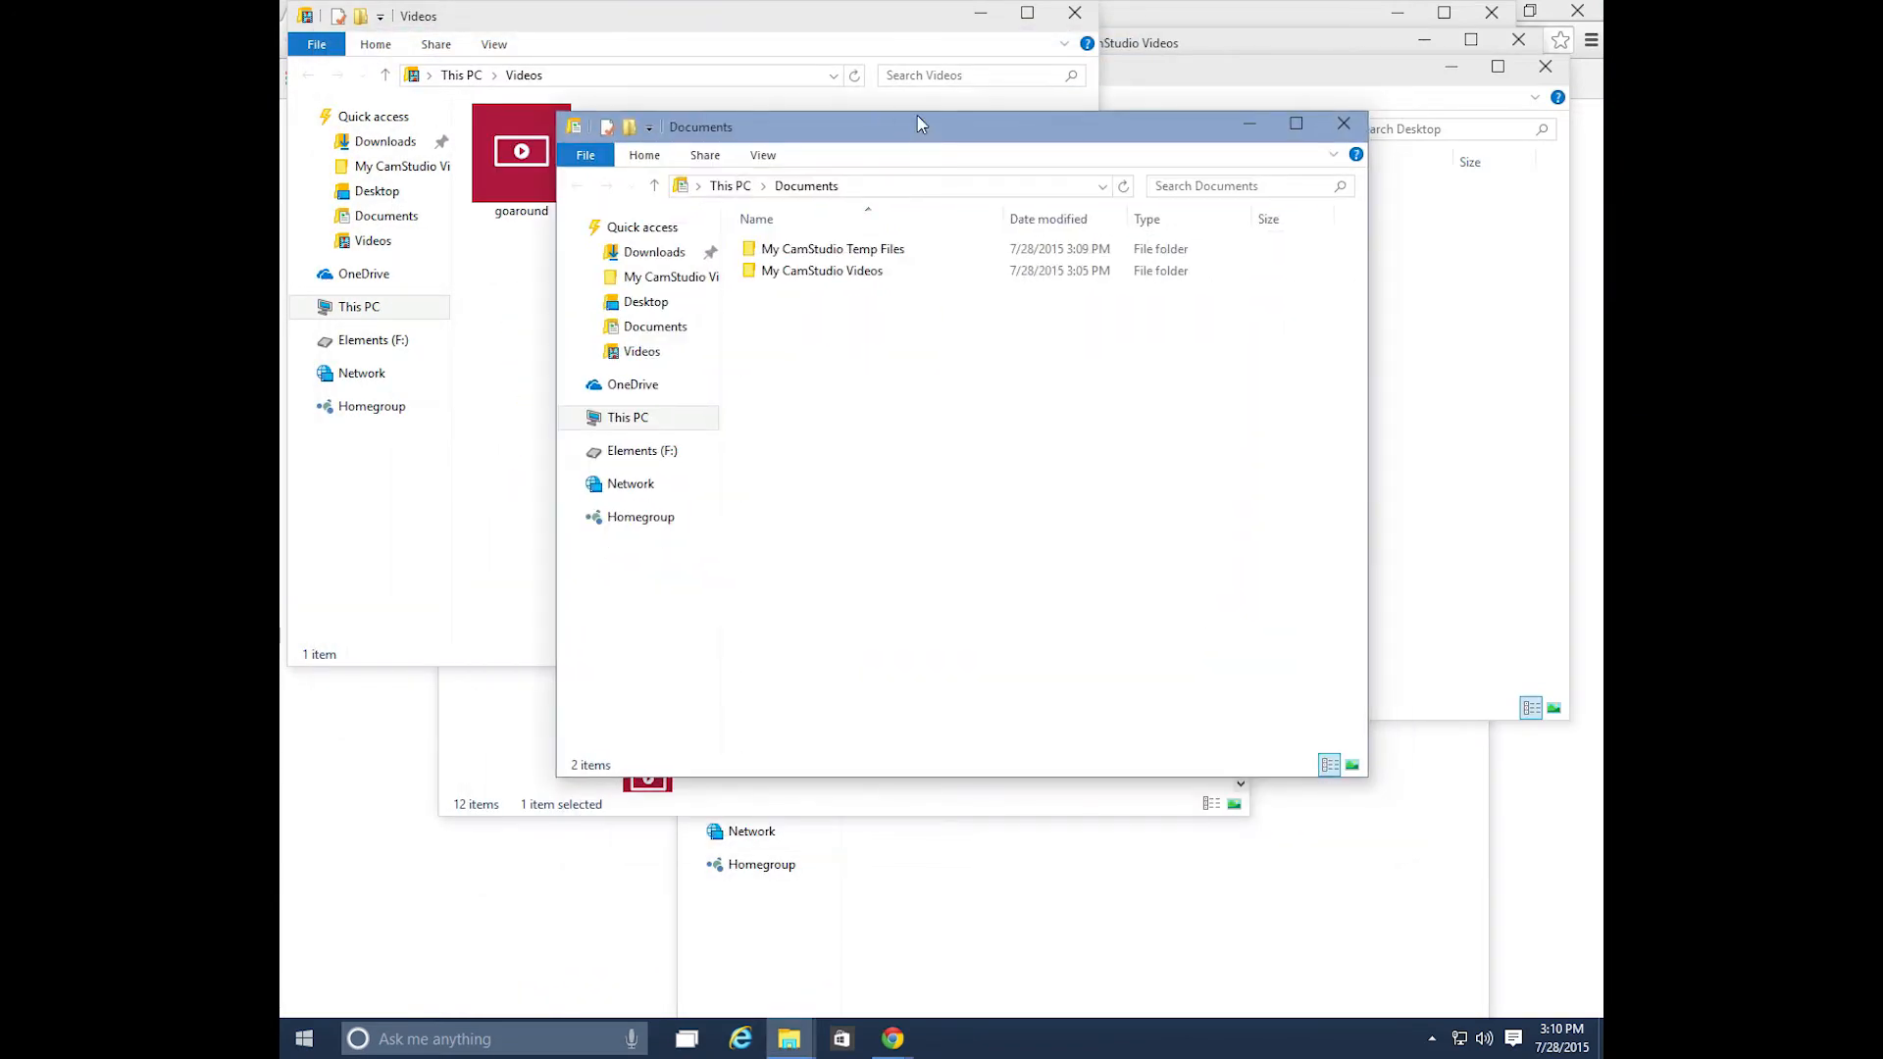
click(686, 1039)
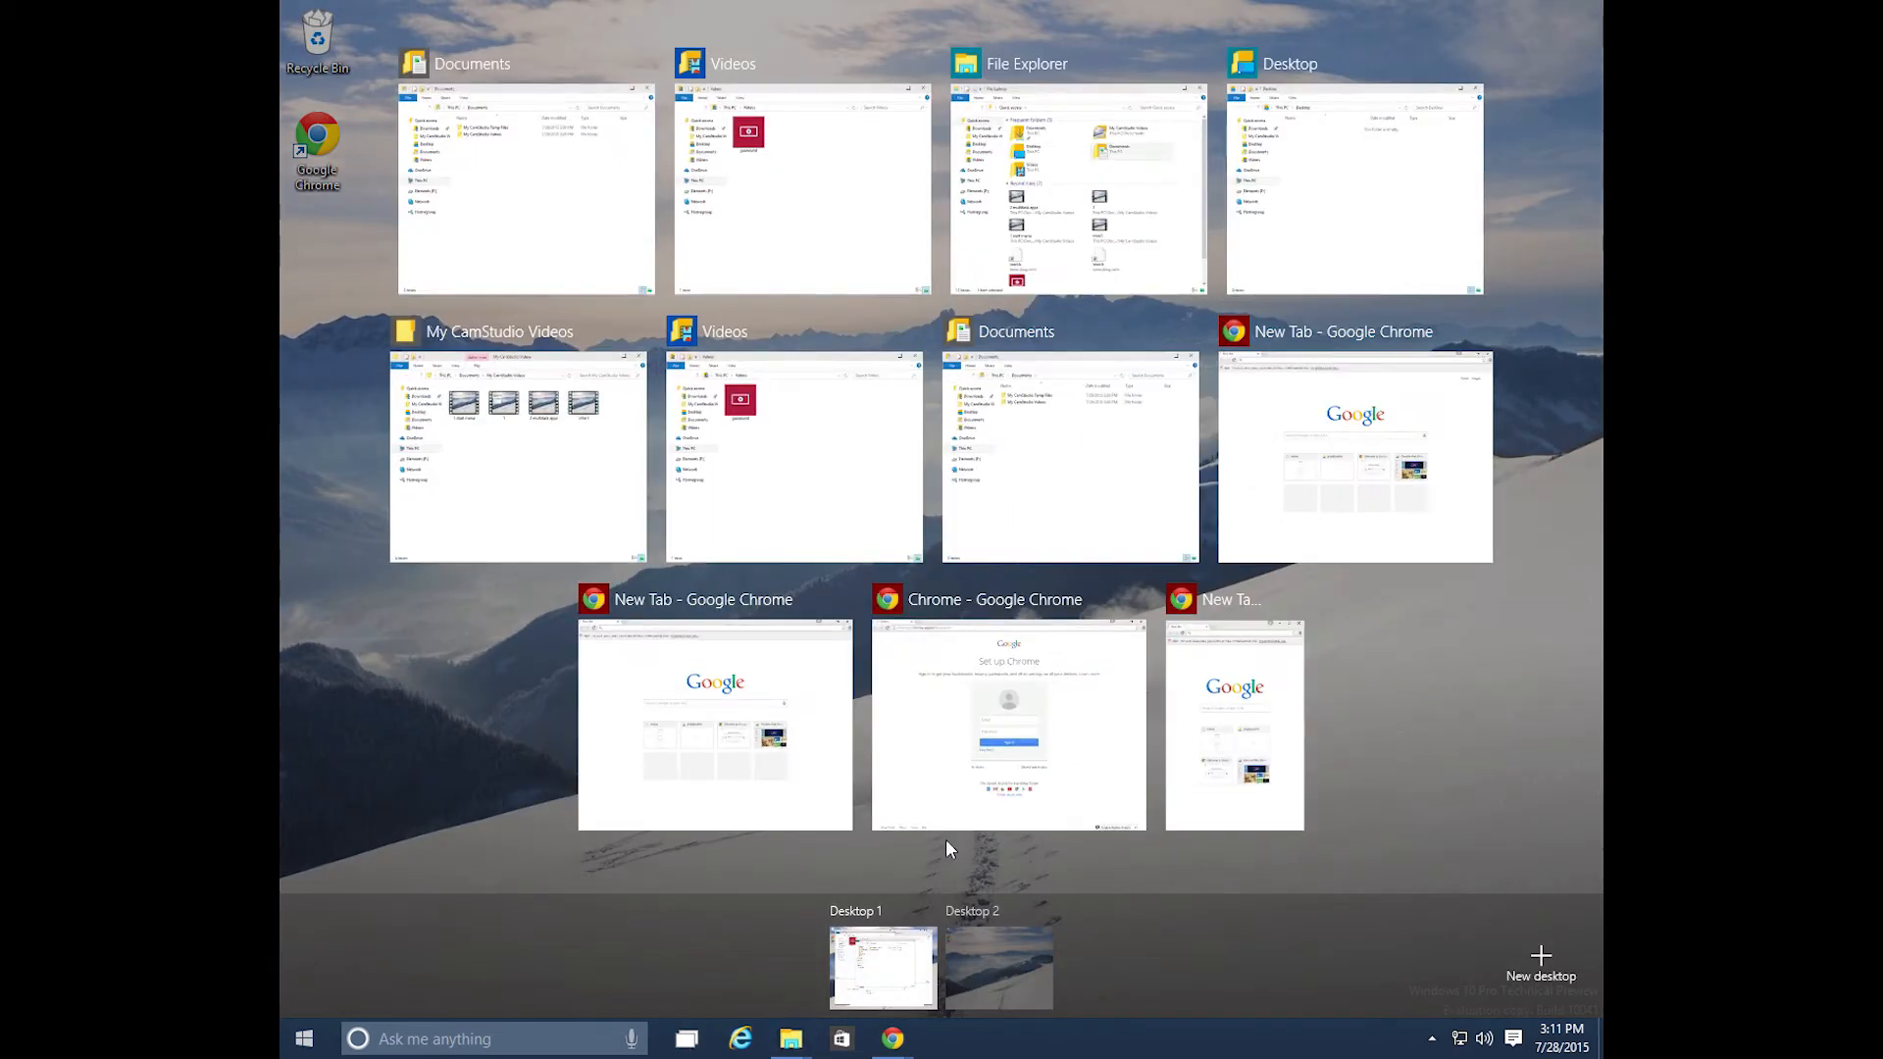
mouse_move(1026, 379)
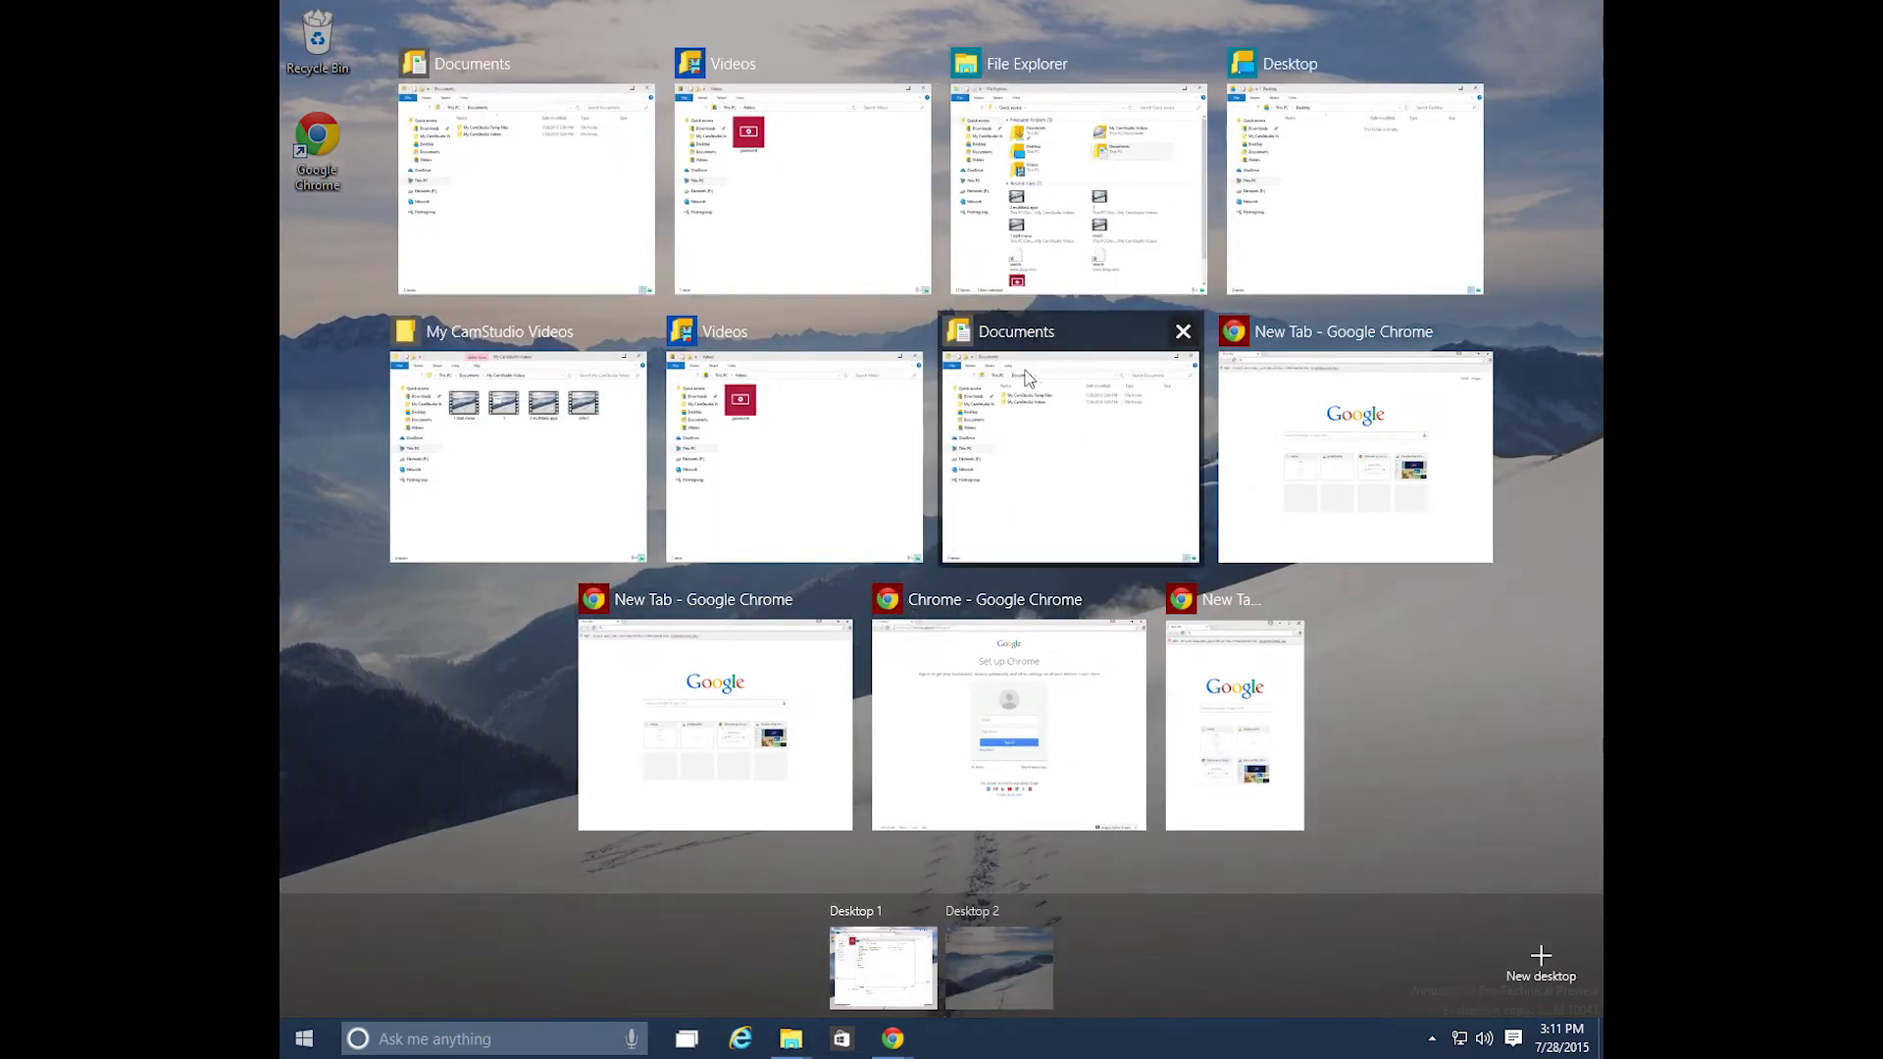
mouse_move(1234, 671)
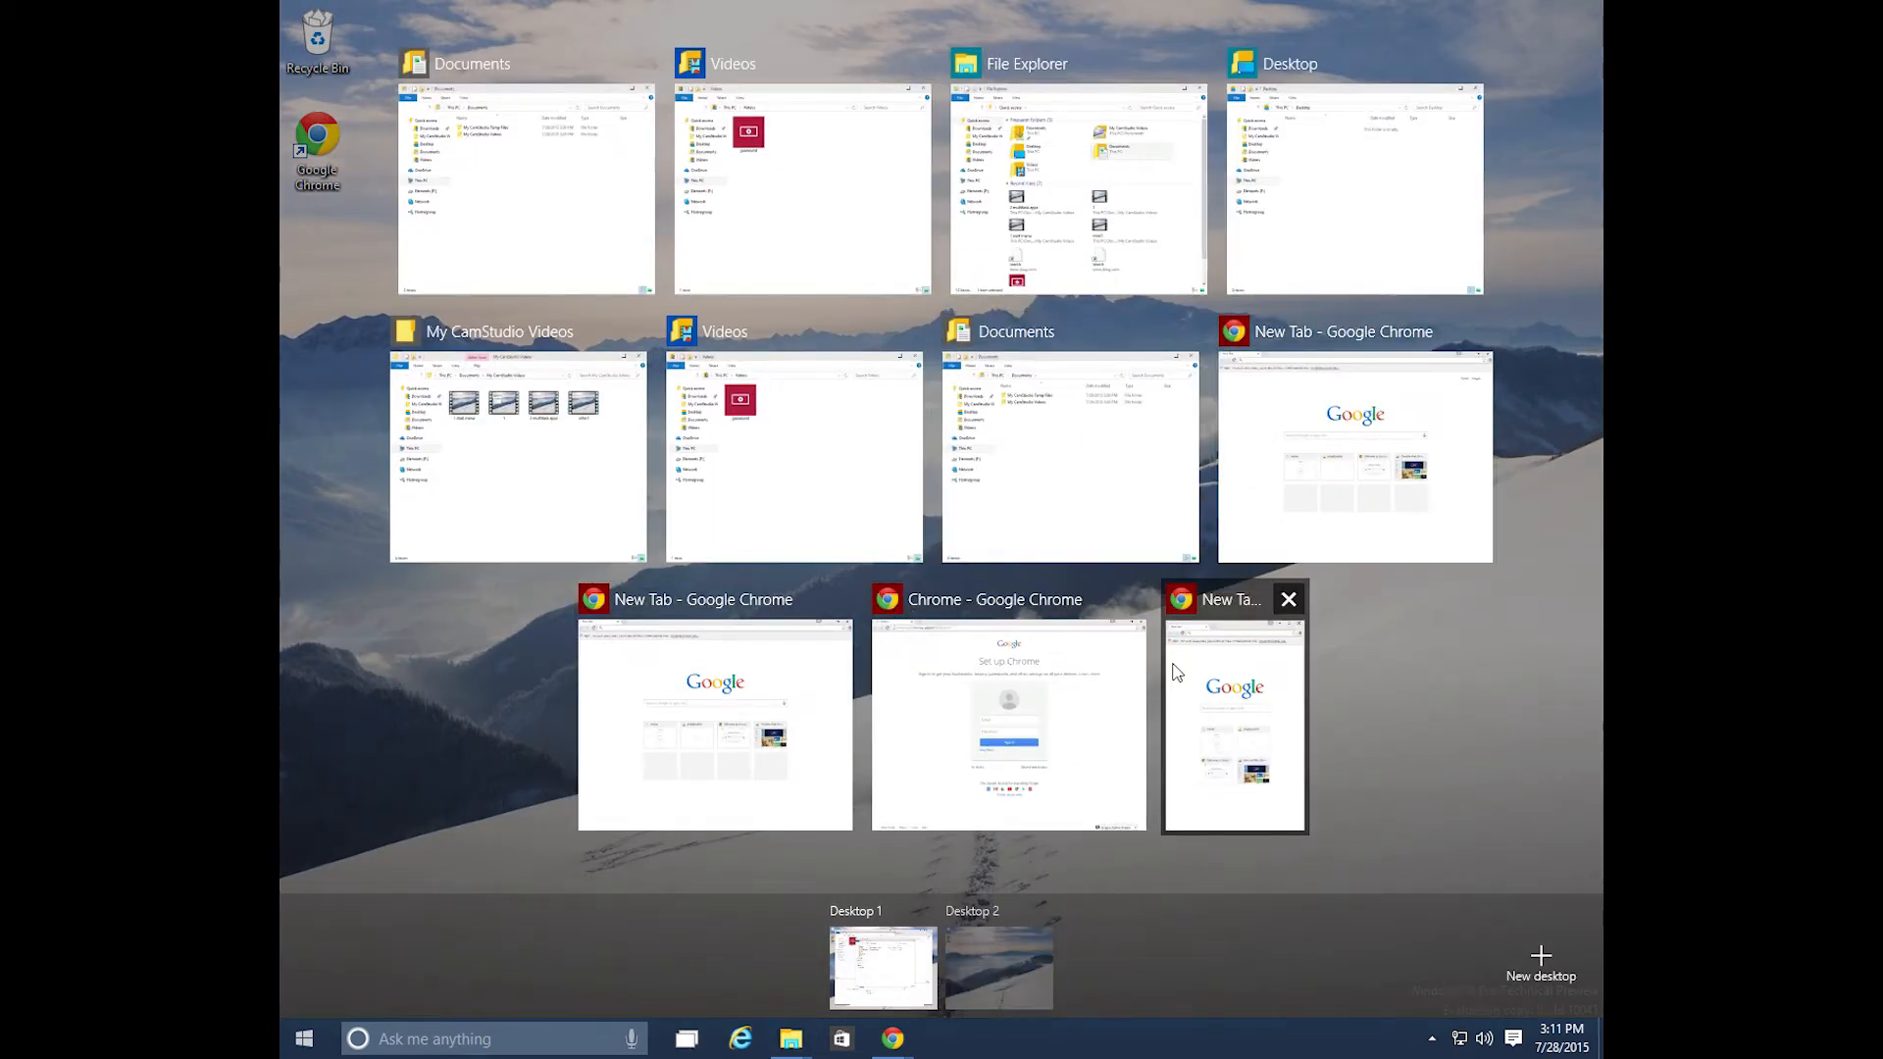
mouse_move(1080, 763)
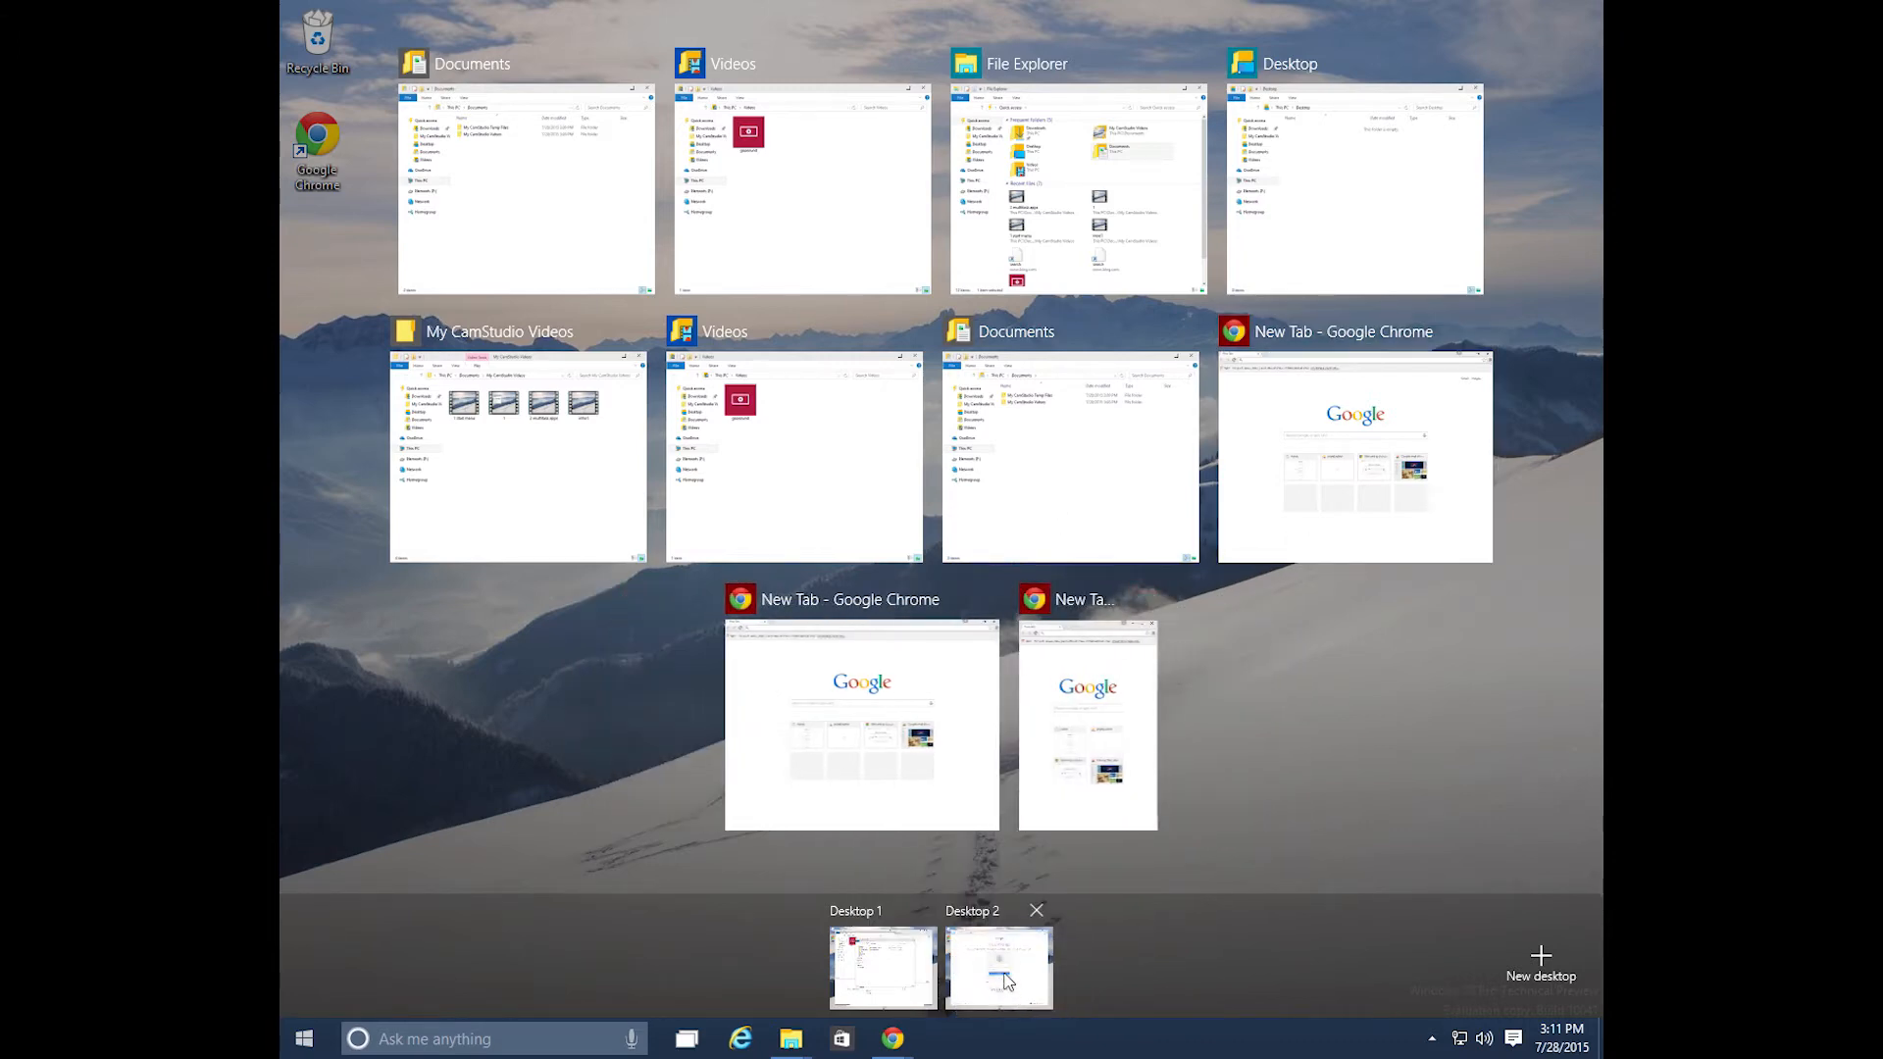
- Switch to Desktop 2 and restore the full-screen Chrome window down to a smaller size
click(1086, 723)
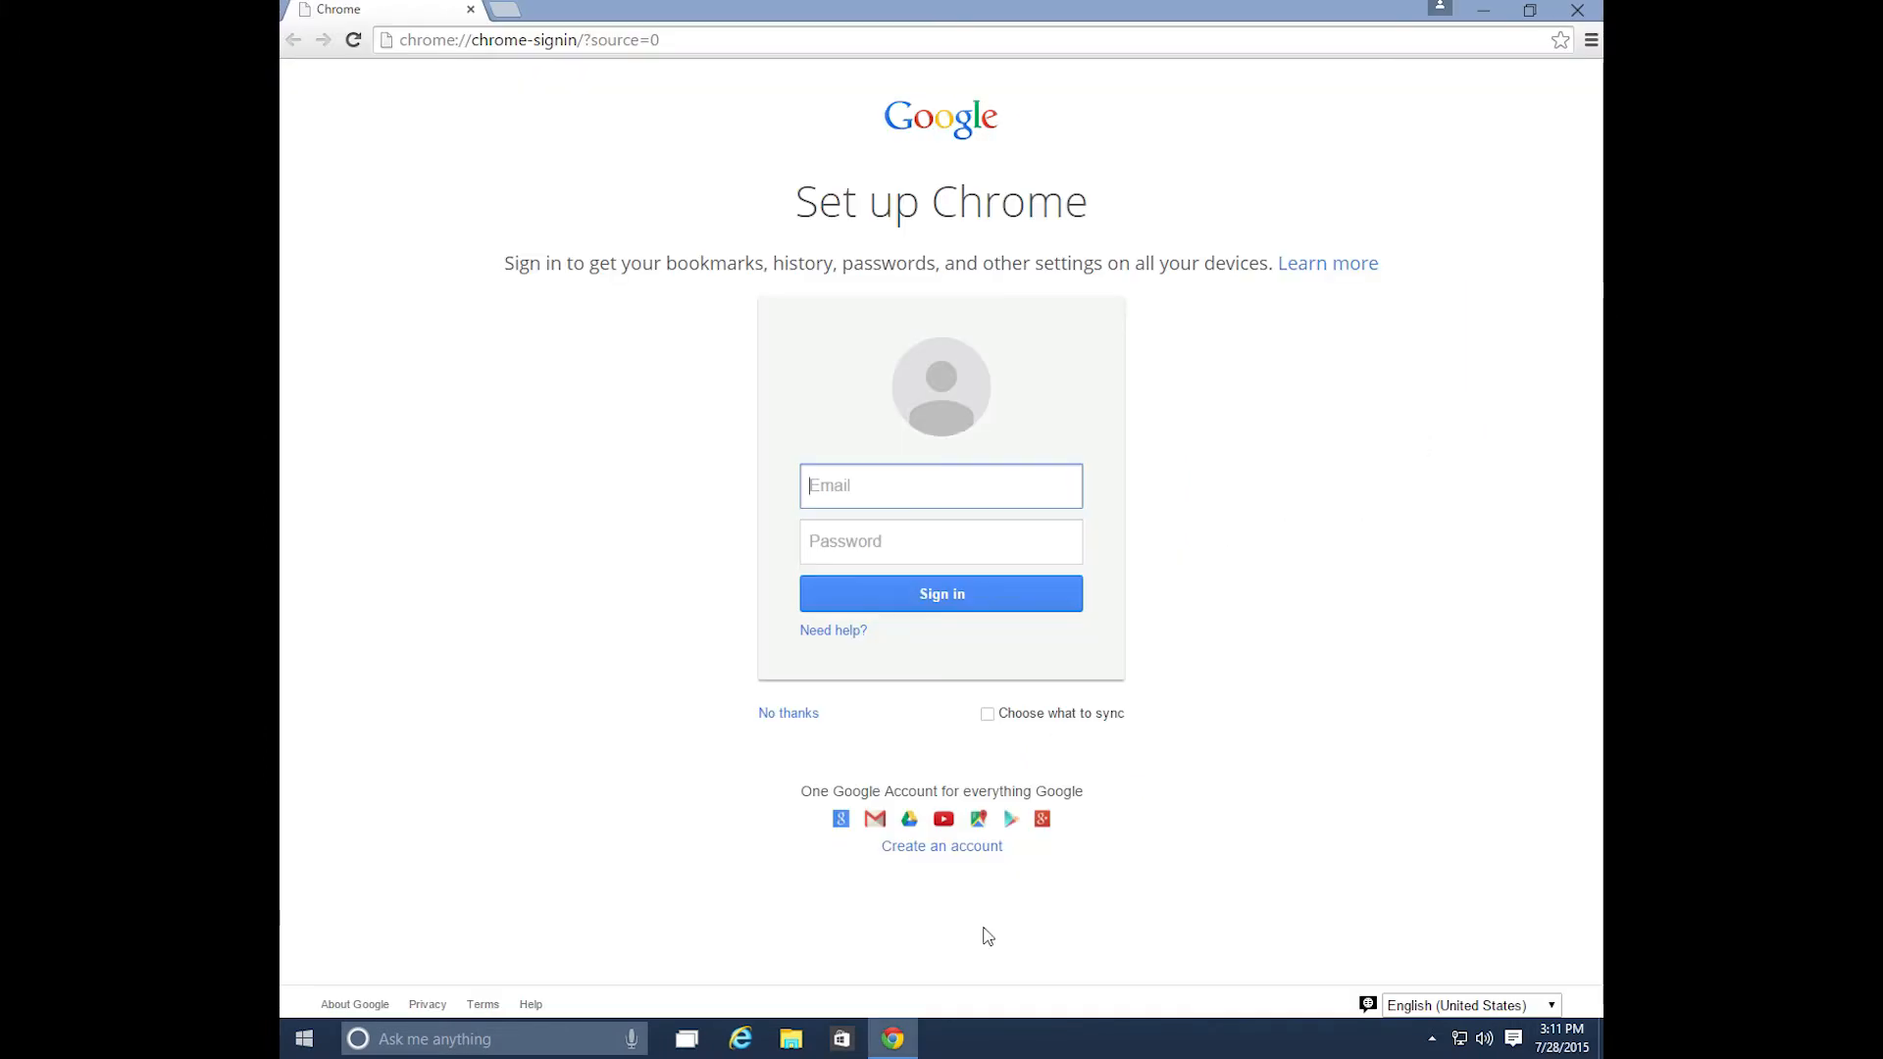
mouse_move(1179, 10)
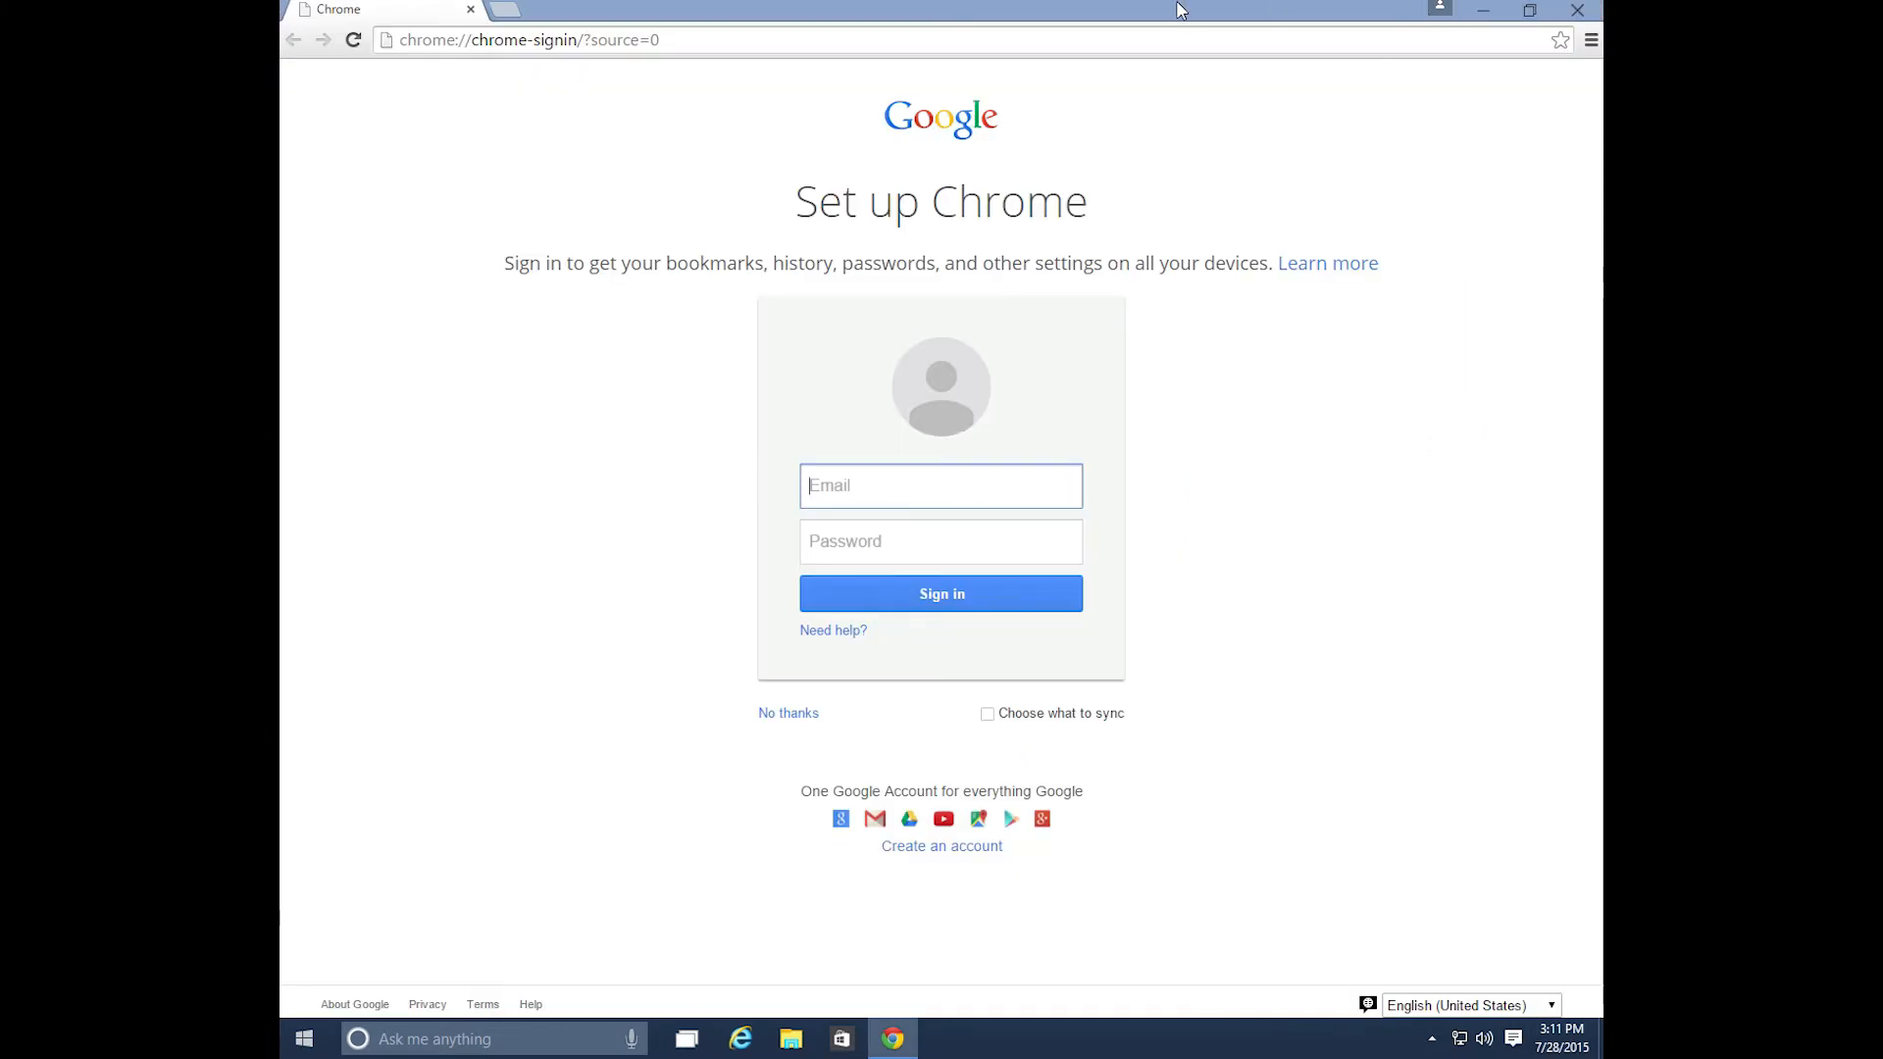
click(1527, 10)
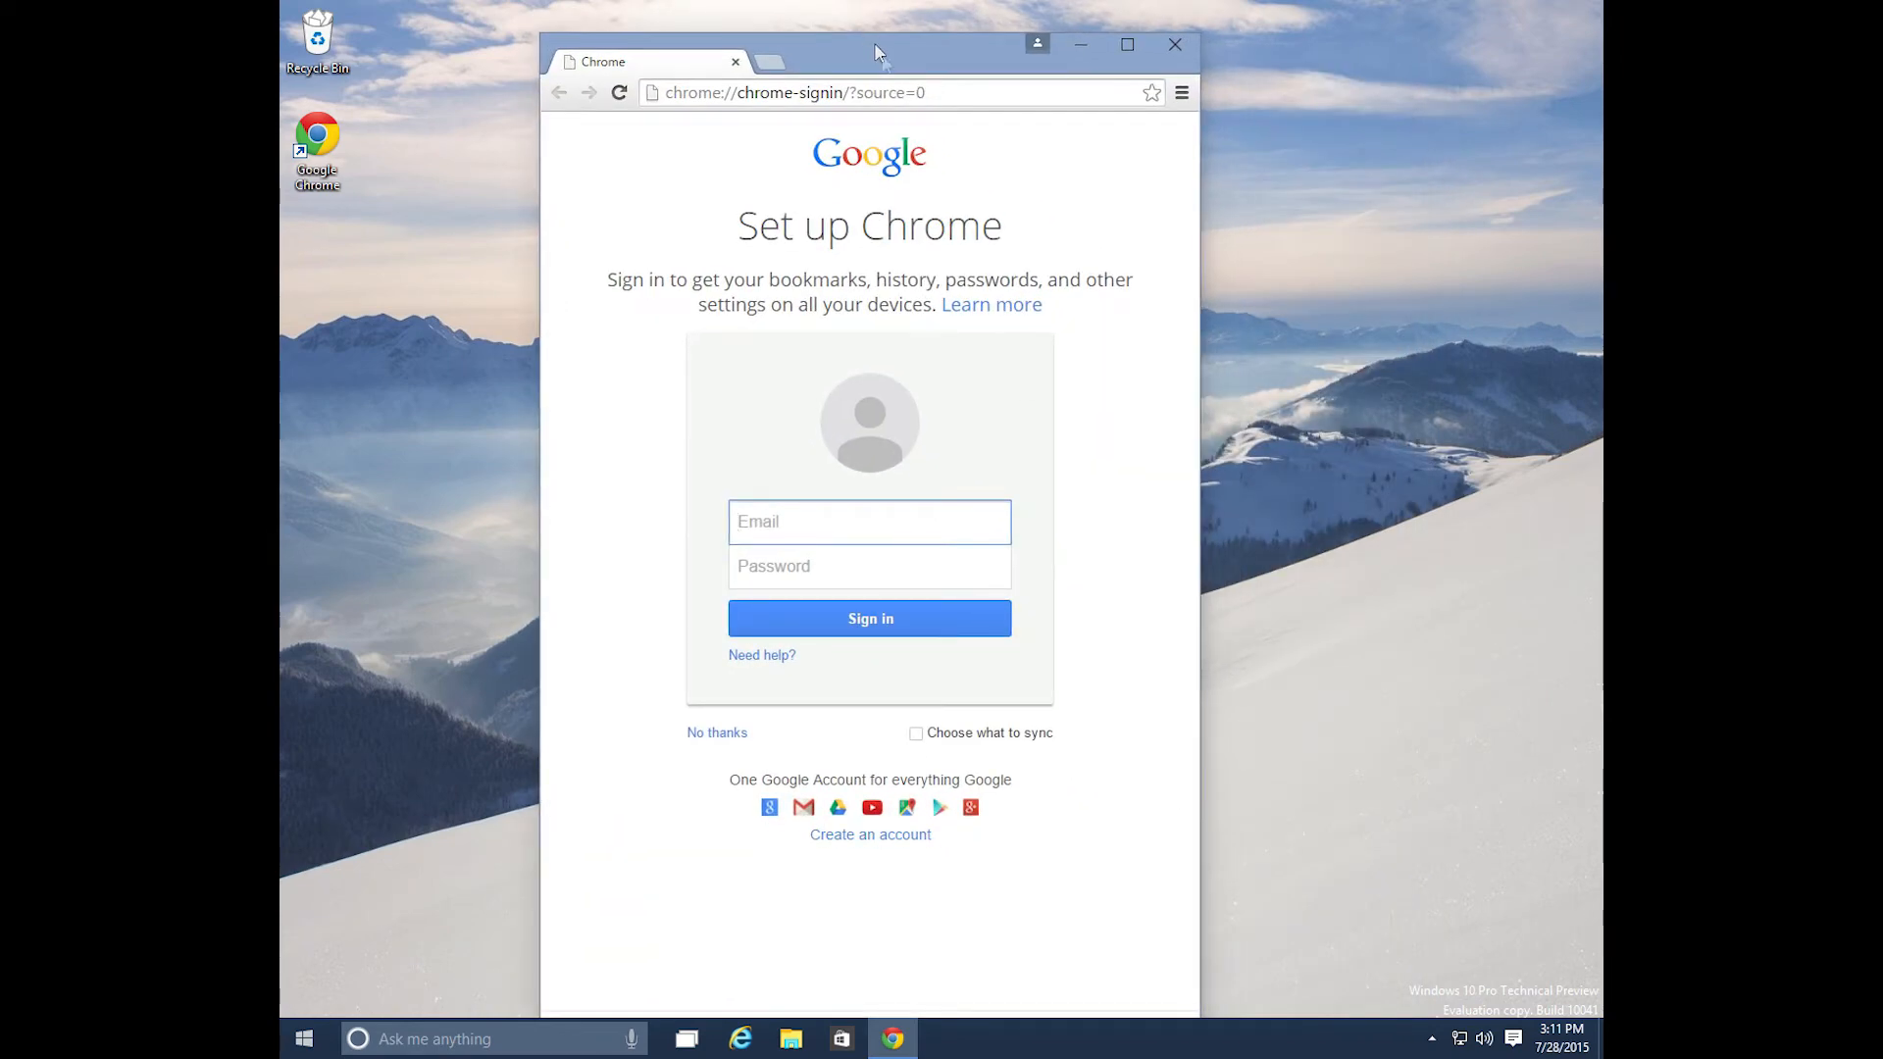
mouse_move(1002, 102)
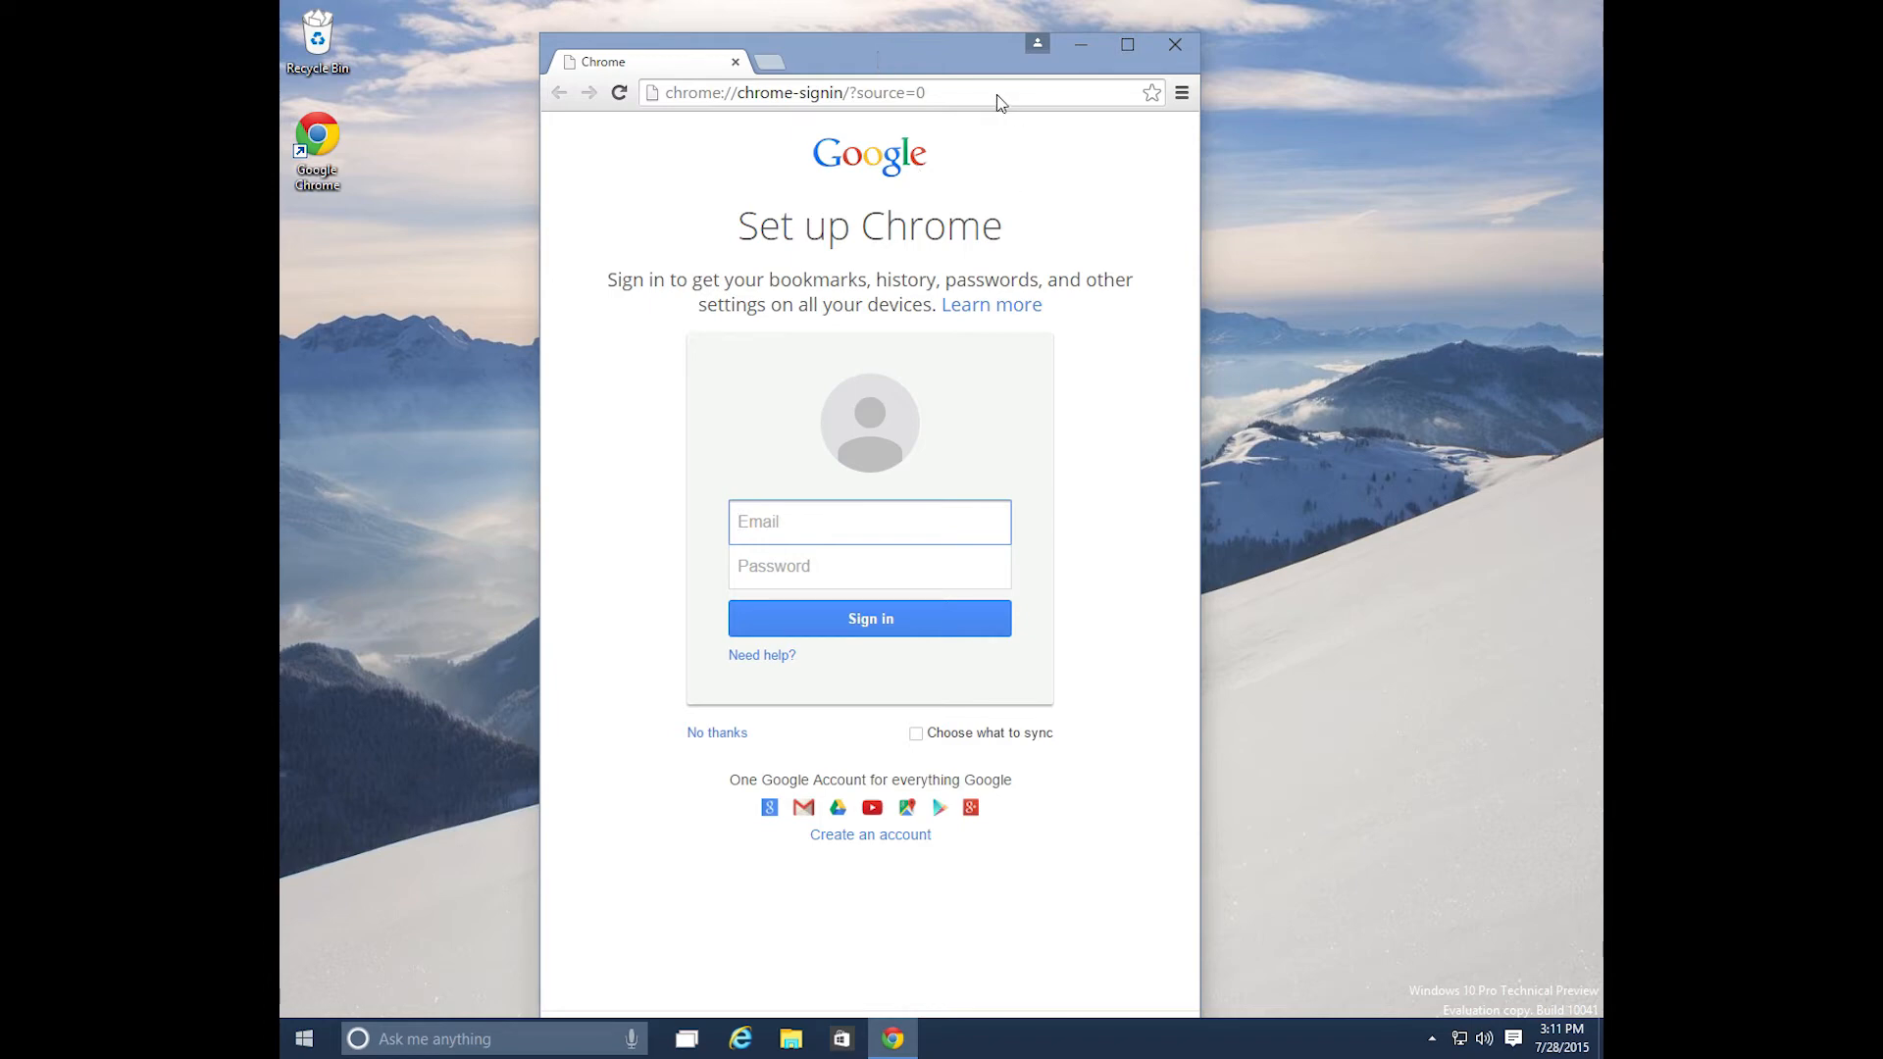
mouse_move(884, 82)
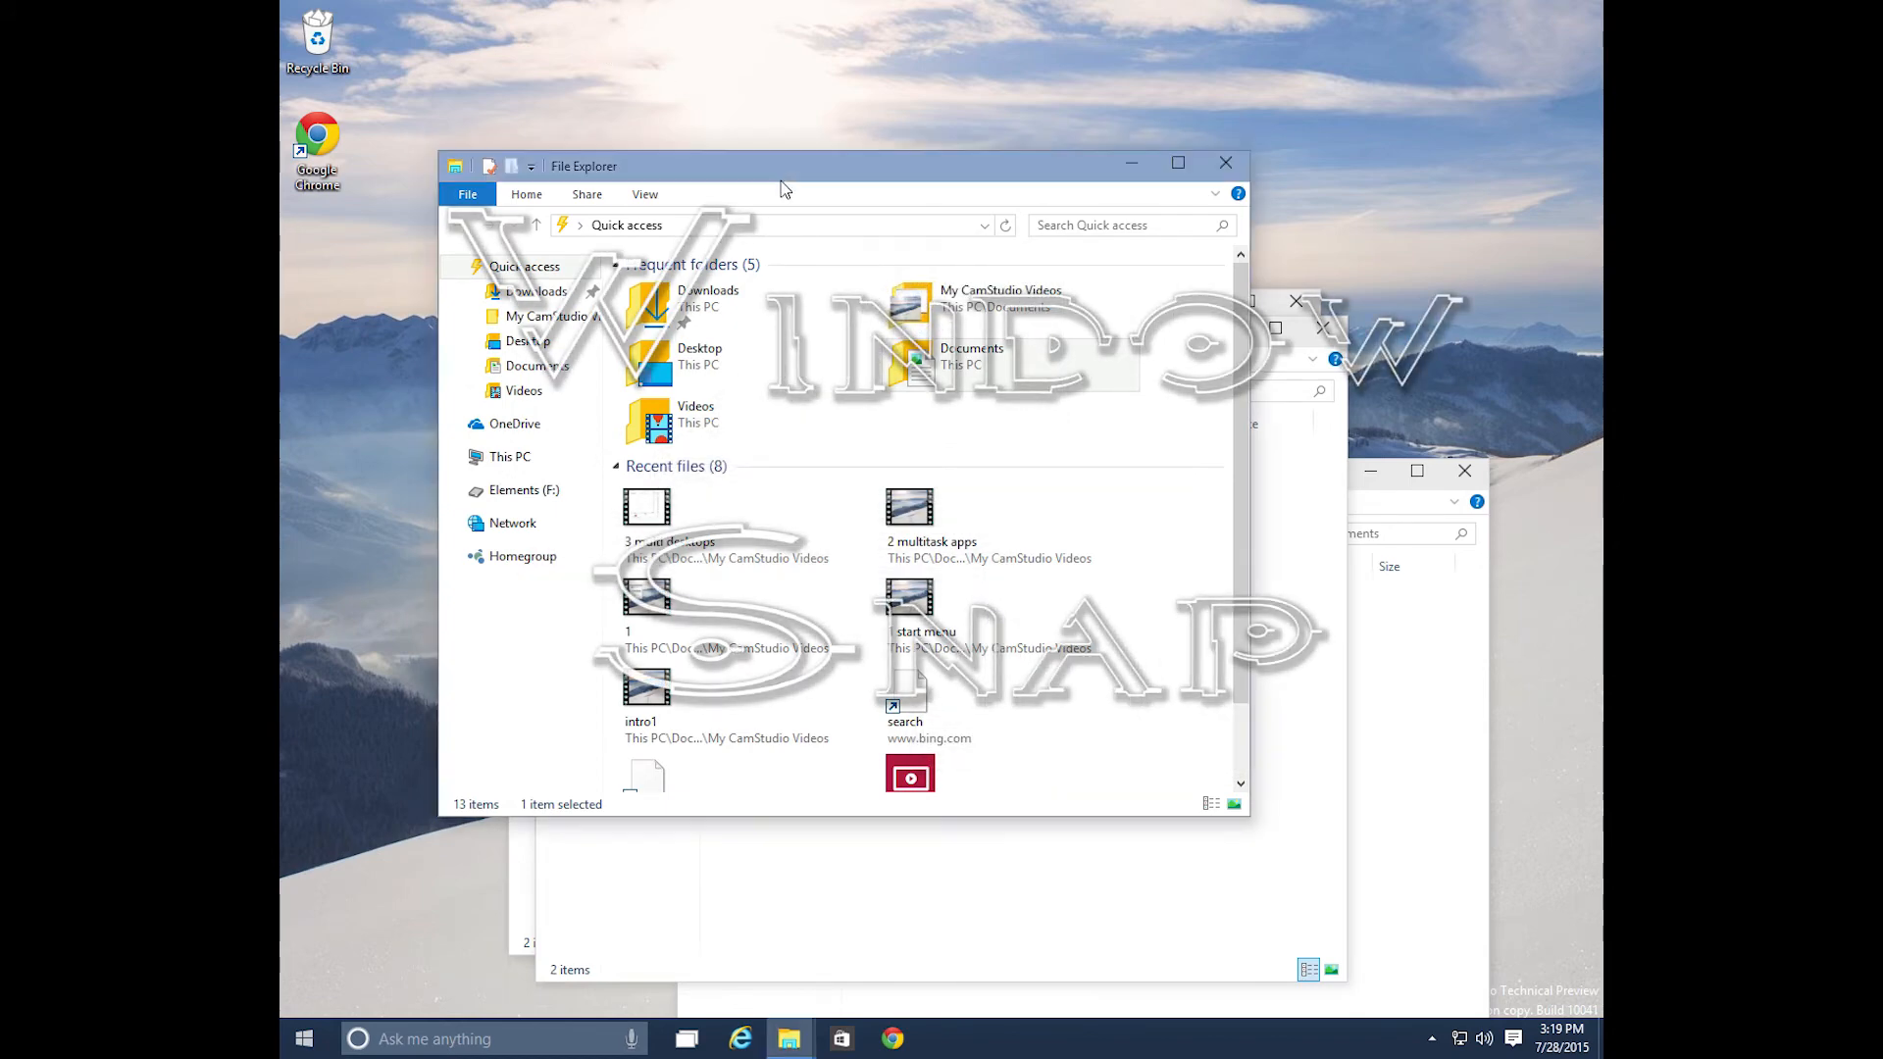
- Drag the File Explorer Quick access window by its title bar to reposition it for snapping
drag(780, 165, 678, 247)
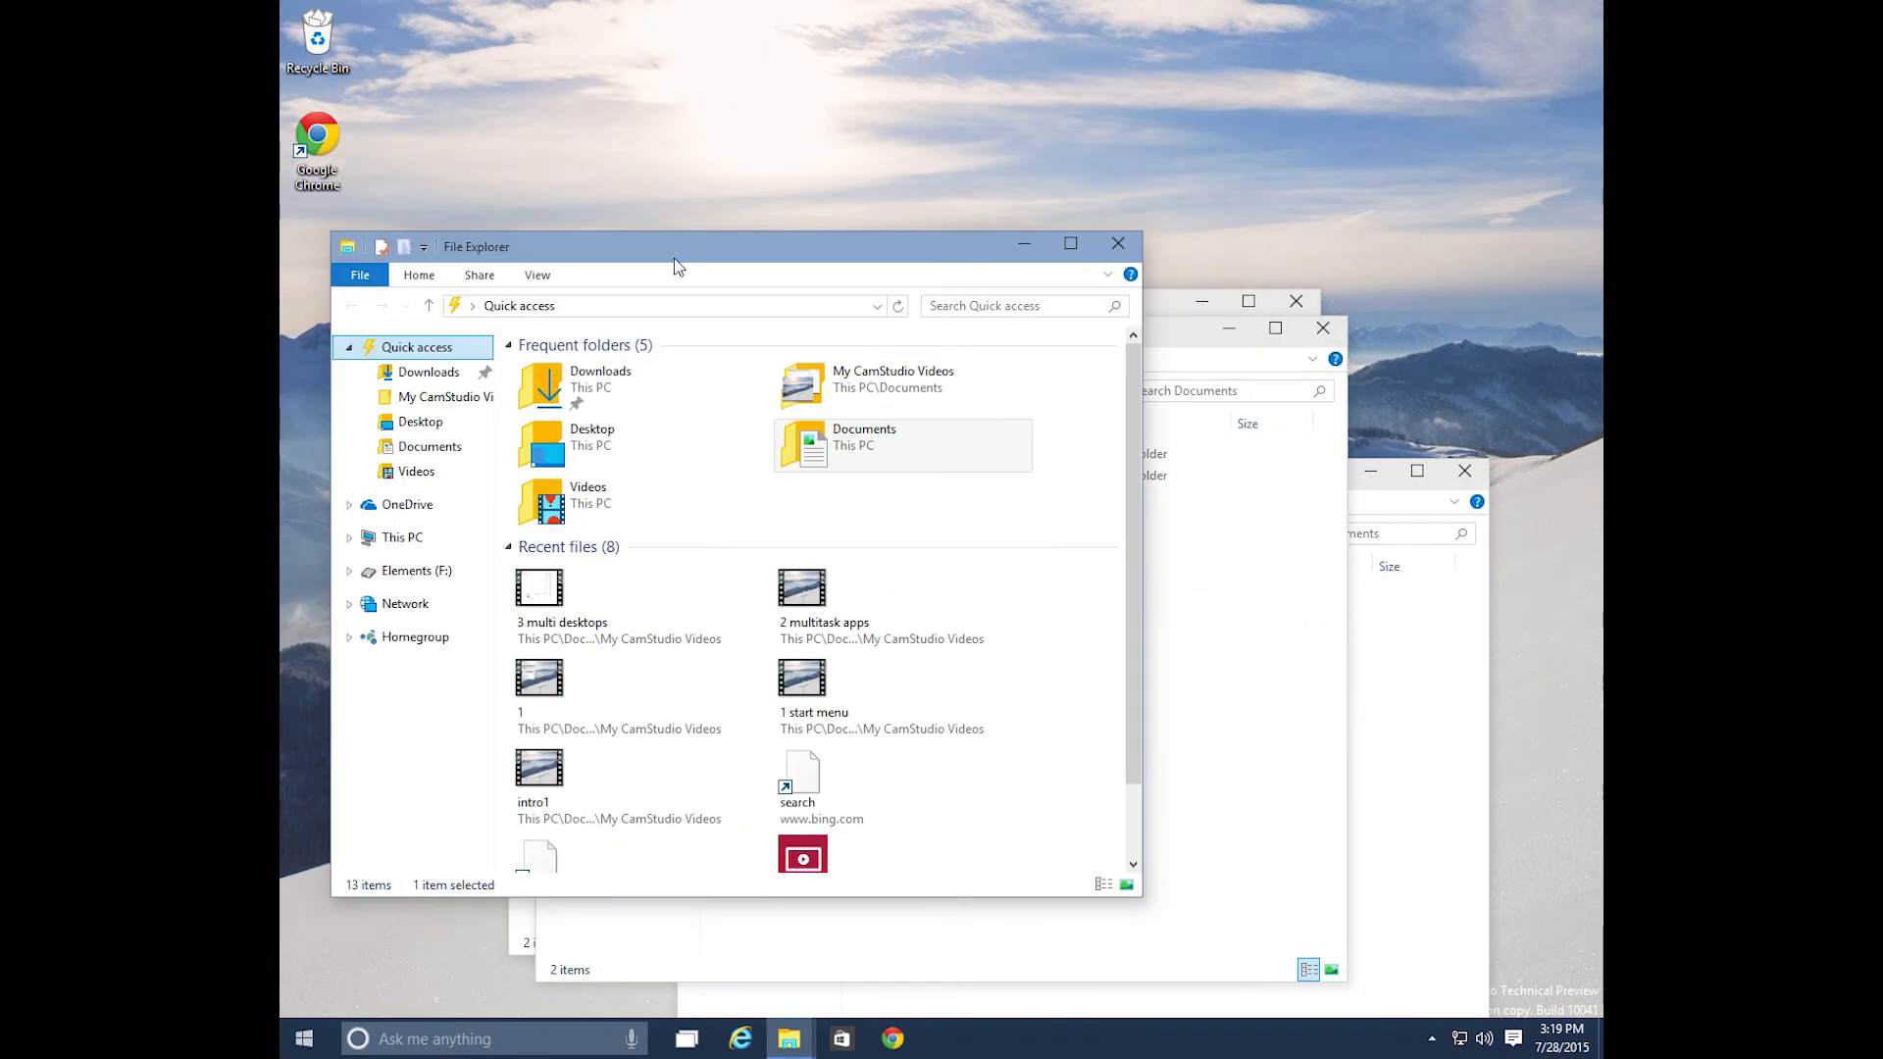
drag(679, 247, 742, 189)
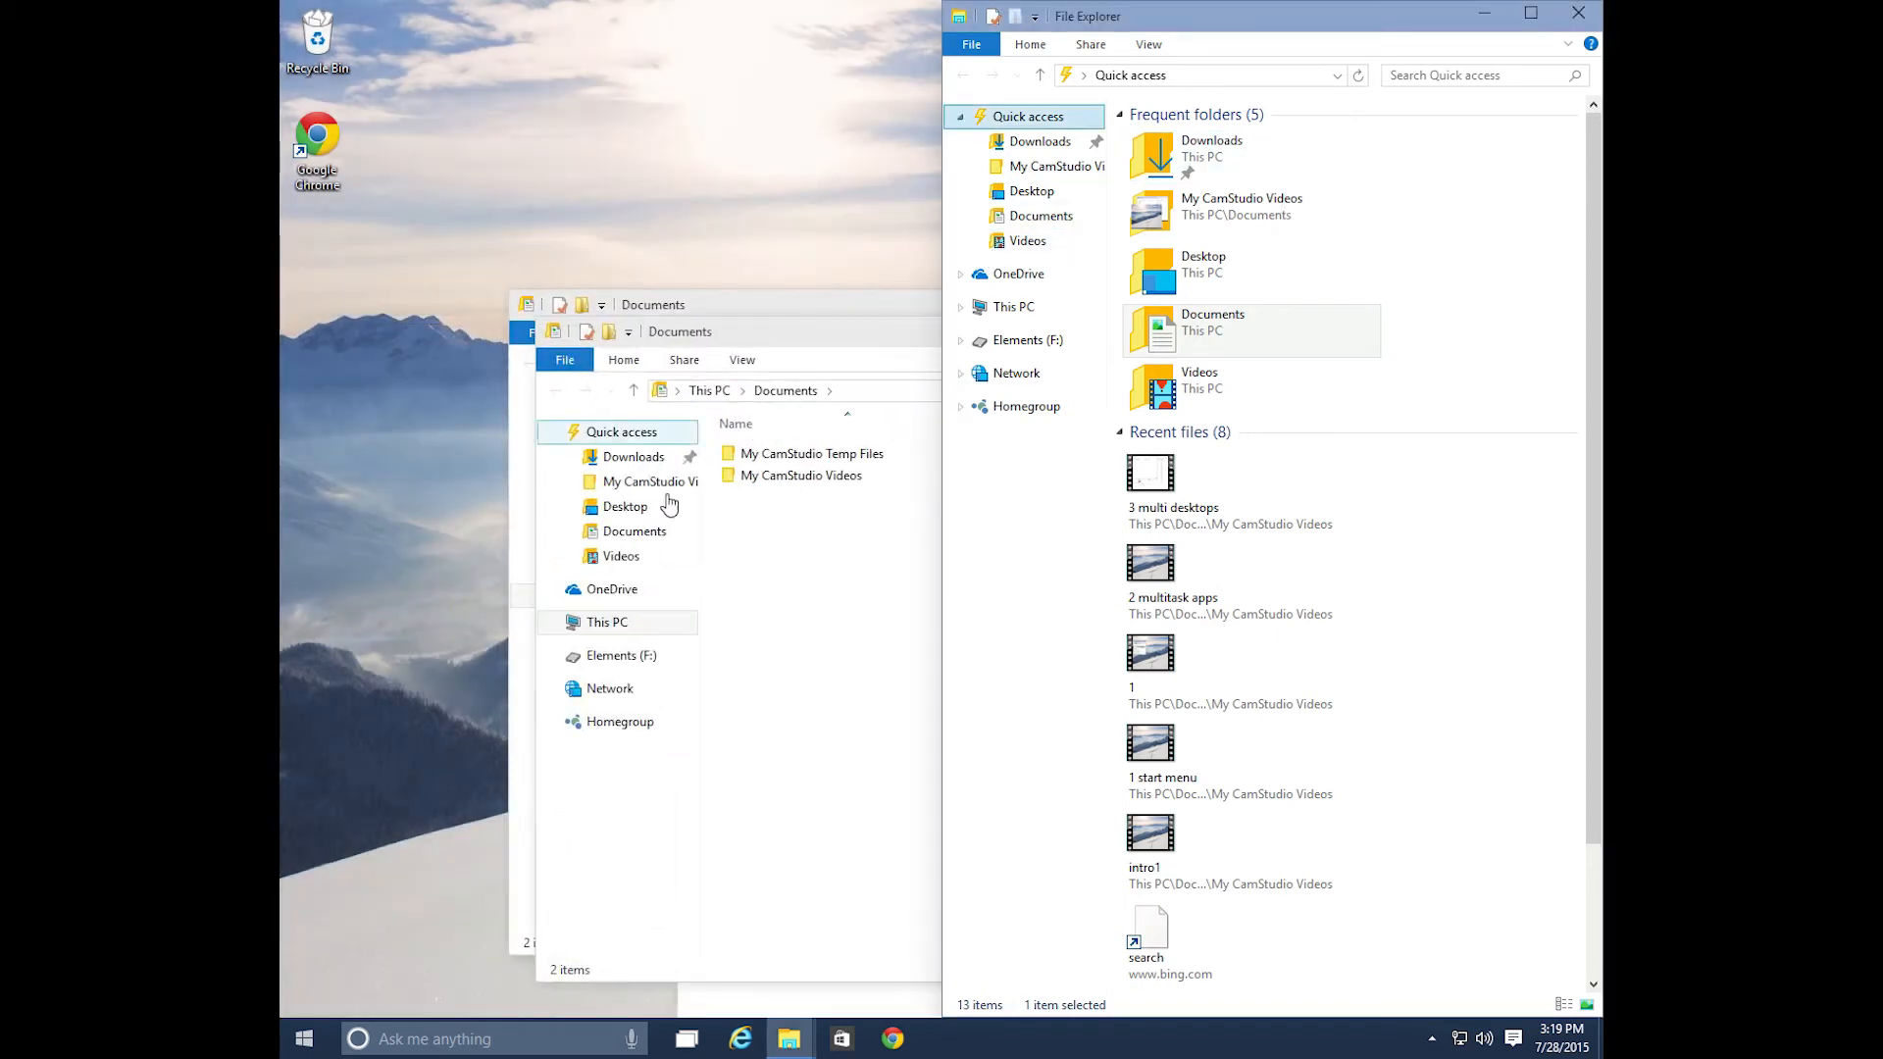
mouse_move(849, 341)
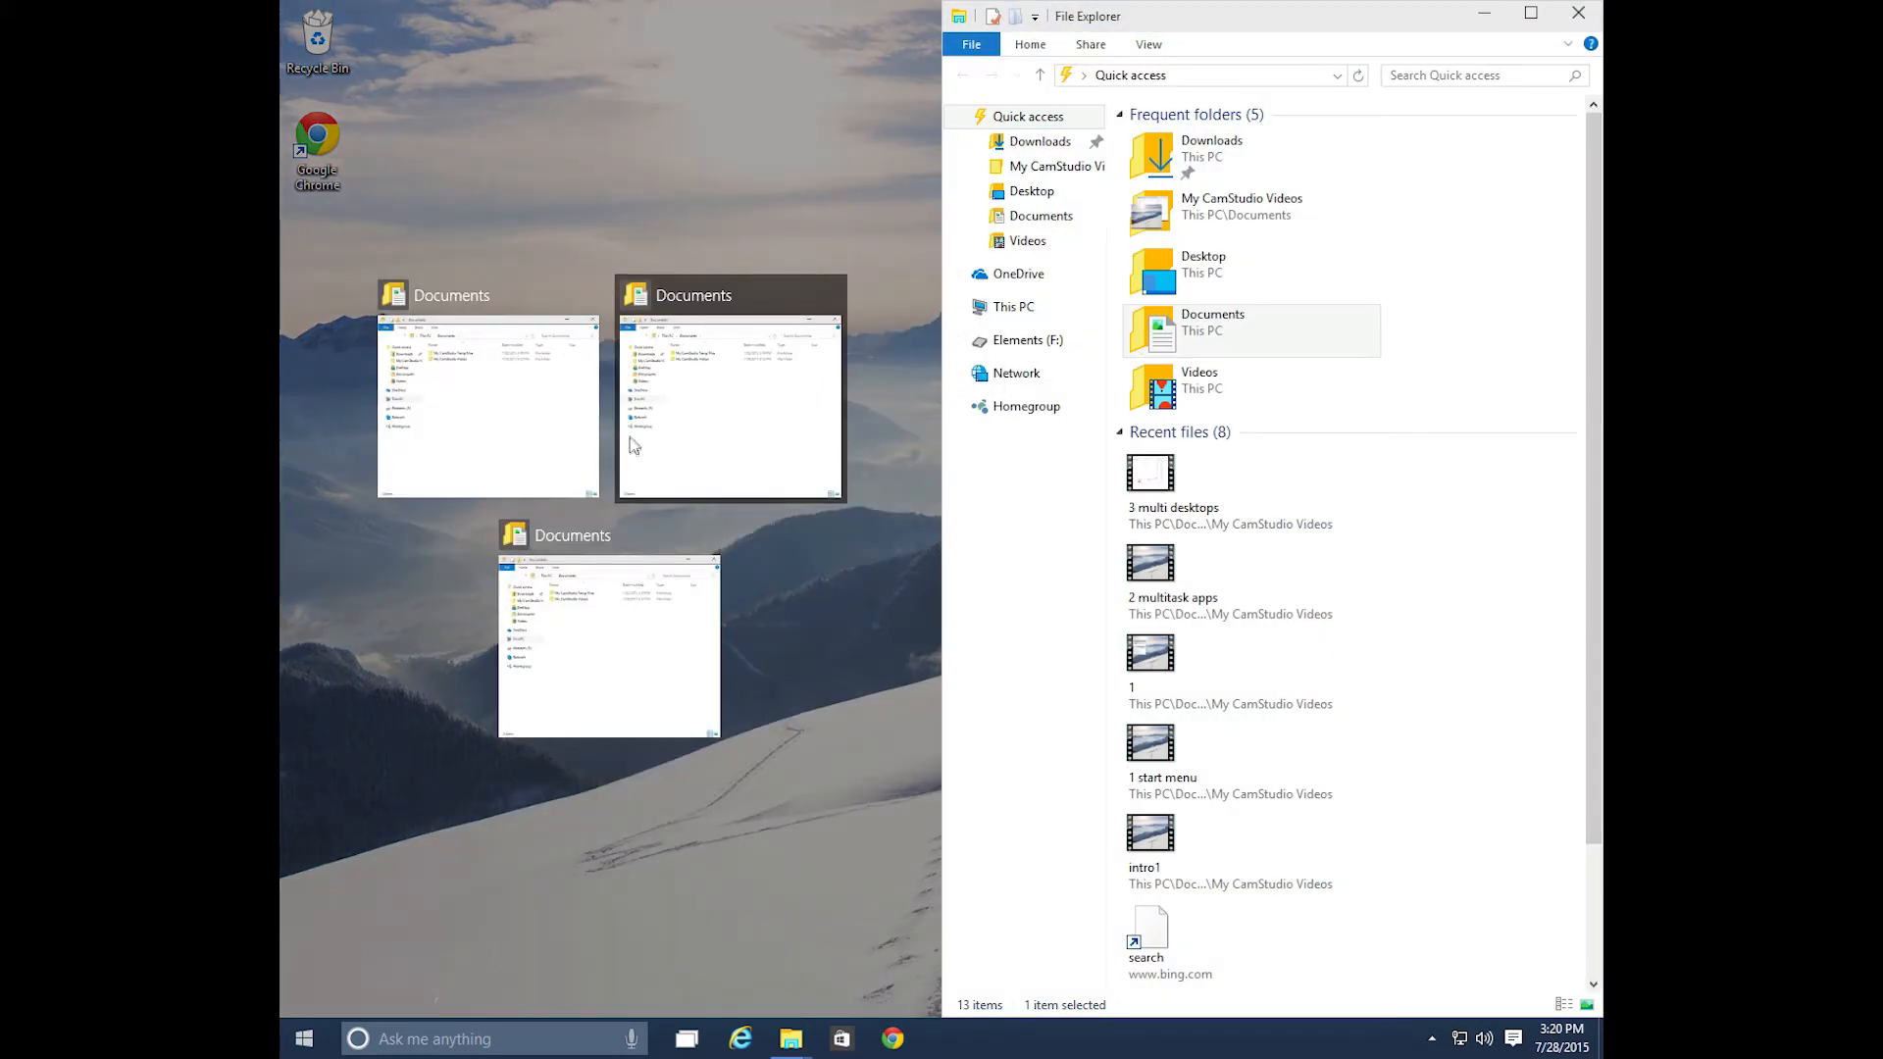
mouse_move(645, 565)
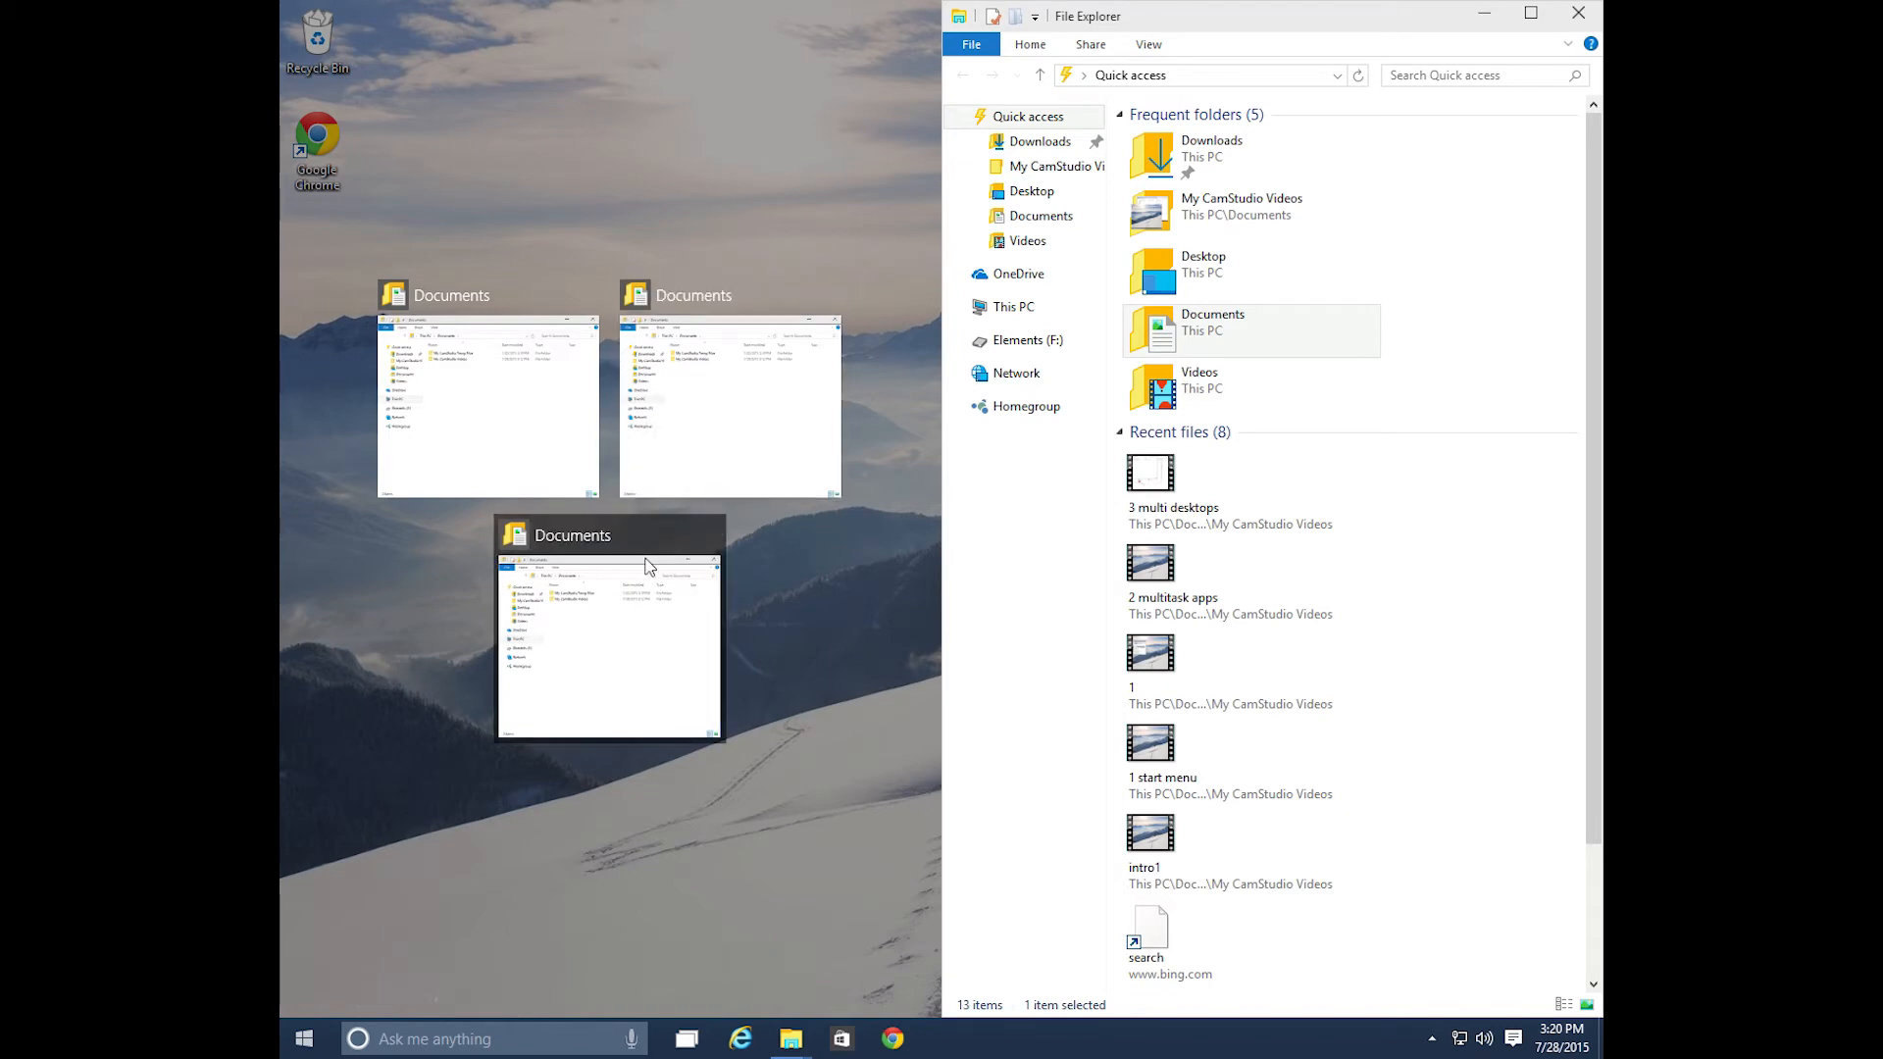
- Snap a Documents window into the left half beside the Quick access window
click(608, 636)
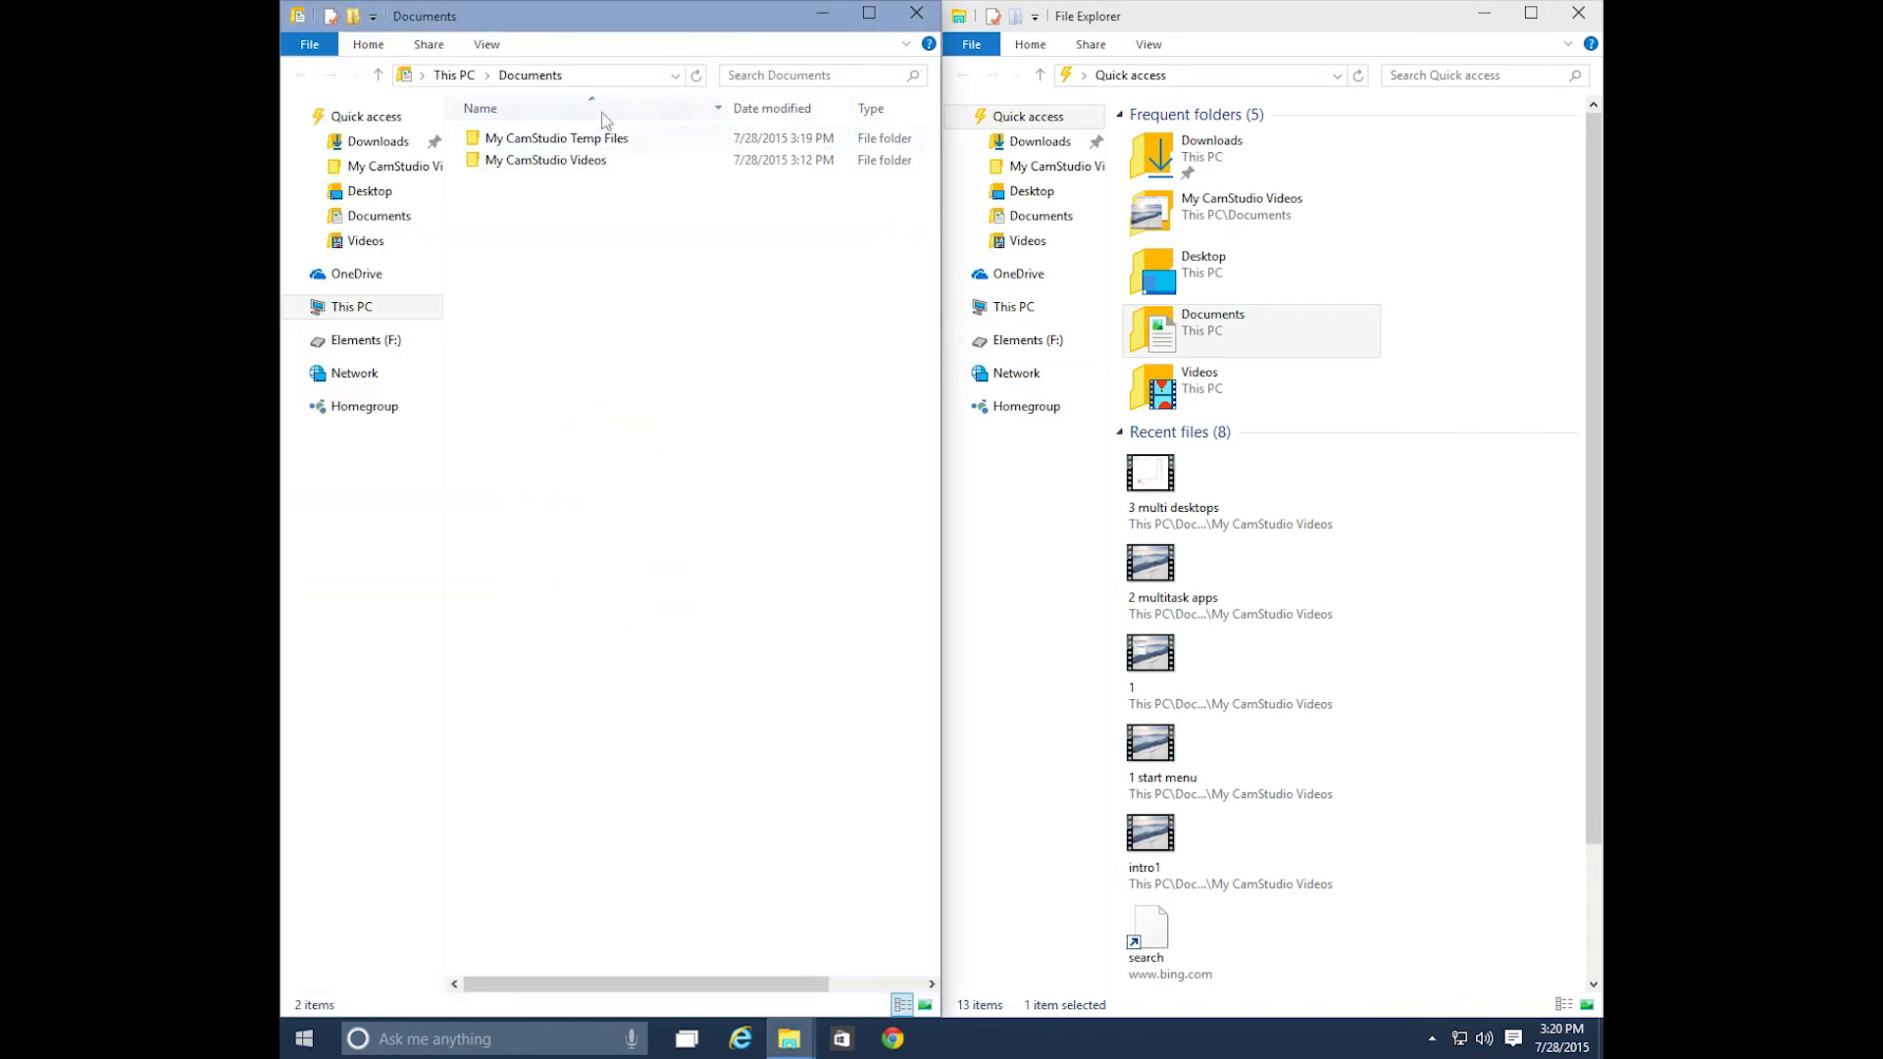
mouse_move(906, 606)
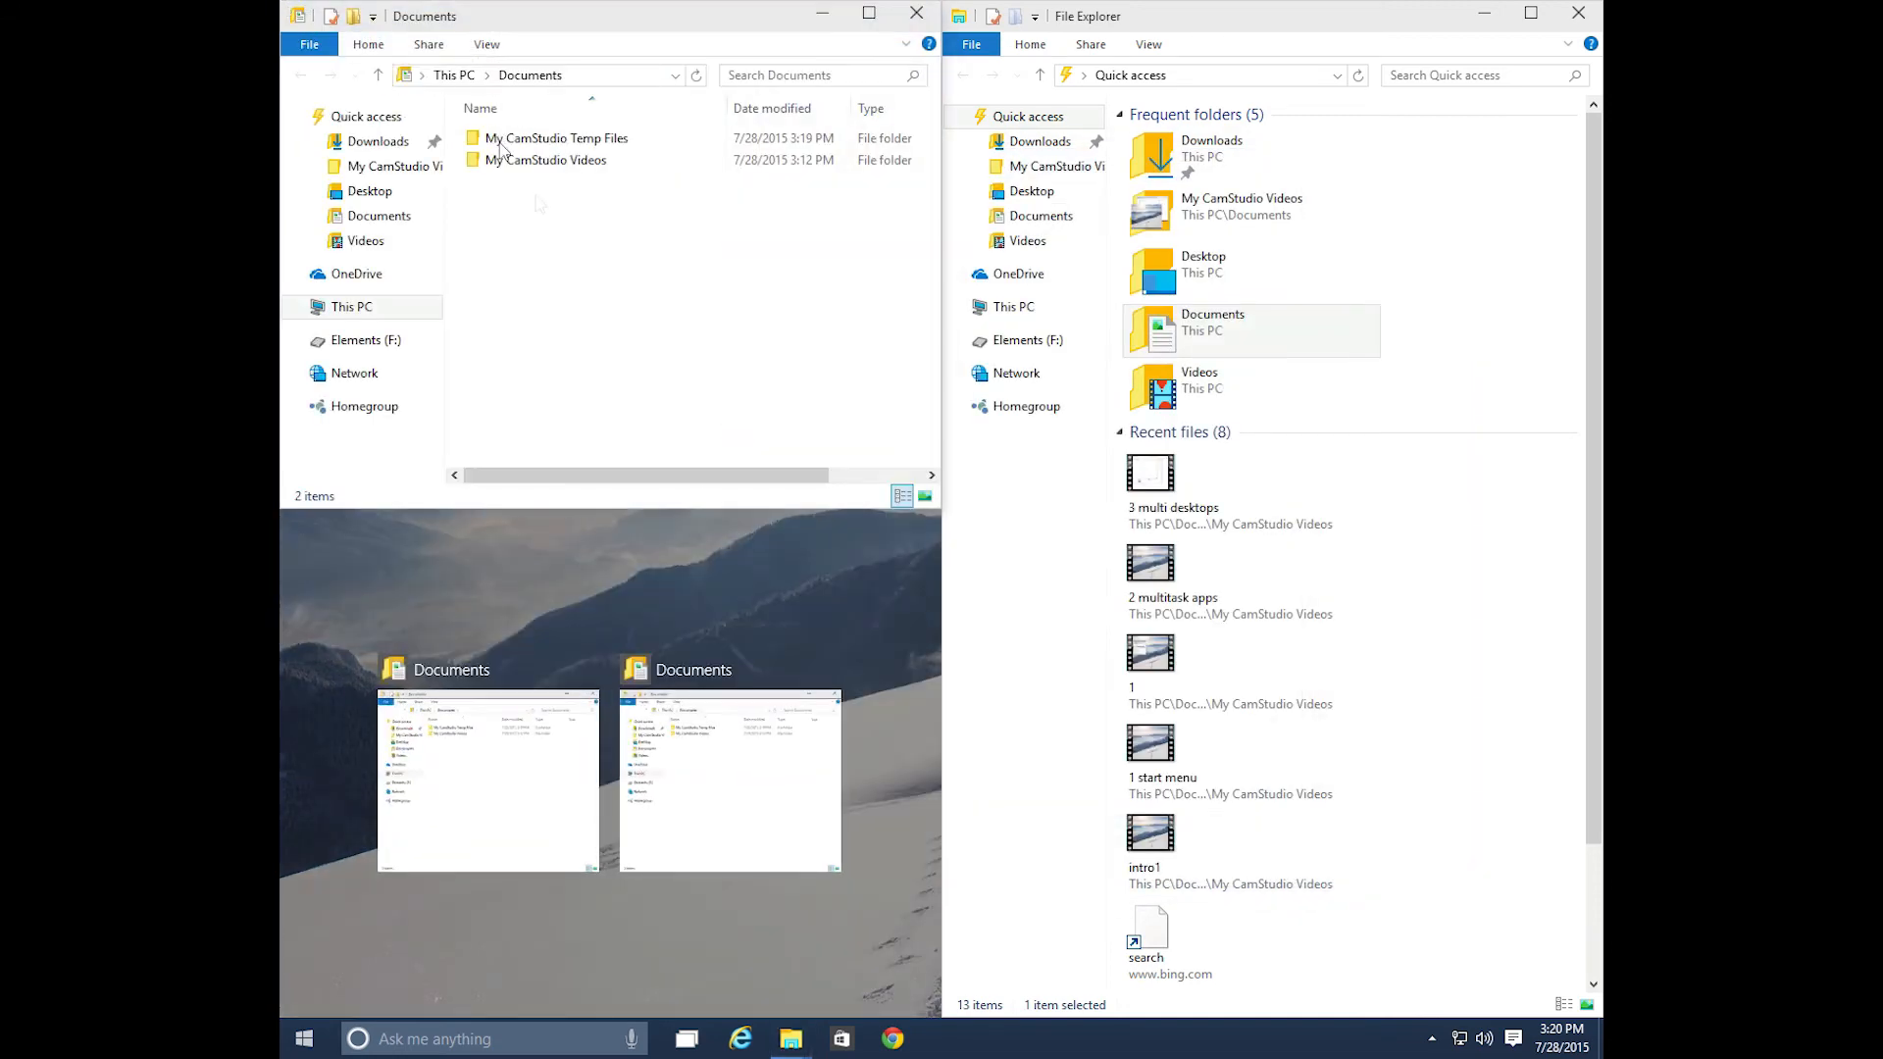
mouse_move(741, 393)
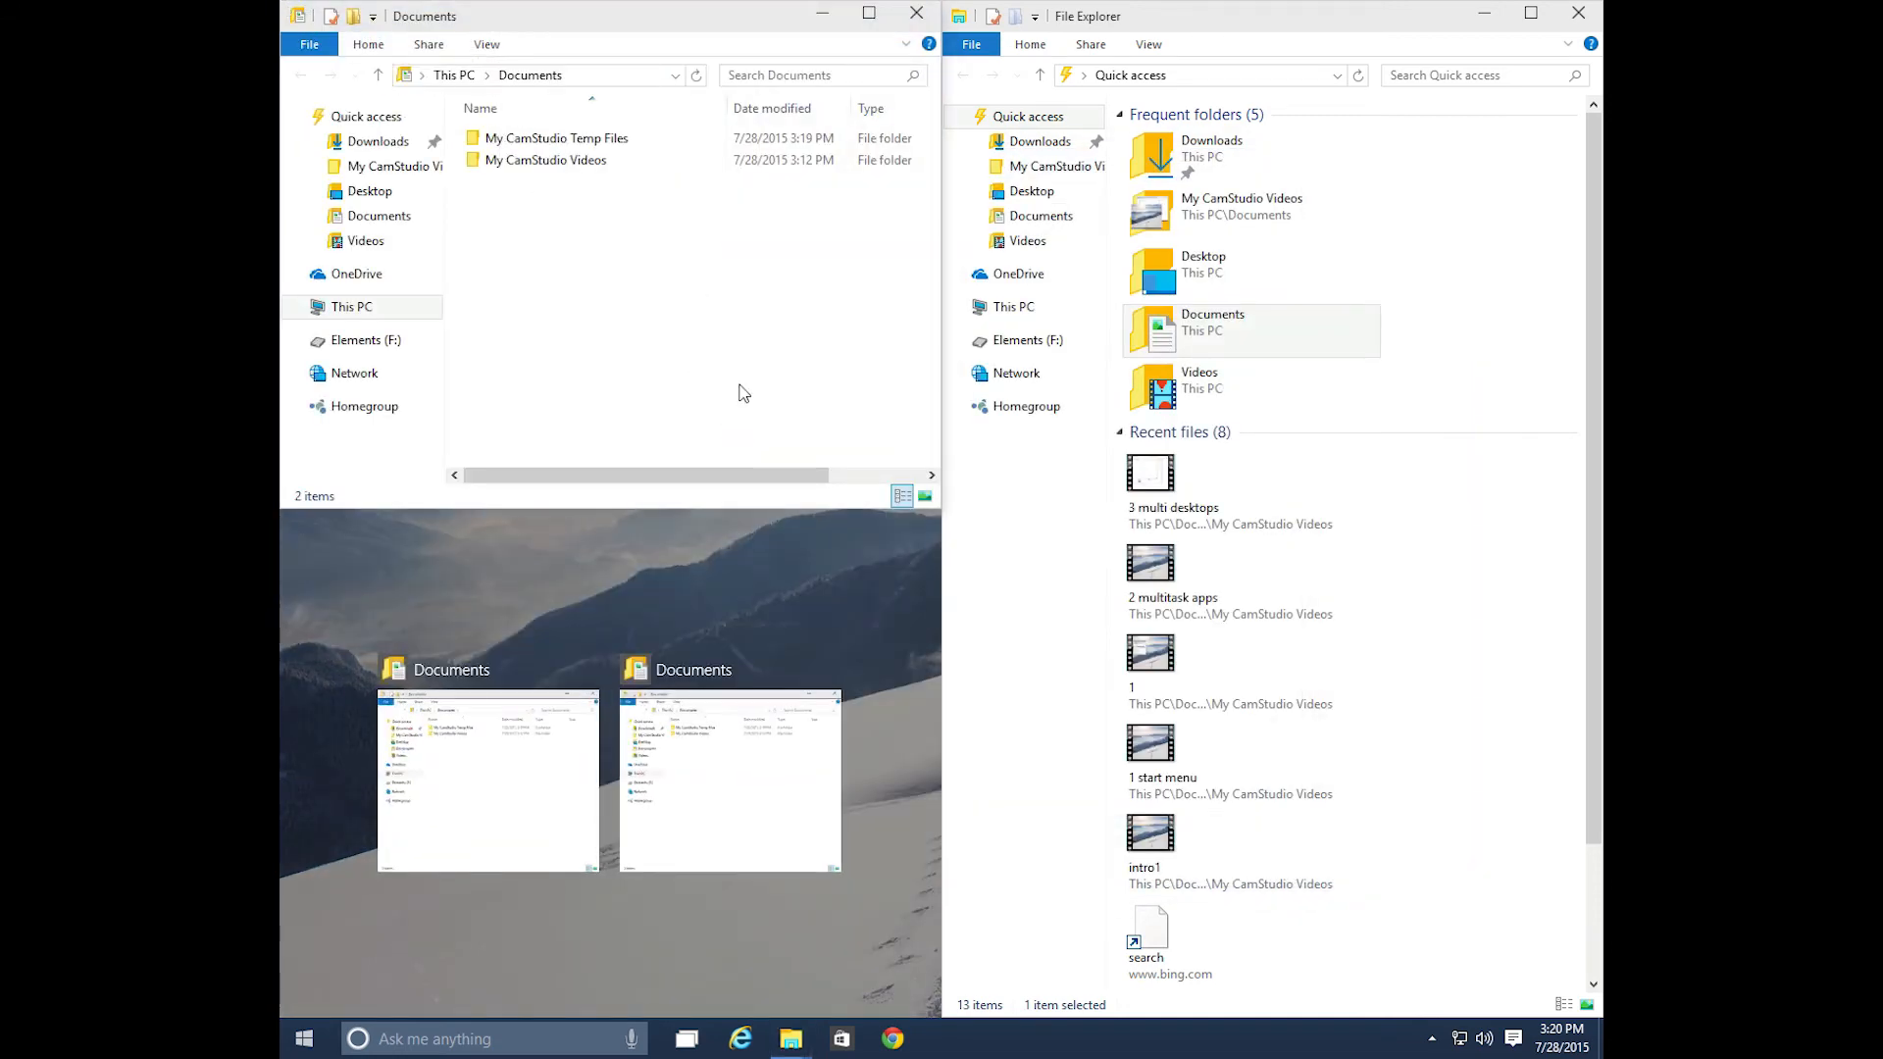
mouse_move(747, 639)
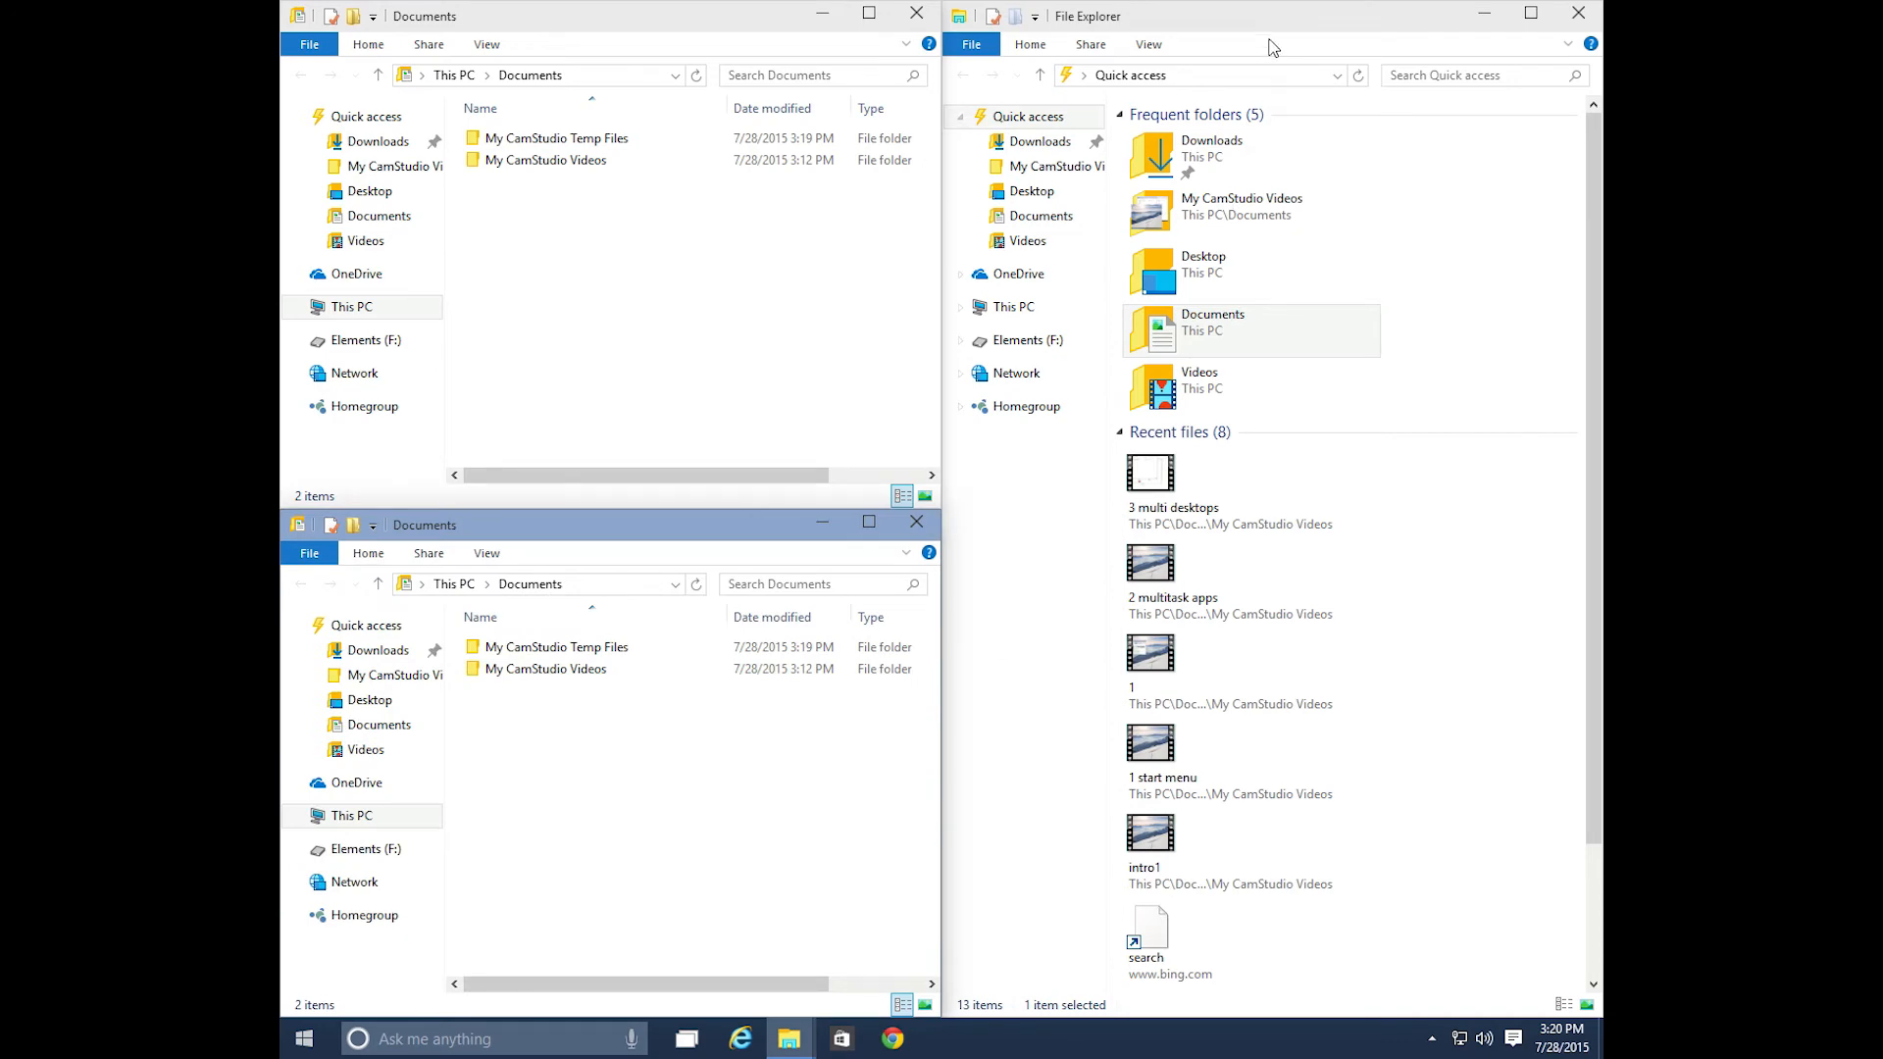
- Quarter-snap Documents windows into the remaining screen quadrants via Snap Assist
click(1529, 13)
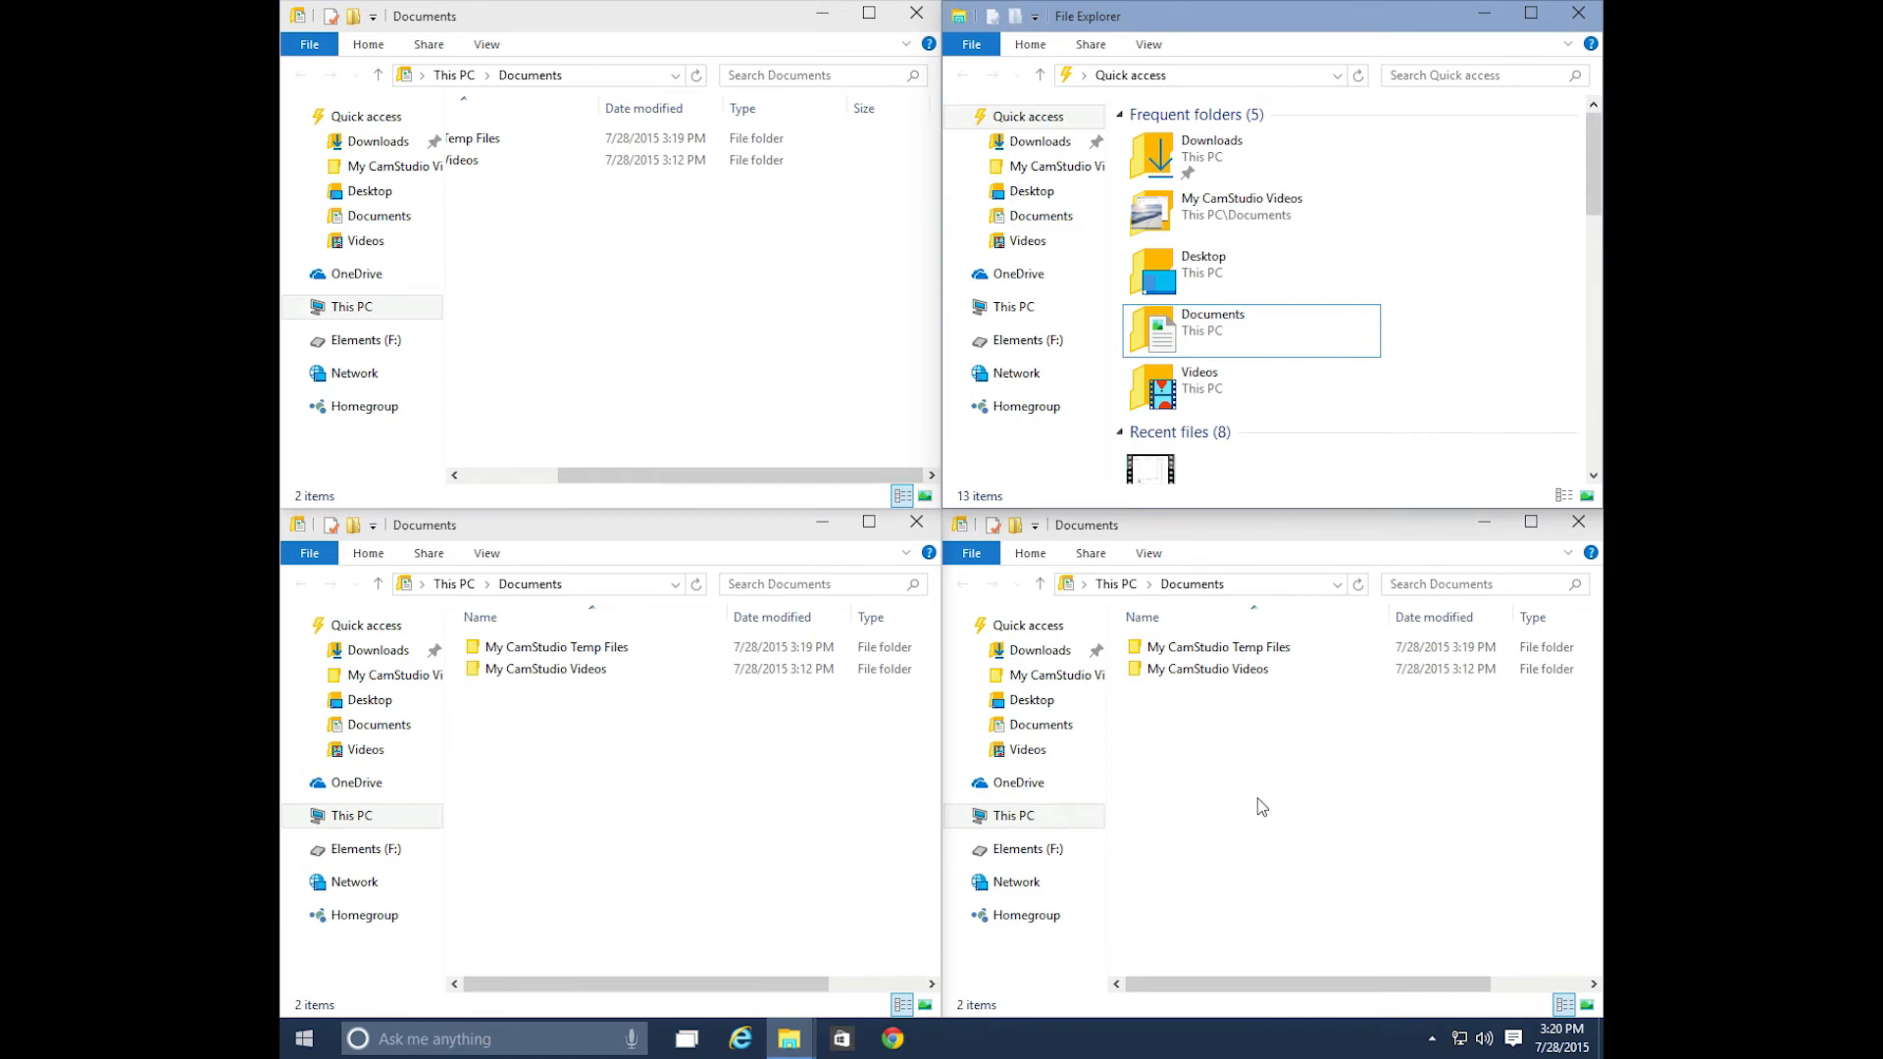
double_click(549, 667)
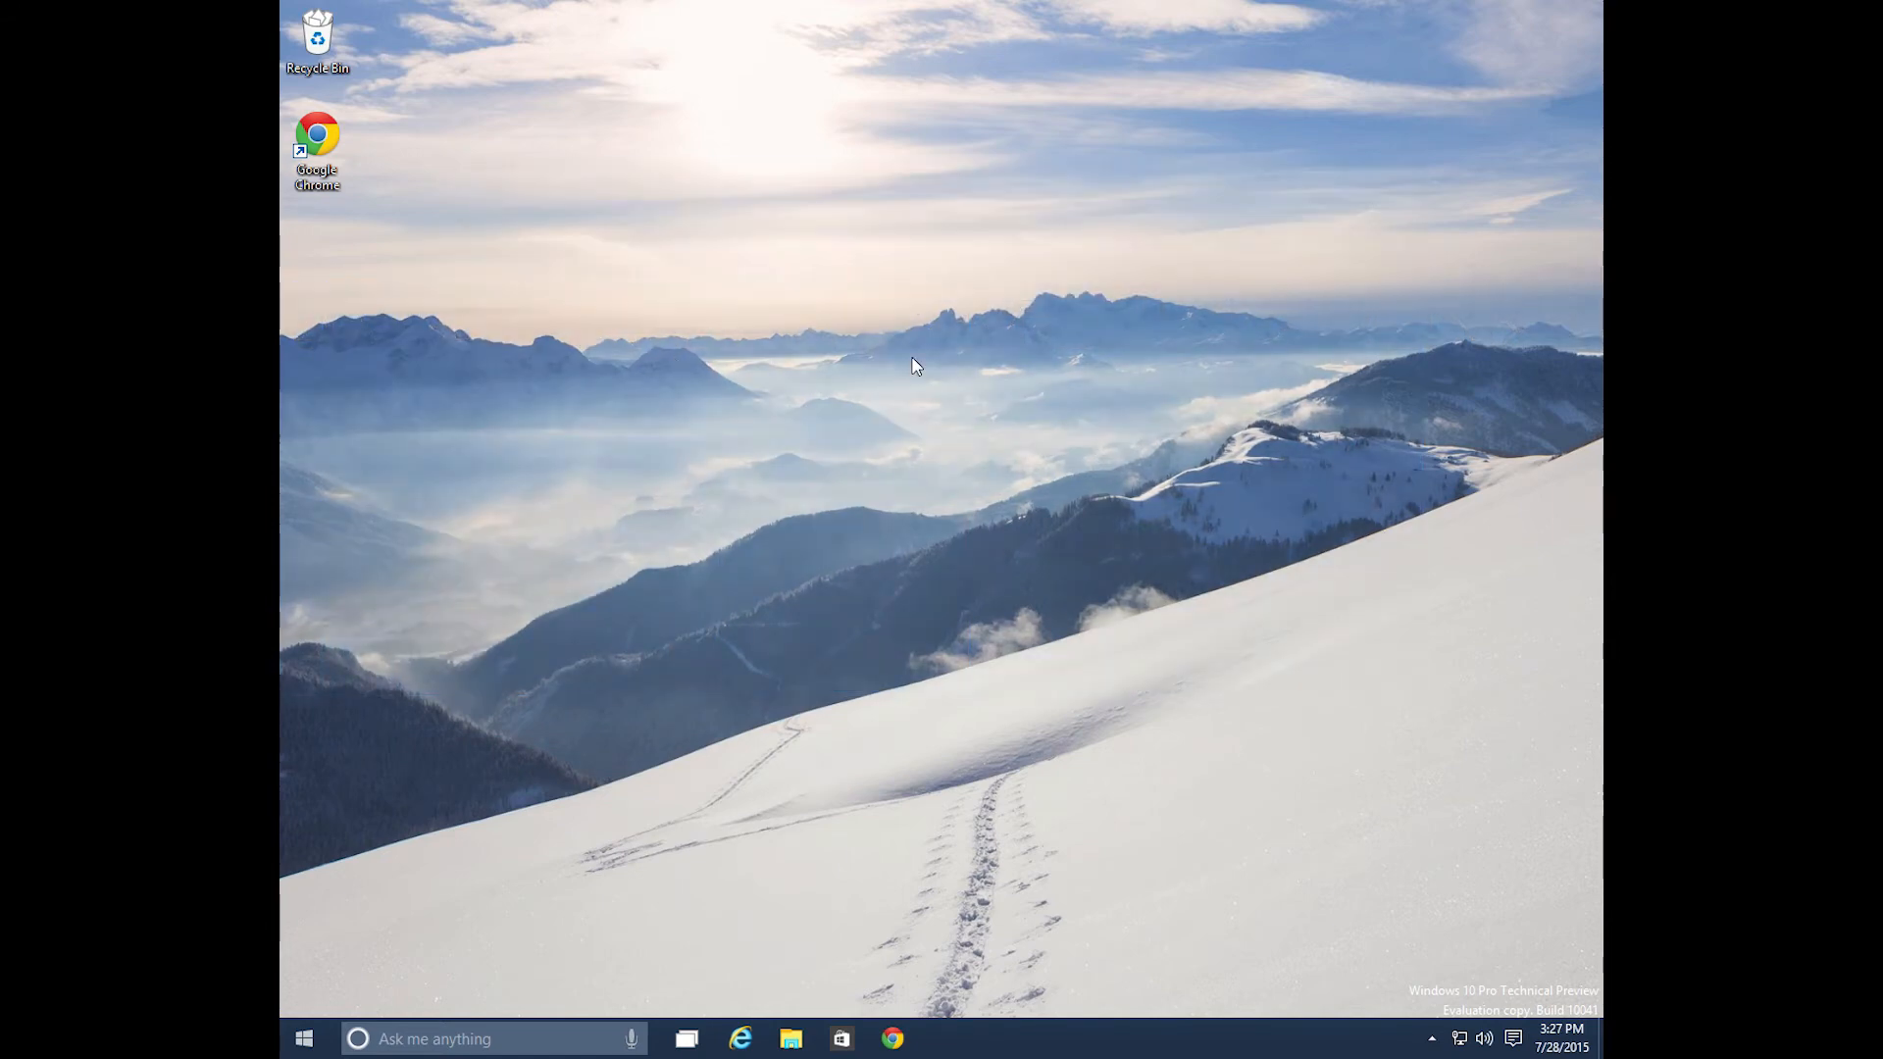
click(1512, 1039)
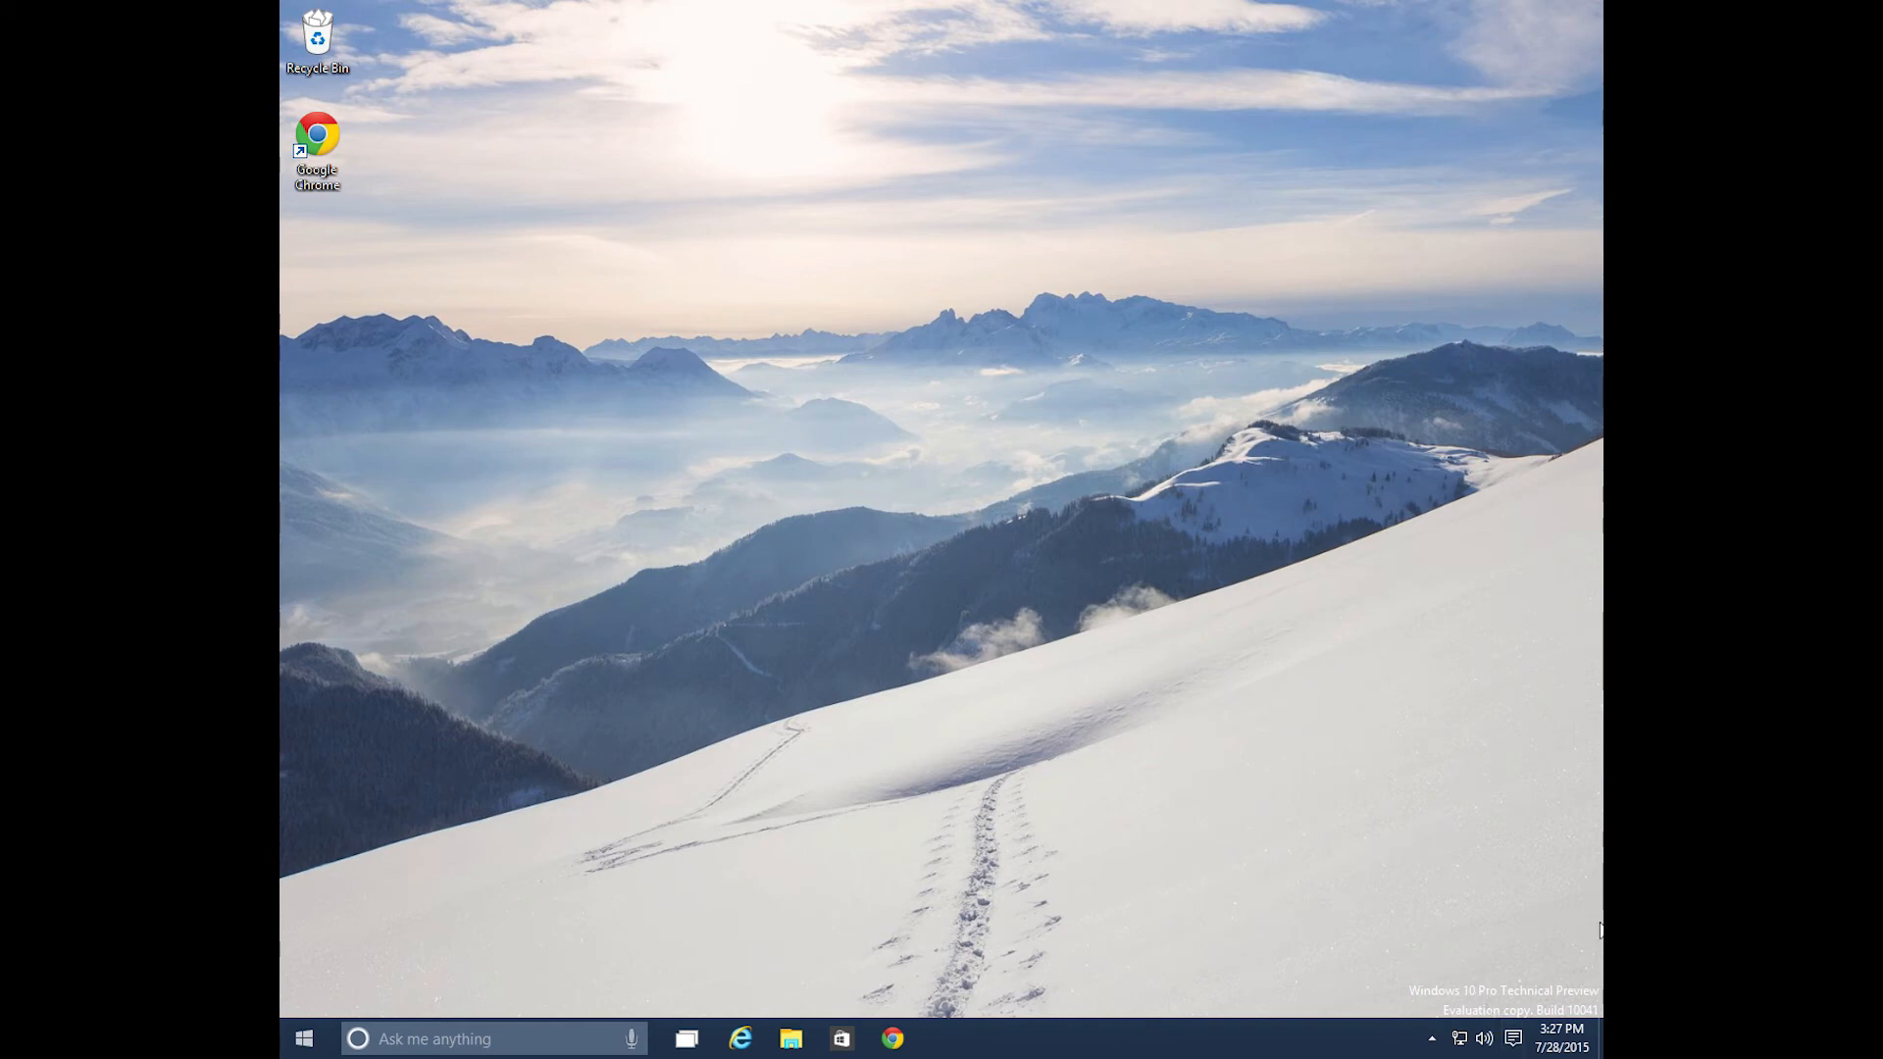
mouse_move(1206, 890)
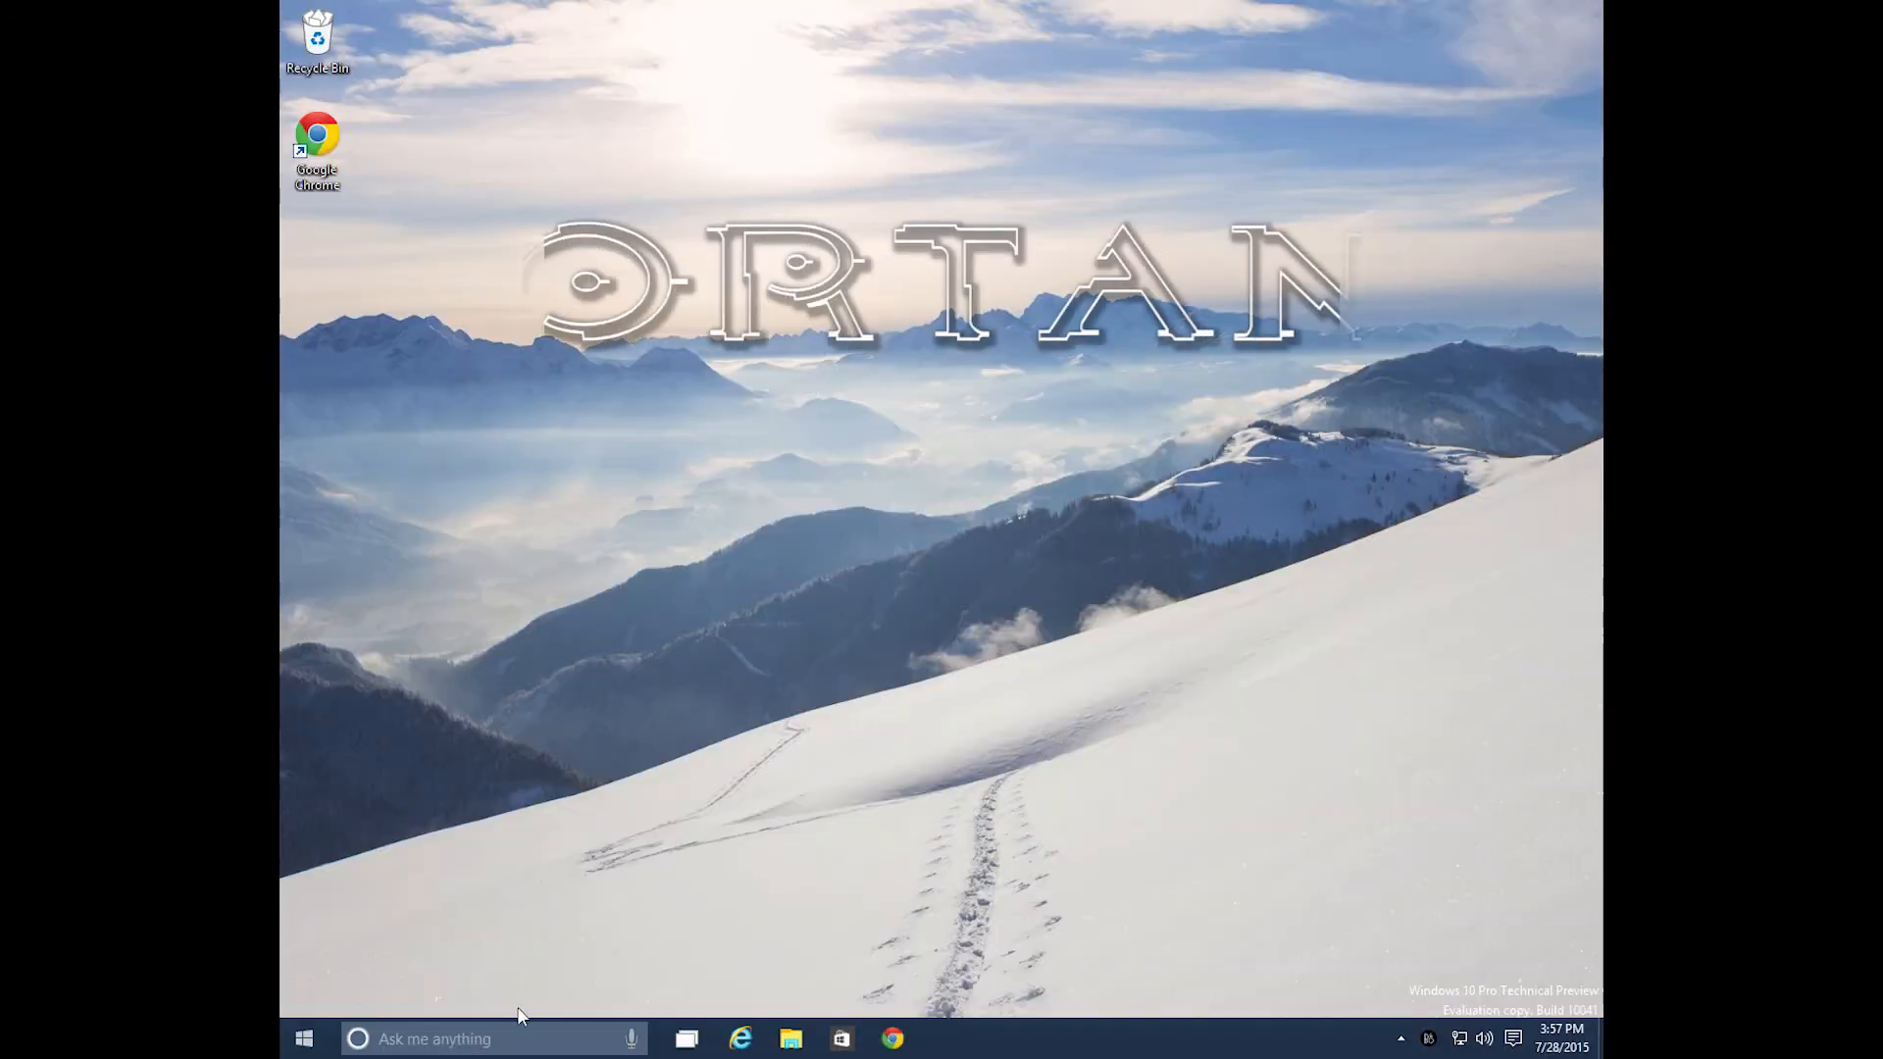
- Bring up Cortana from the Ask me anything box and dismiss its feedback form
click(493, 1040)
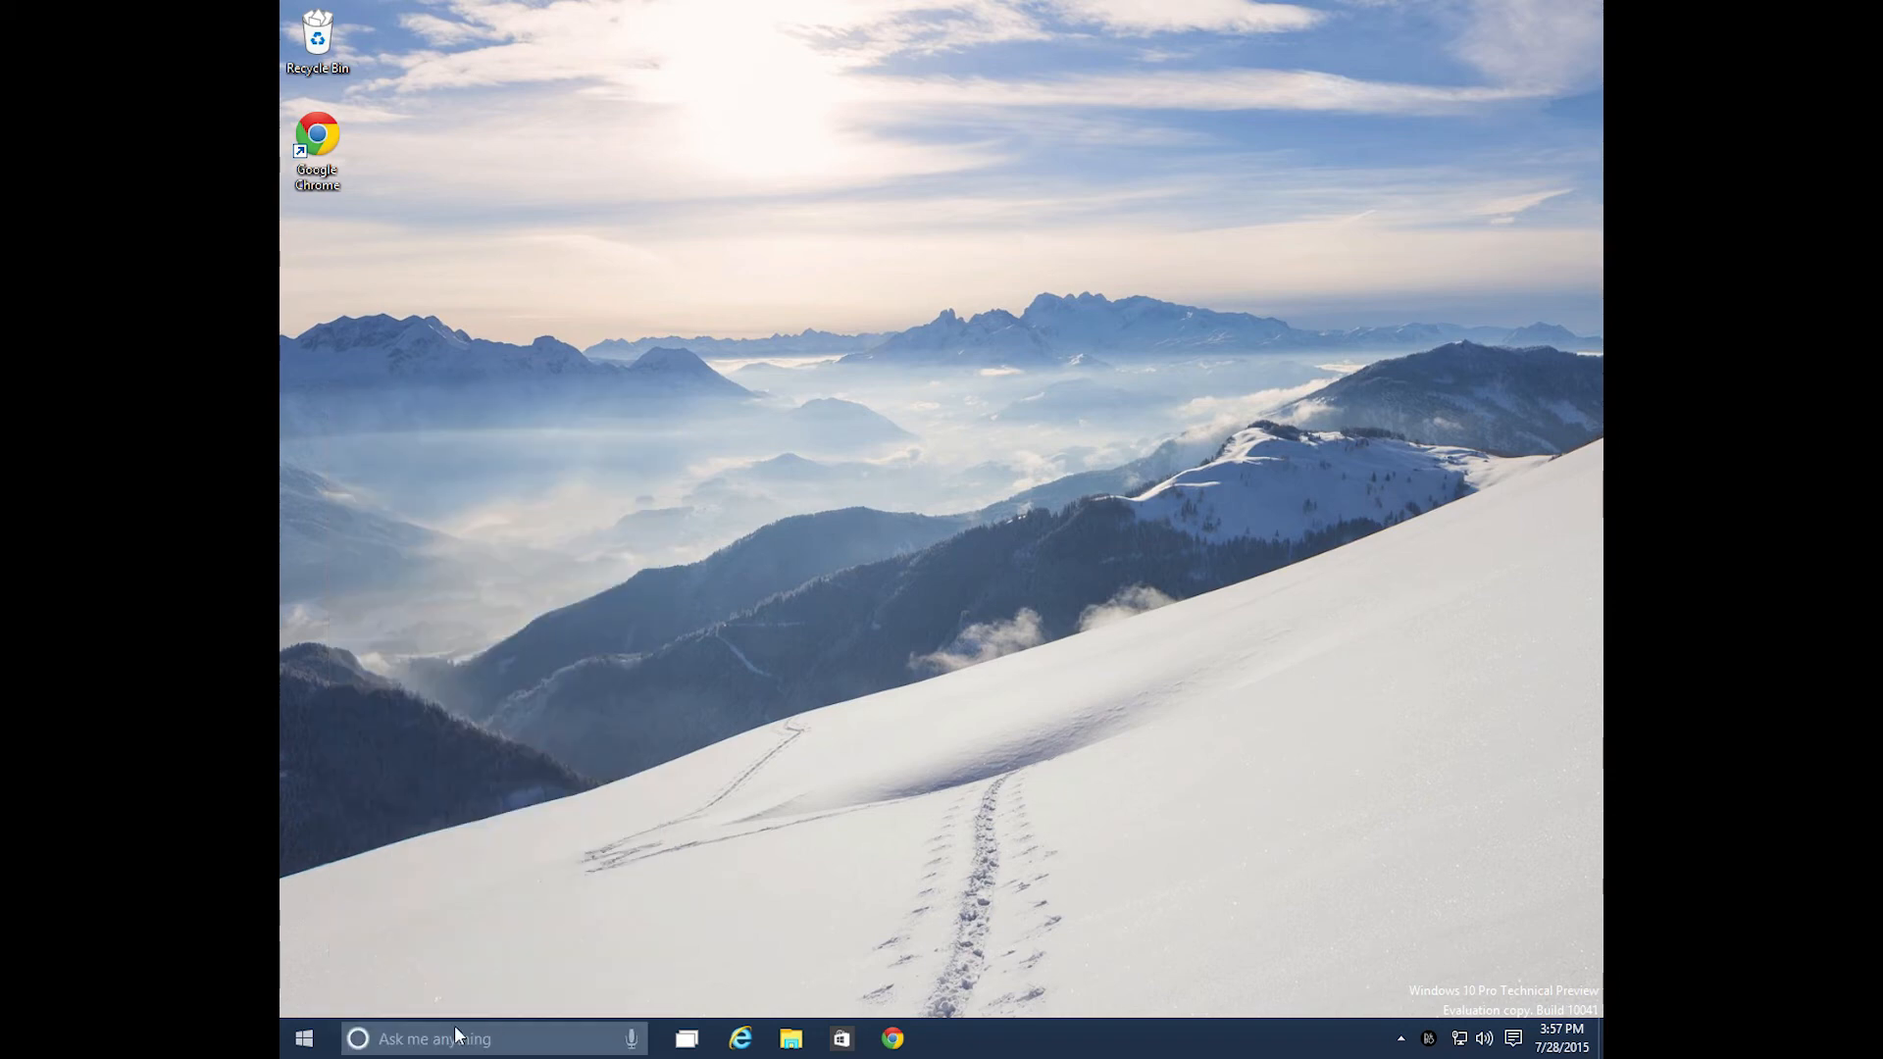
click(492, 1039)
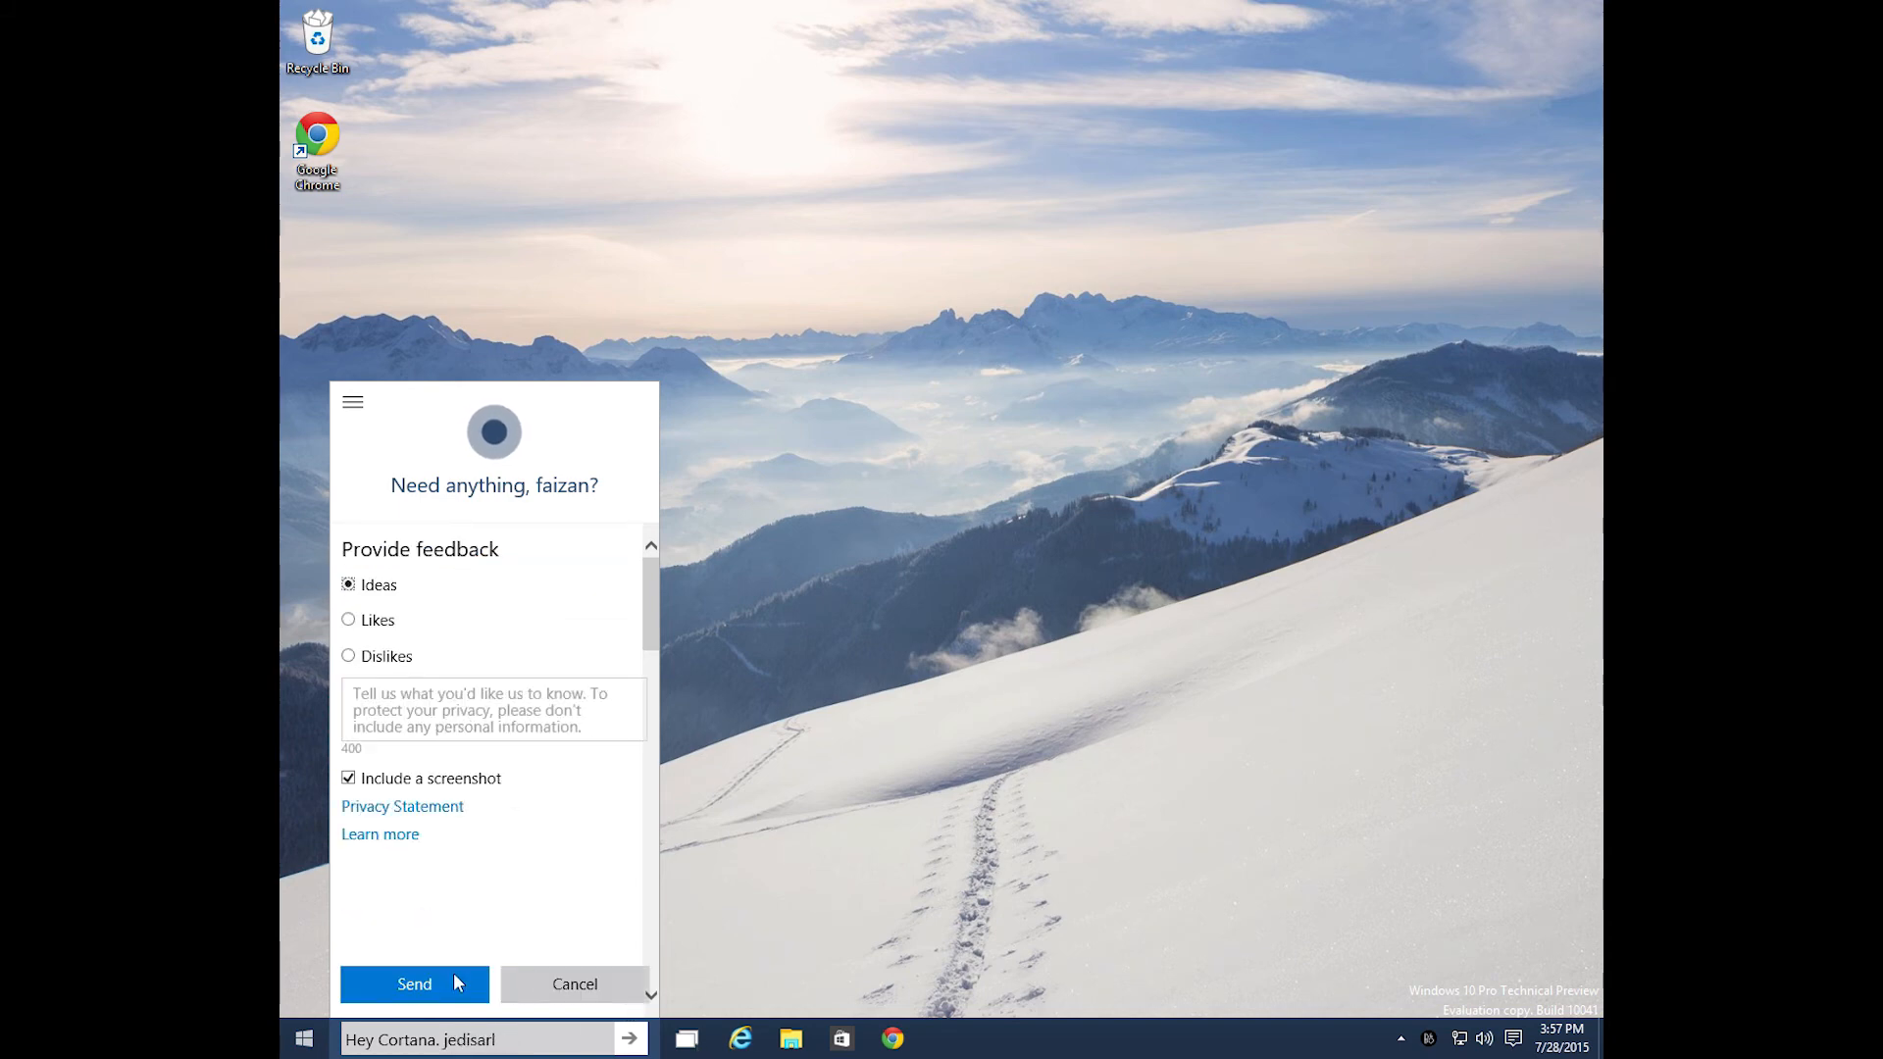
click(414, 982)
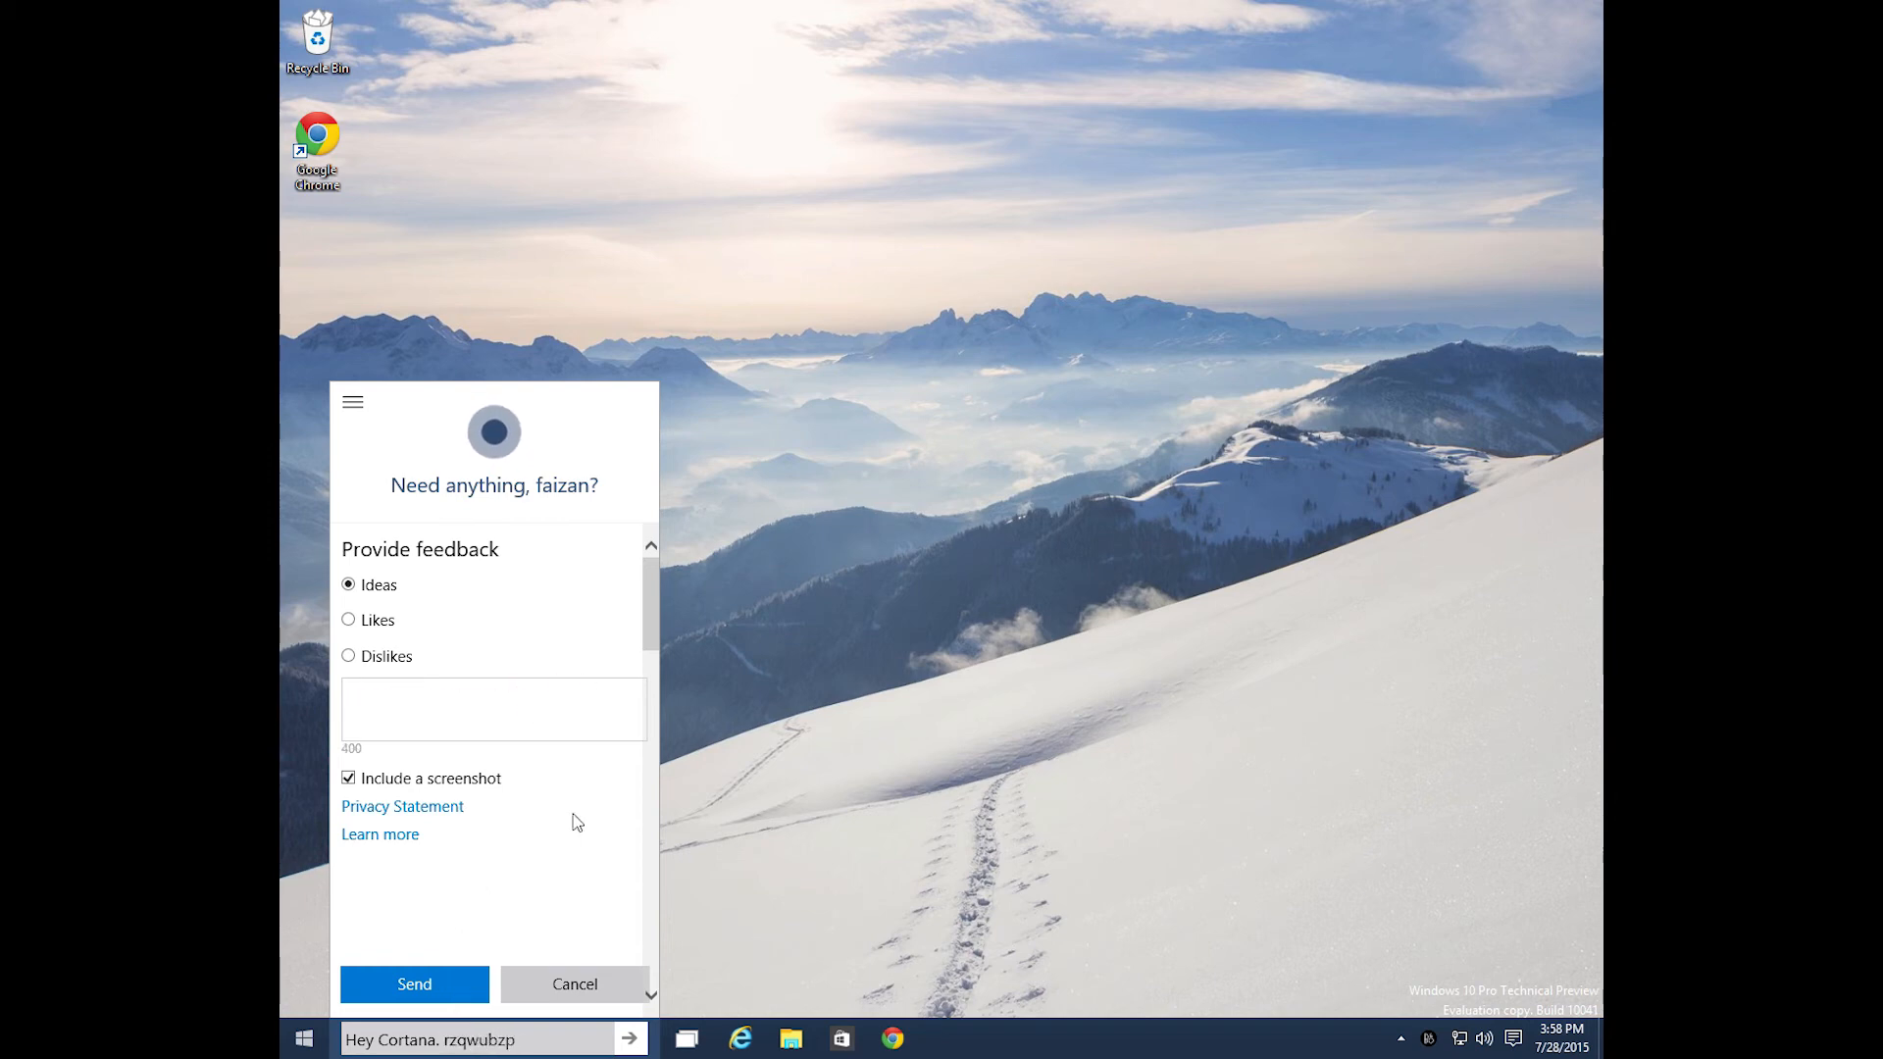
click(575, 983)
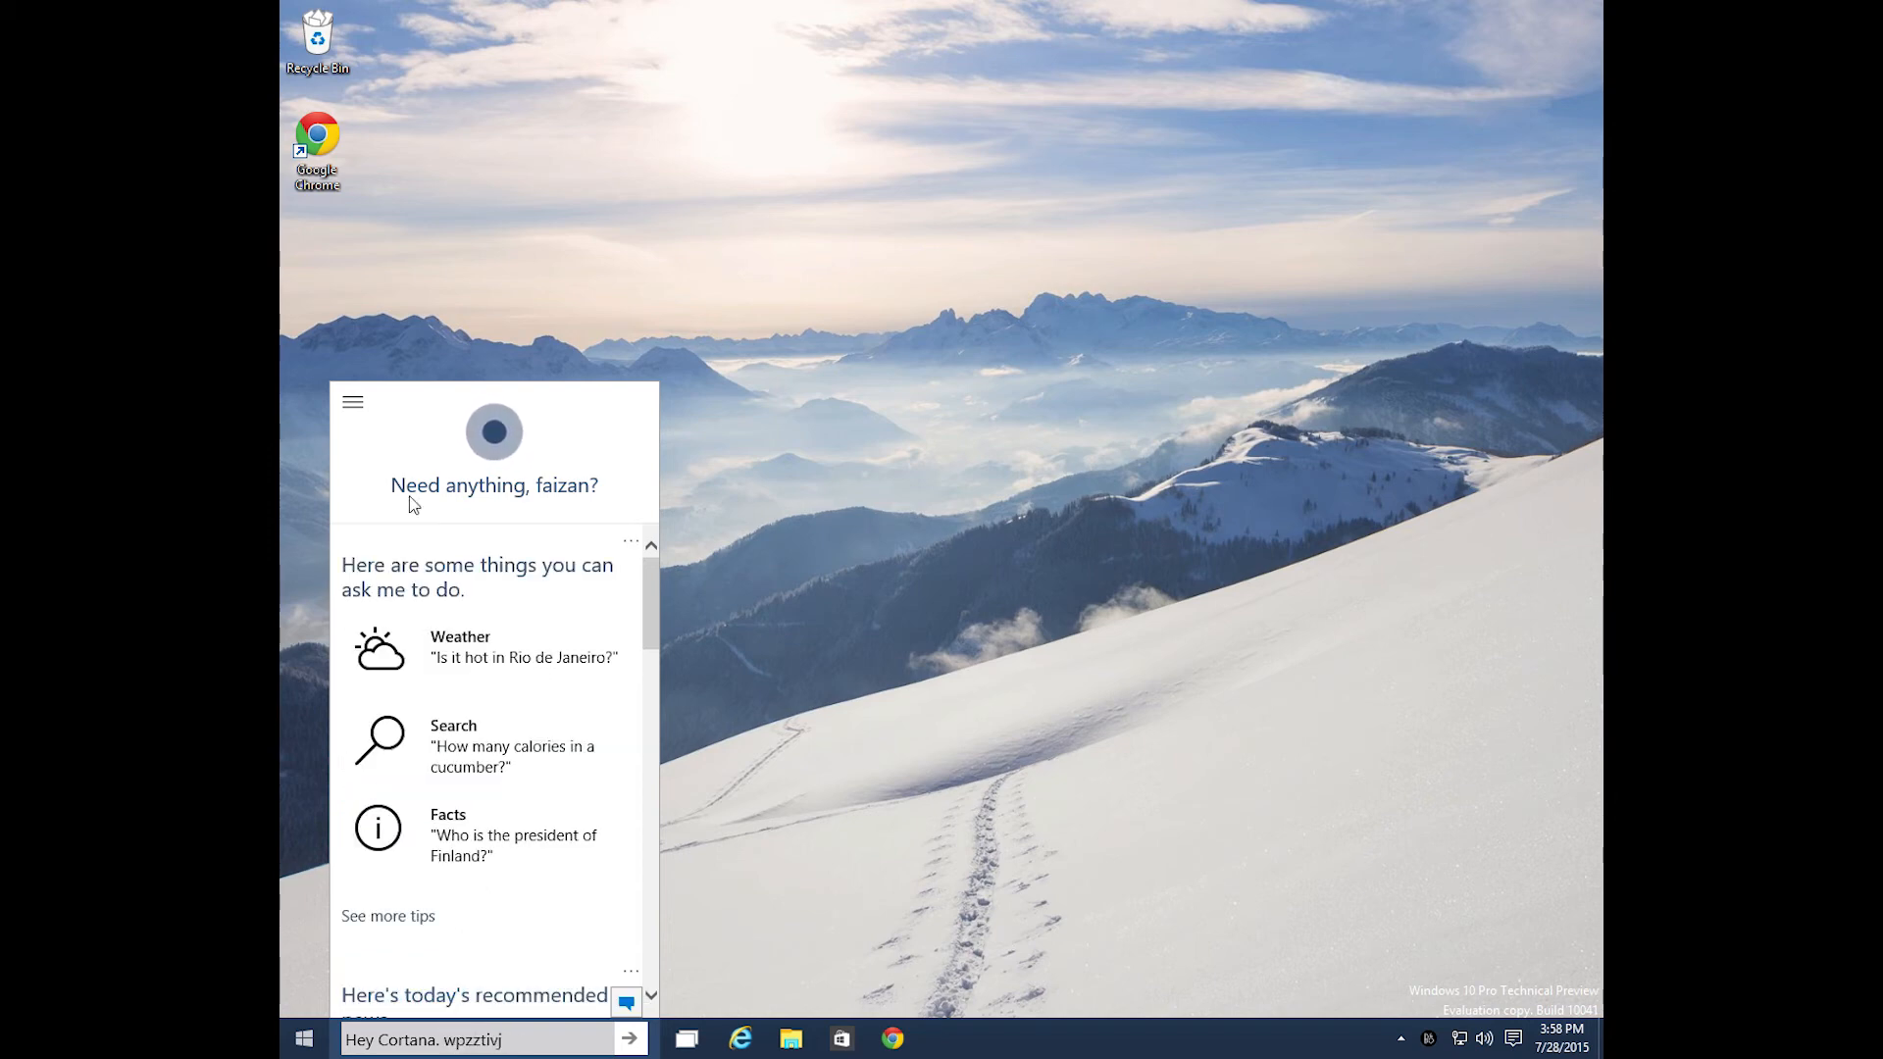
- Browse Cortana's Reminders and Settings pages from its menu, then return to its home greeting
click(351, 400)
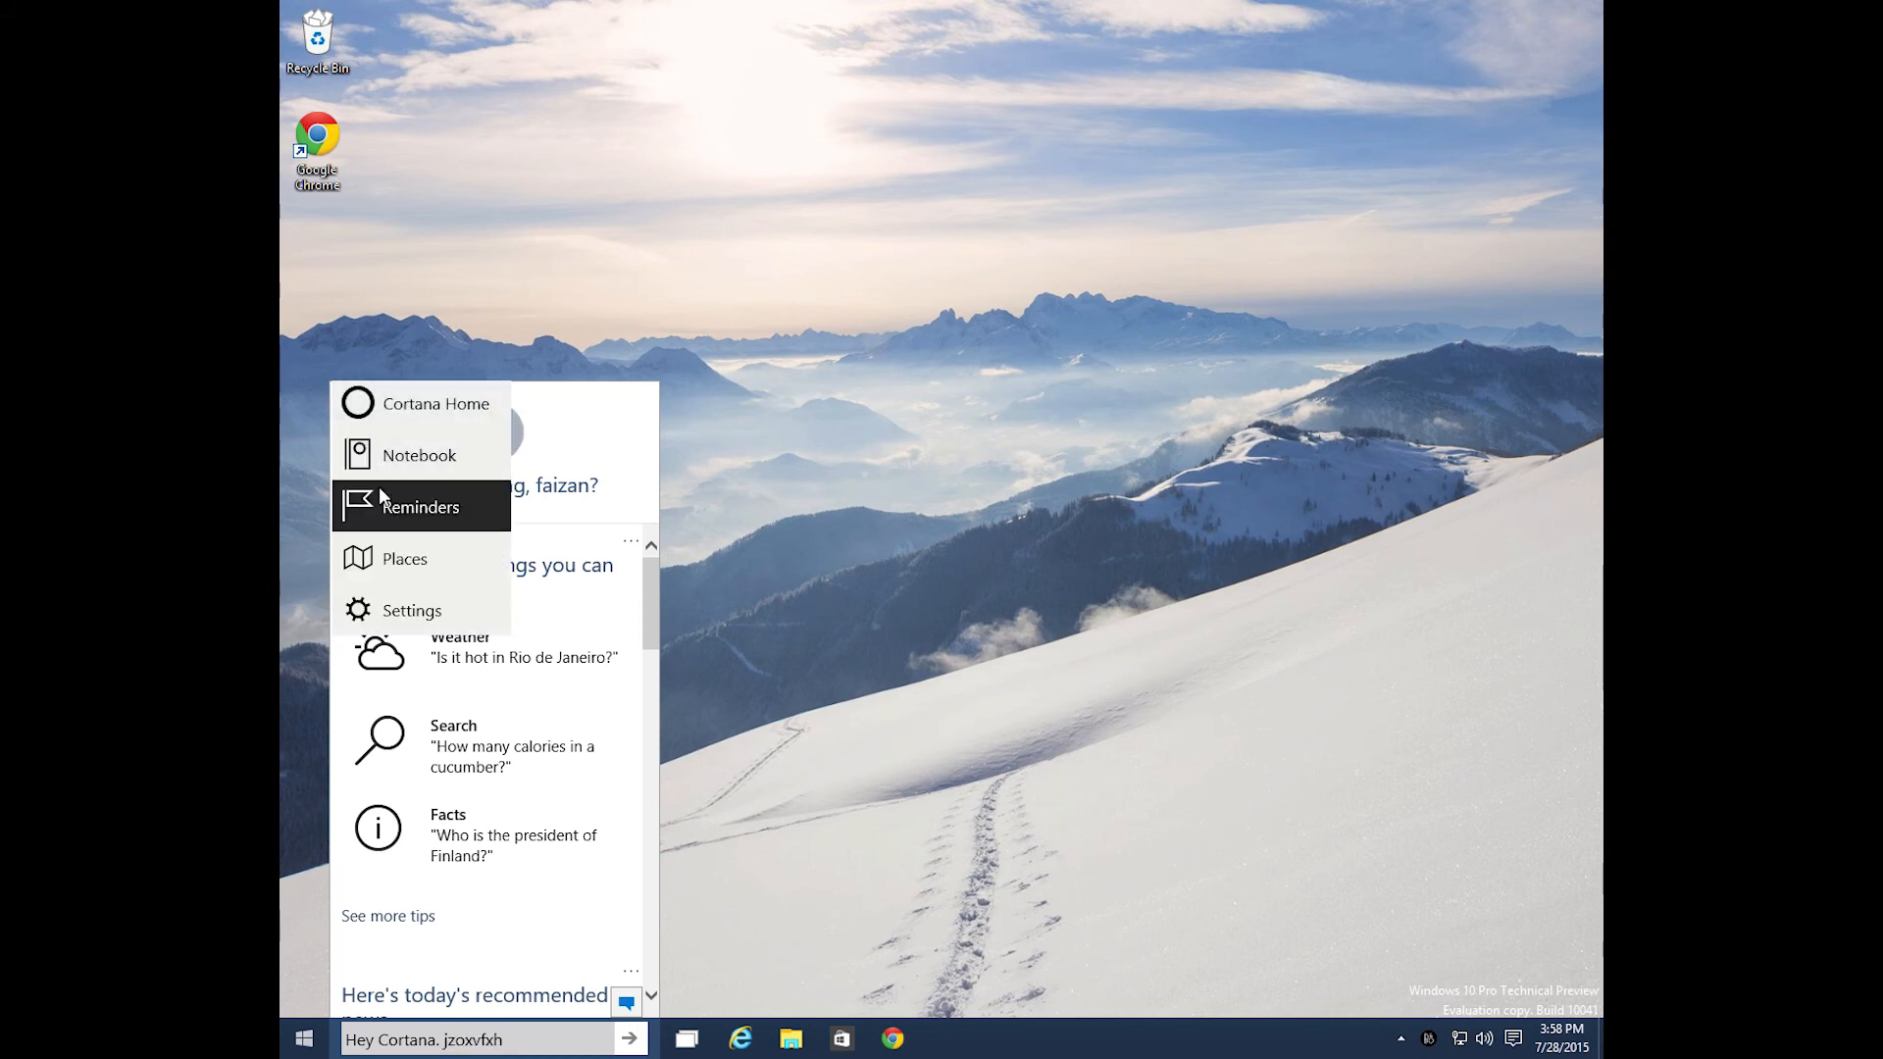
click(420, 506)
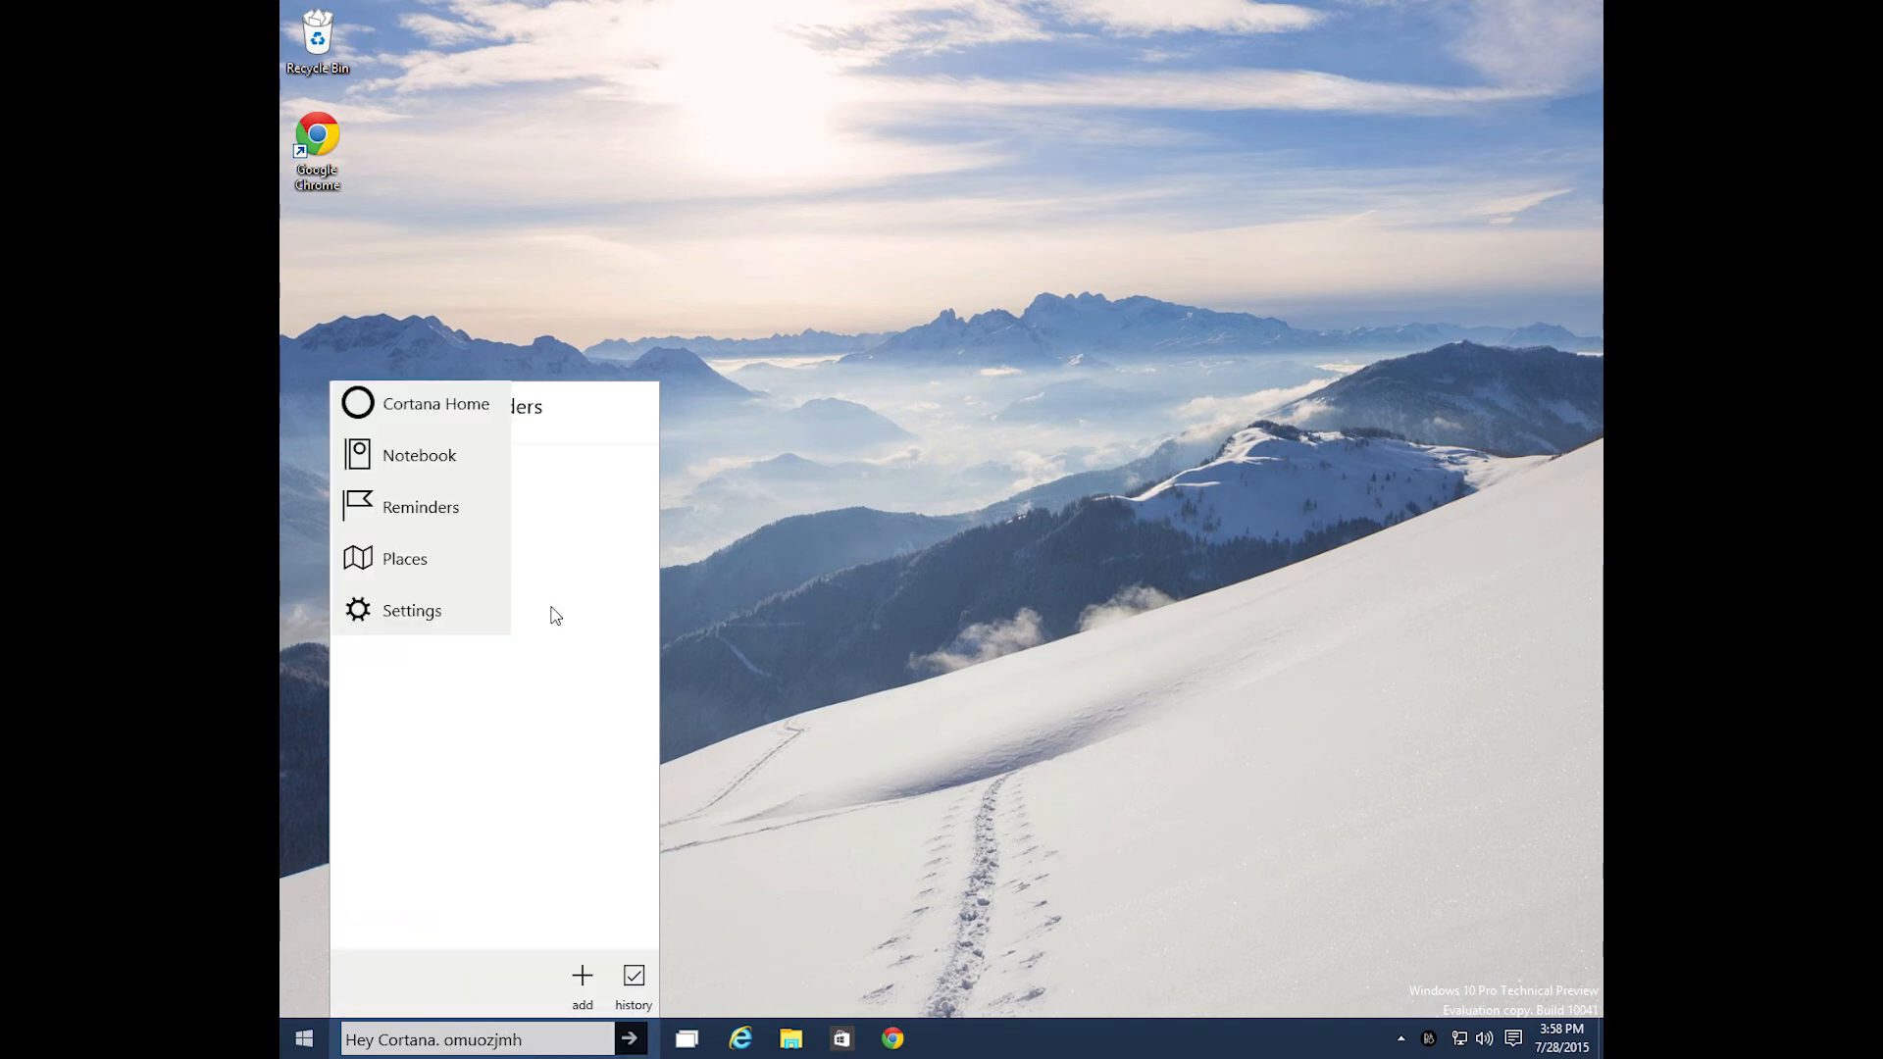
click(410, 610)
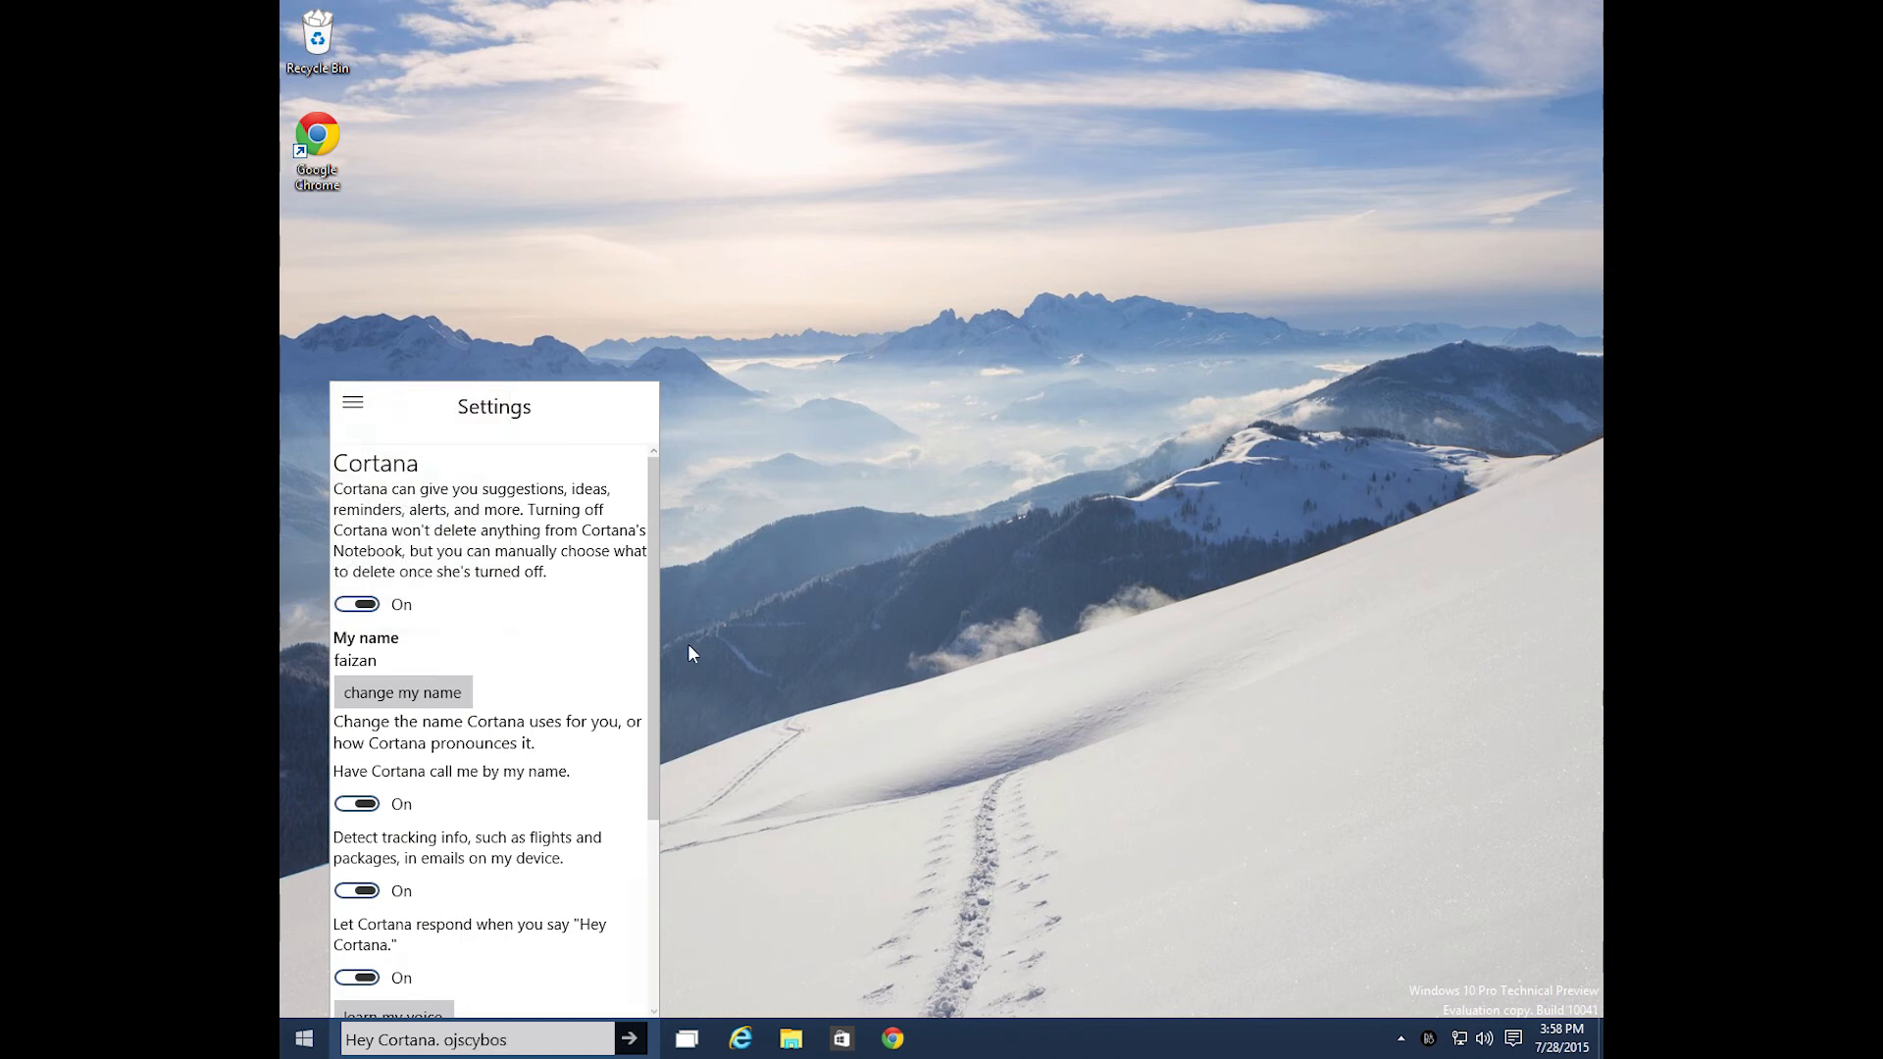
click(690, 651)
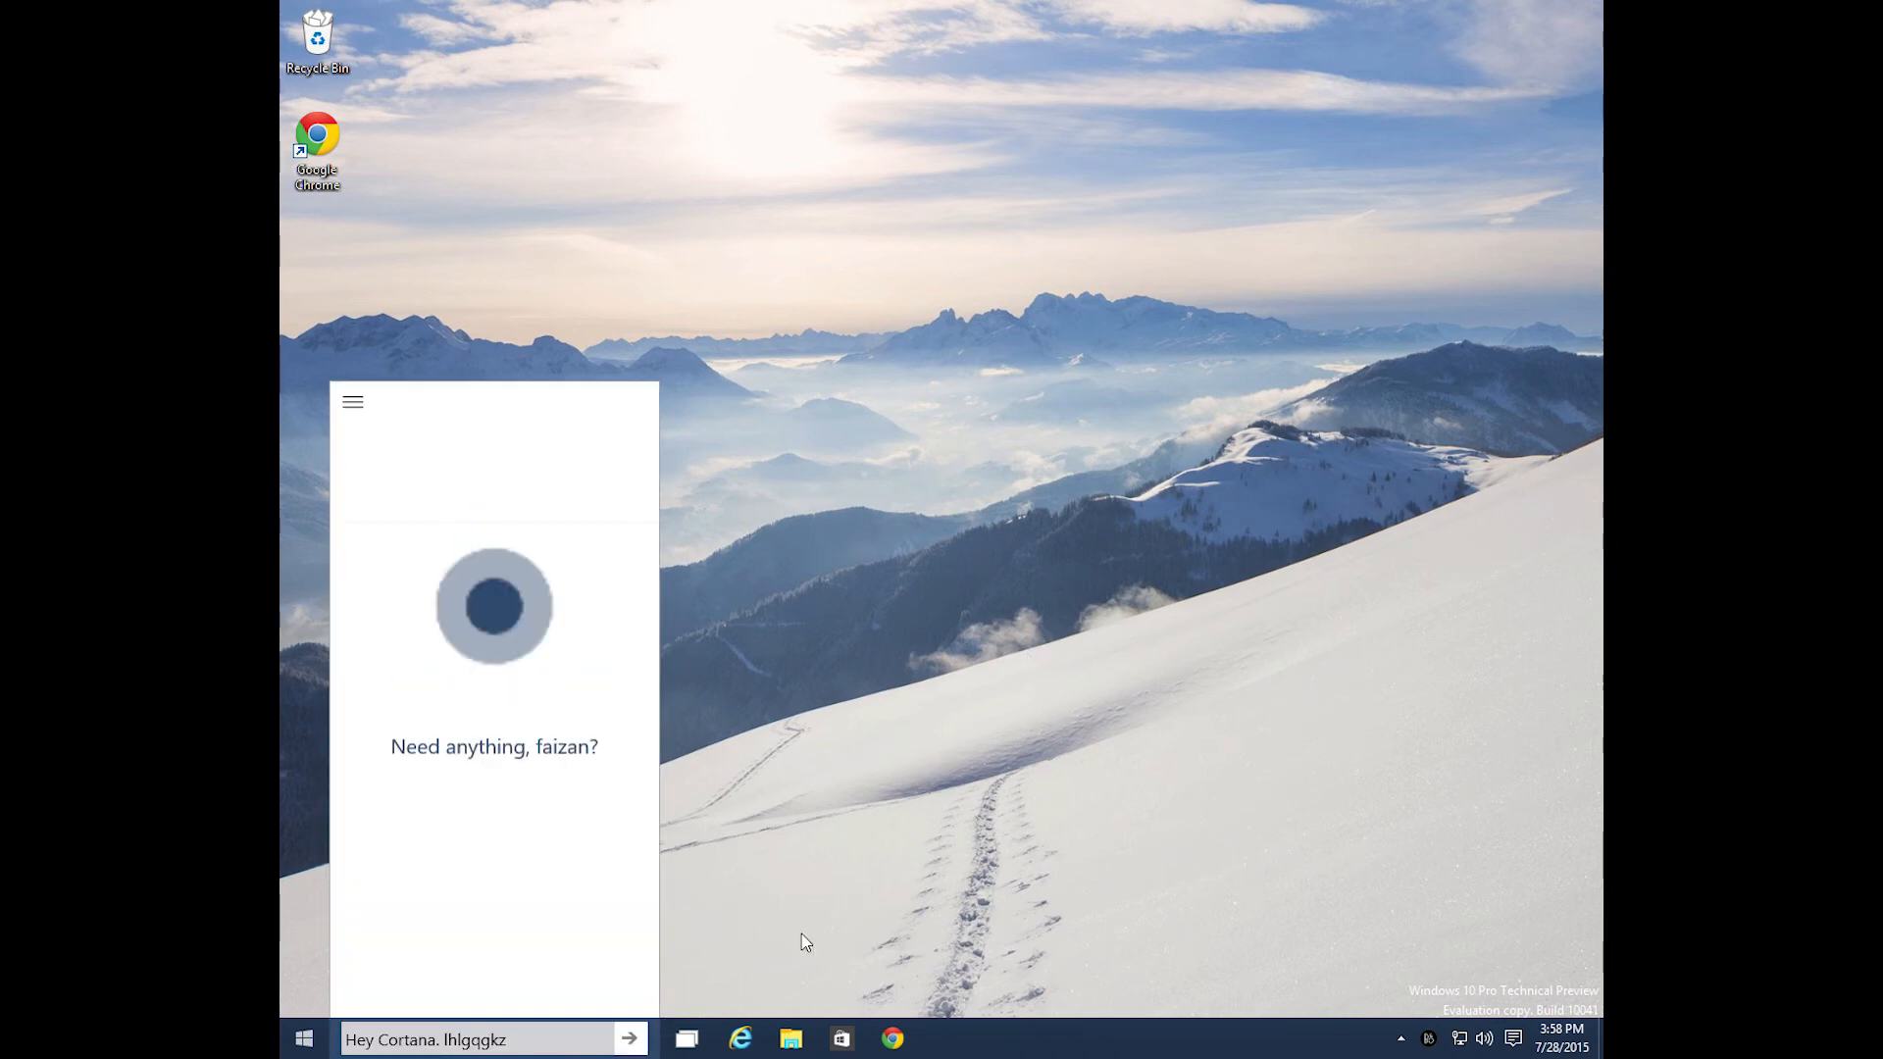
- Launch Task Manager from the taskbar's context menu to view running apps and processes
right_click(973, 1037)
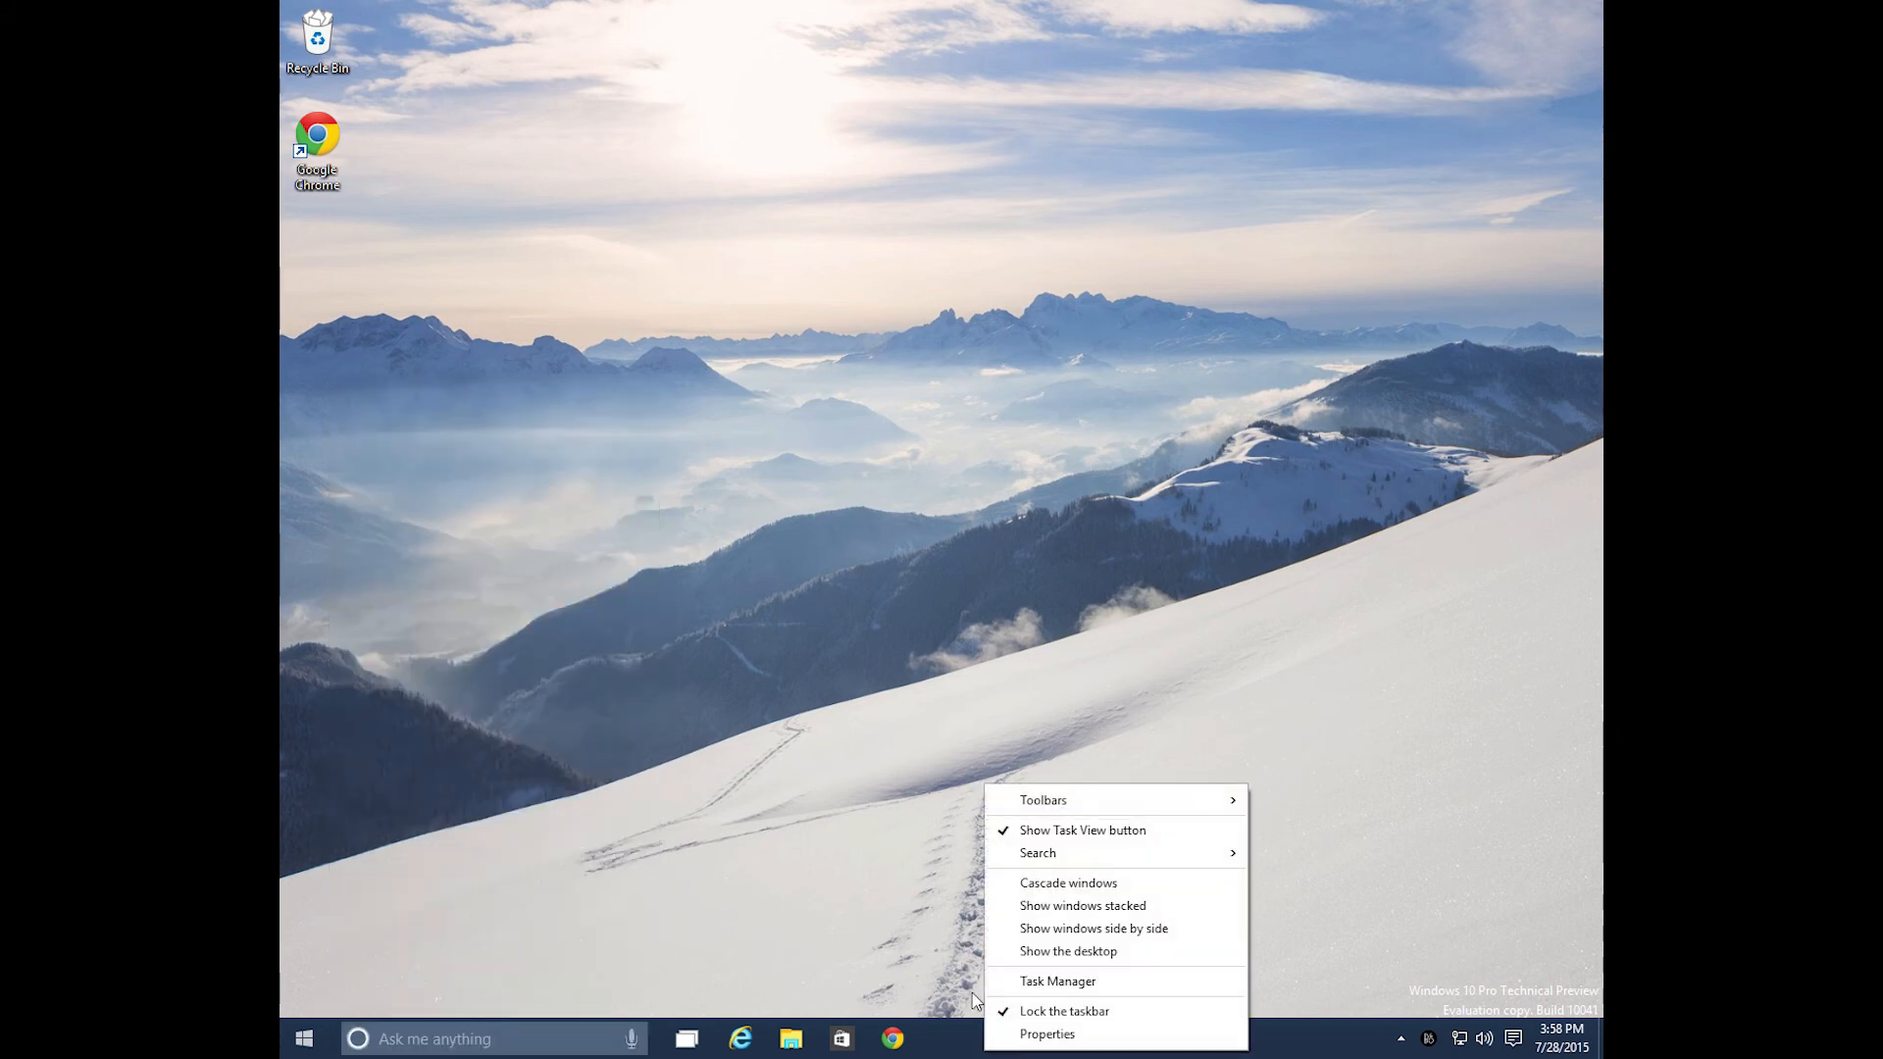
click(1057, 981)
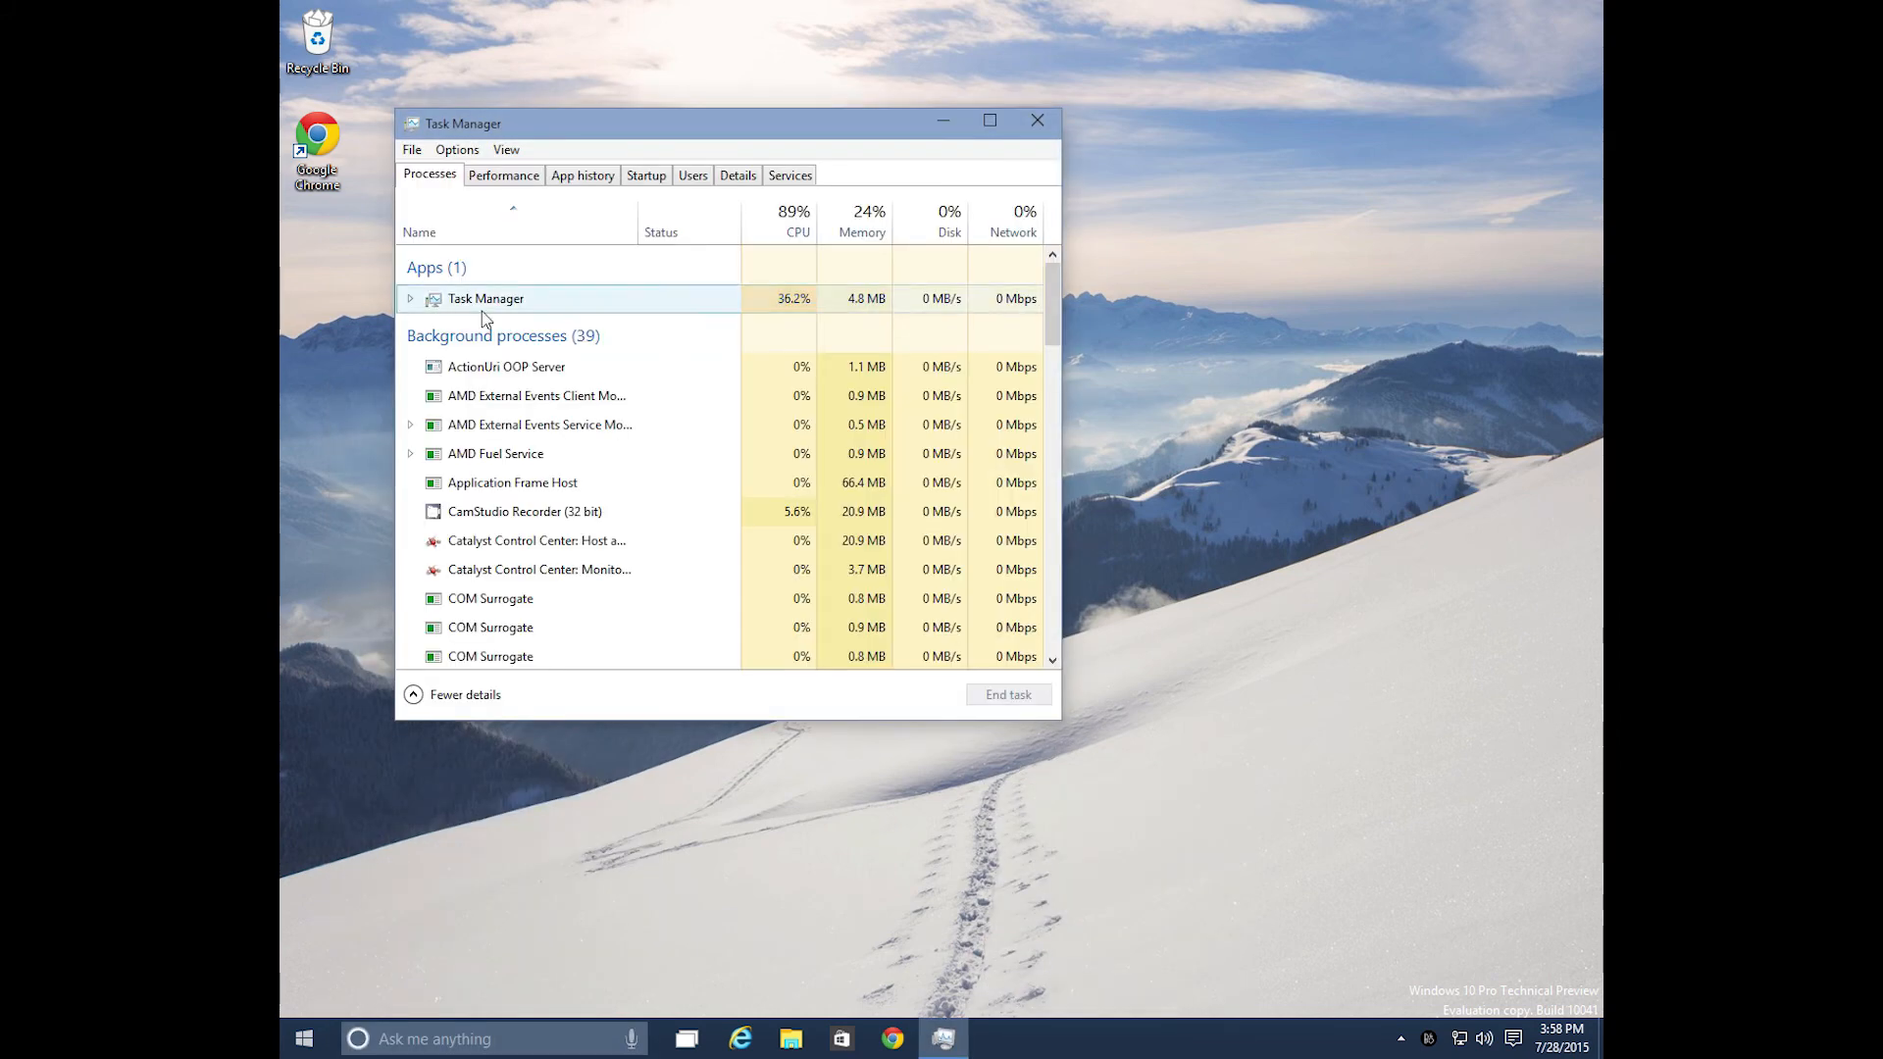
click(793, 221)
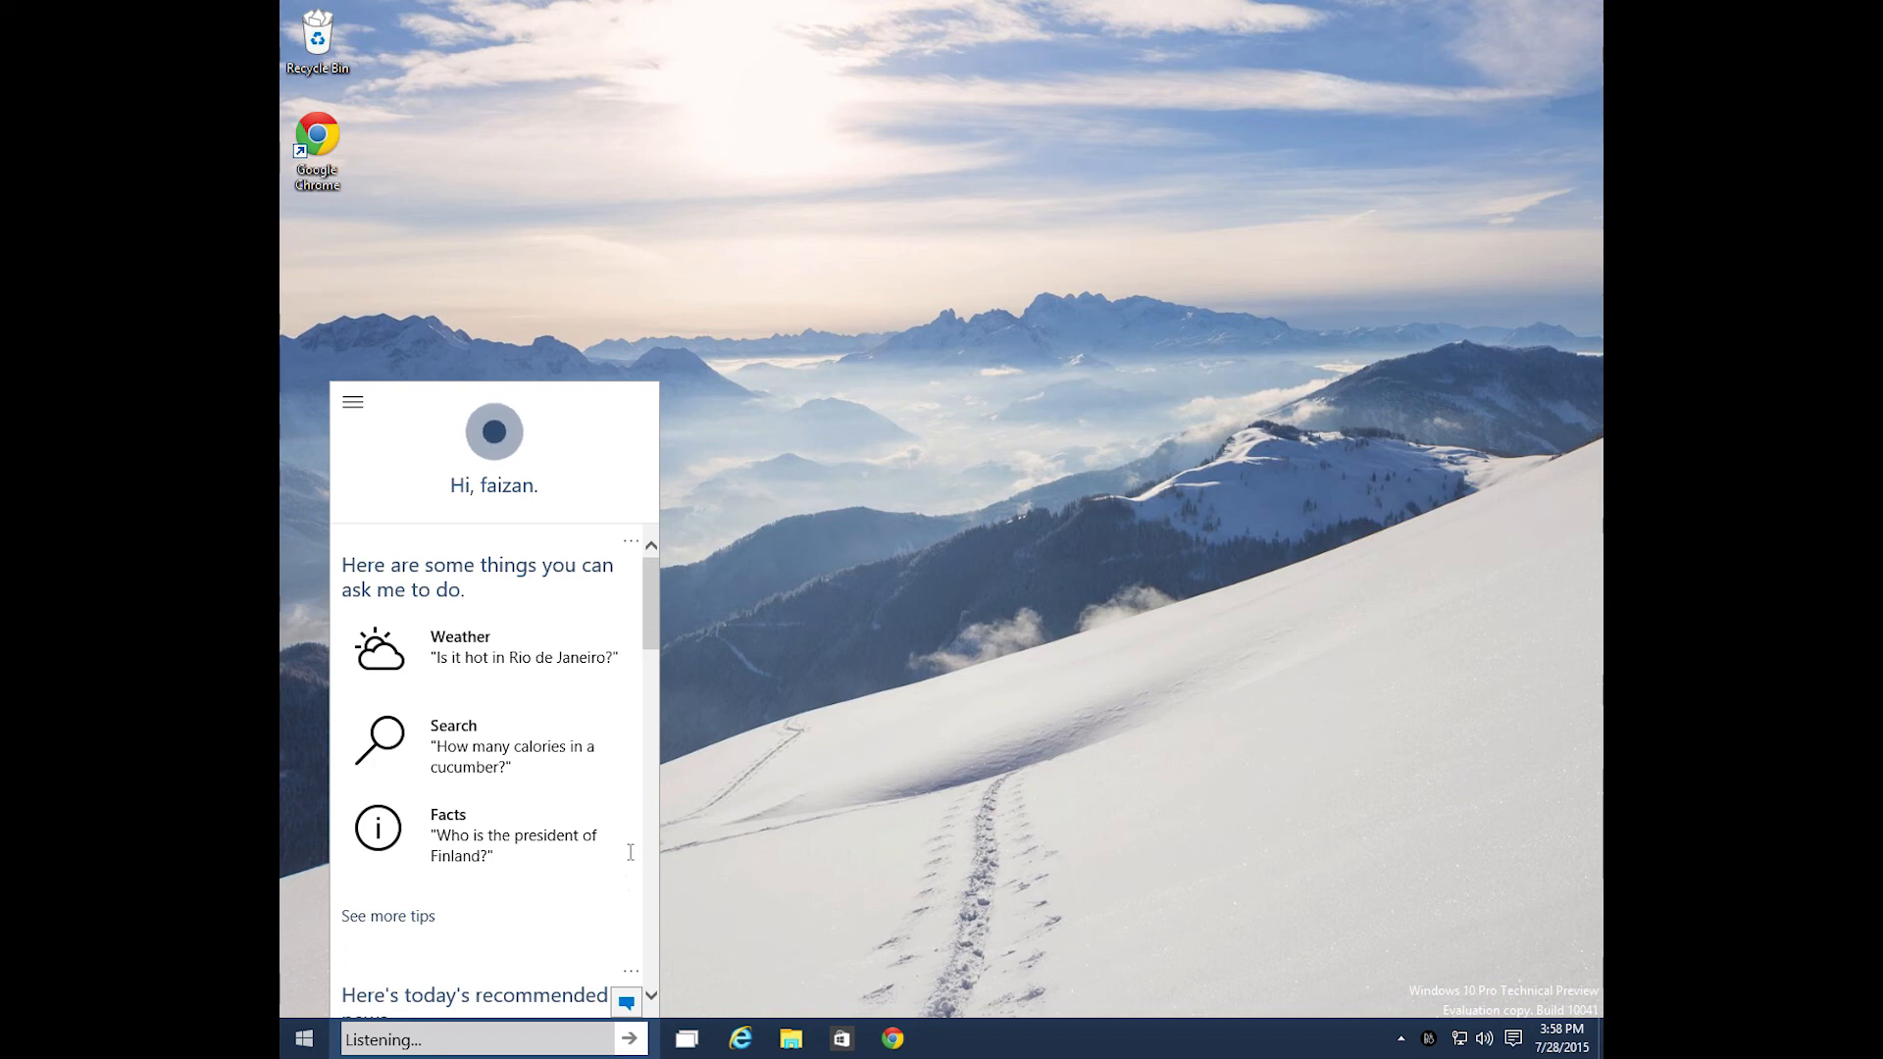
- Ask Cortana 'what's the square root of 9 +10 -5' as a calculation query
text(what's the square root achxgwsm)
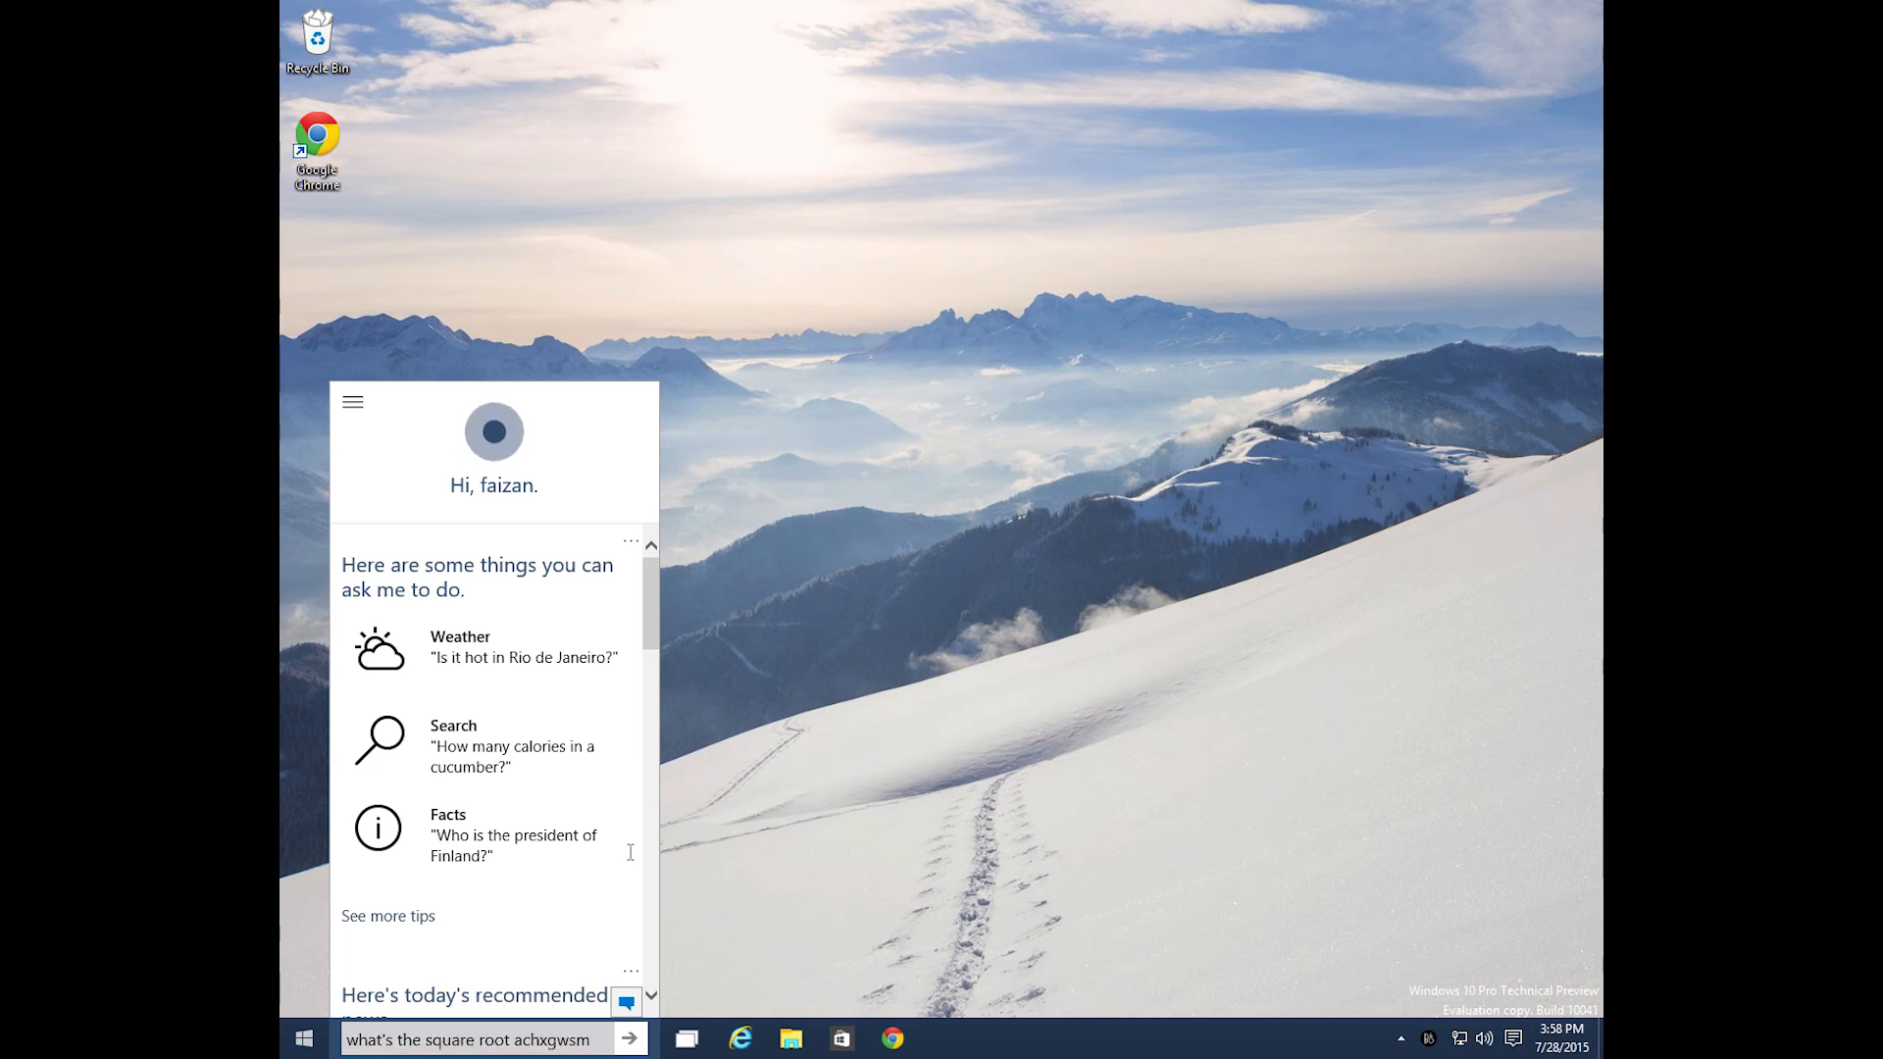
text(of 9 +10)
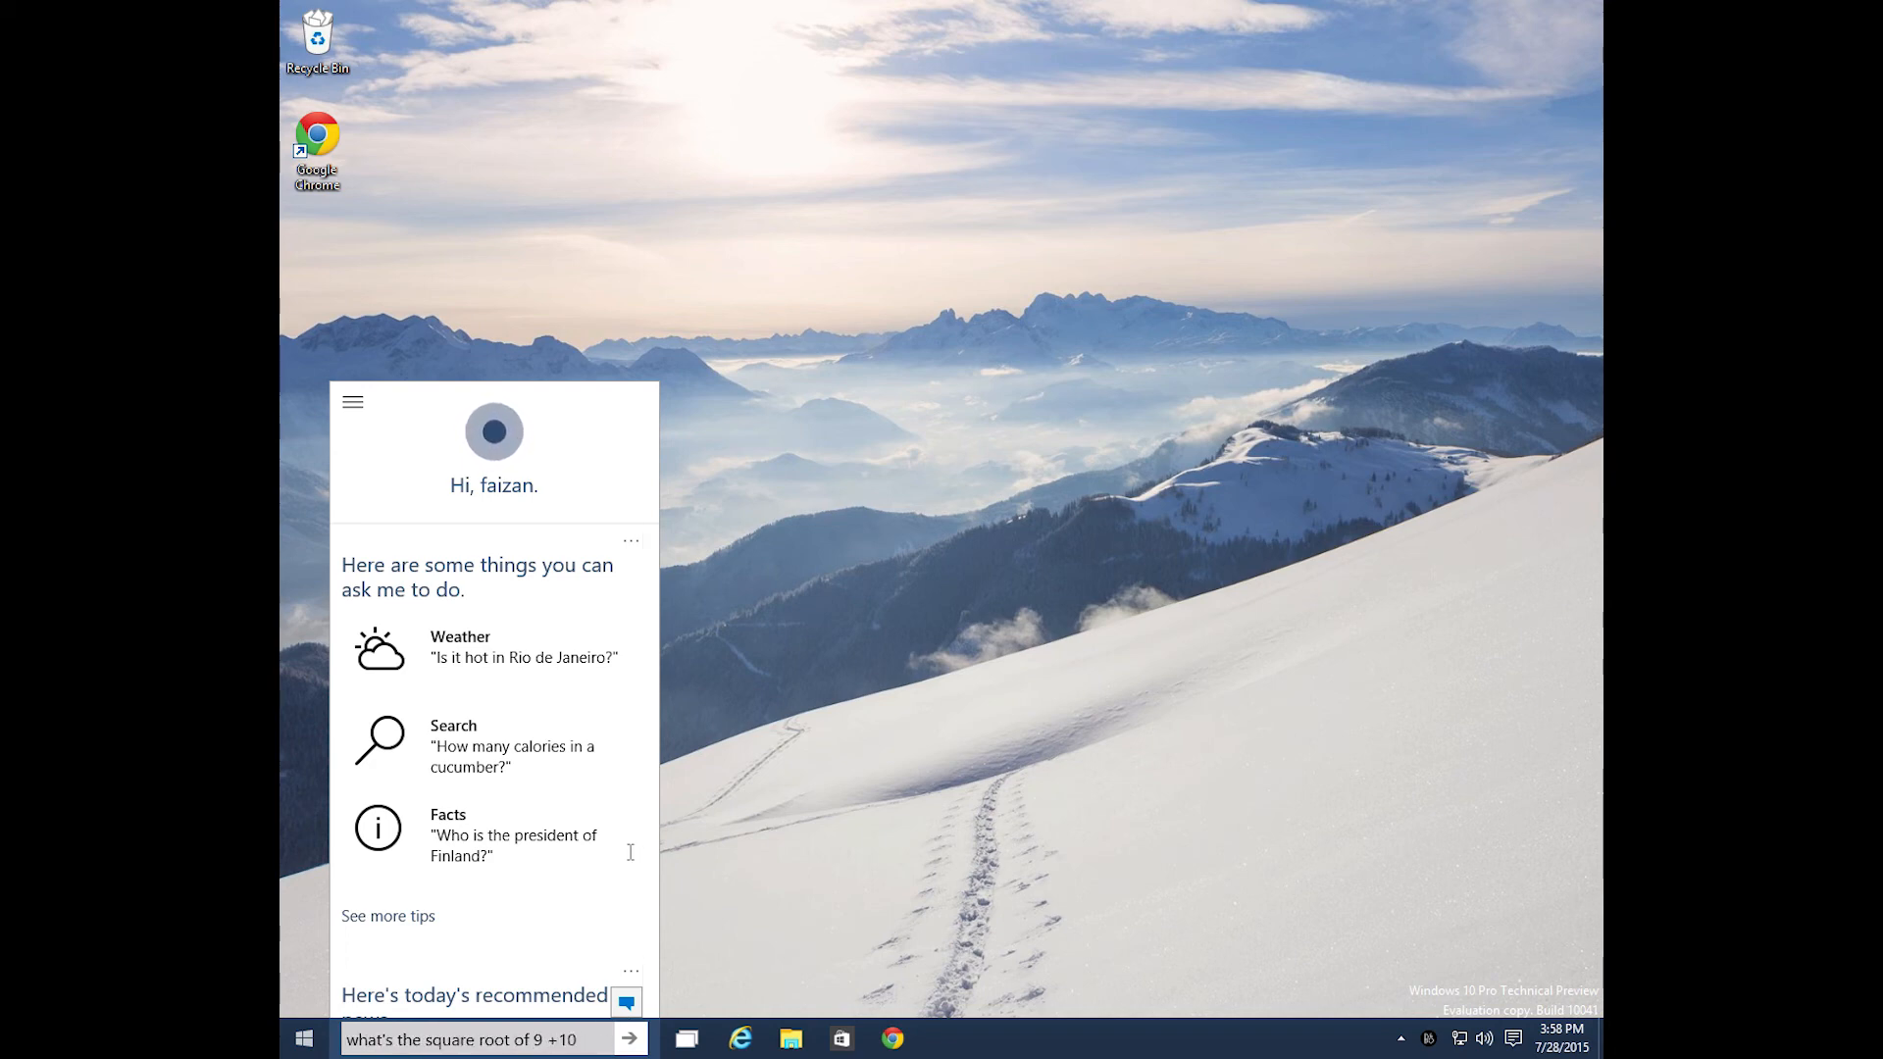
text(-5)
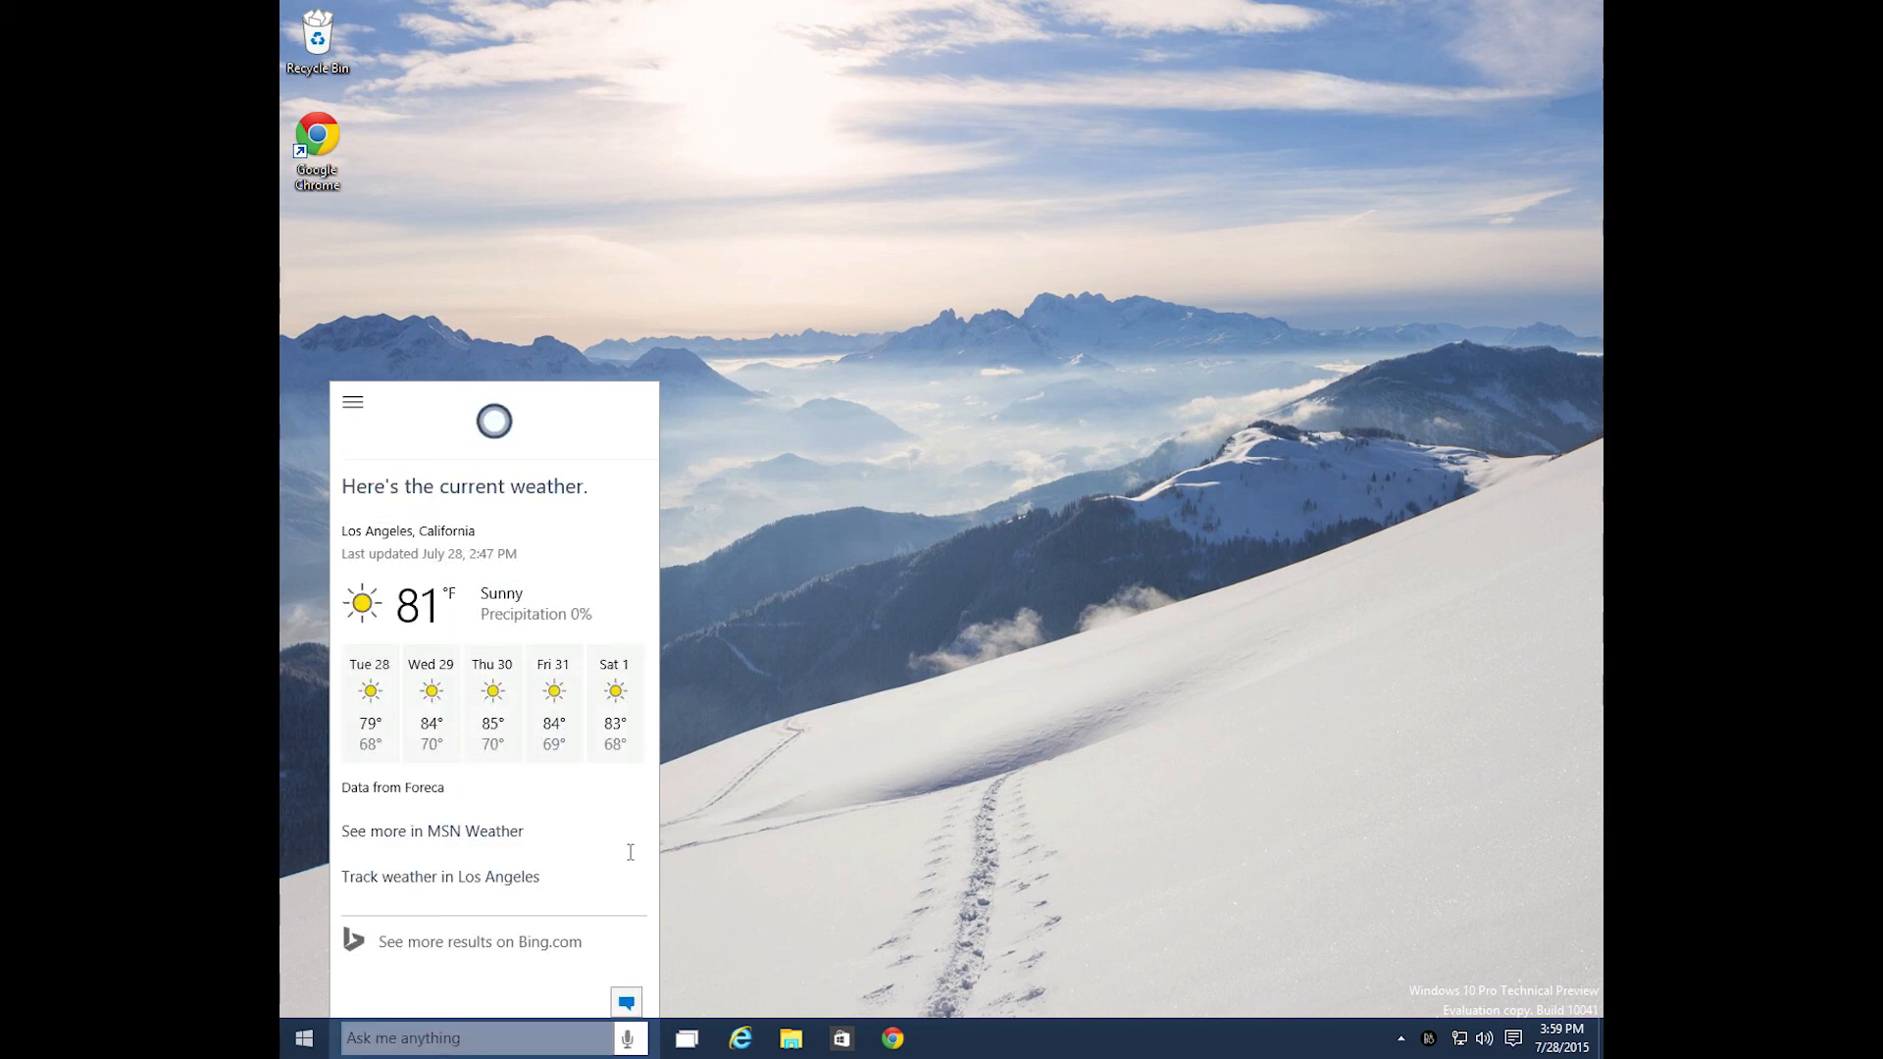
- Ask Cortana for the weather, then ask when it will next rain, opening Bing in Chrome
click(628, 1038)
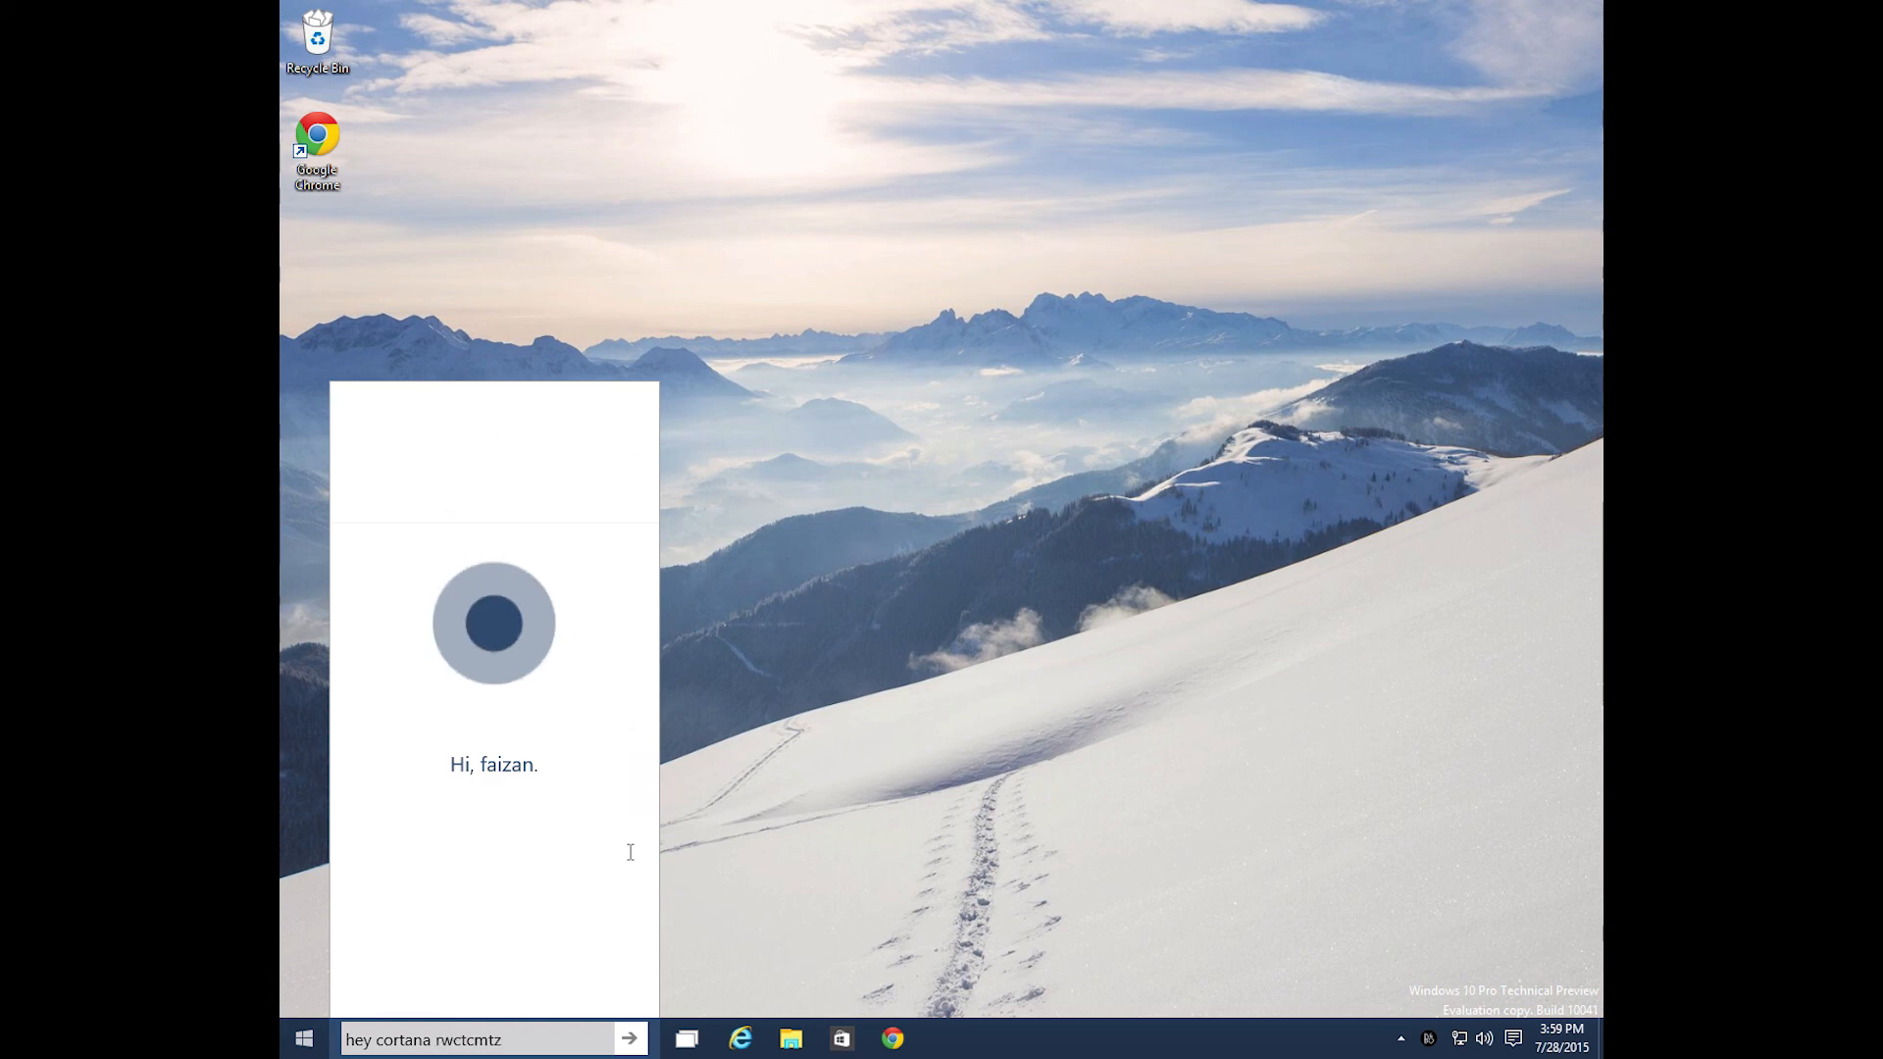
text(what's the weather in you wntwbtpt)
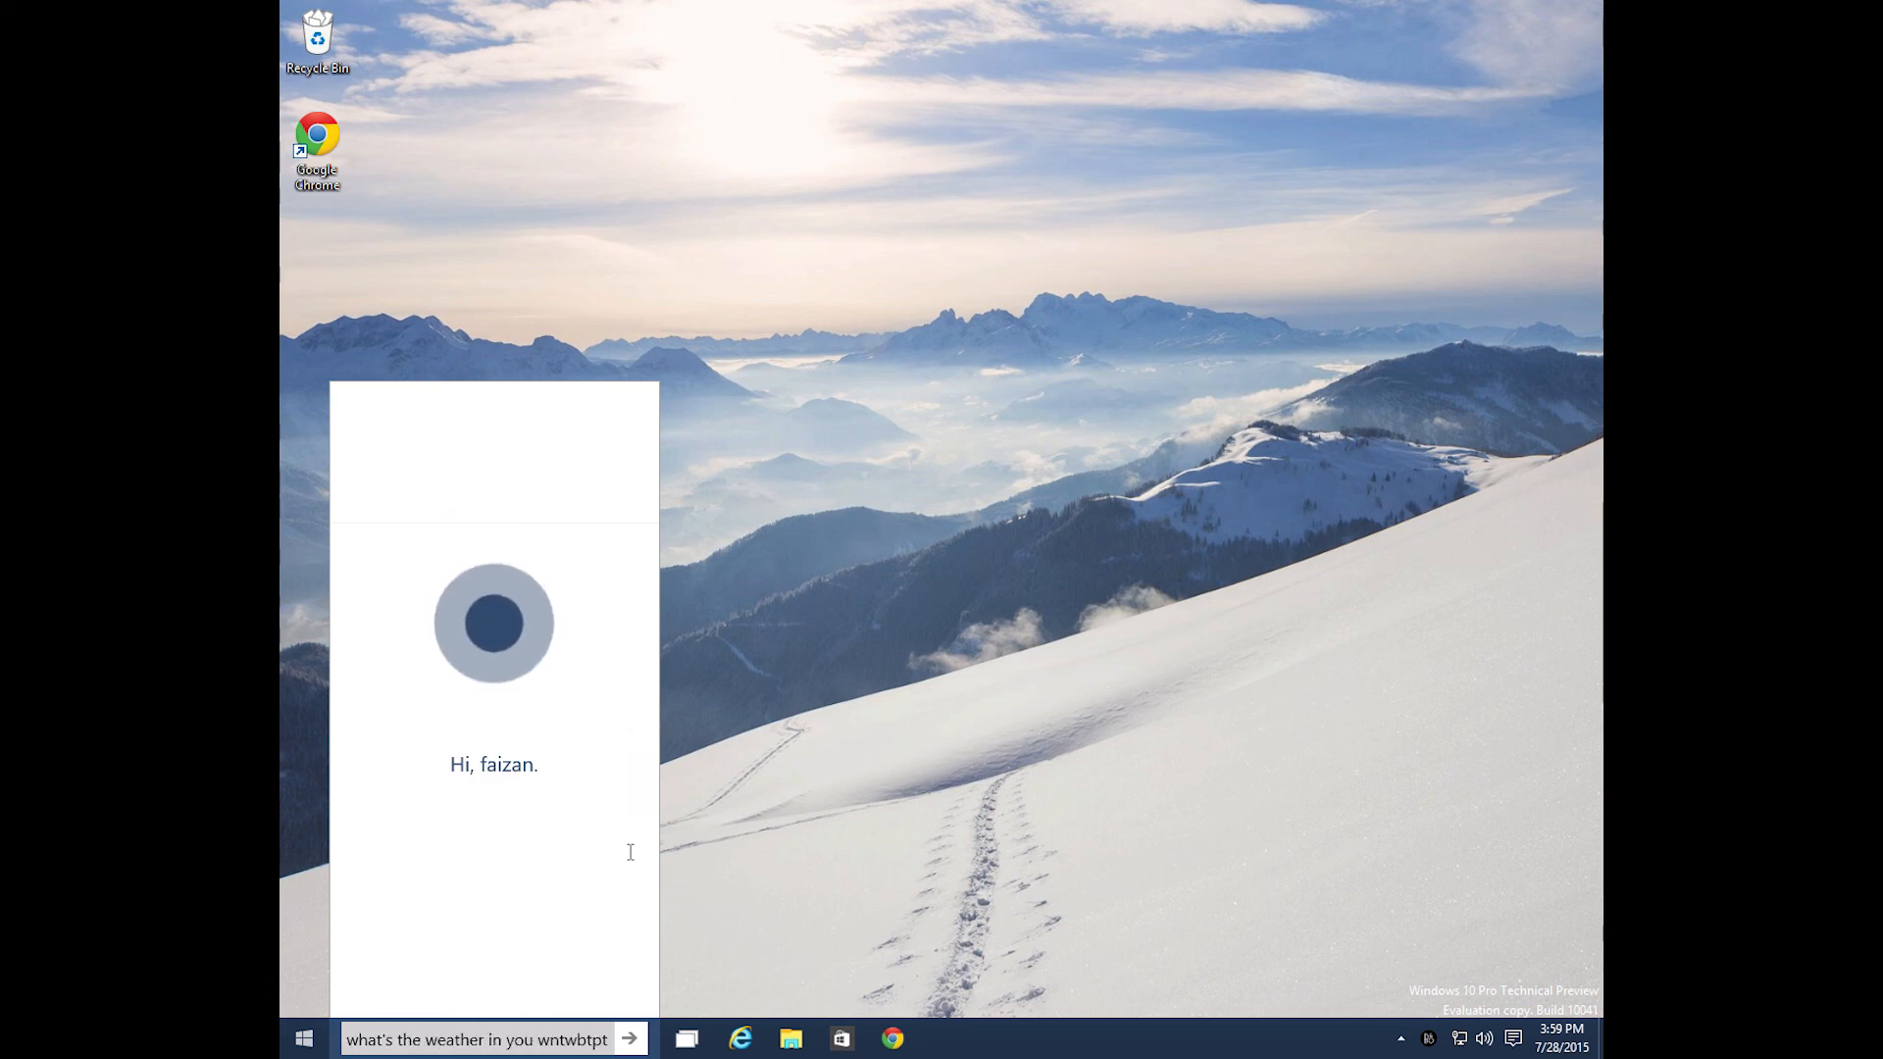
key(Return)
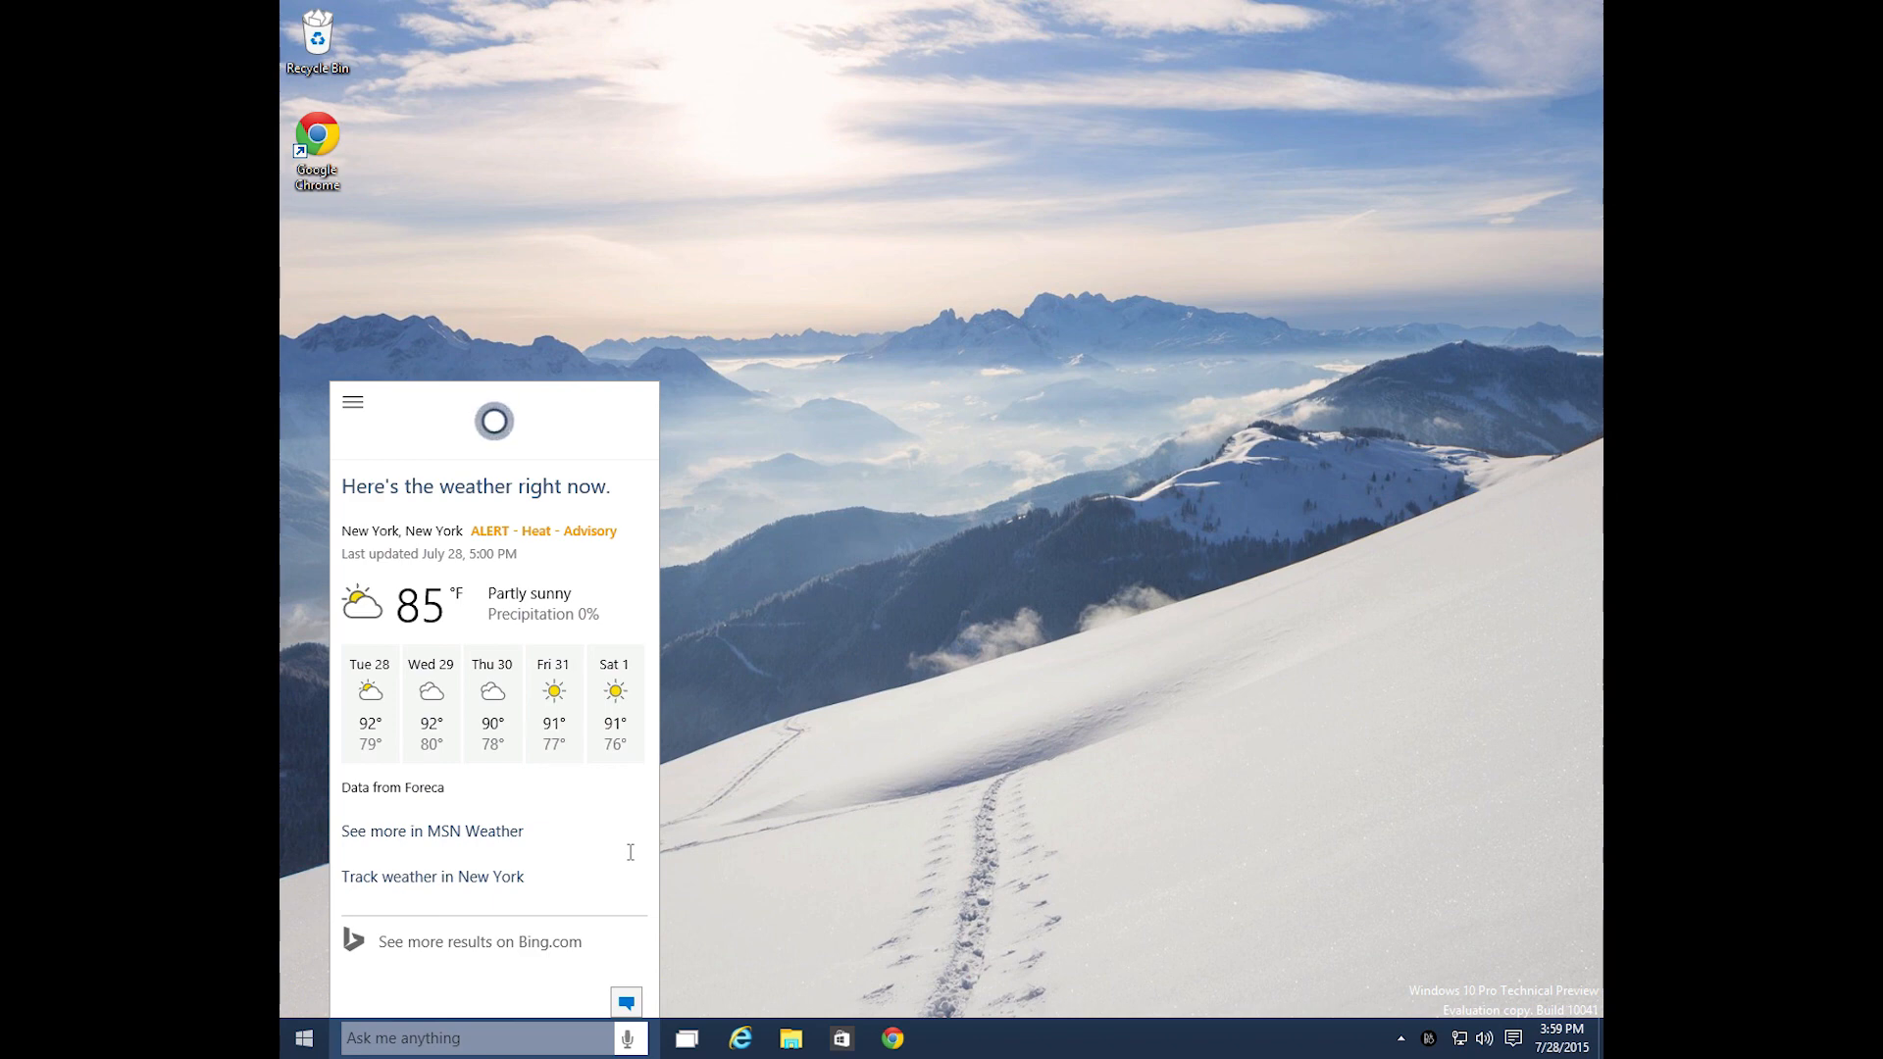
click(628, 1039)
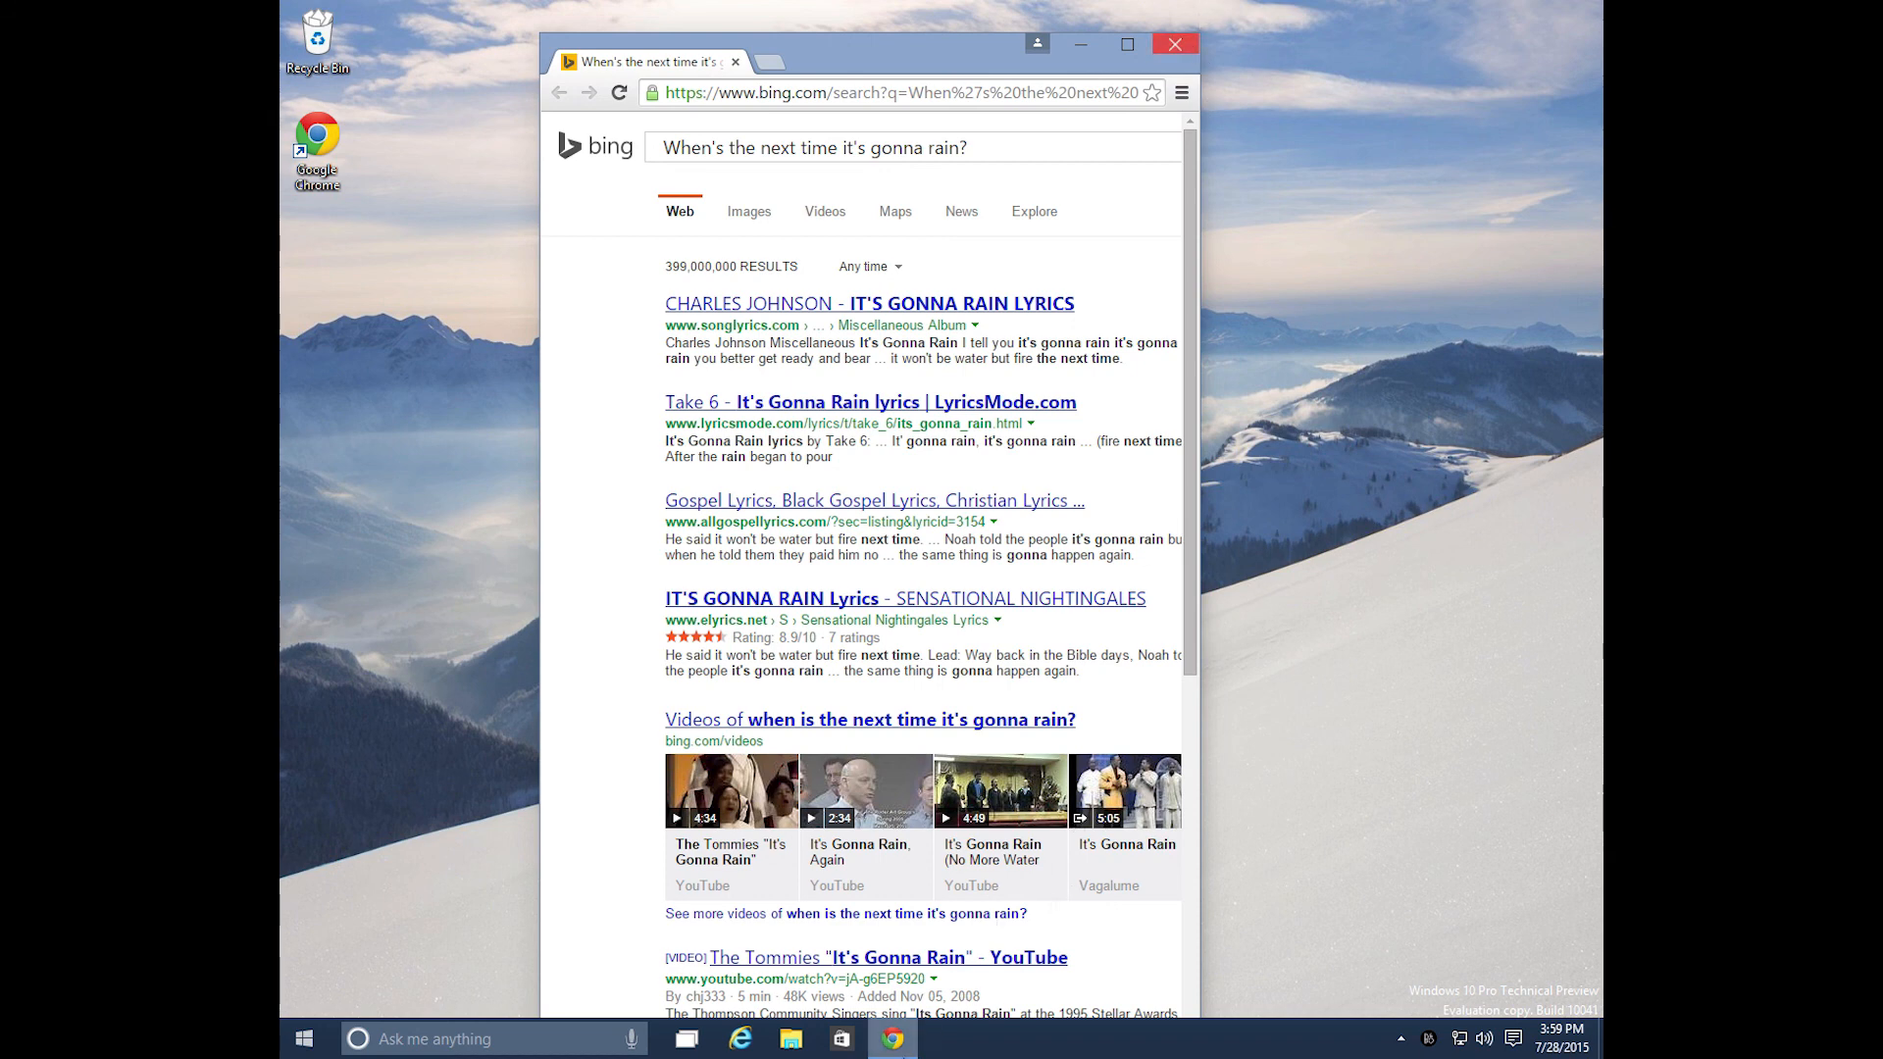
- Close the Chrome window from its taskbar icon's context menu
right_click(890, 1037)
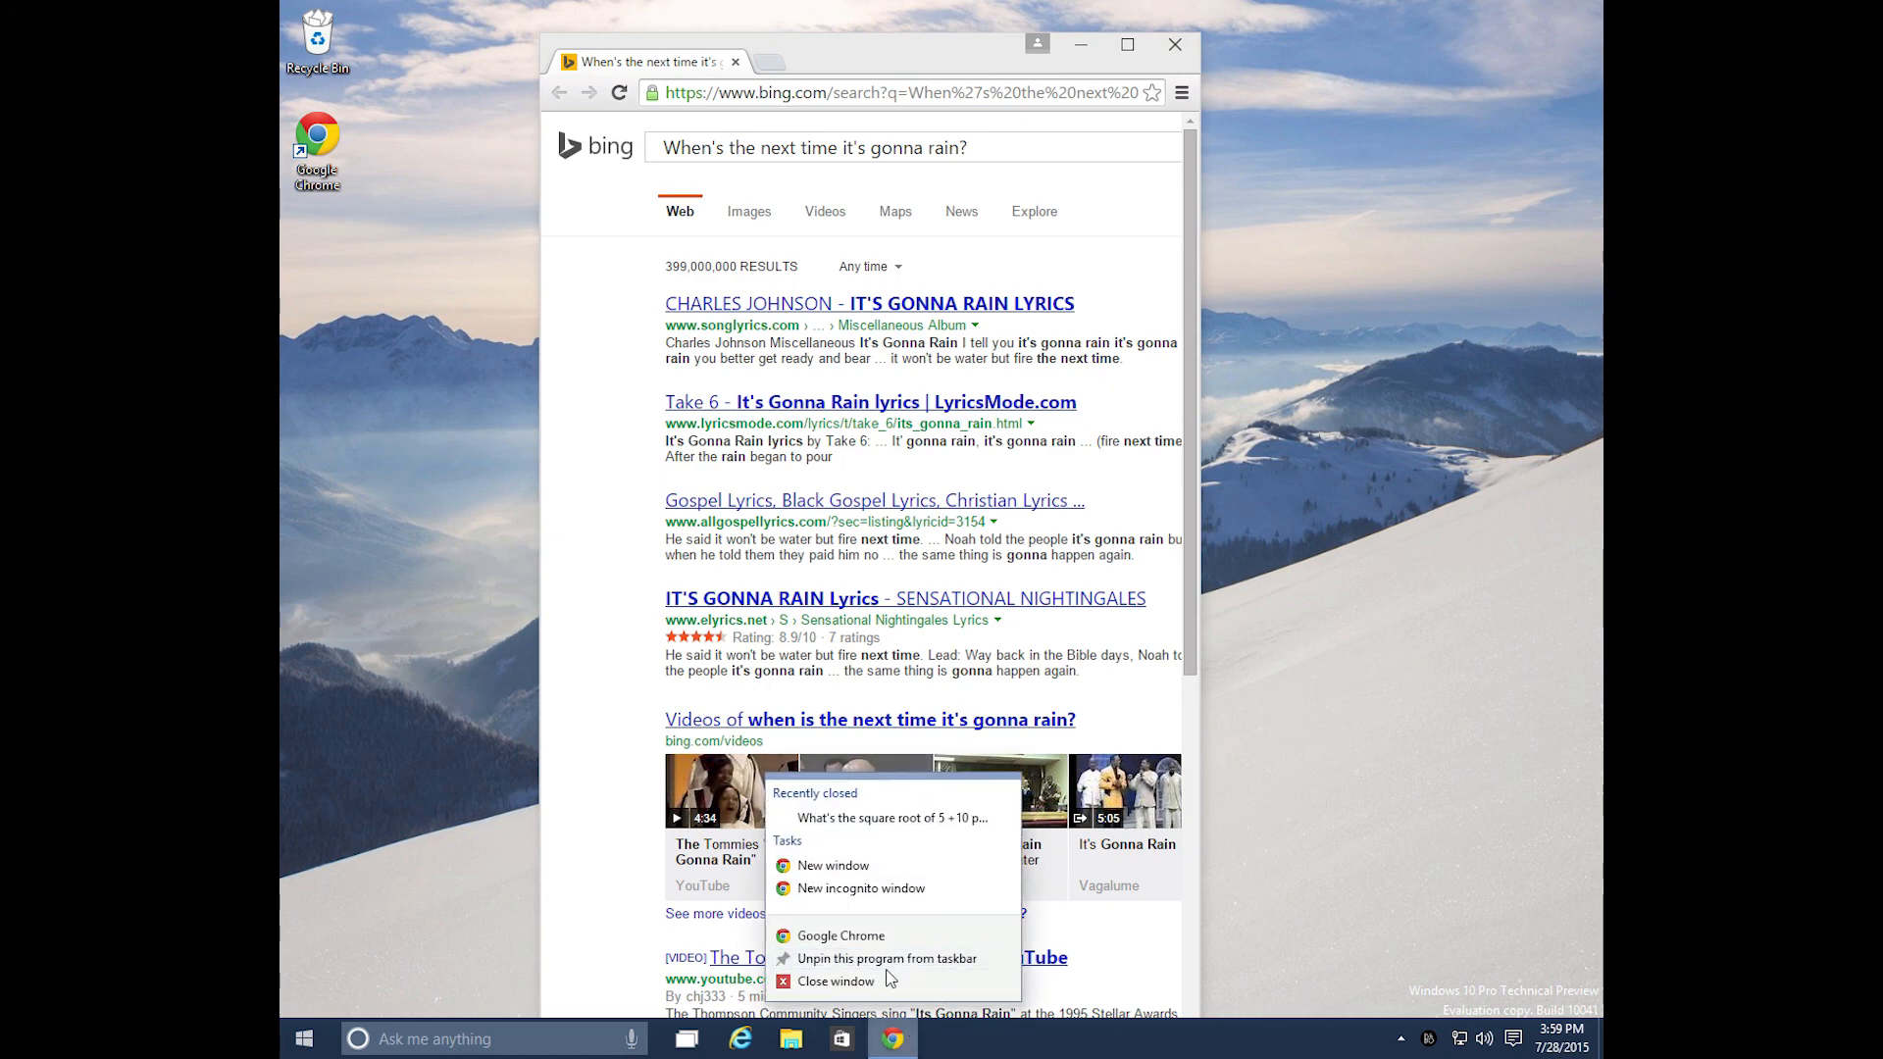
click(836, 980)
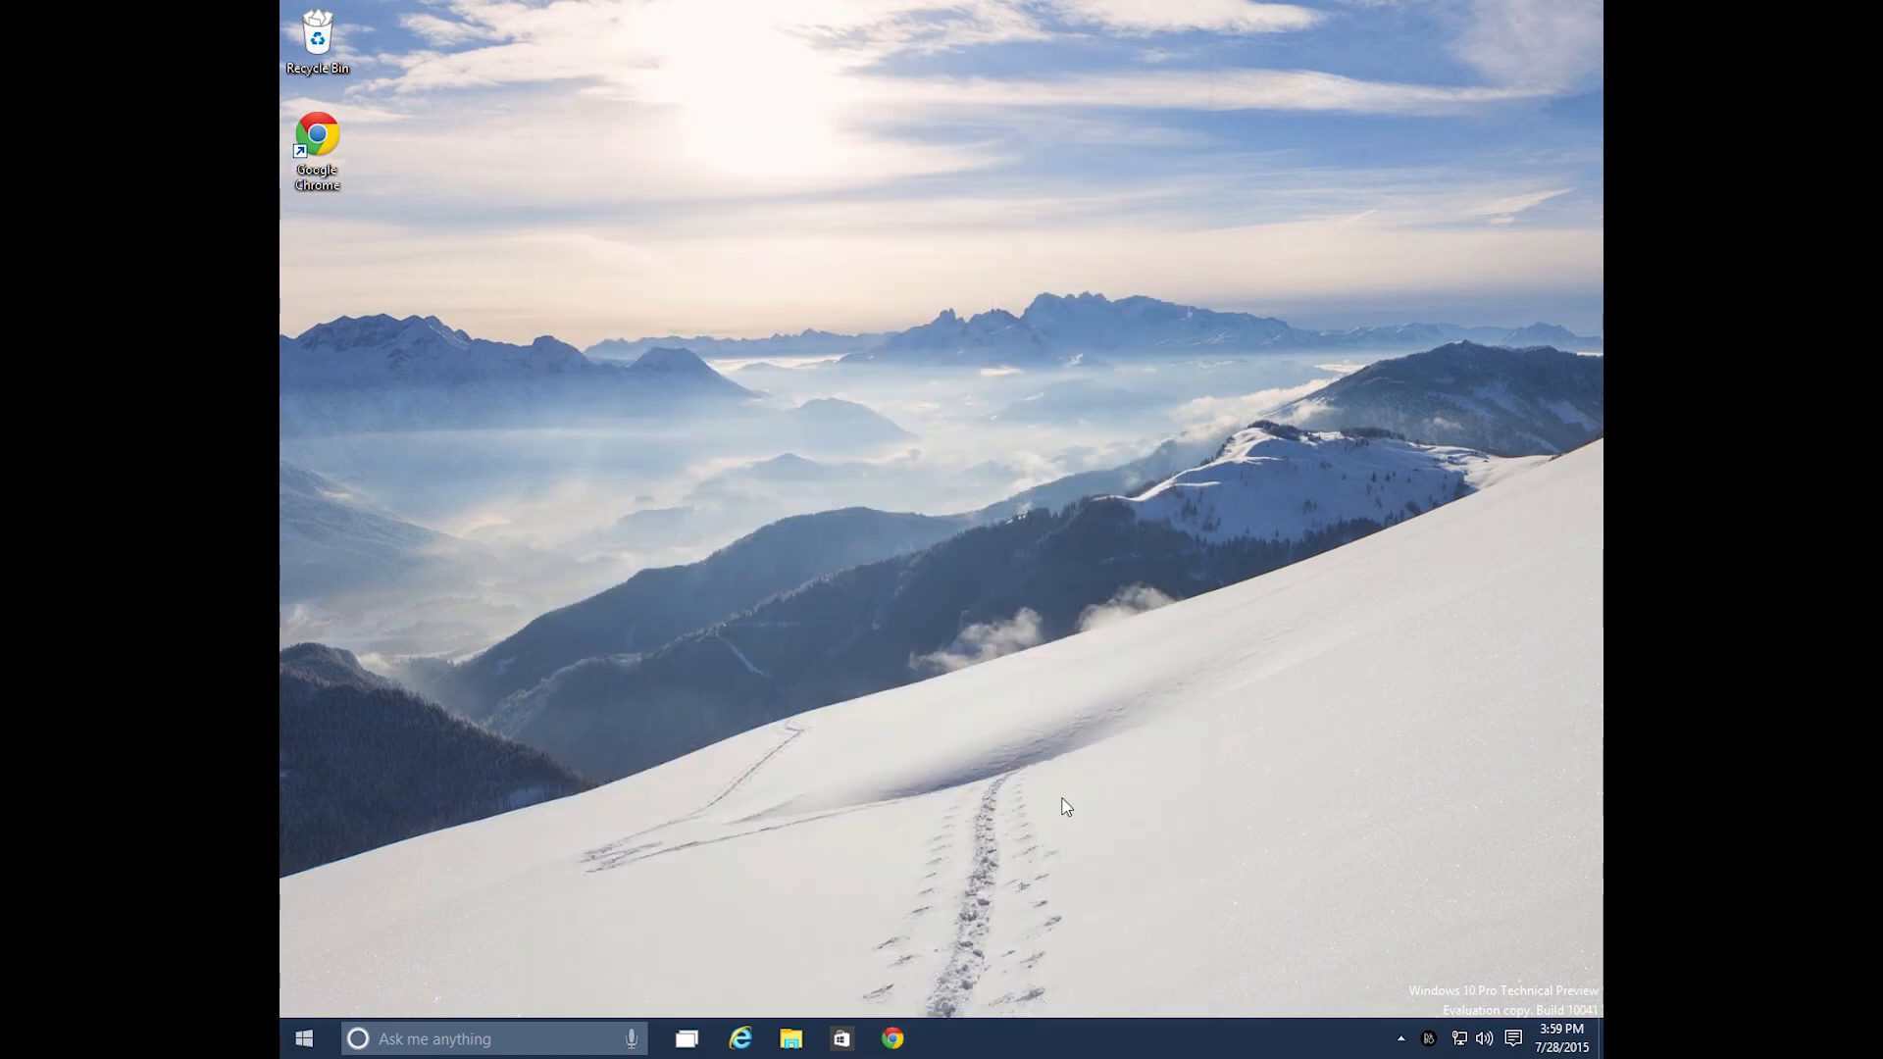